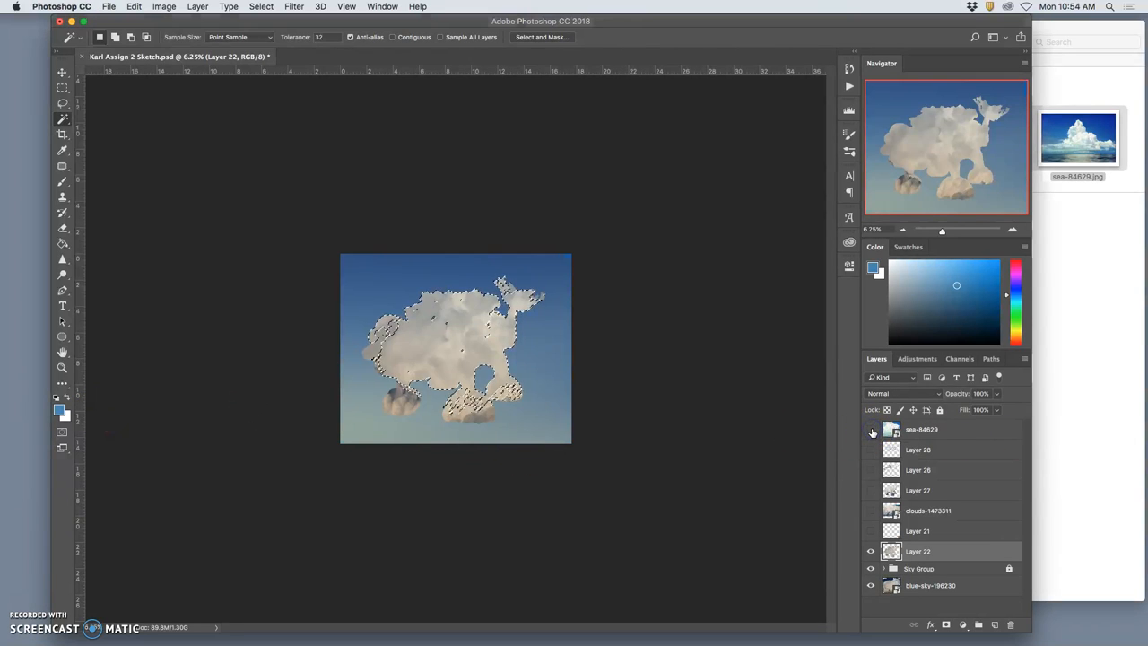
- Show the sea-84629 cloud photo and warp it, bending its top grid line down
click(870, 428)
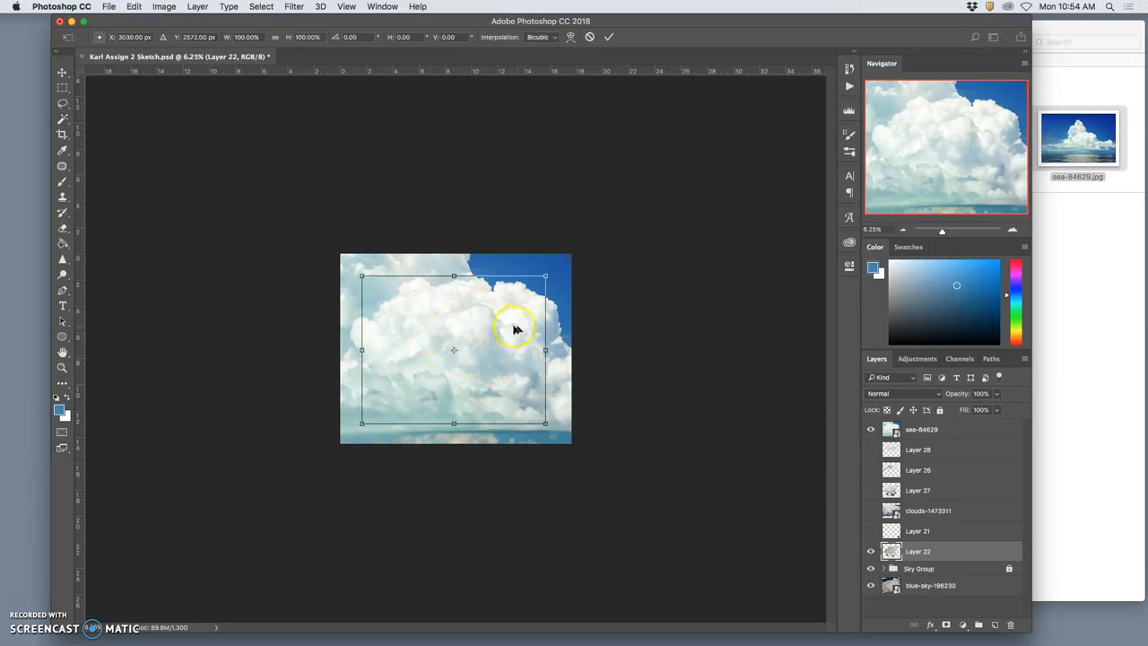
mouse_move(977, 445)
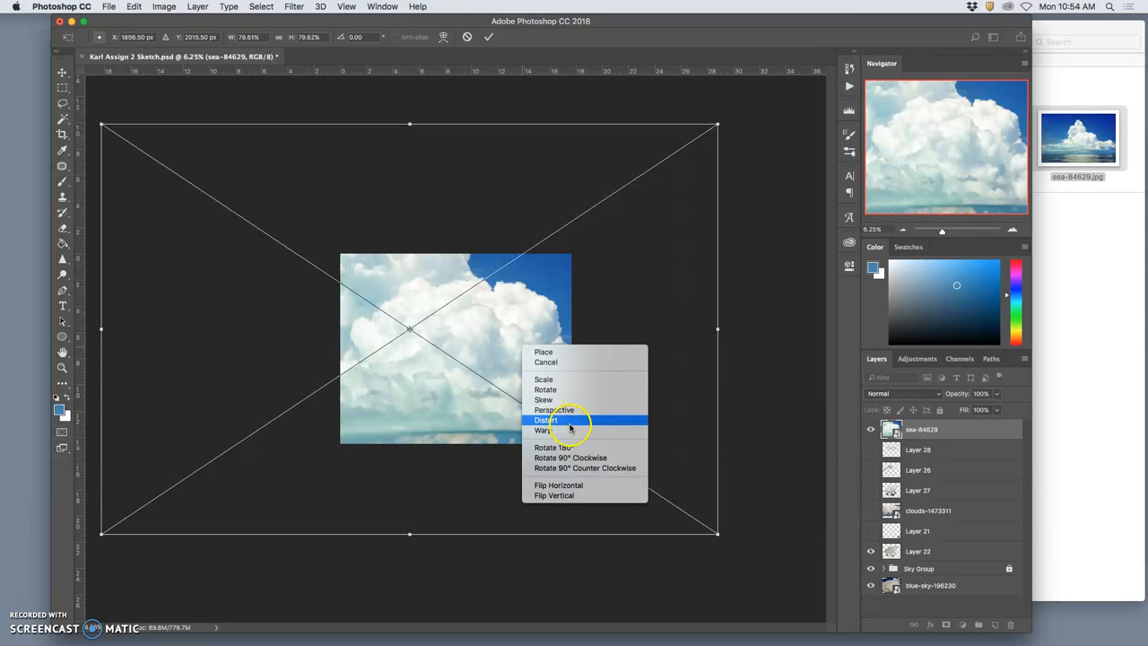
click(543, 429)
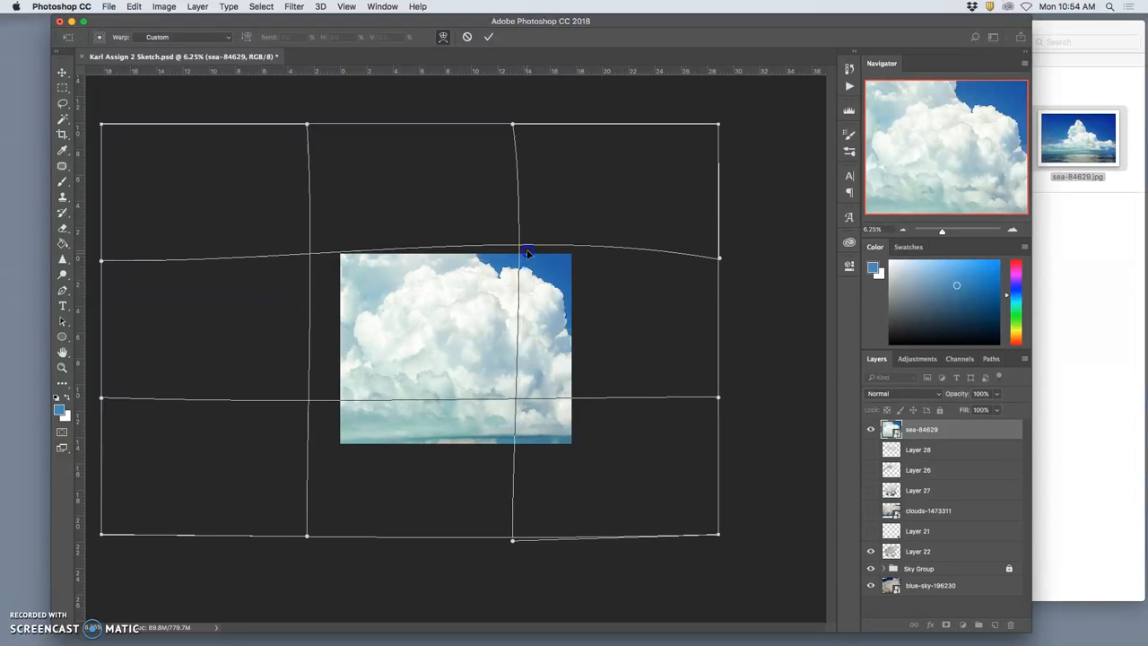
drag(527, 252, 513, 435)
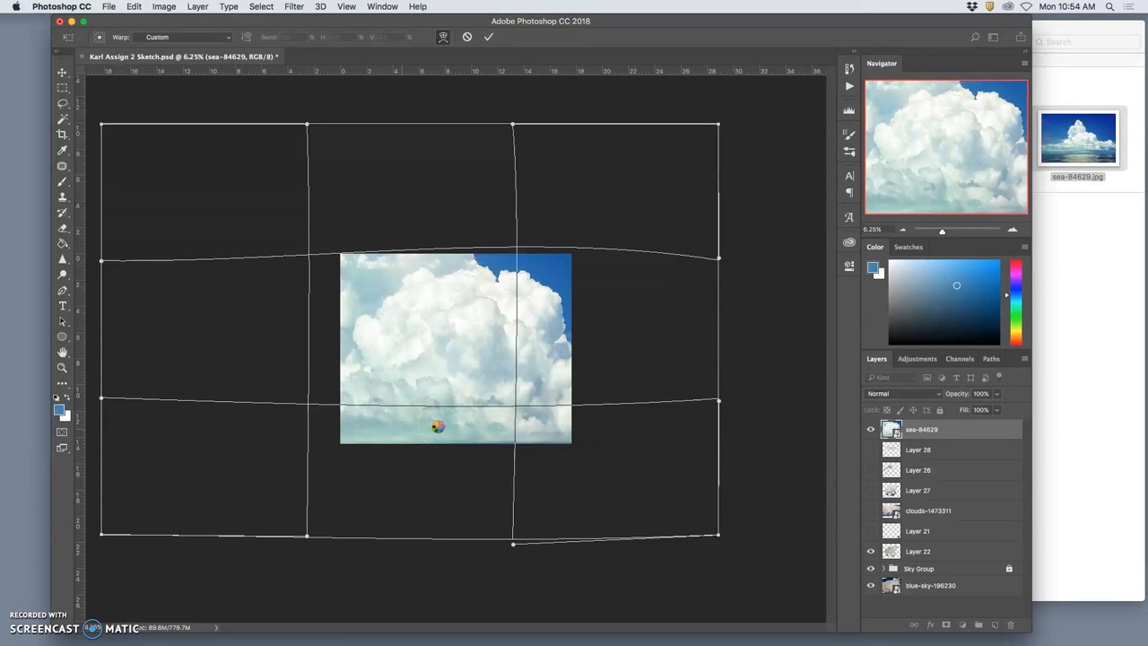
mouse_move(835, 457)
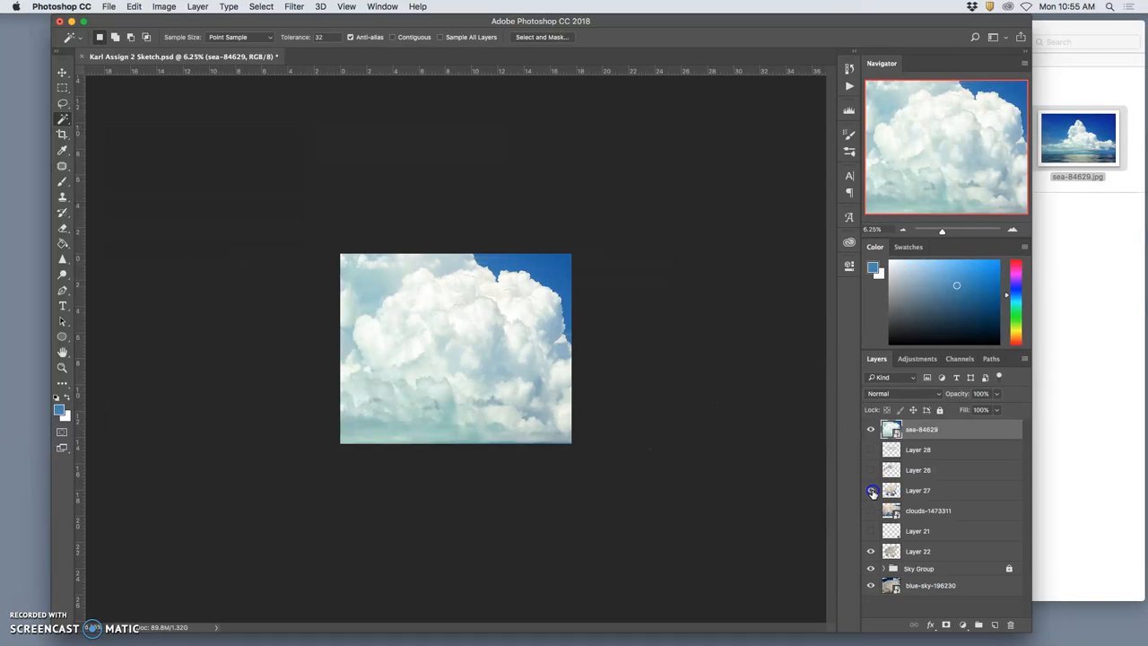
- Magic Wand the empty area on Layer 22, invert the selection, and show sea-84629
click(869, 490)
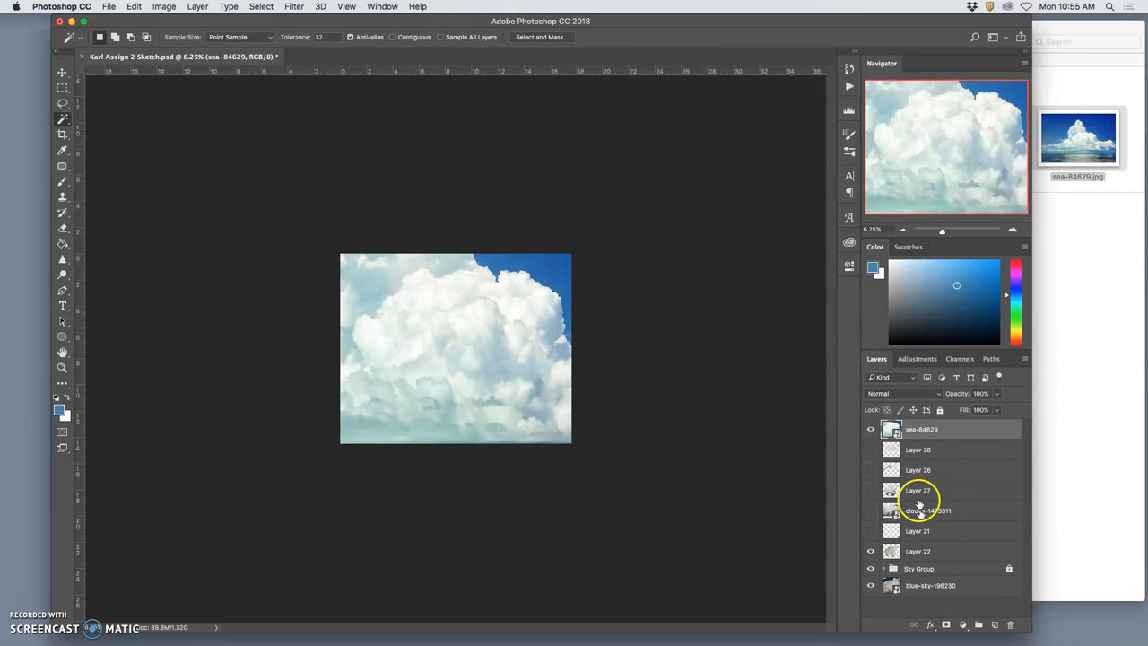
click(870, 429)
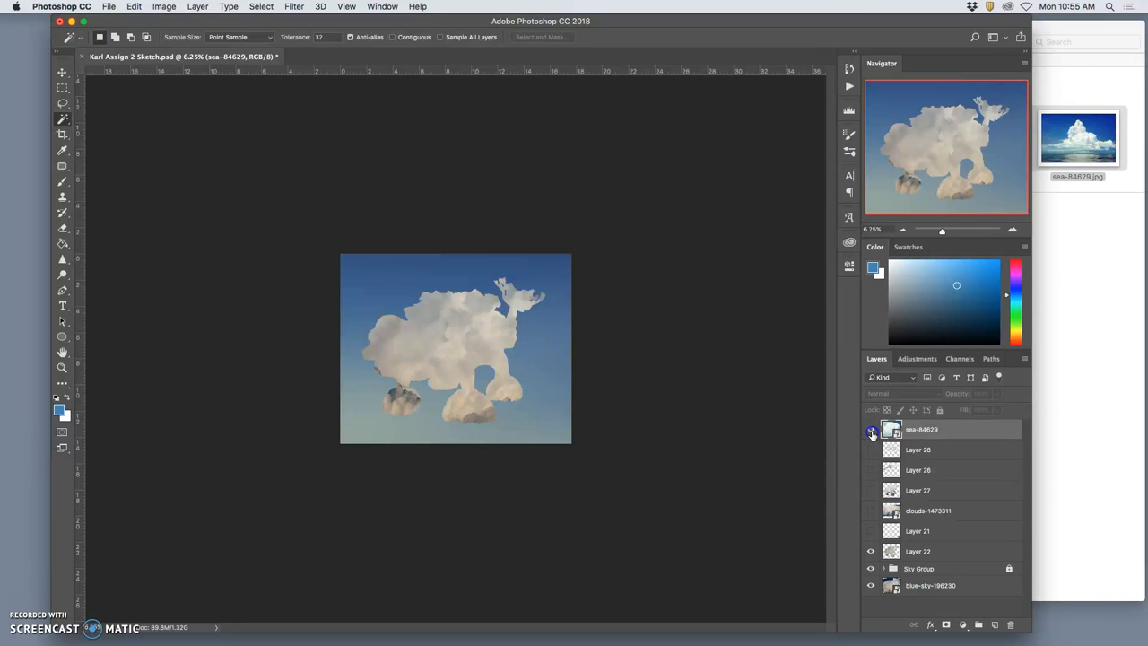
click(870, 428)
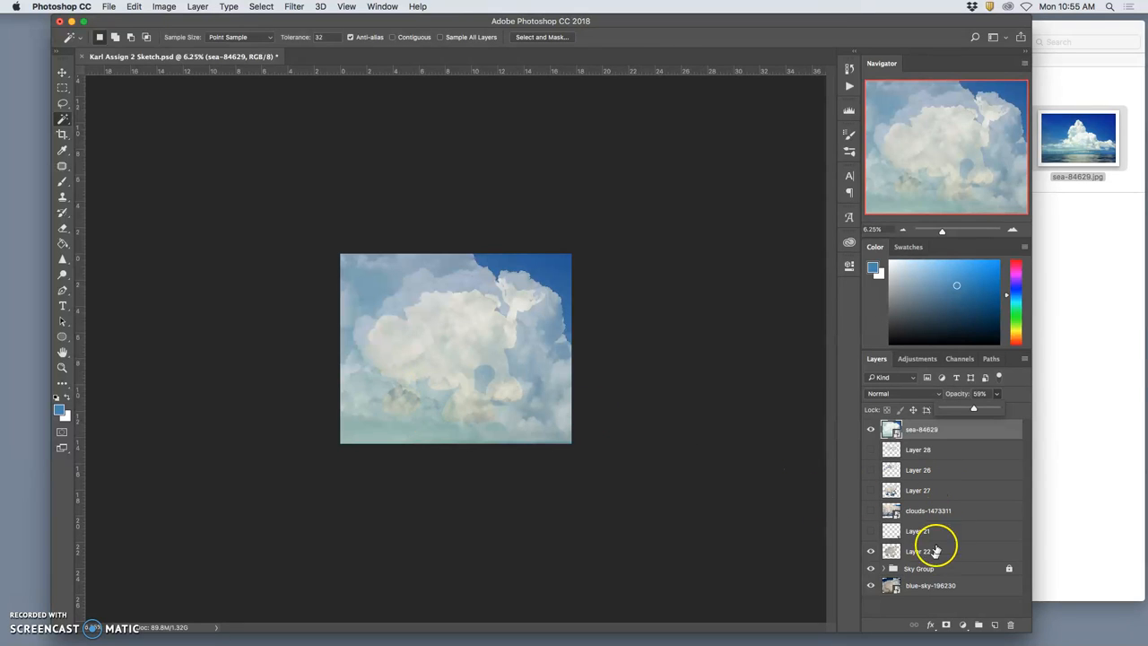
click(918, 550)
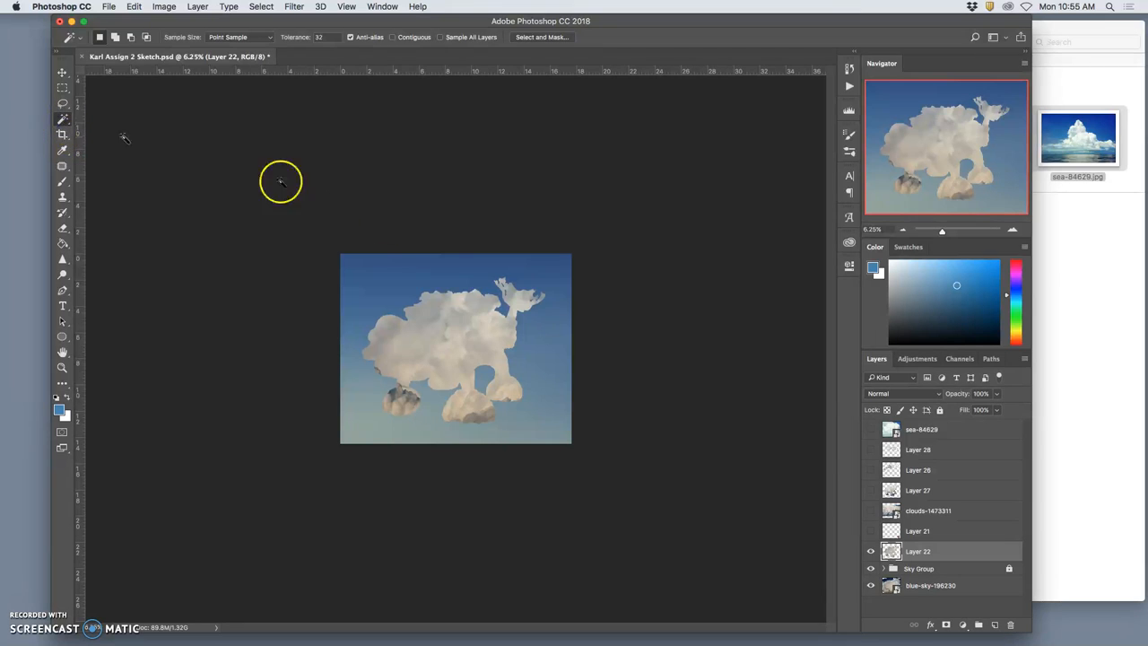
click(437, 278)
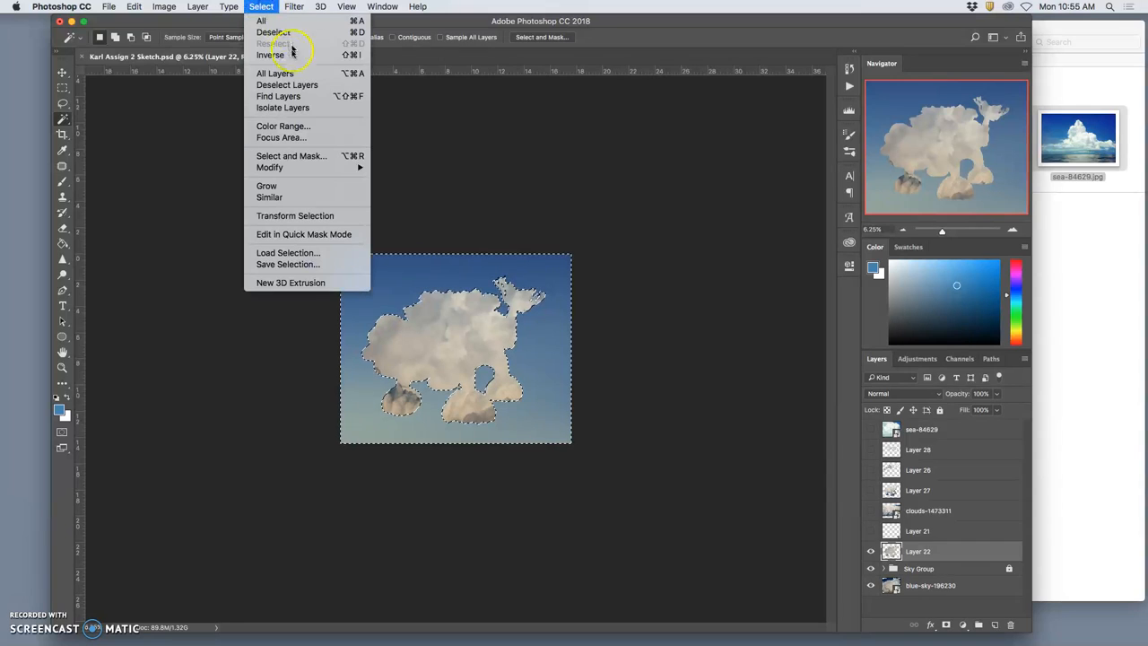
click(270, 55)
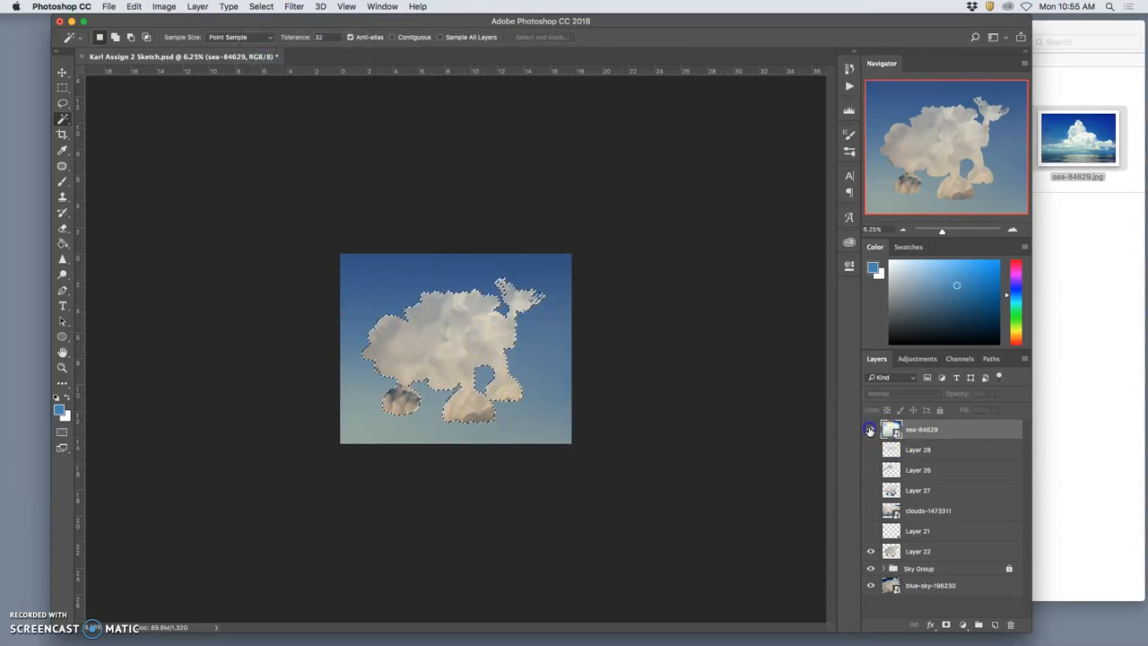
click(870, 428)
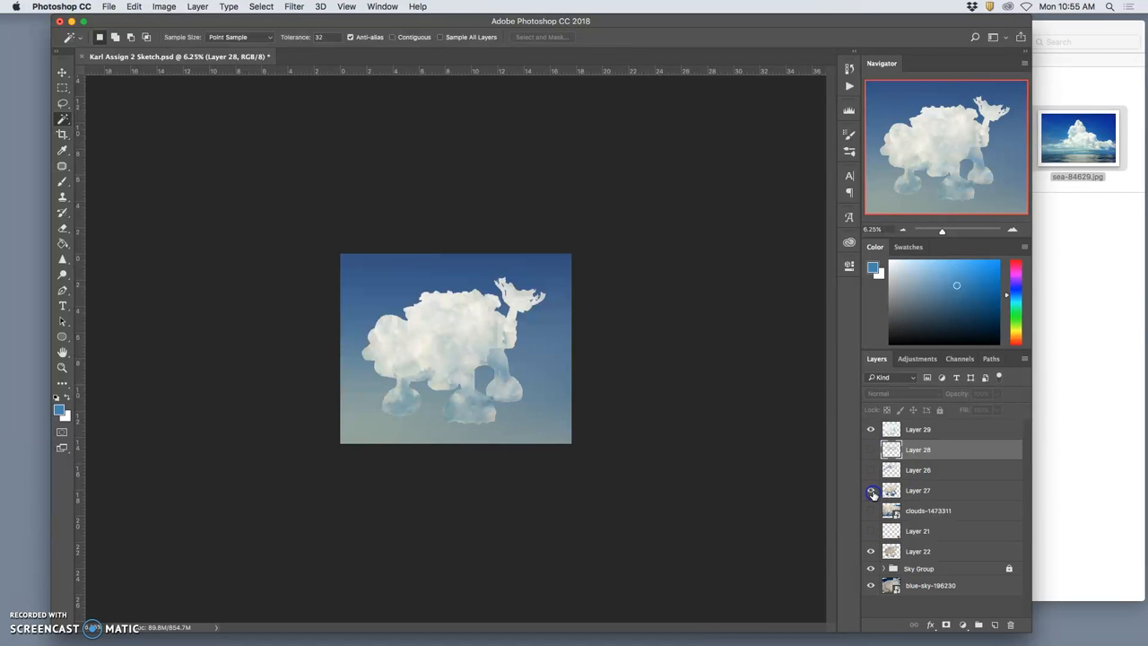
- Show Layer 27, then set Layer 29 to 78% and Layer 27 to 51% opacity
click(870, 490)
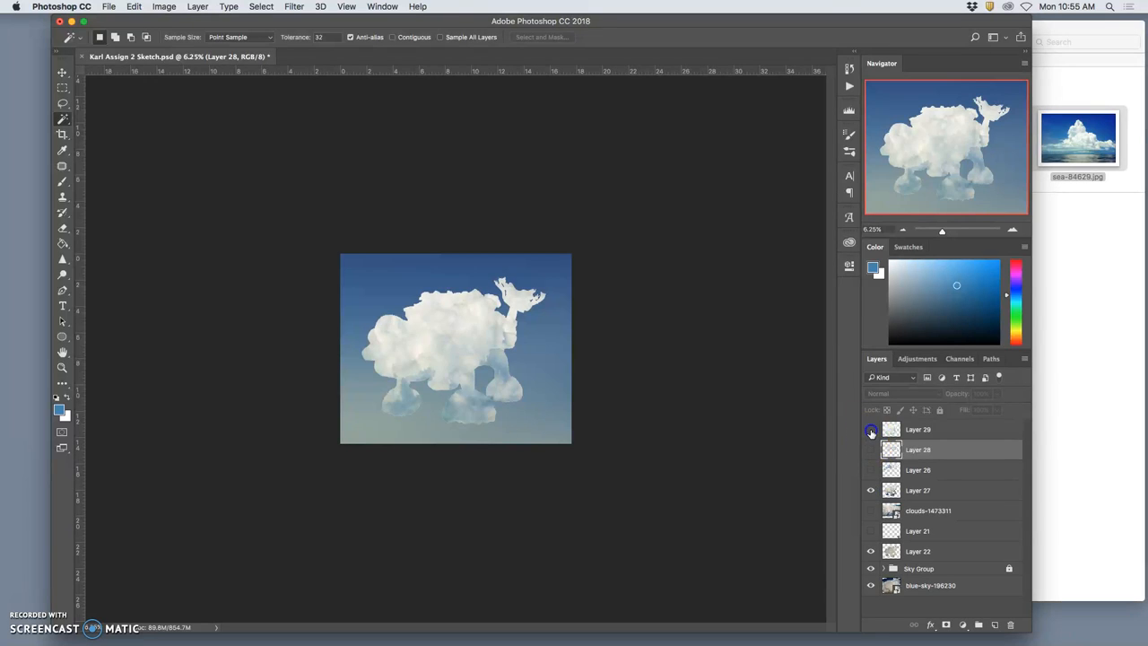
click(870, 428)
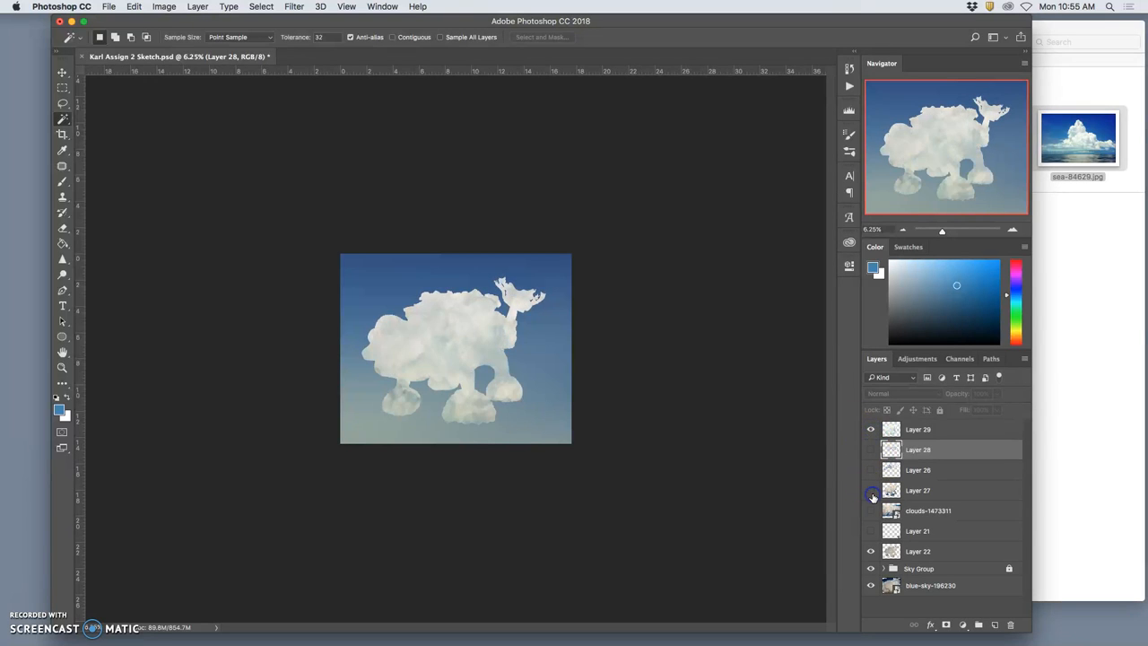
click(870, 428)
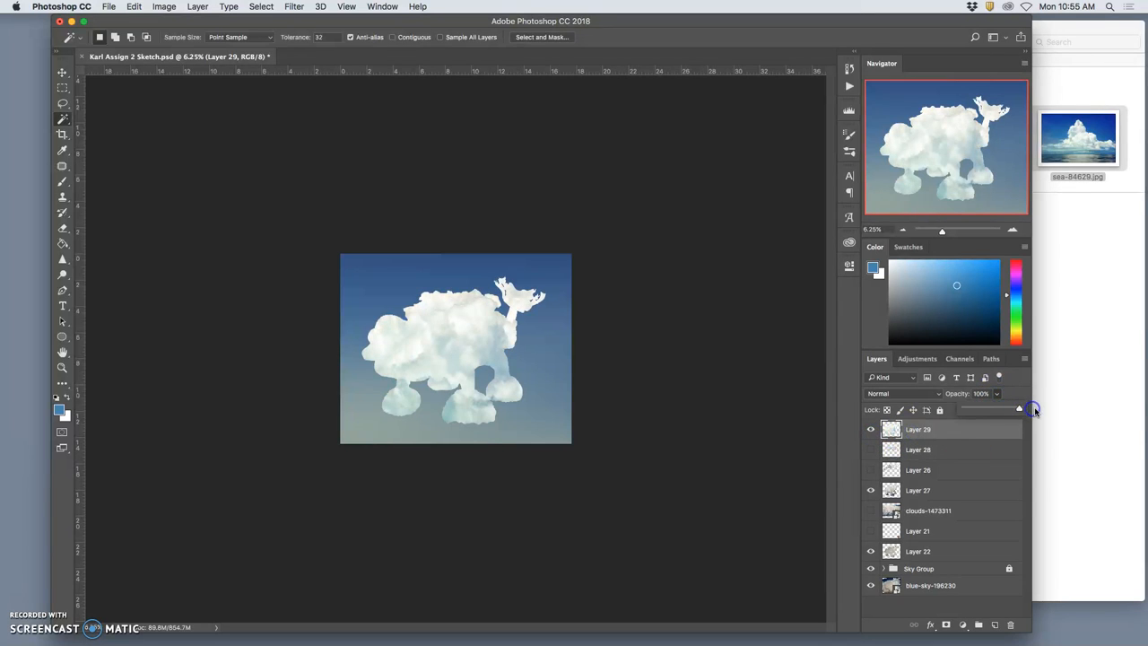
drag(1019, 409, 1006, 409)
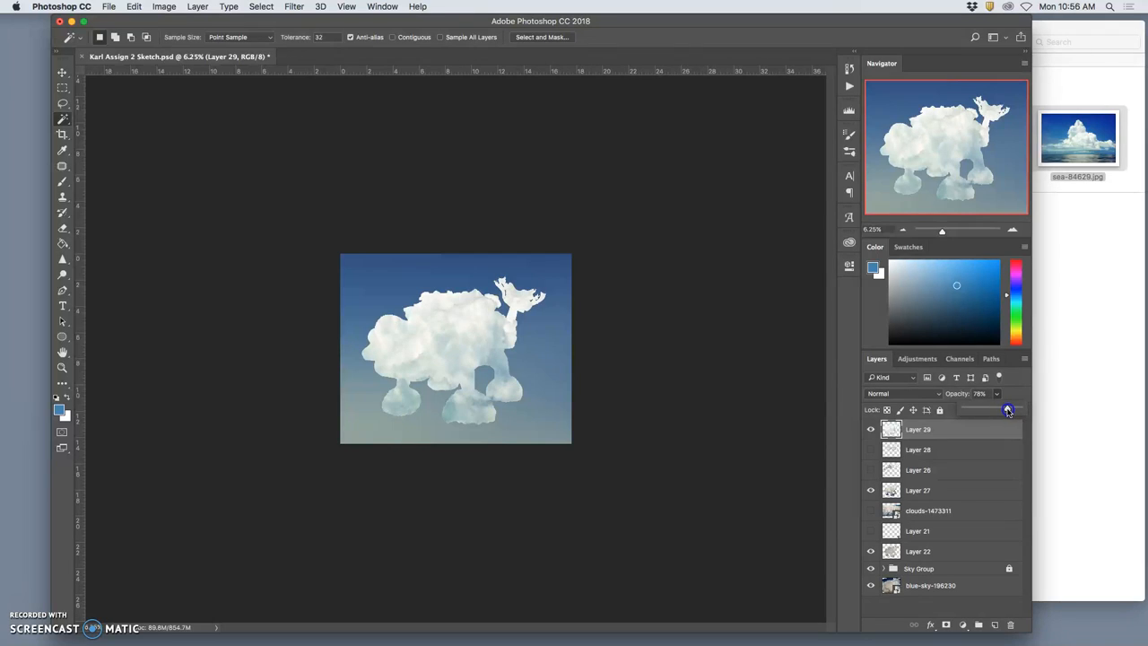
click(917, 489)
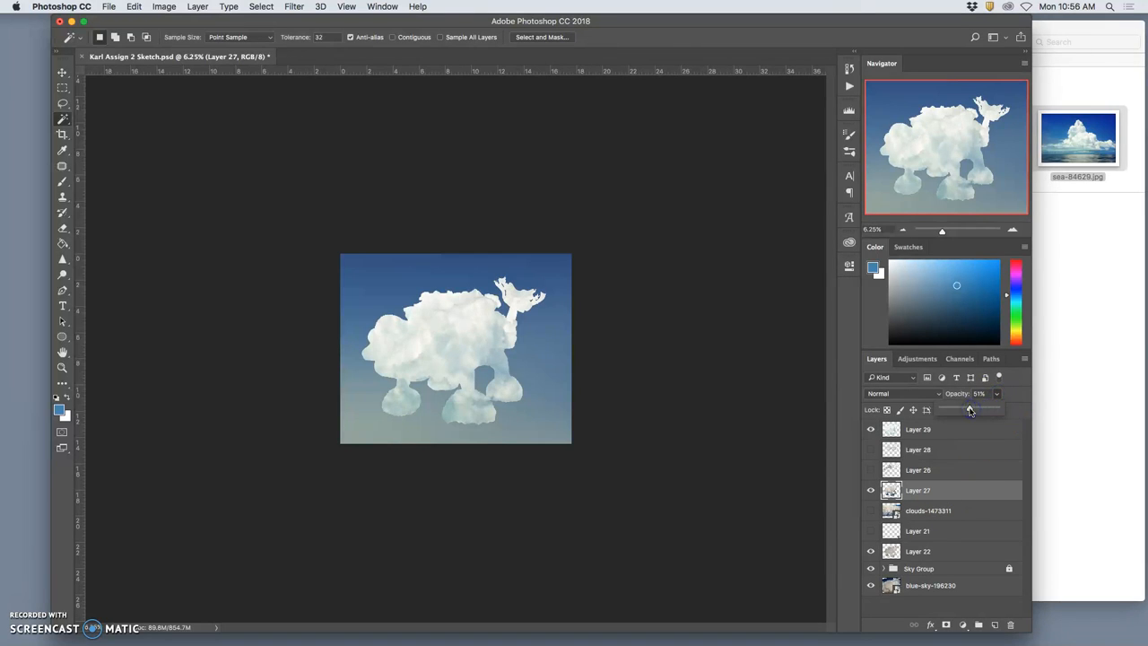
click(917, 550)
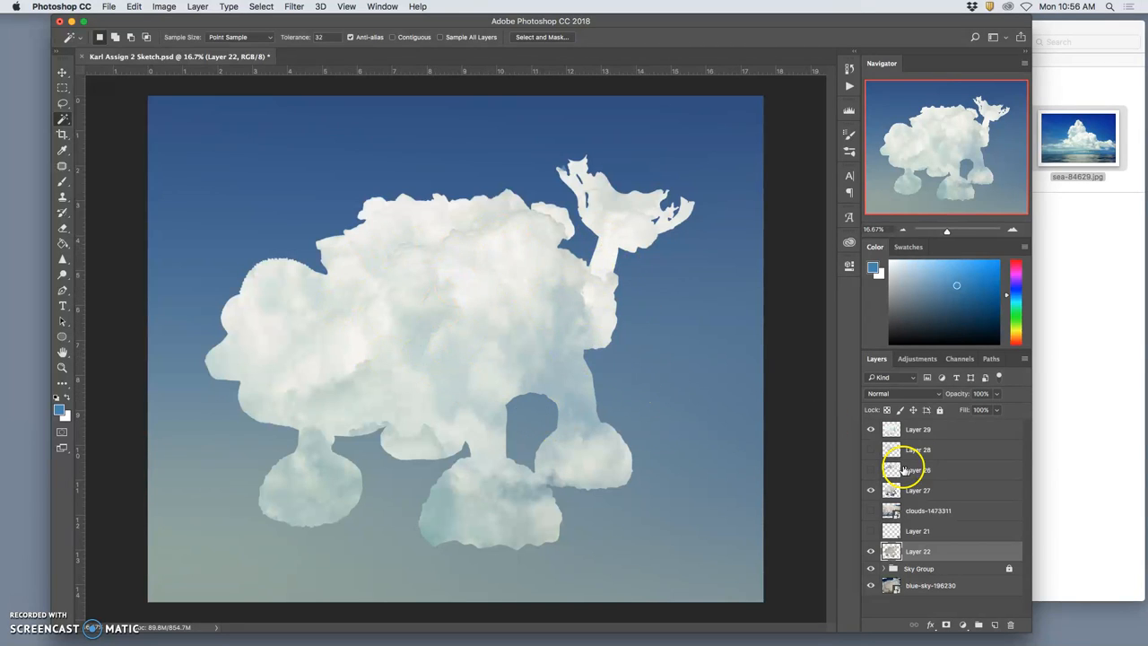
- Move Layer 21 to the top, lock it, and turn all cloud layers visible
click(869, 449)
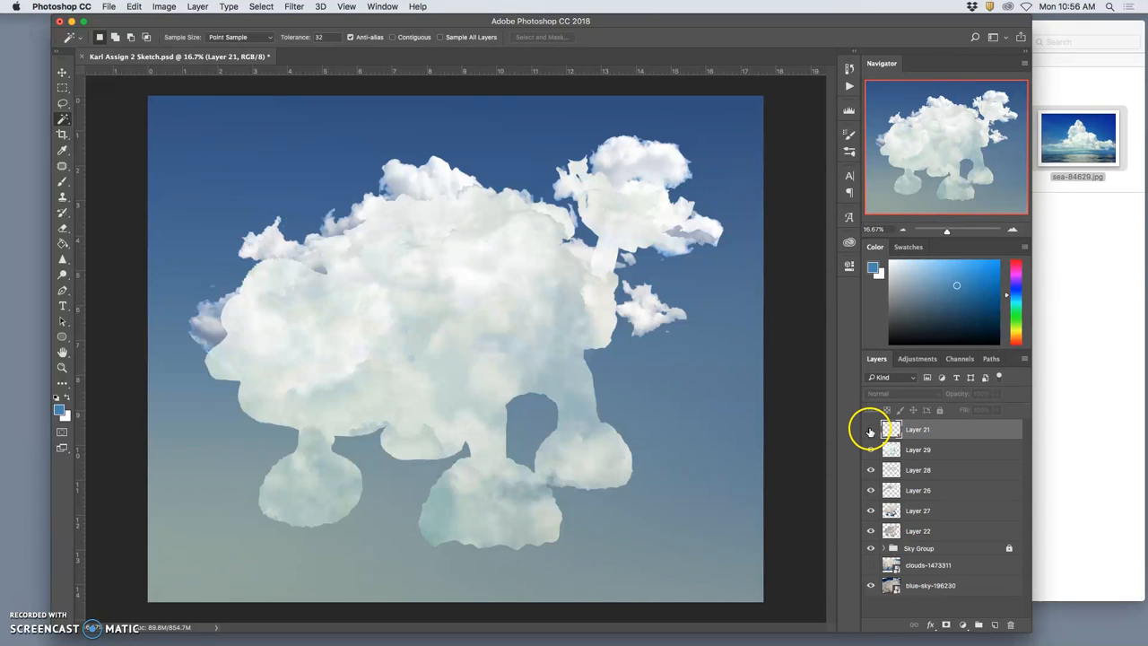
click(869, 429)
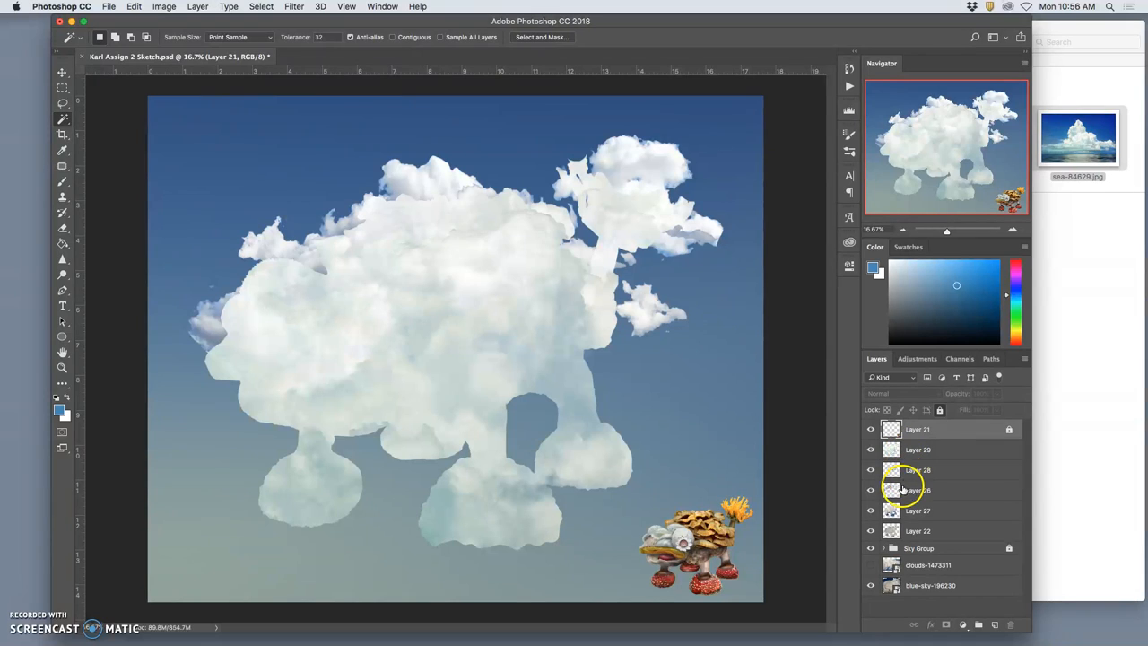
click(869, 450)
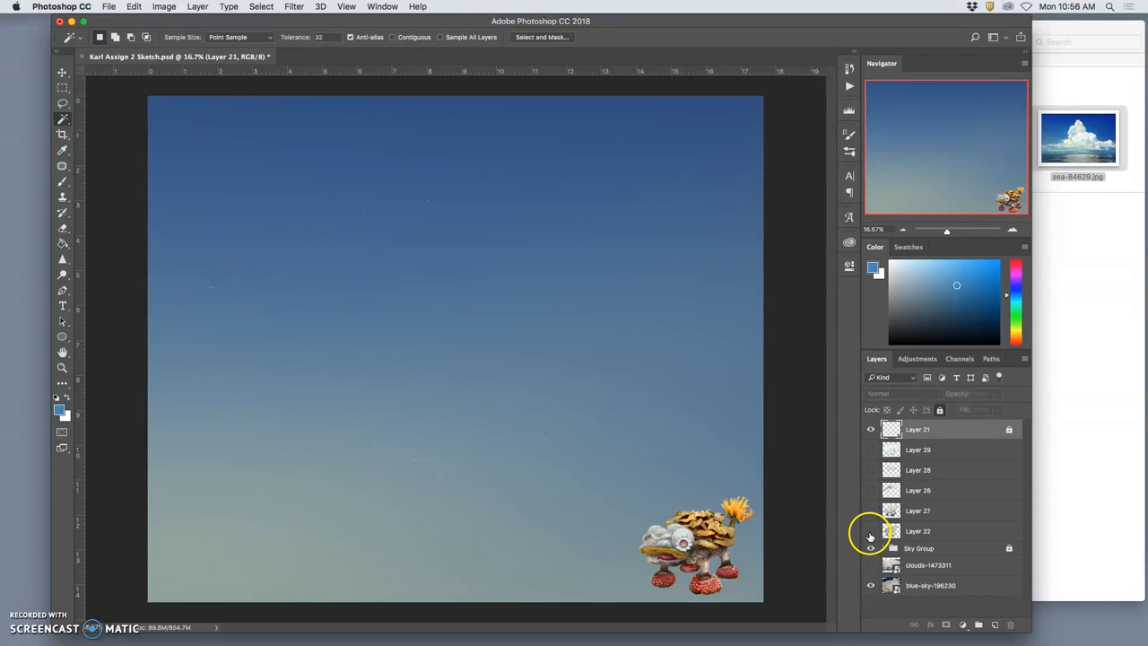
click(869, 490)
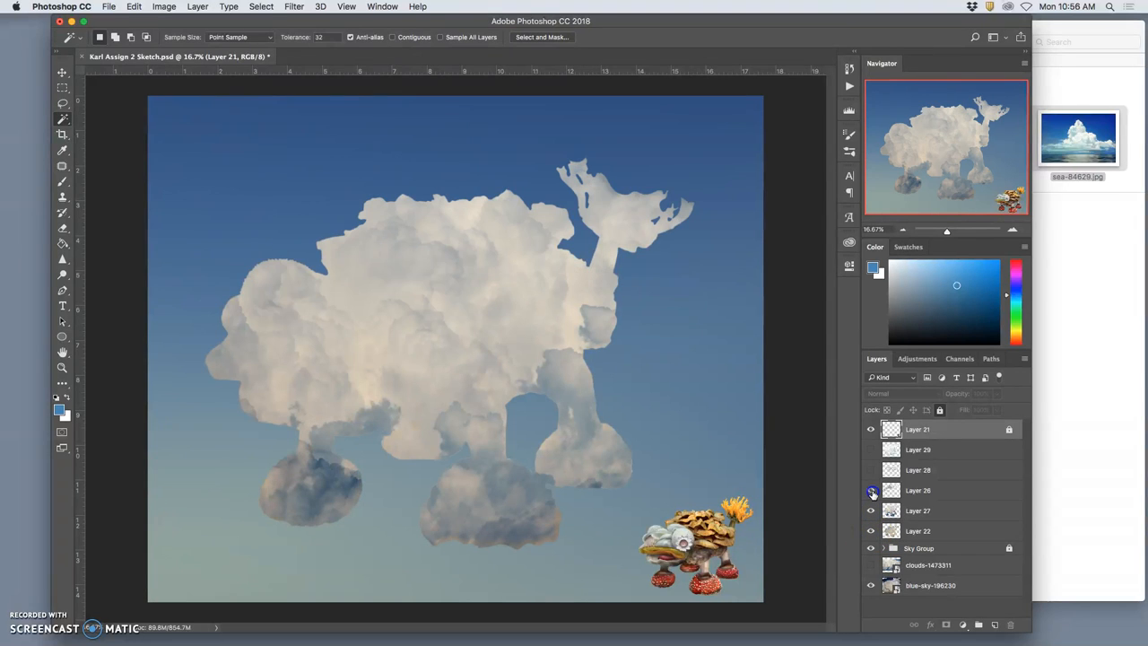
click(869, 449)
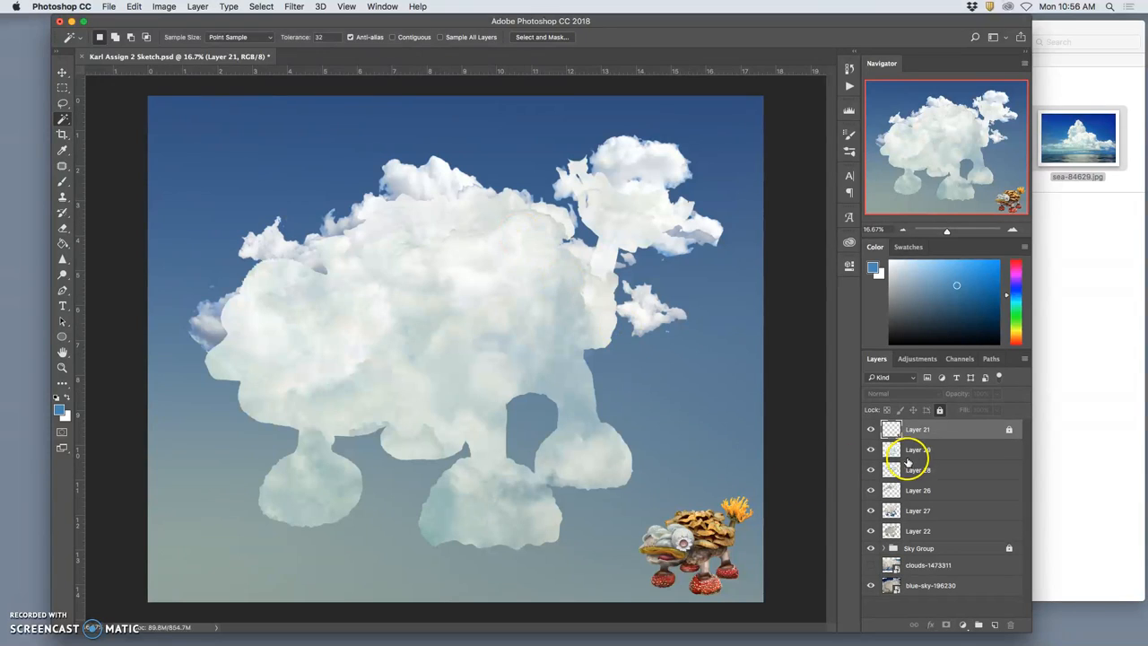
- Lower Layer 29's opacity to 57%
click(917, 489)
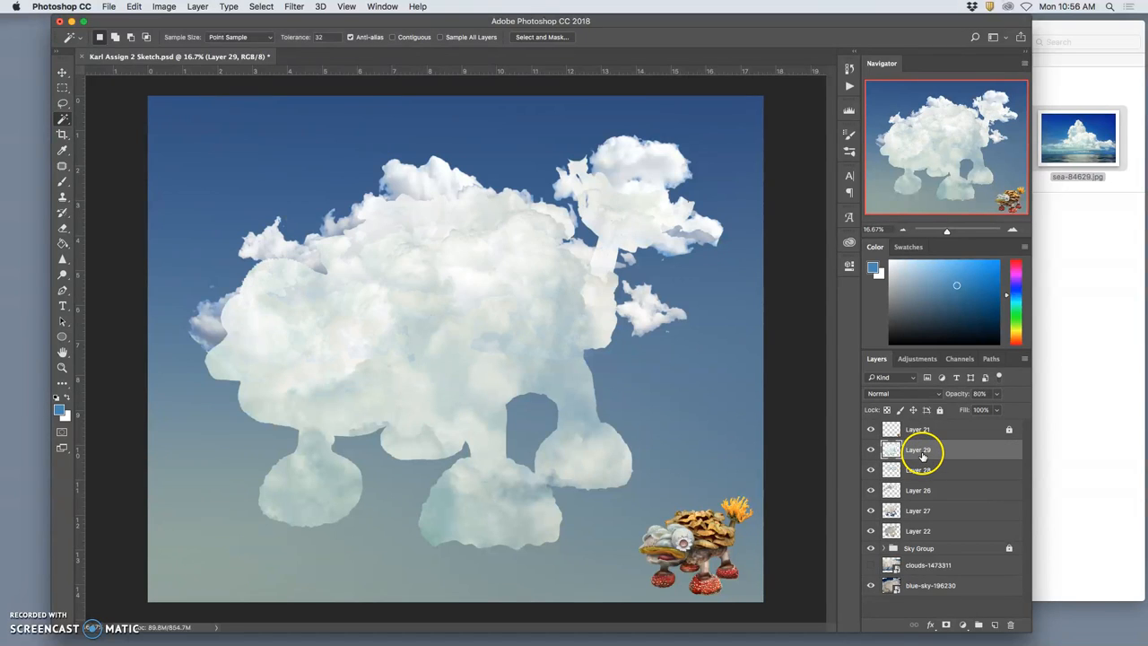
drag(975, 410, 985, 409)
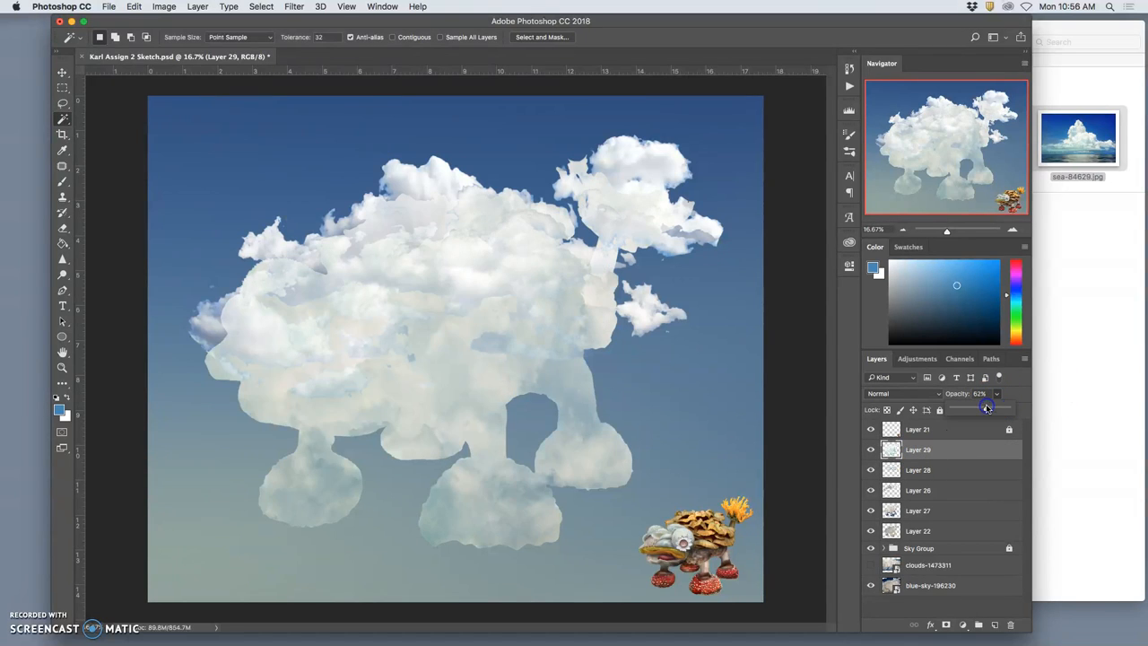
drag(986, 409, 981, 409)
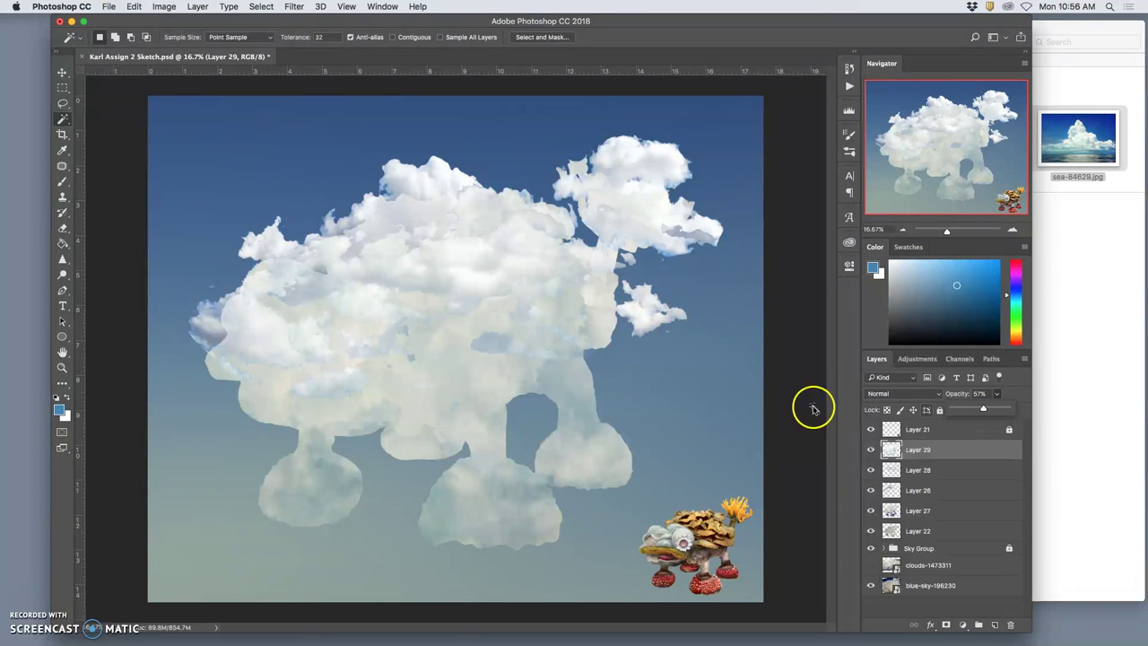
mouse_move(715, 529)
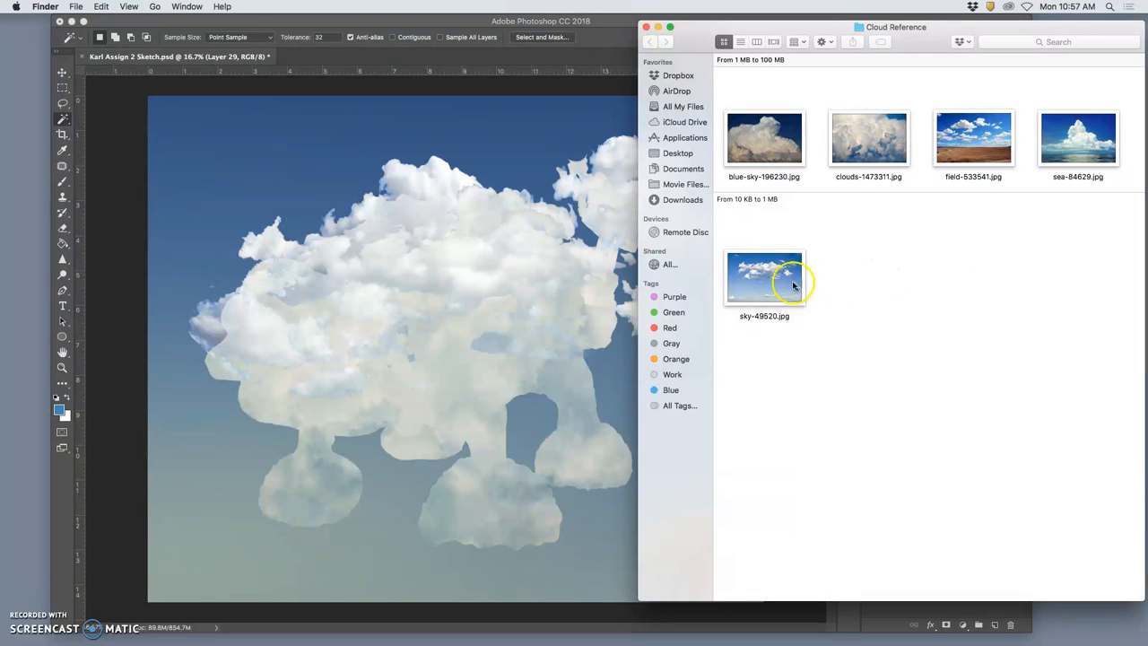
mouse_move(786, 281)
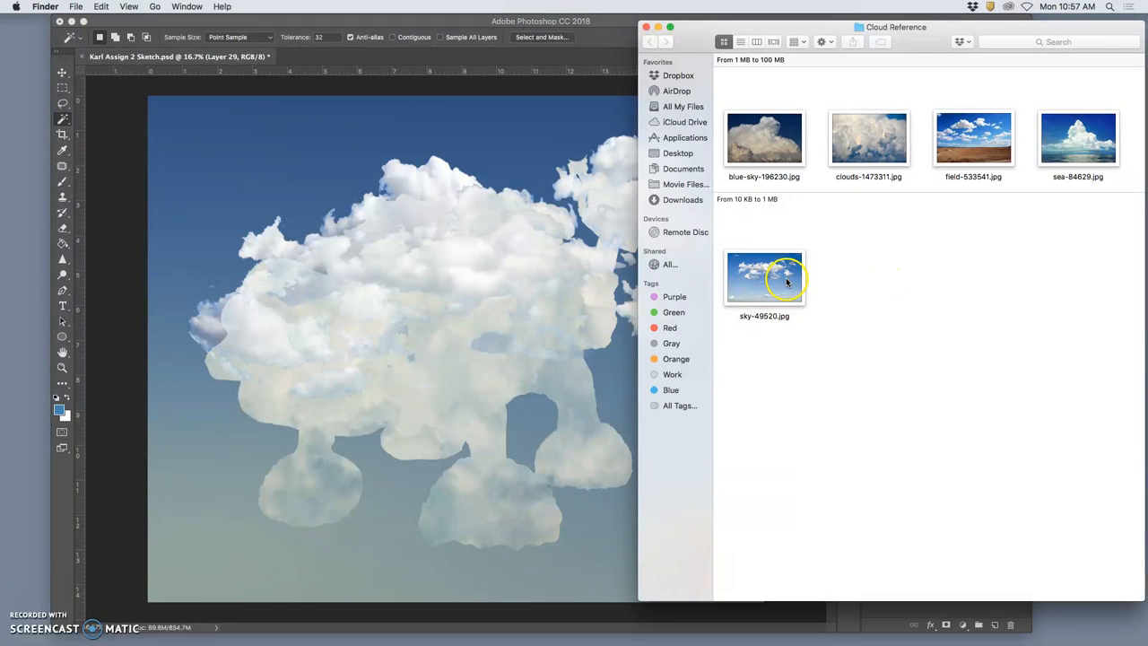
- Open sky-49520.jpg in Preview as a reference beside the Photoshop document
double_click(764, 276)
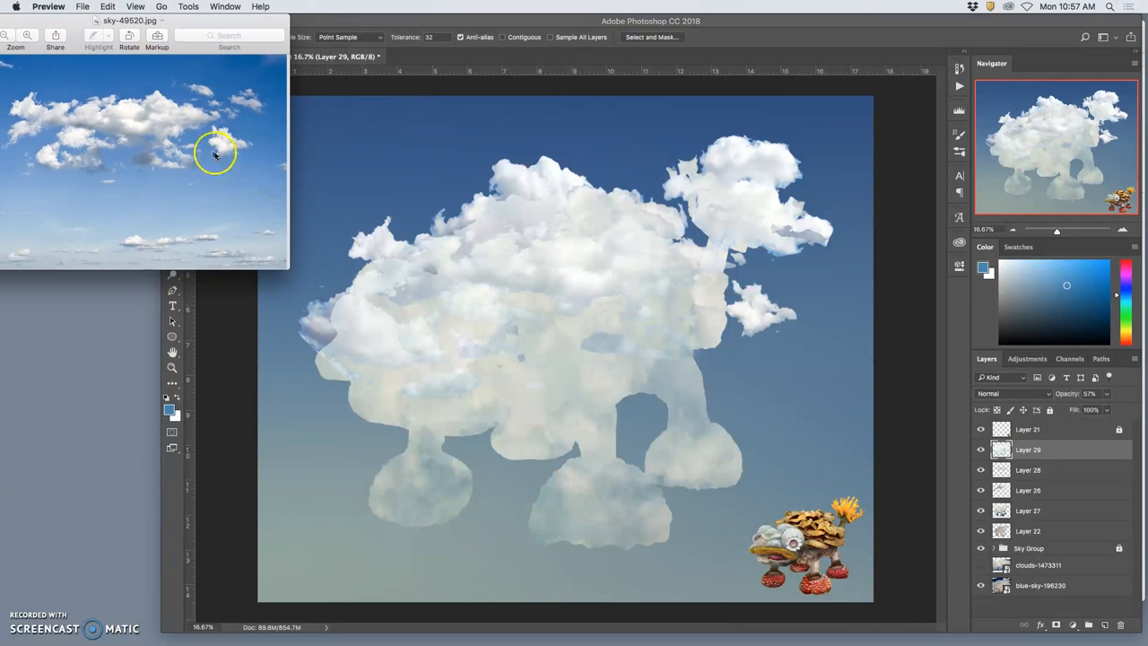
mouse_move(139, 115)
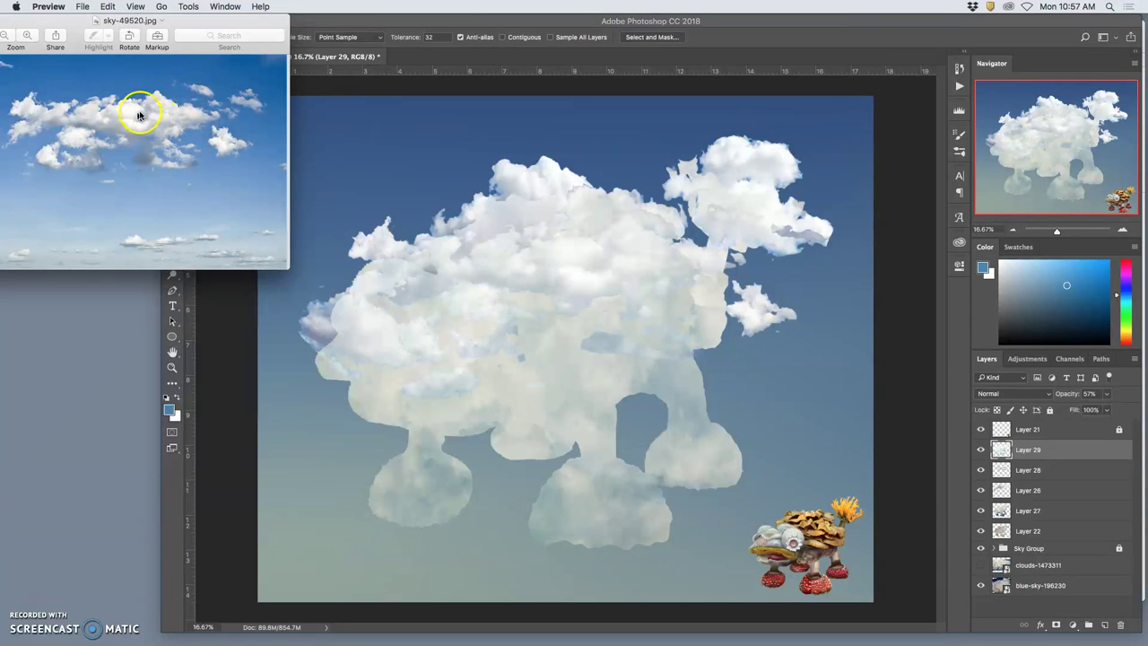
mouse_move(190, 93)
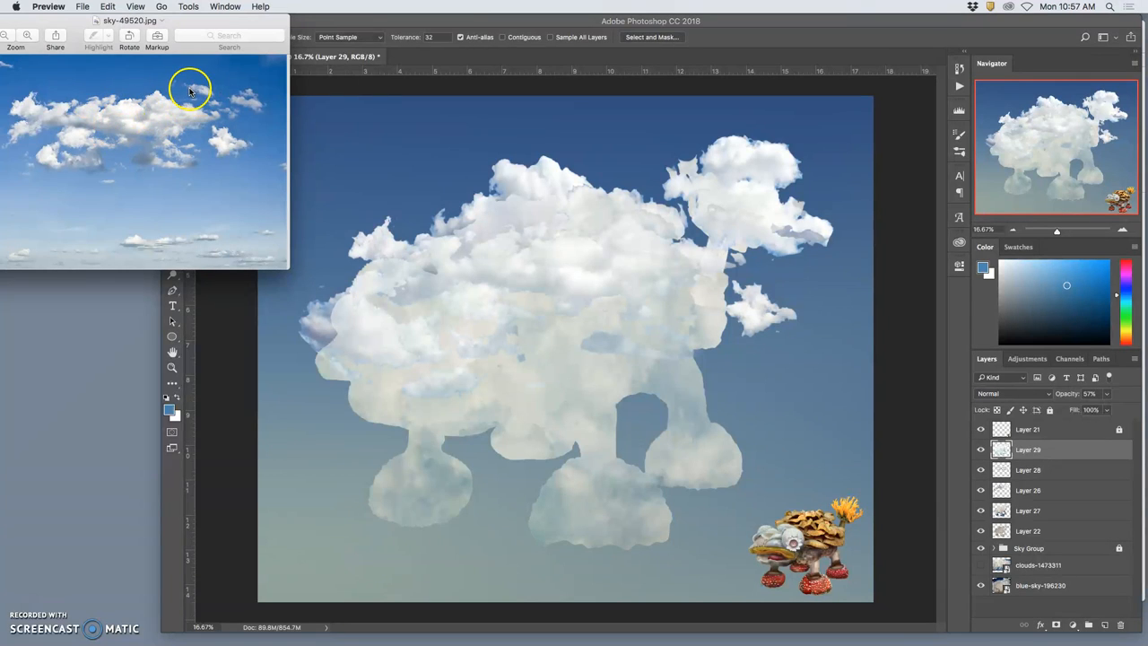
mouse_move(171, 85)
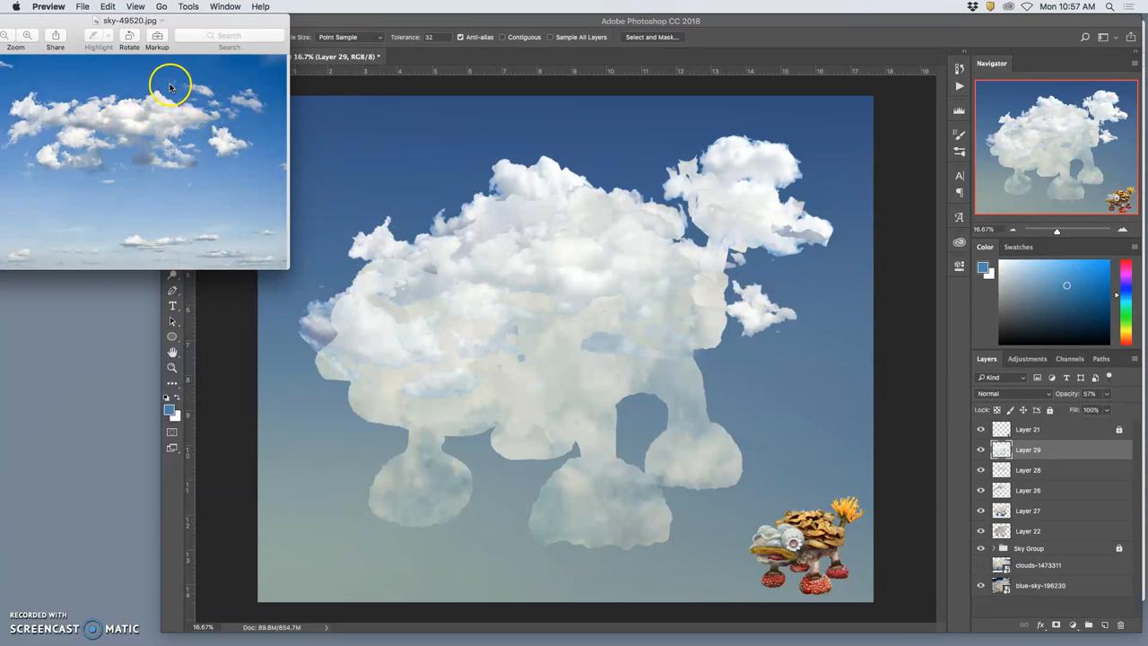
mouse_move(119, 114)
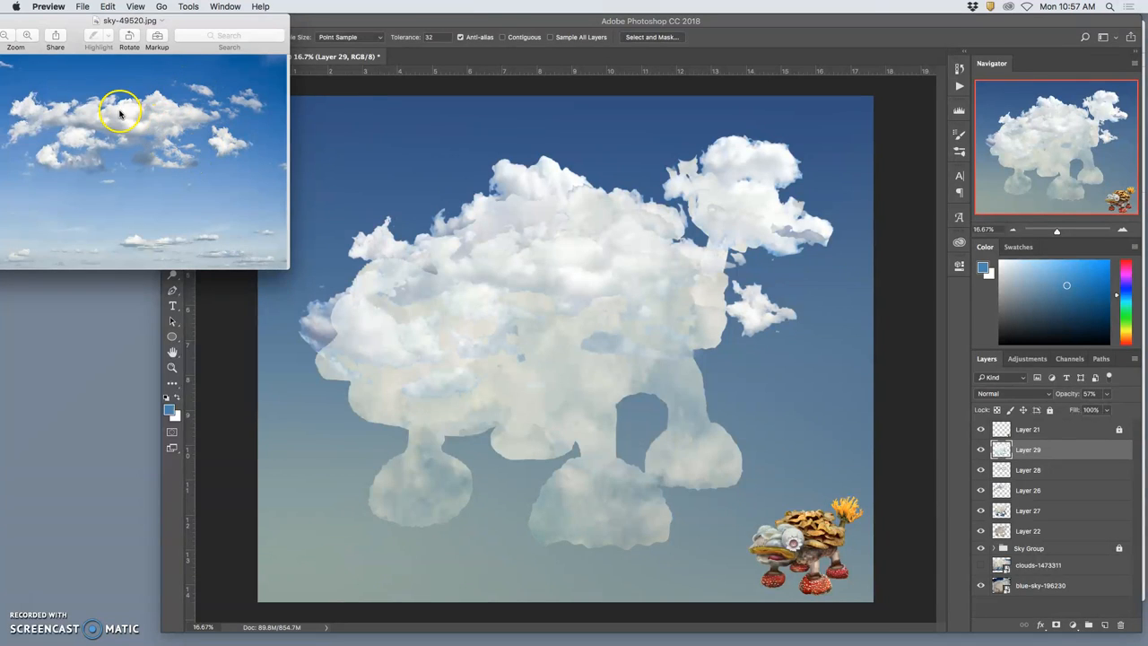
mouse_move(40, 149)
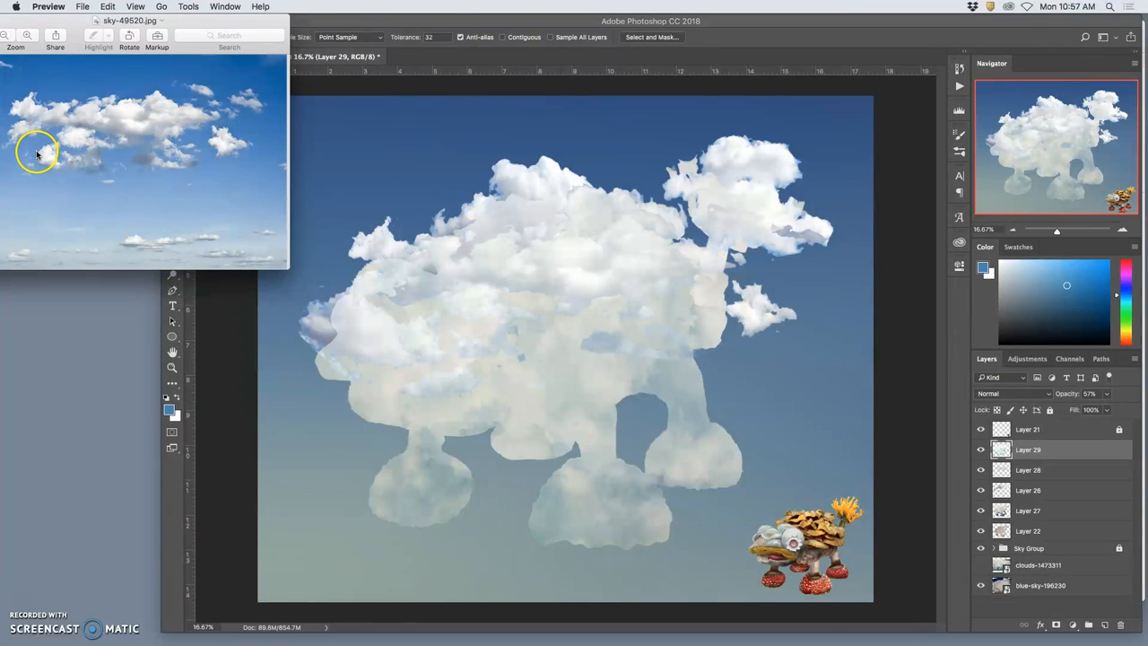
click(414, 153)
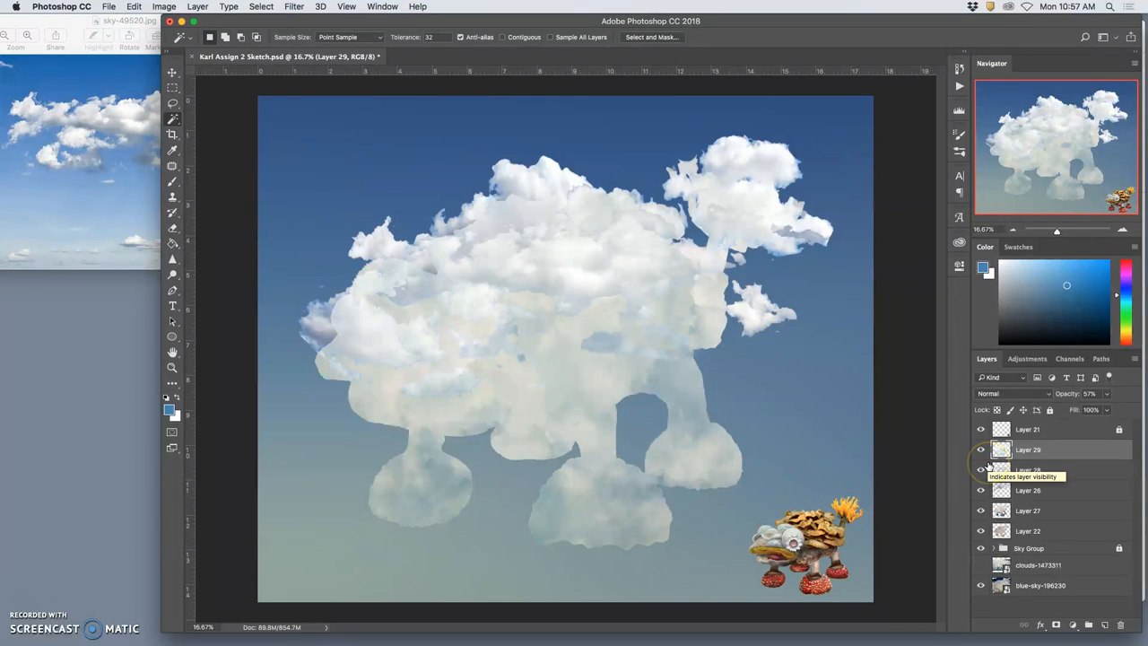
- Compare cloud pieces, move Layer 29 beneath Layer 26, and re-show all layers
click(980, 469)
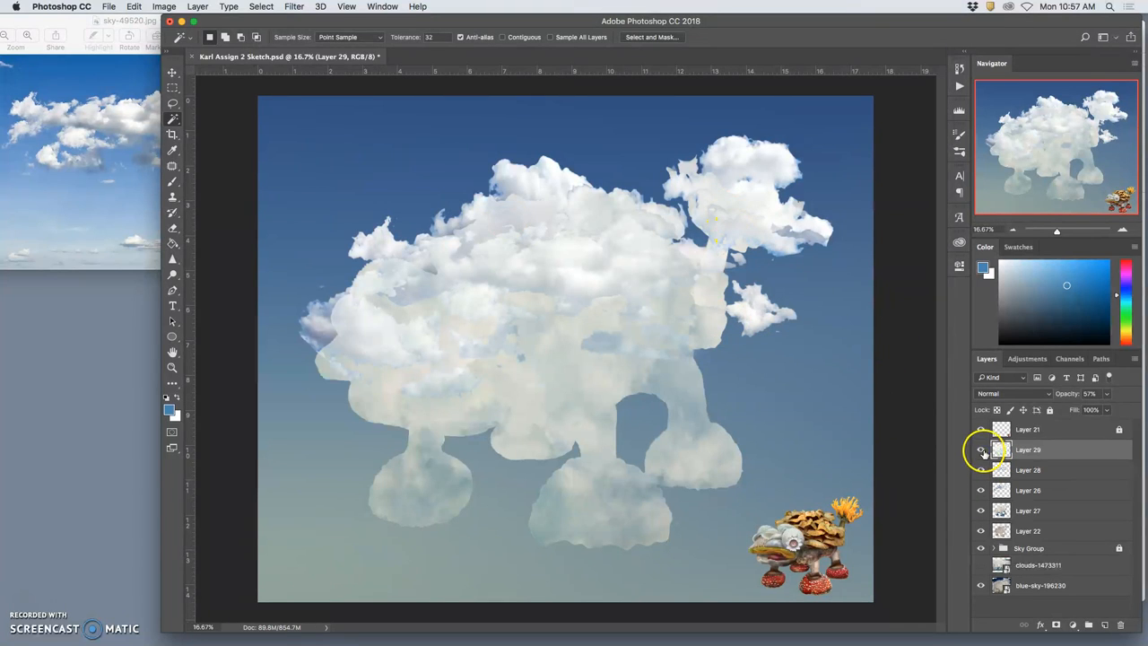
click(980, 449)
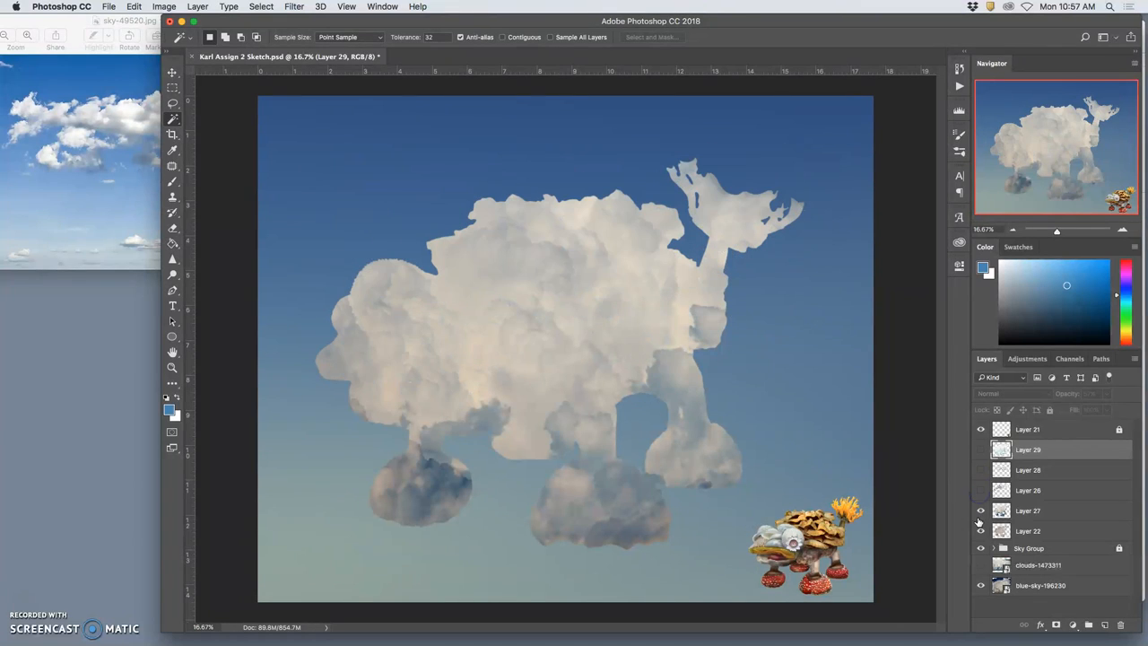
click(980, 510)
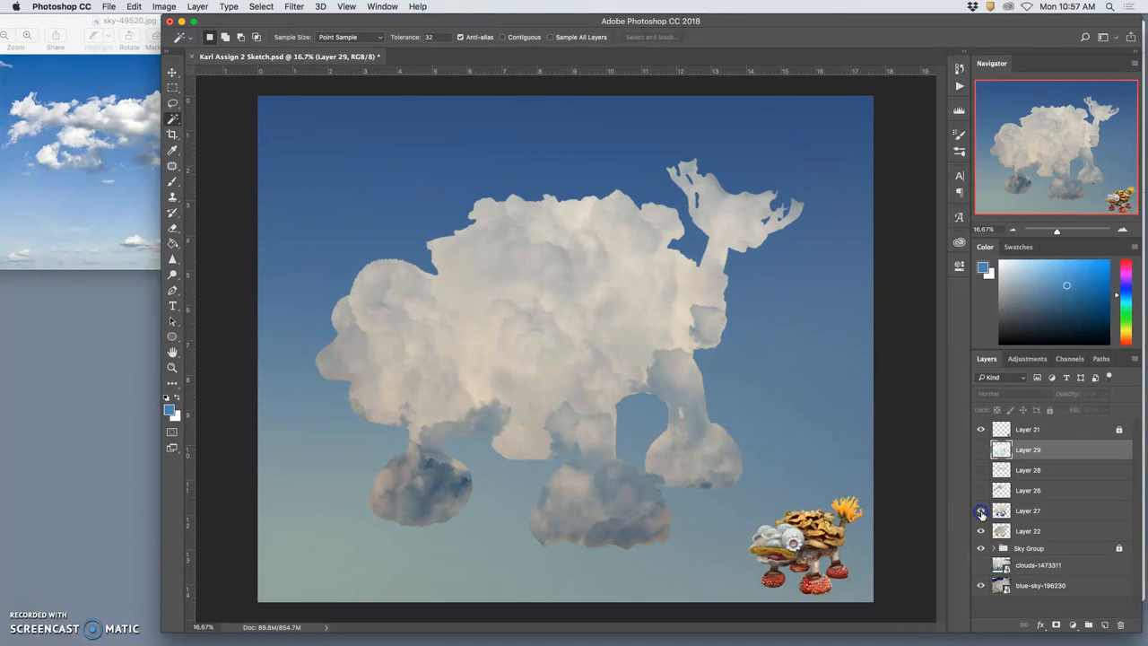
click(980, 510)
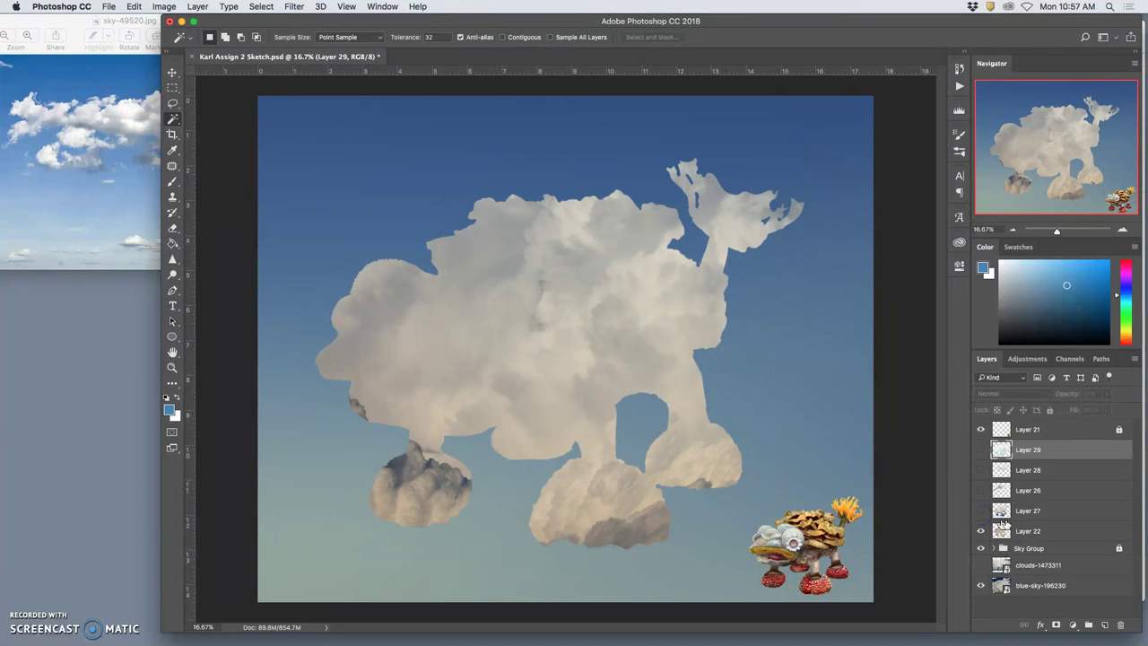
click(980, 449)
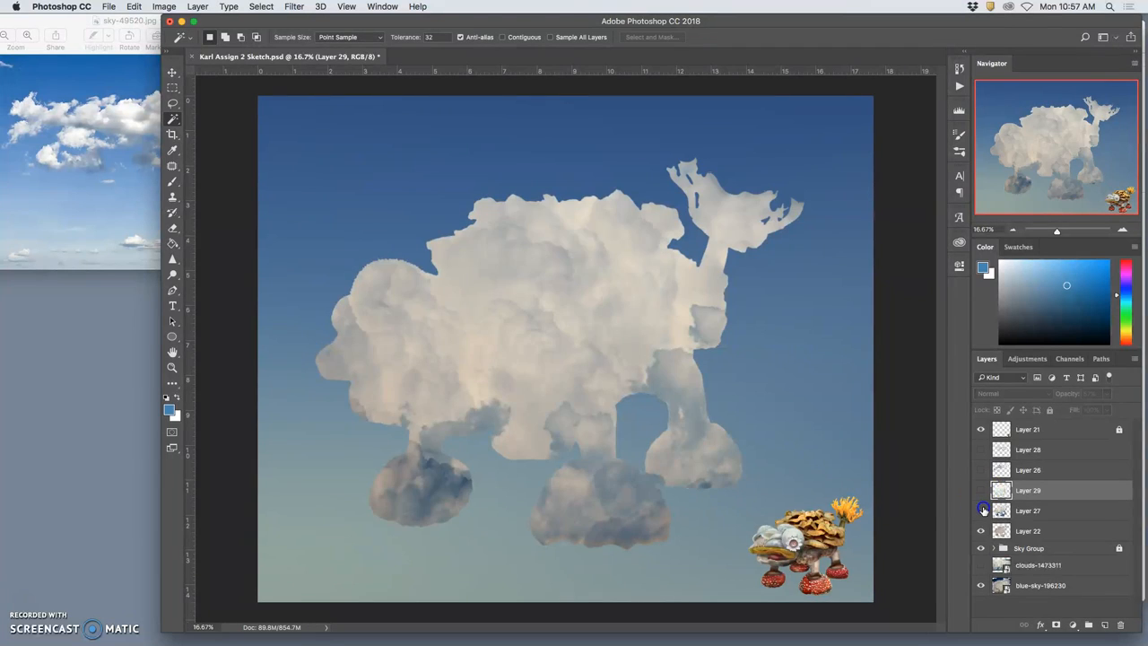
click(980, 510)
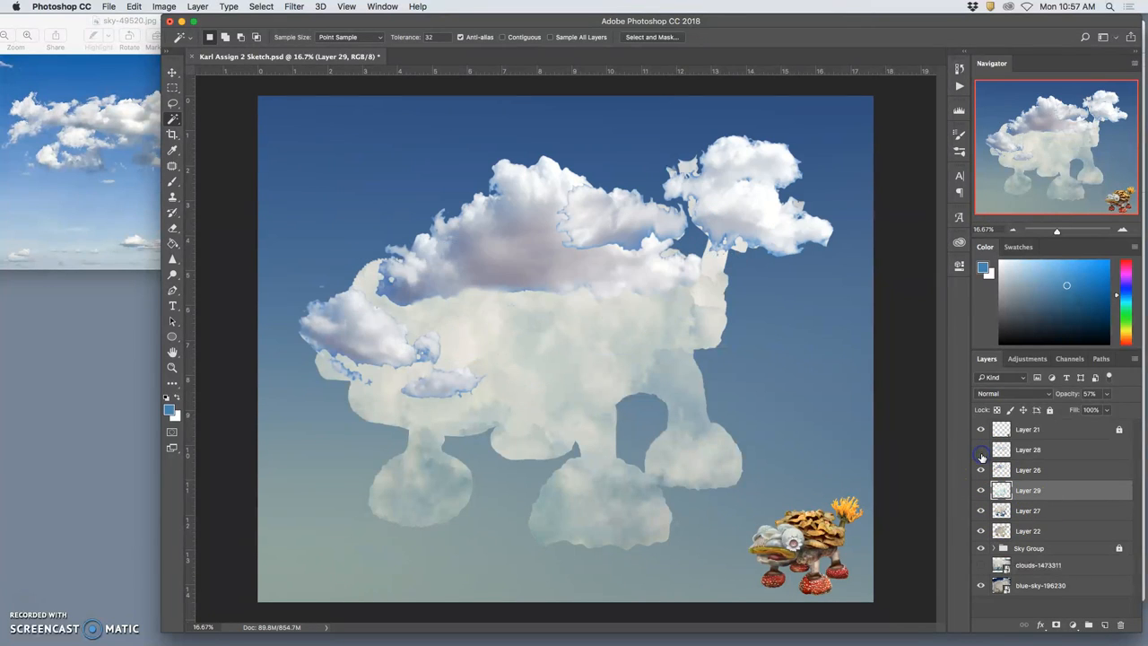
click(980, 468)
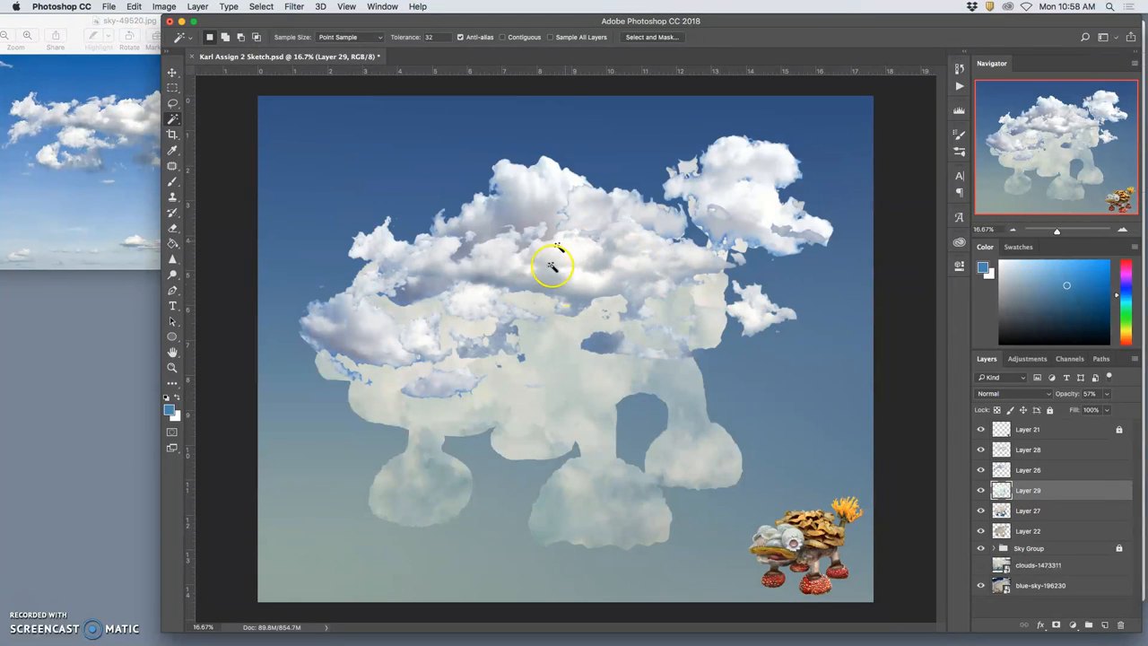
mouse_move(572, 274)
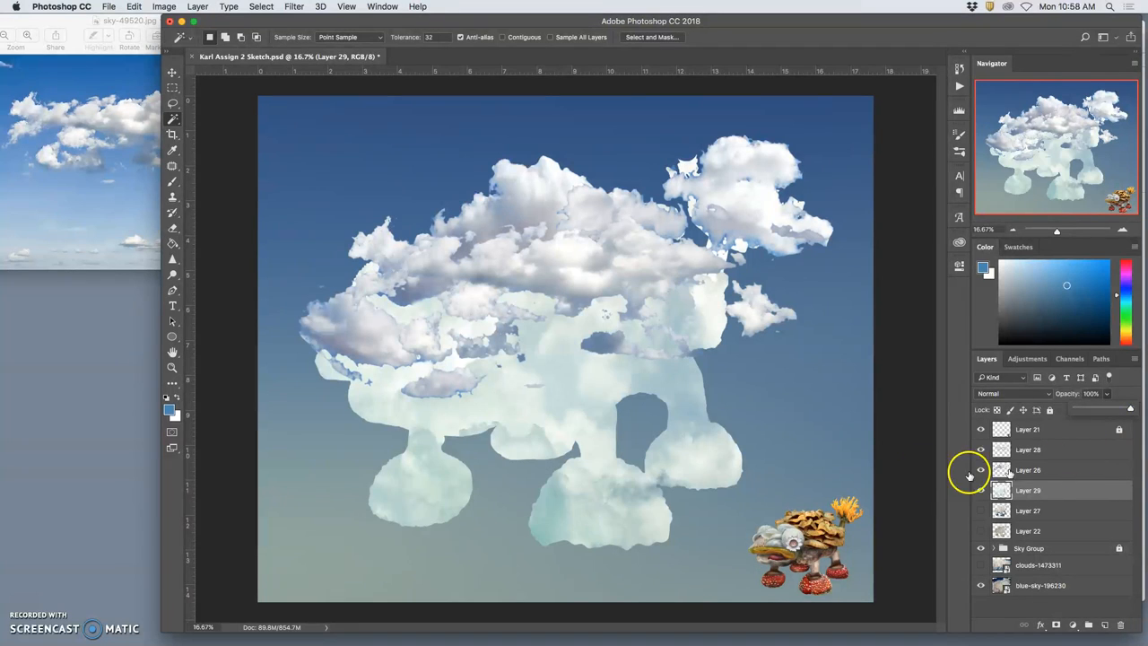
- Open the Image menu's Adjustments commands
click(164, 7)
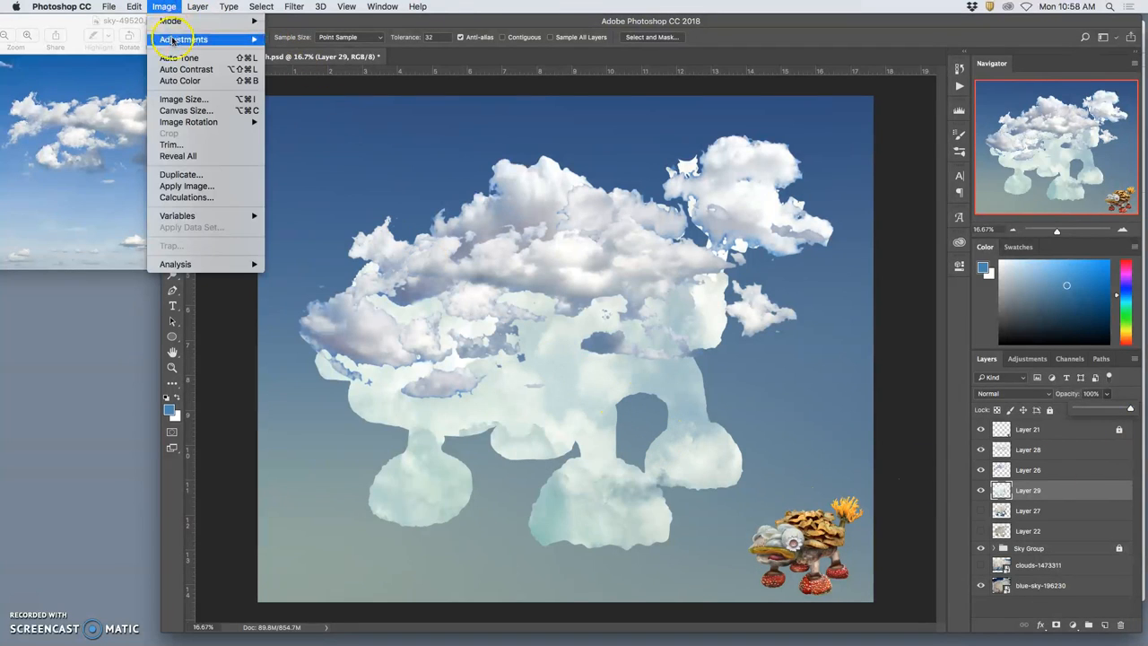
- Apply Levels to Layer 29: midtone 0.46, input white 254, output black 15
click(184, 38)
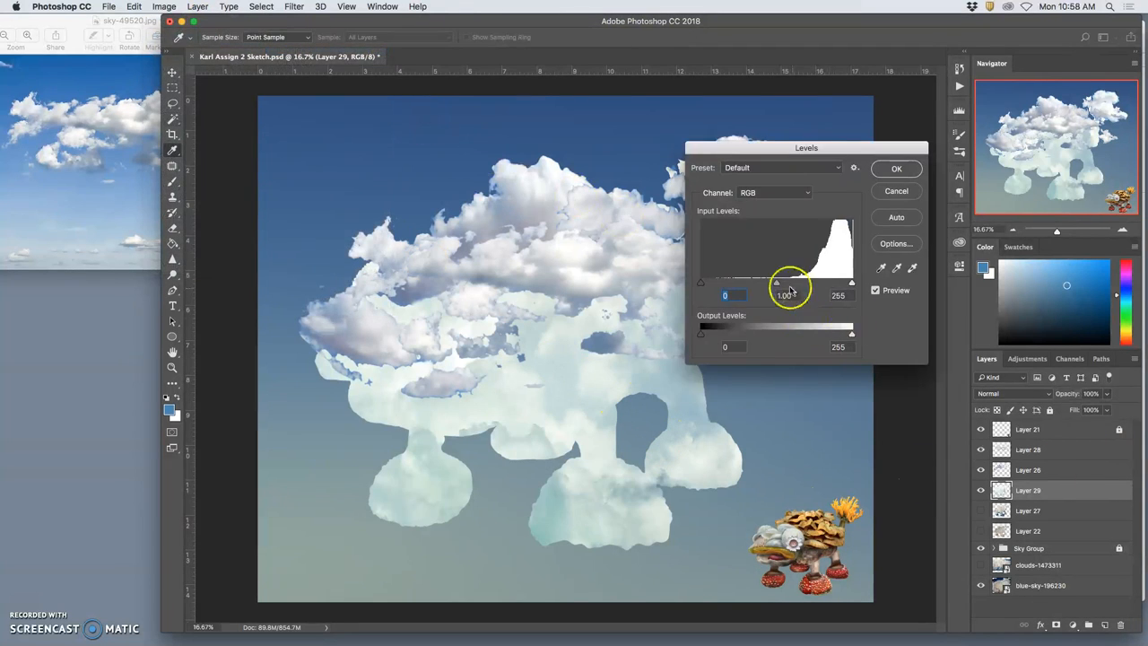
drag(776, 282, 781, 282)
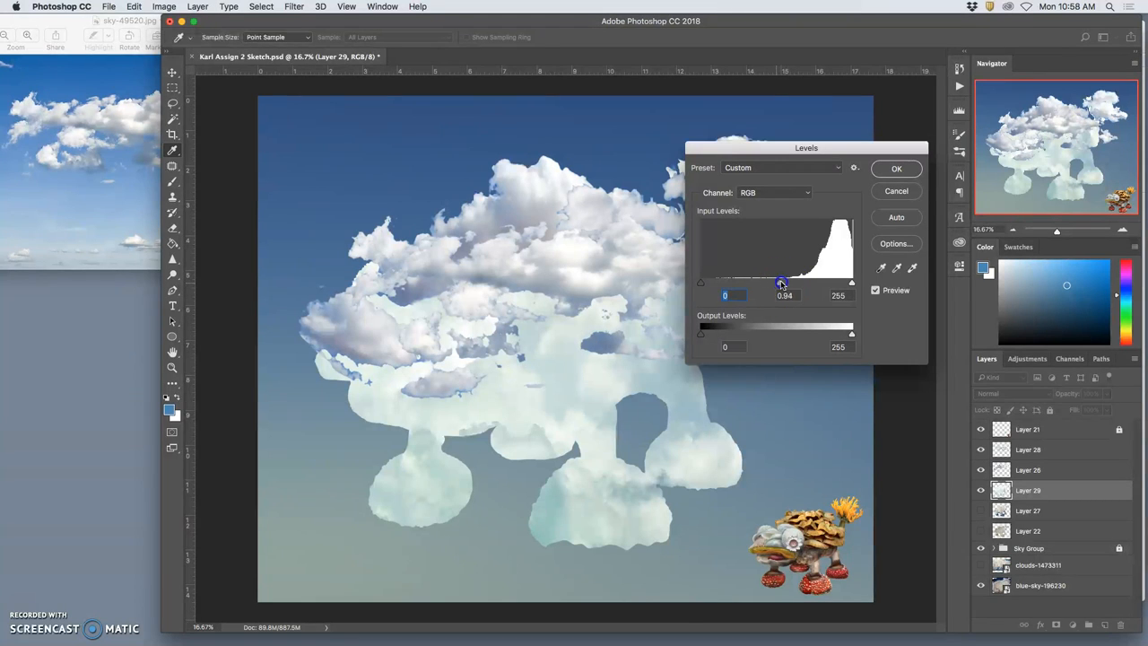
drag(780, 283, 795, 282)
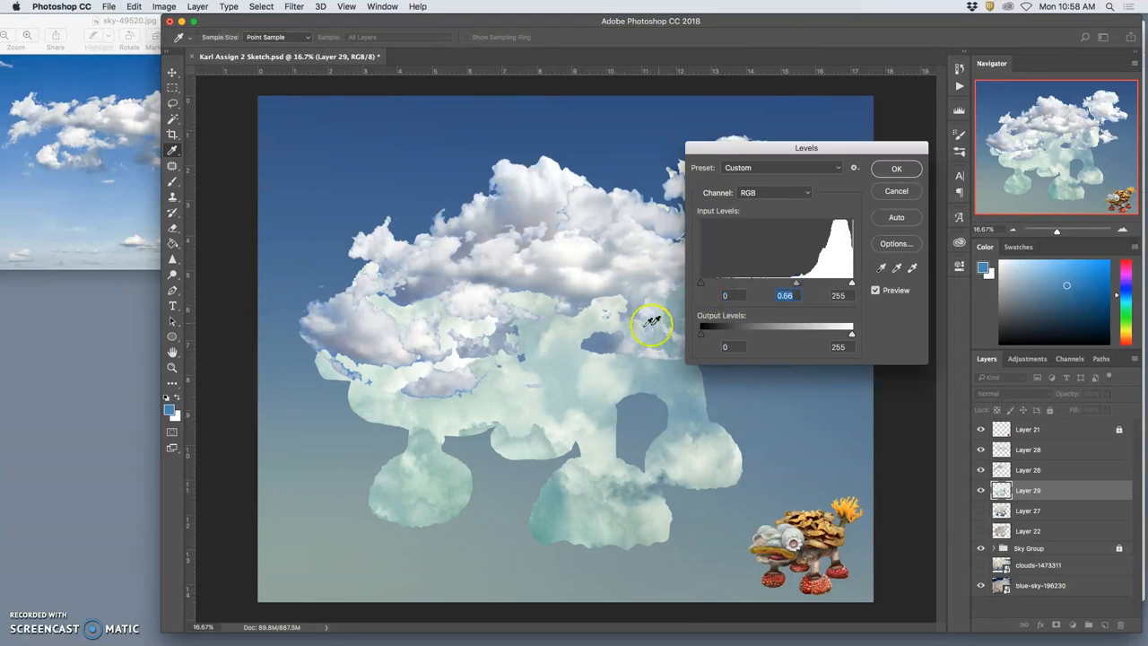
mouse_move(602, 233)
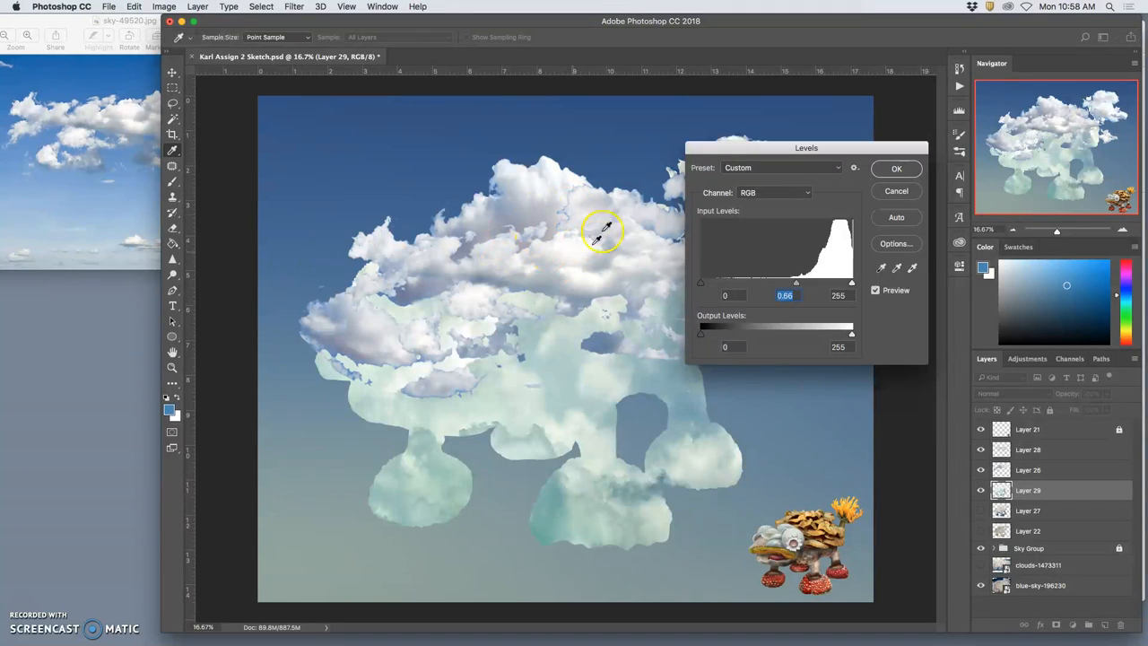
mouse_move(675, 334)
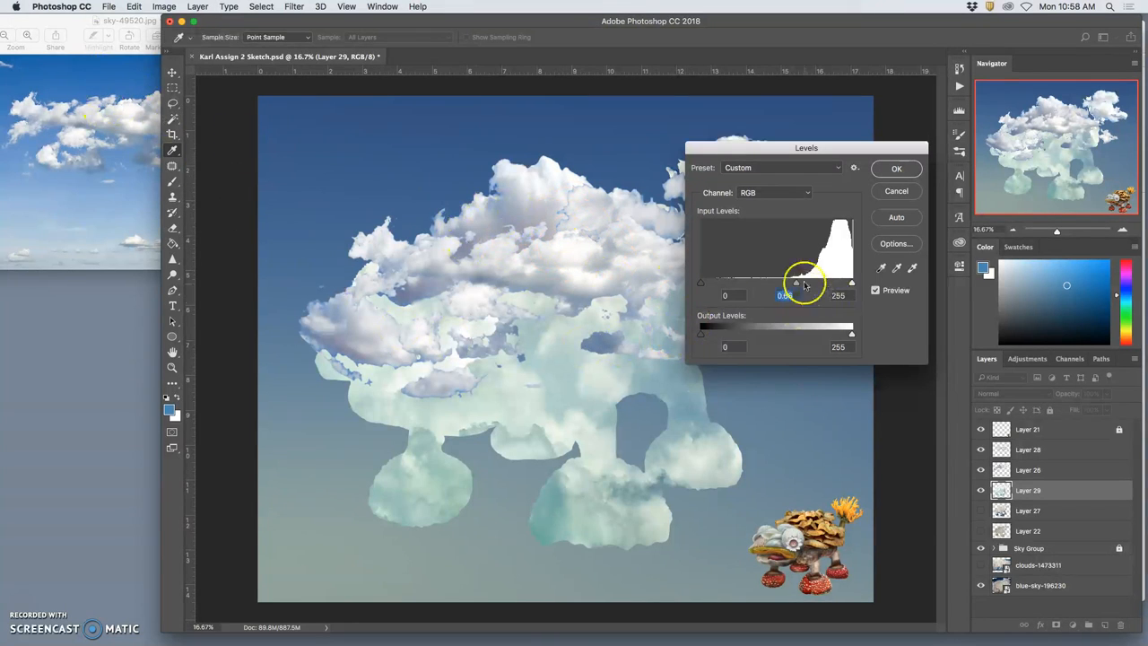
drag(796, 281, 803, 281)
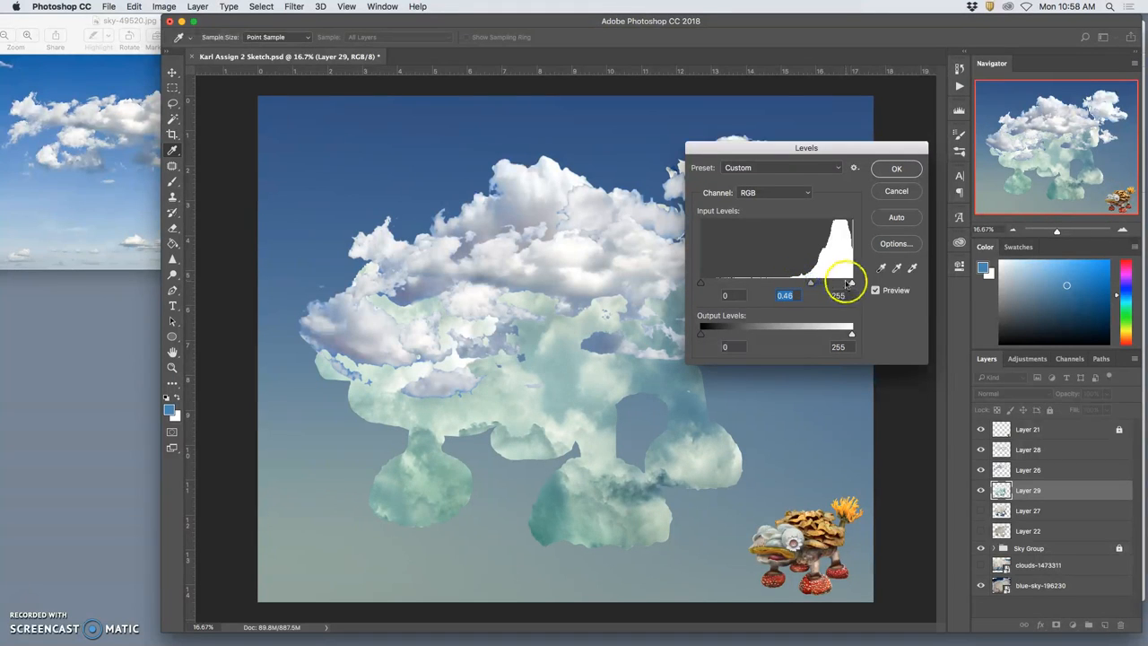
drag(850, 282, 839, 282)
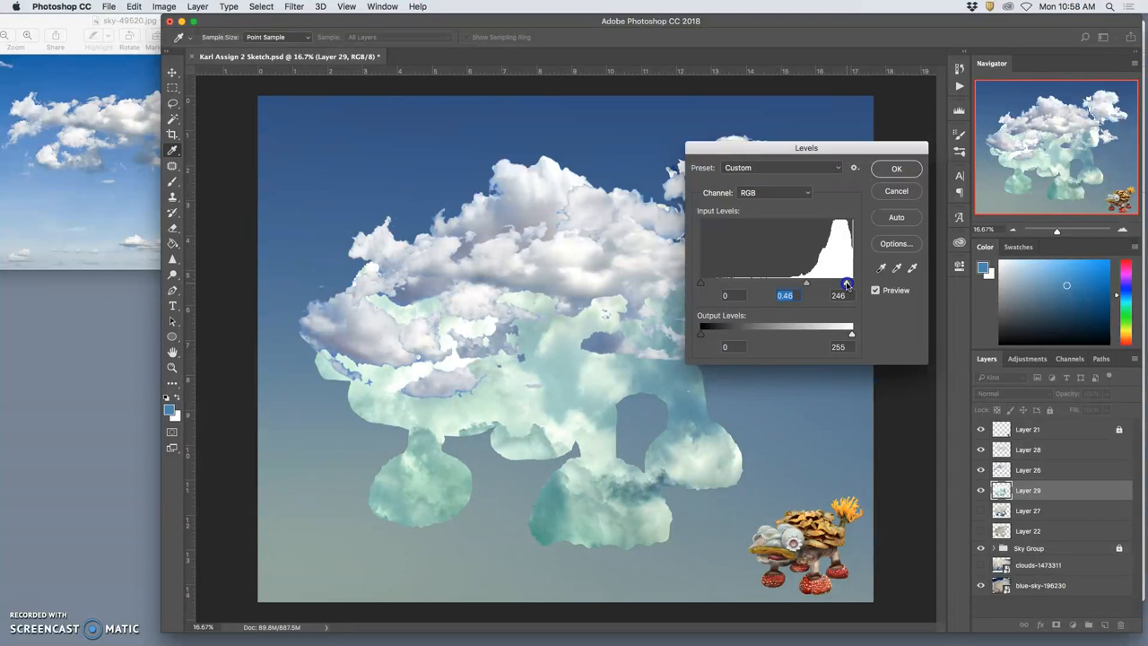
drag(847, 282, 851, 282)
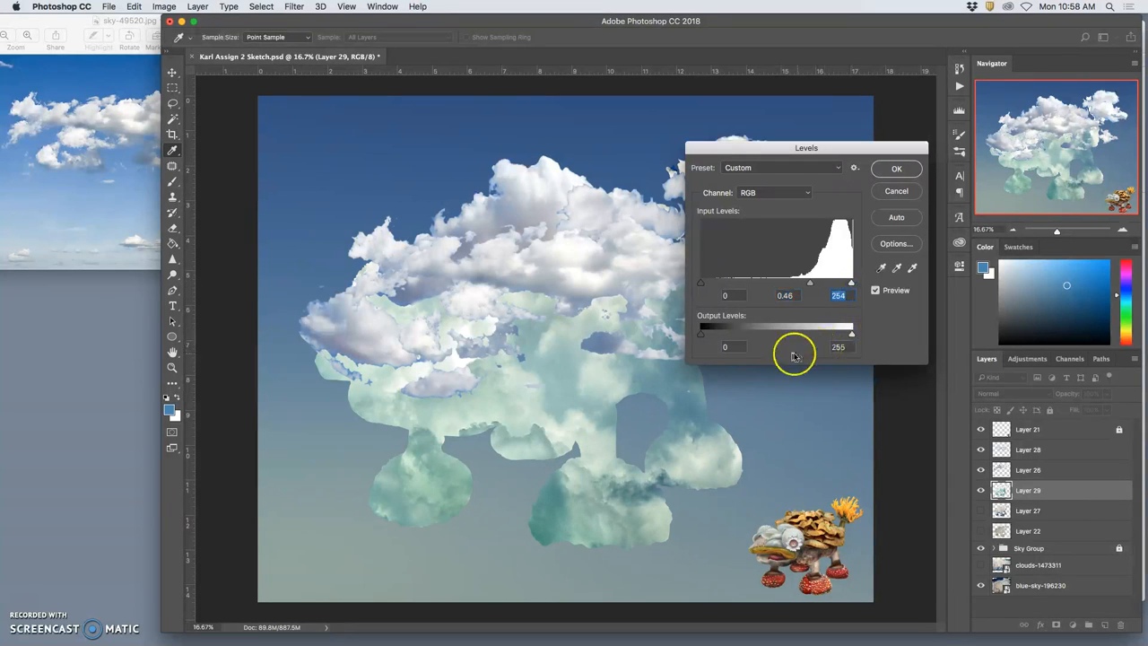
drag(702, 331, 709, 332)
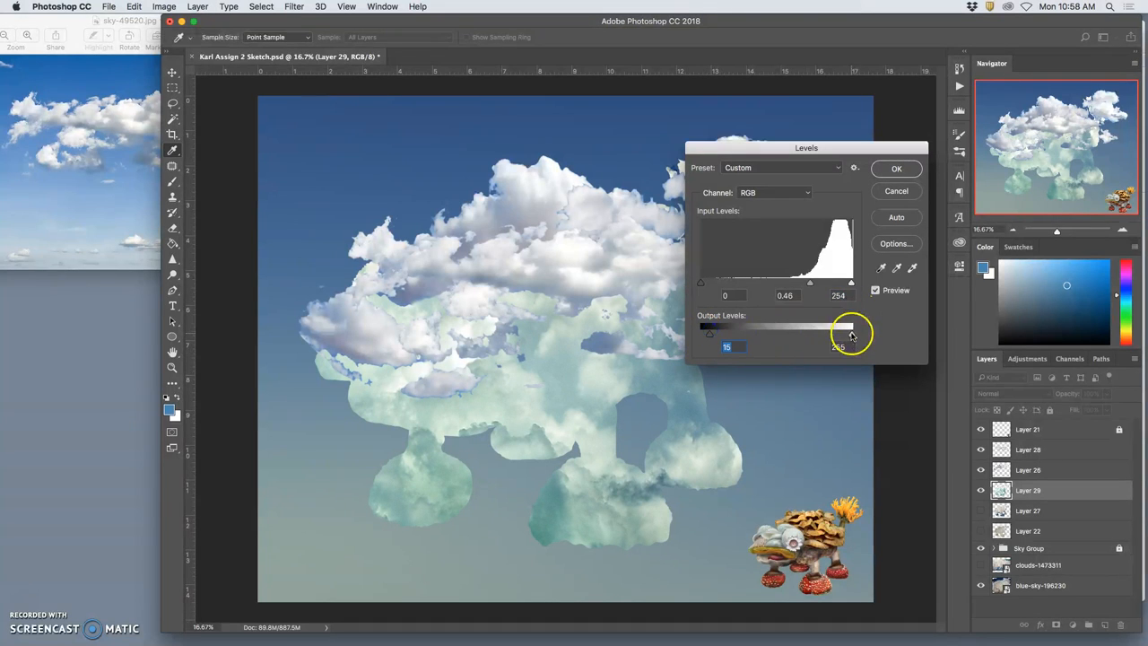
drag(834, 334, 847, 333)
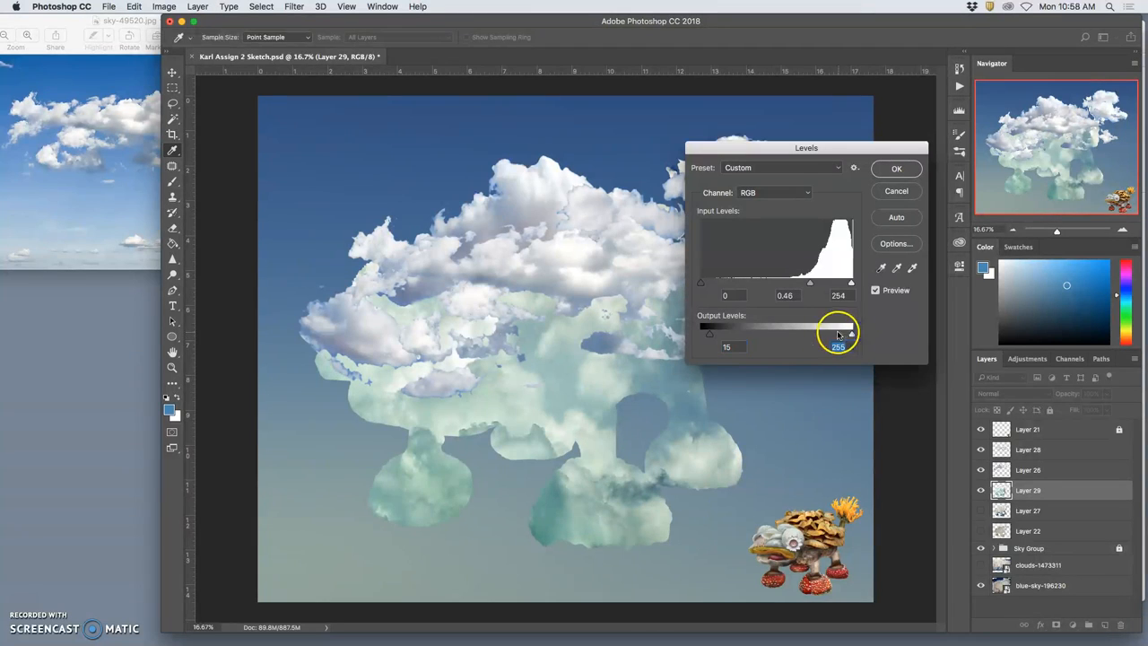
click(896, 169)
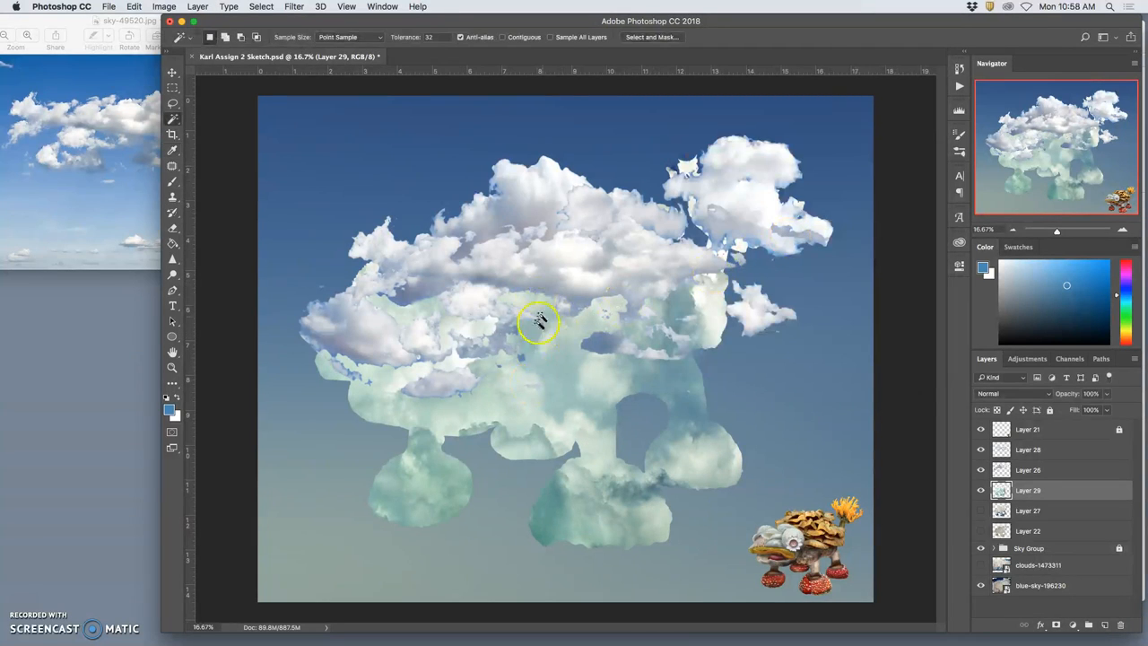
- Open Color Balance on Layer 29 and tint the midtones toward red
click(164, 6)
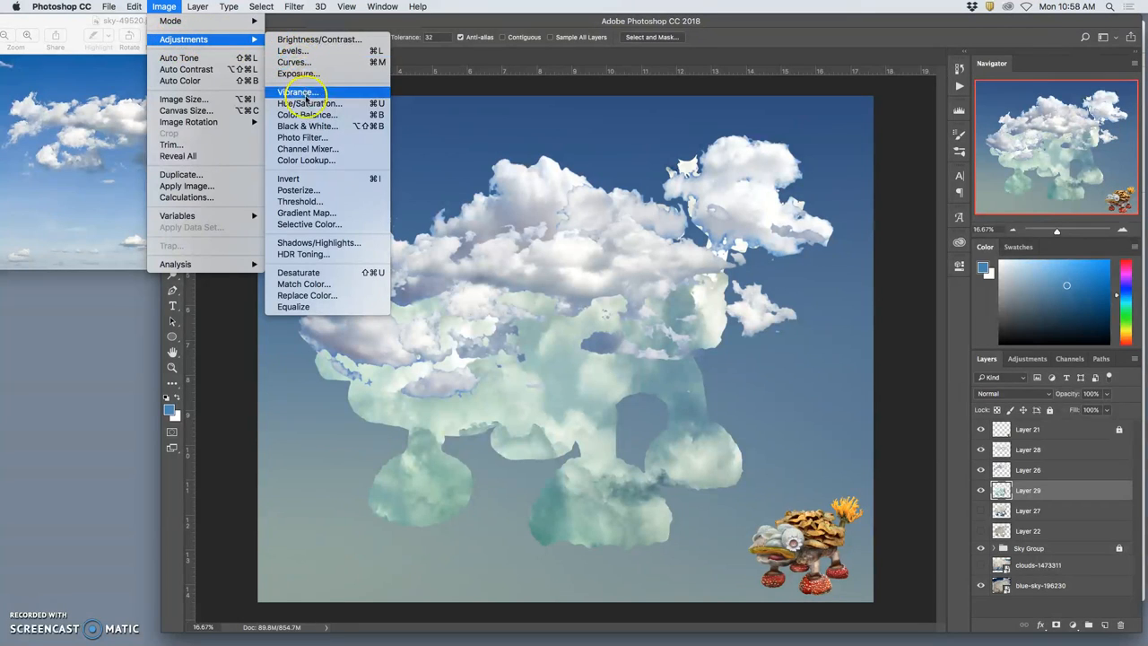
mouse_move(305, 115)
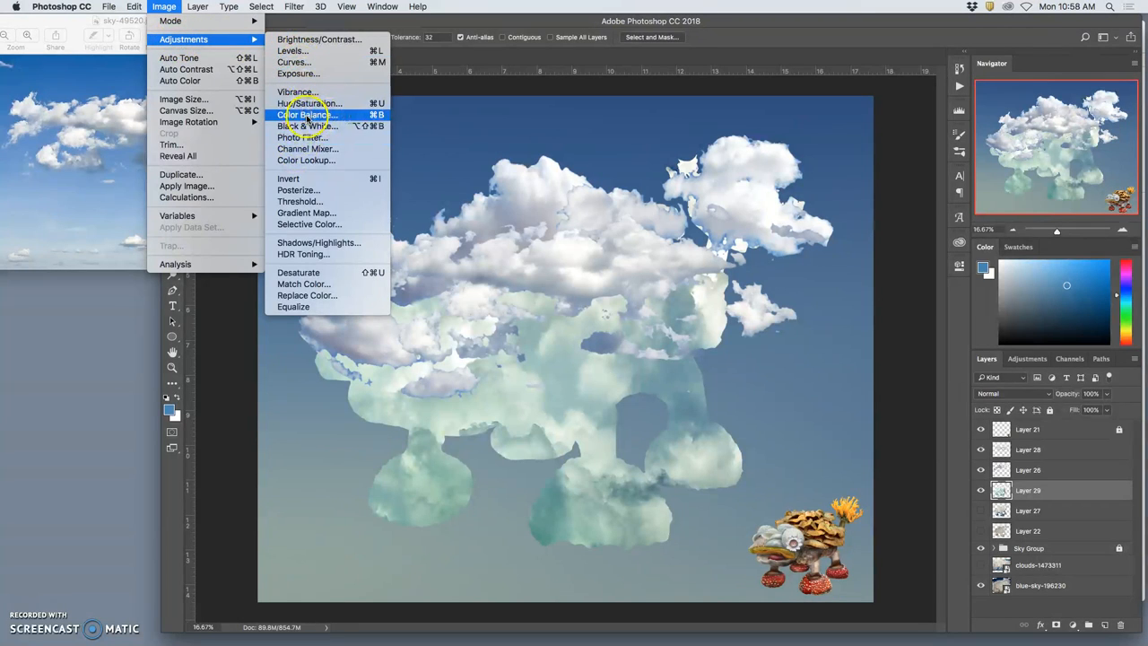
click(305, 114)
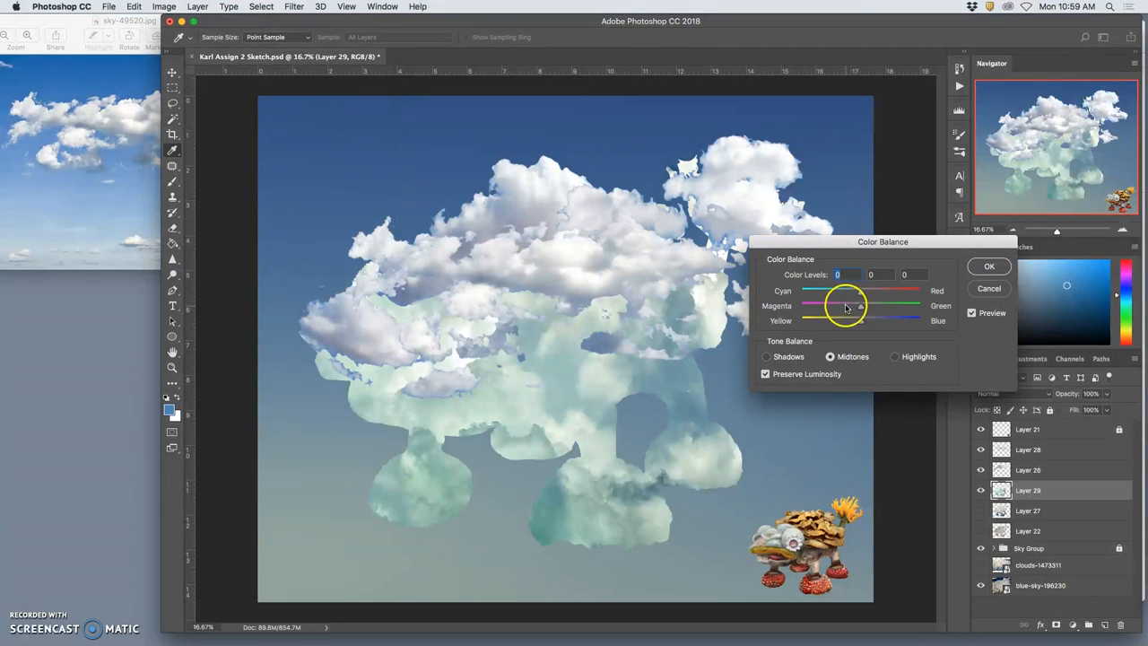
drag(844, 304, 882, 290)
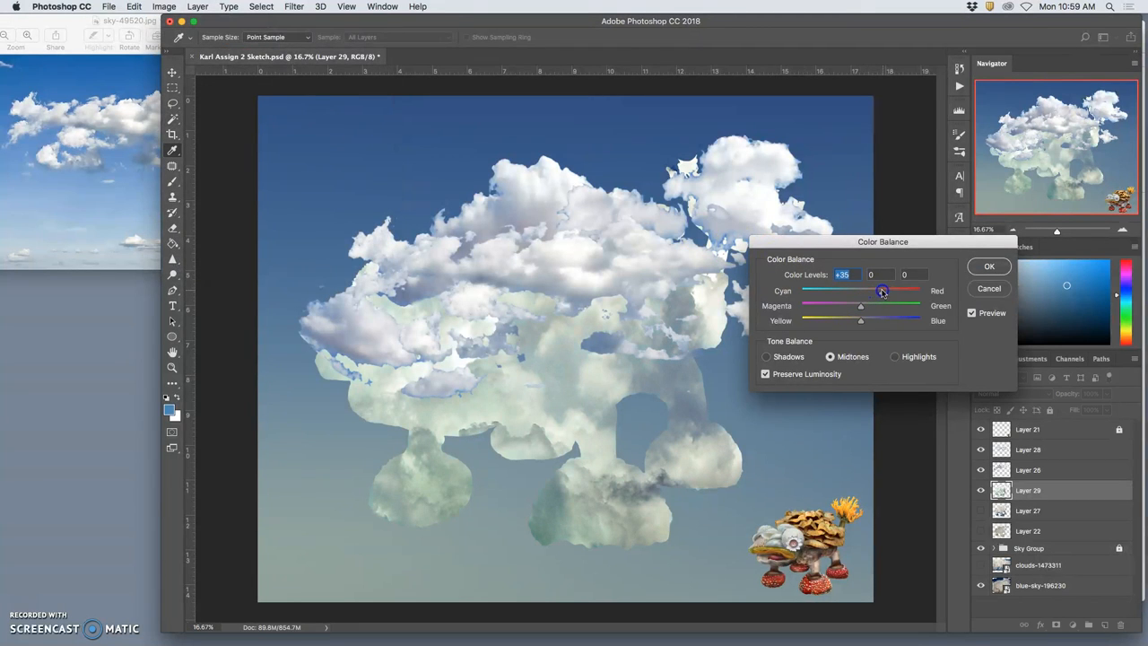
drag(860, 305, 855, 309)
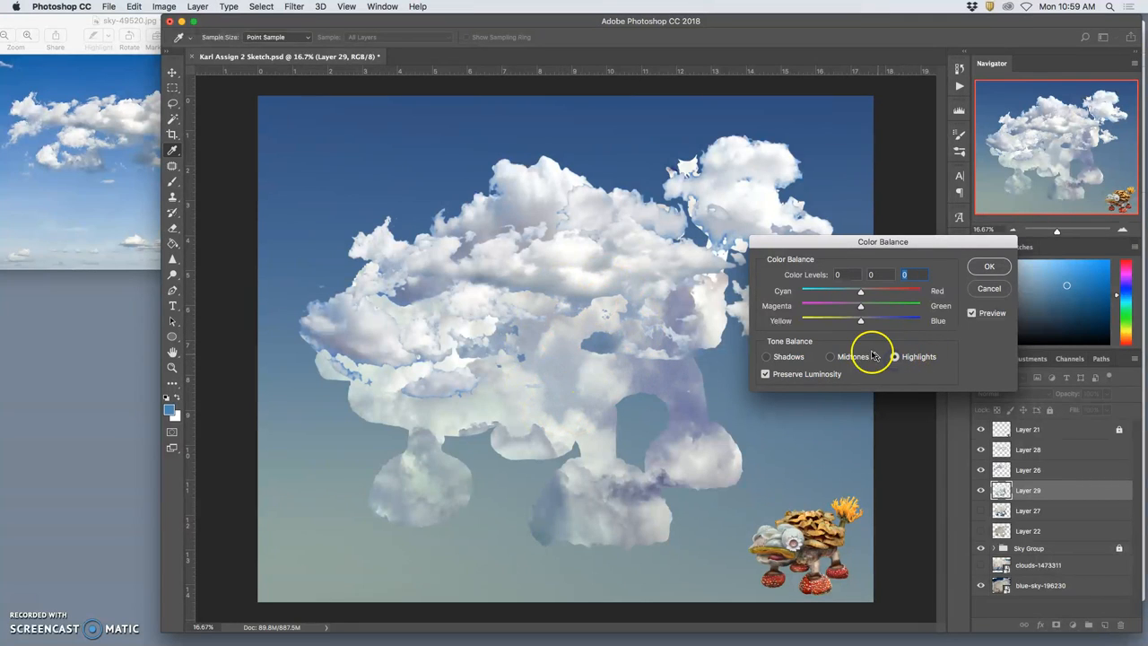
- Shift Layer 29's highlights toward yellow and red, shadows slightly red, and apply
click(894, 356)
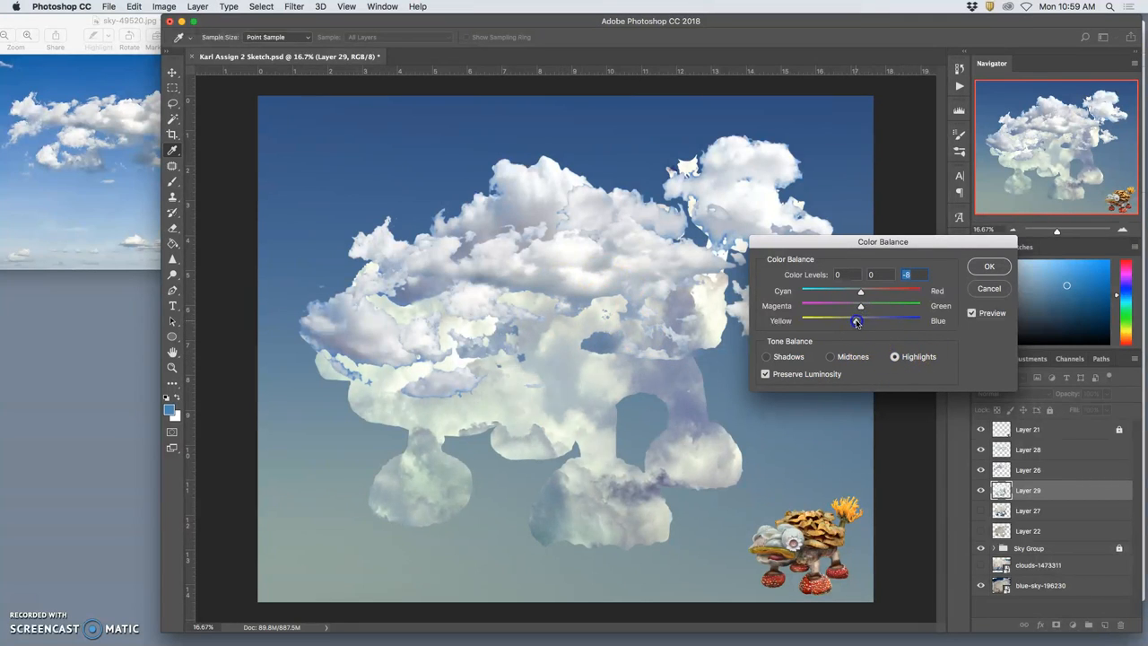
drag(860, 290, 867, 290)
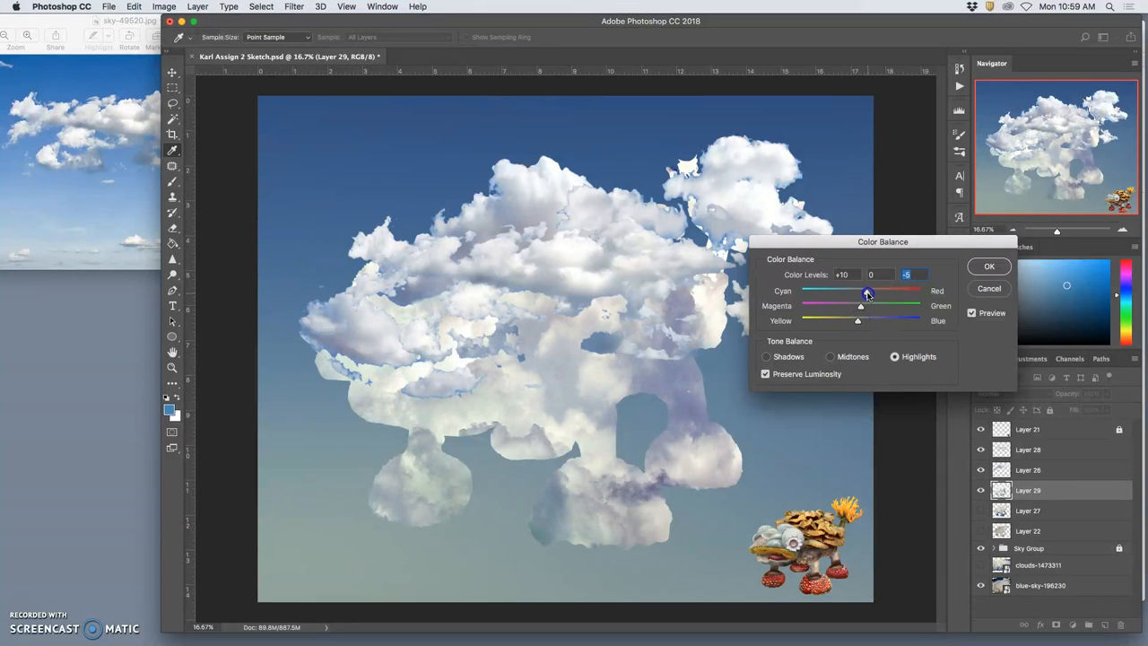
drag(867, 292, 860, 307)
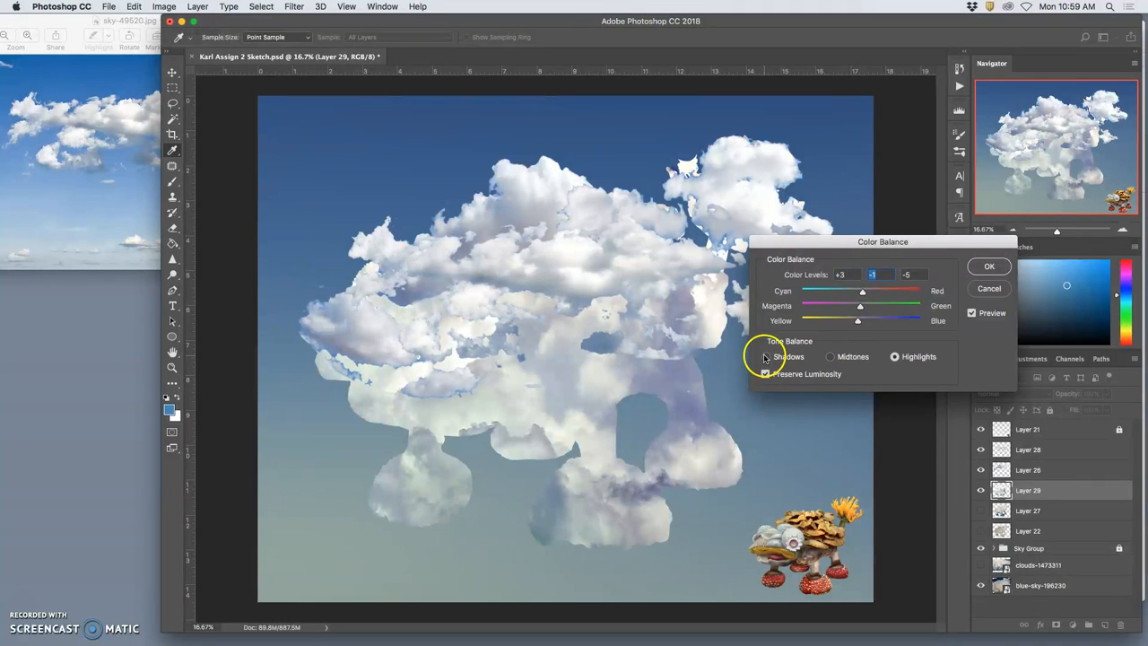
click(766, 356)
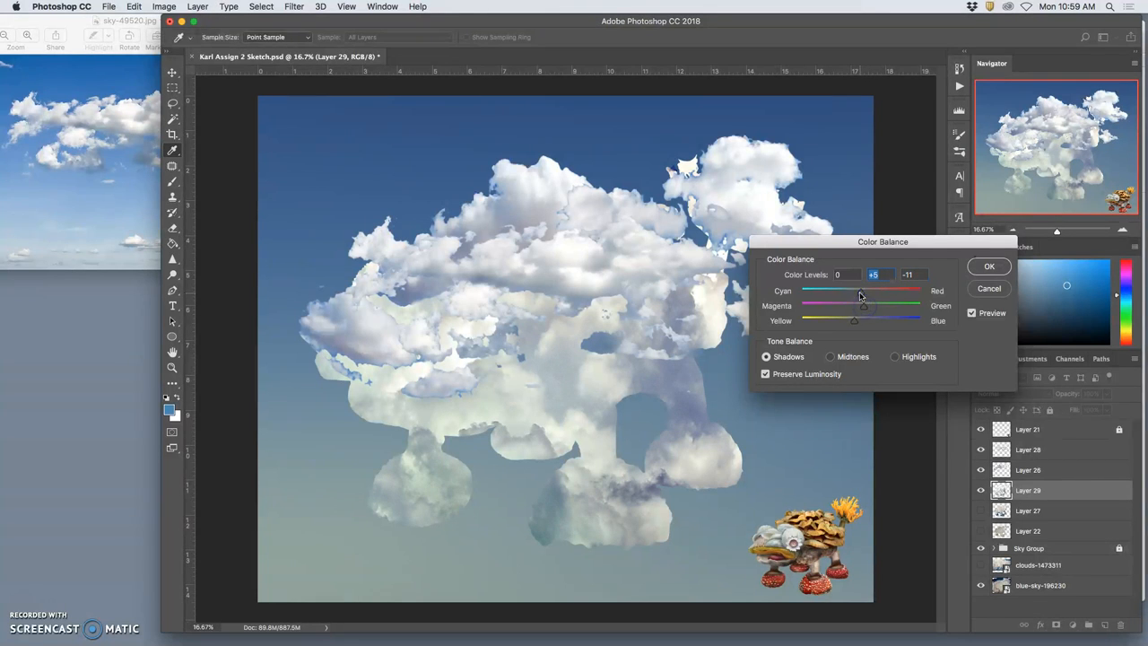
drag(854, 291, 862, 292)
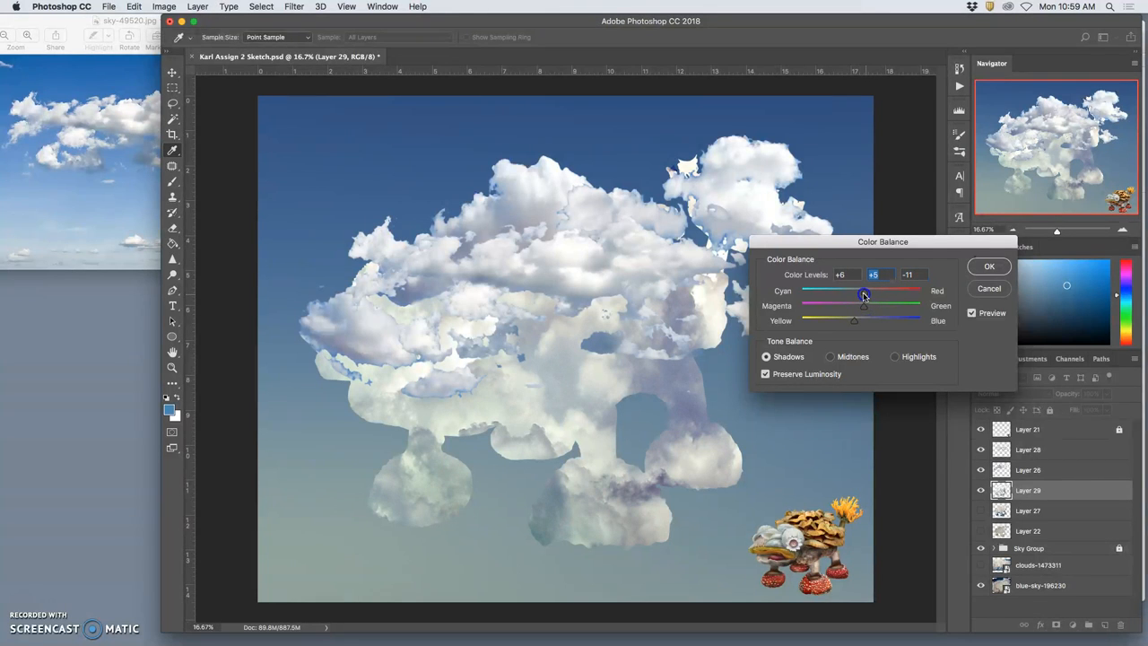
drag(863, 291, 850, 291)
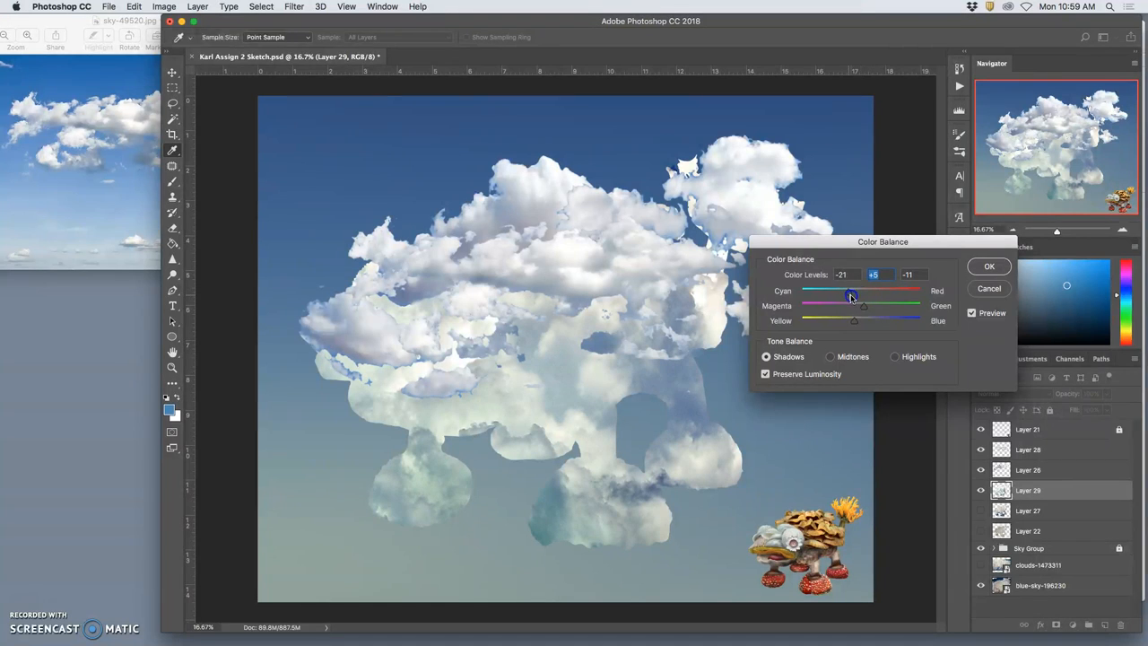
drag(850, 290, 864, 290)
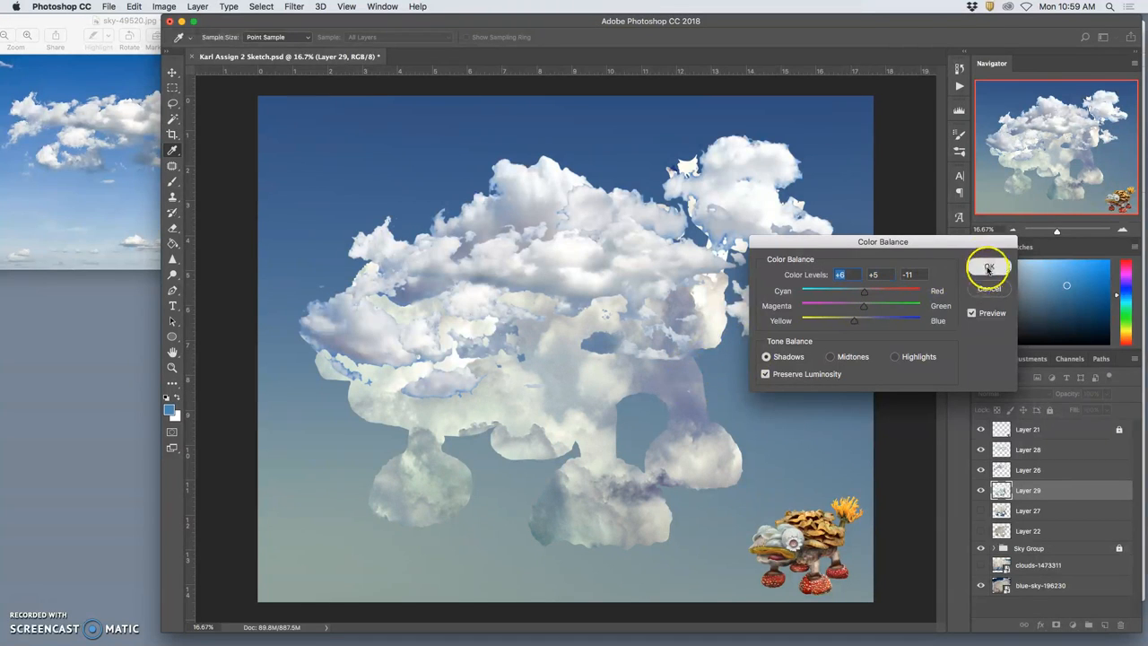
click(989, 269)
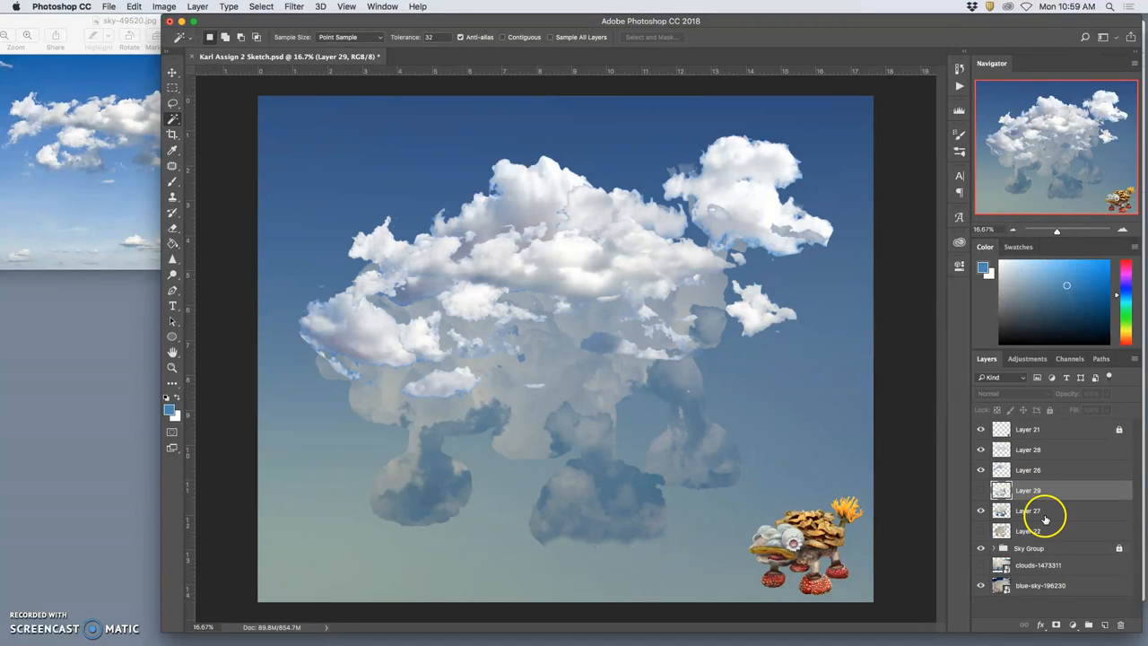
- Apply Levels to Layer 27: output black 66, midtone 0.73, input white 235, output white 245
click(1027, 510)
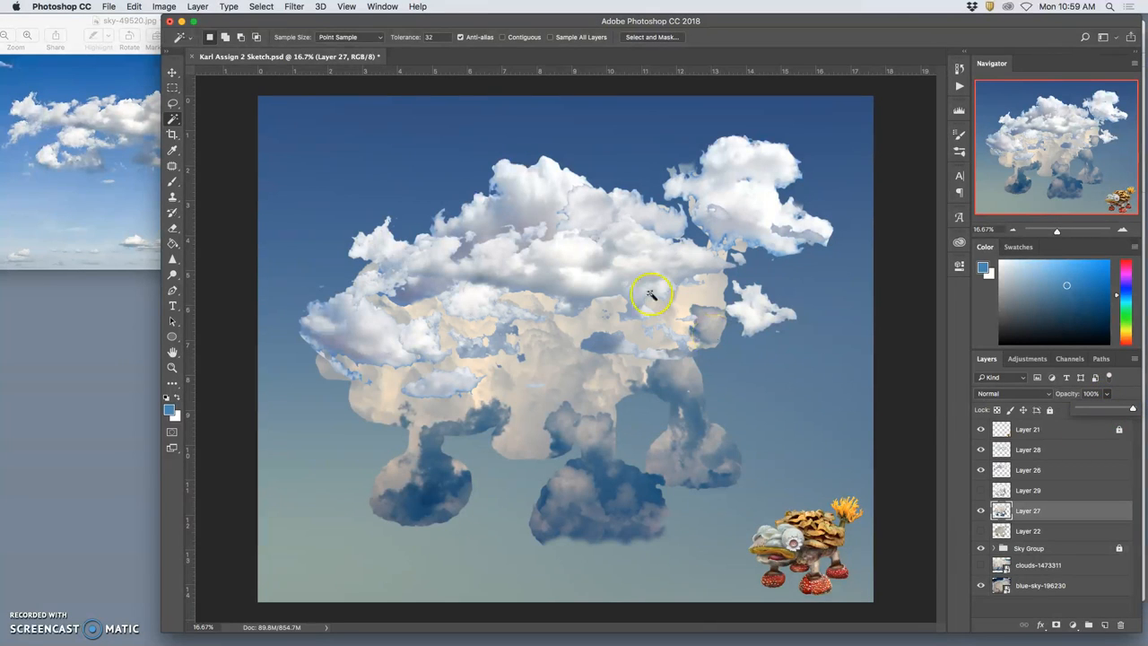
click(163, 6)
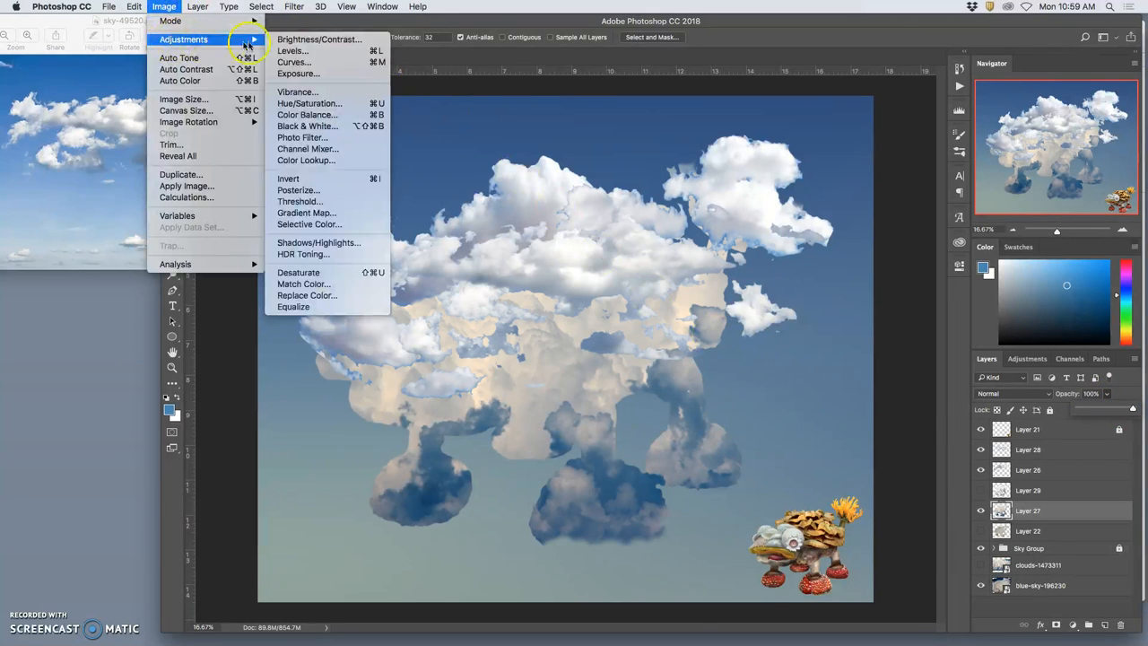
click(290, 51)
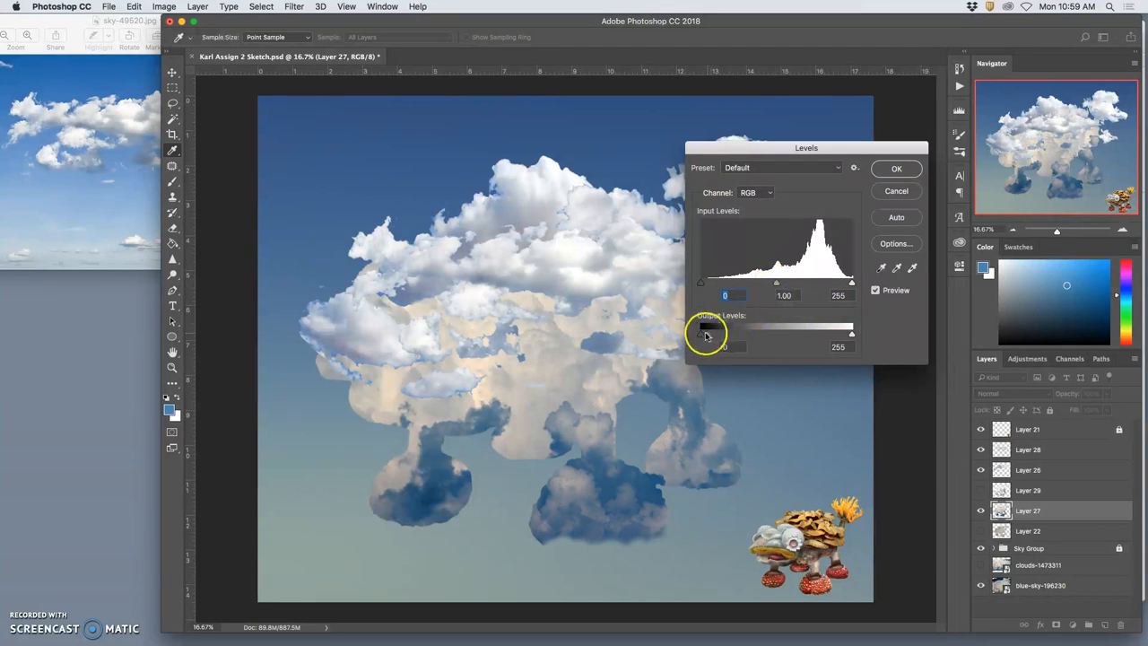
drag(703, 332, 740, 332)
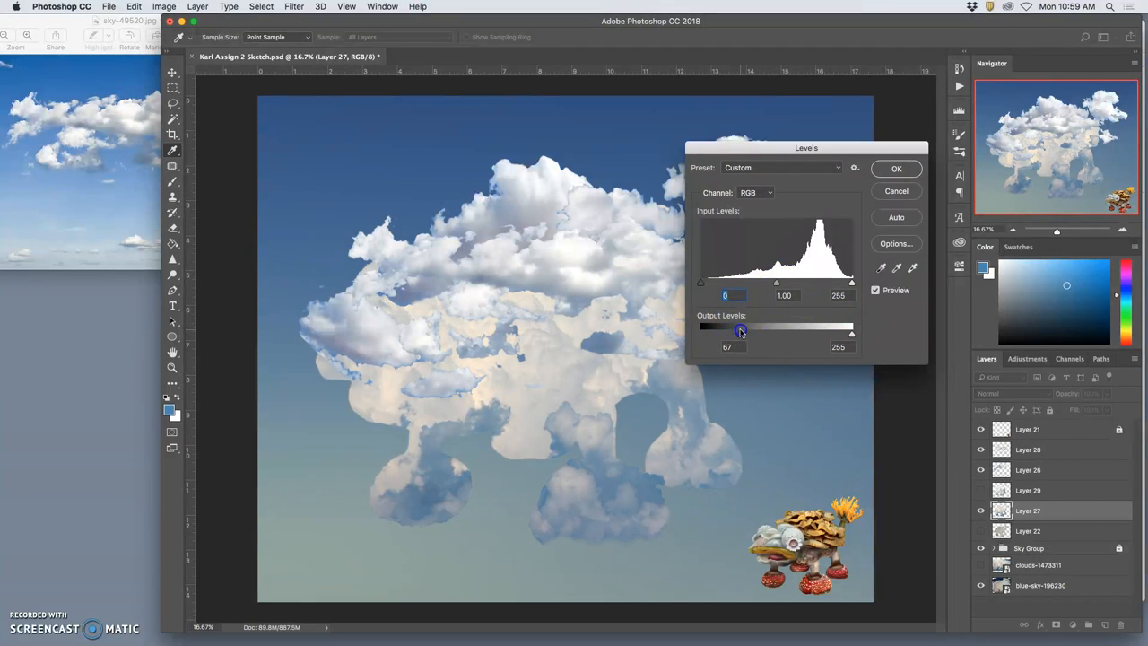
drag(775, 282, 796, 281)
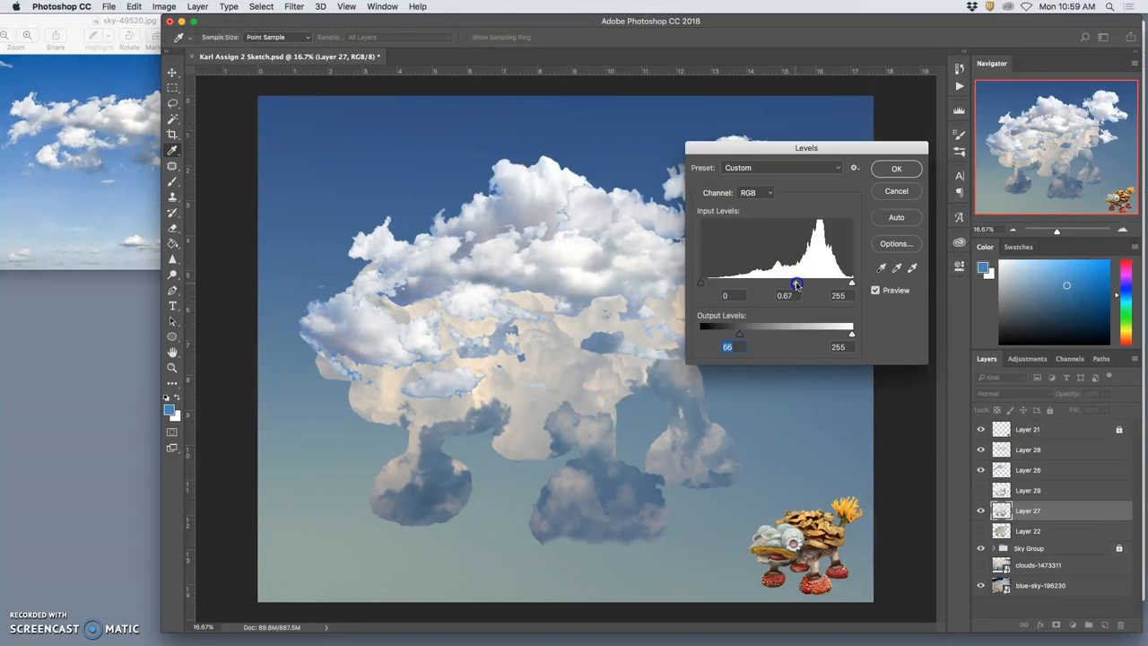
drag(795, 282, 843, 285)
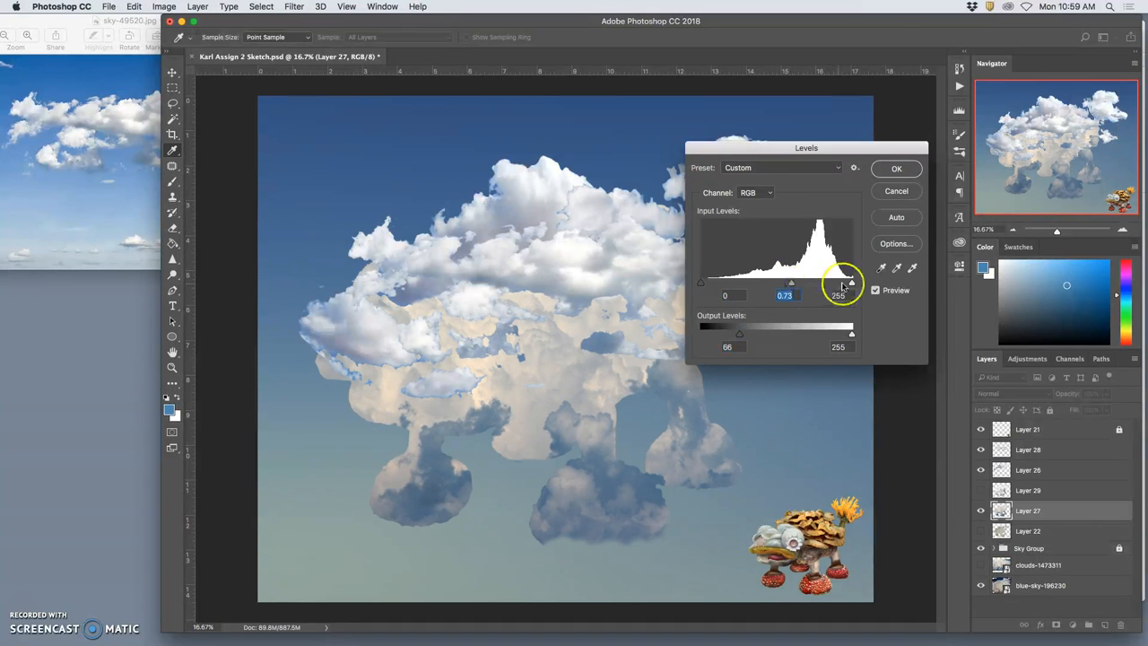
drag(850, 282, 838, 282)
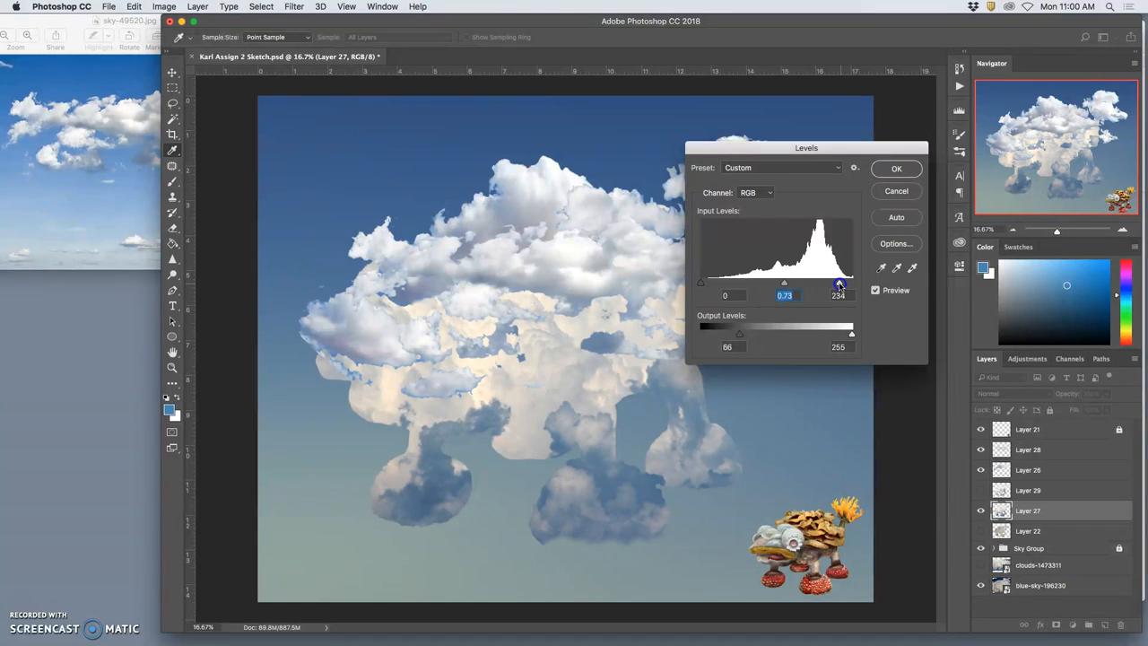
drag(851, 332, 847, 332)
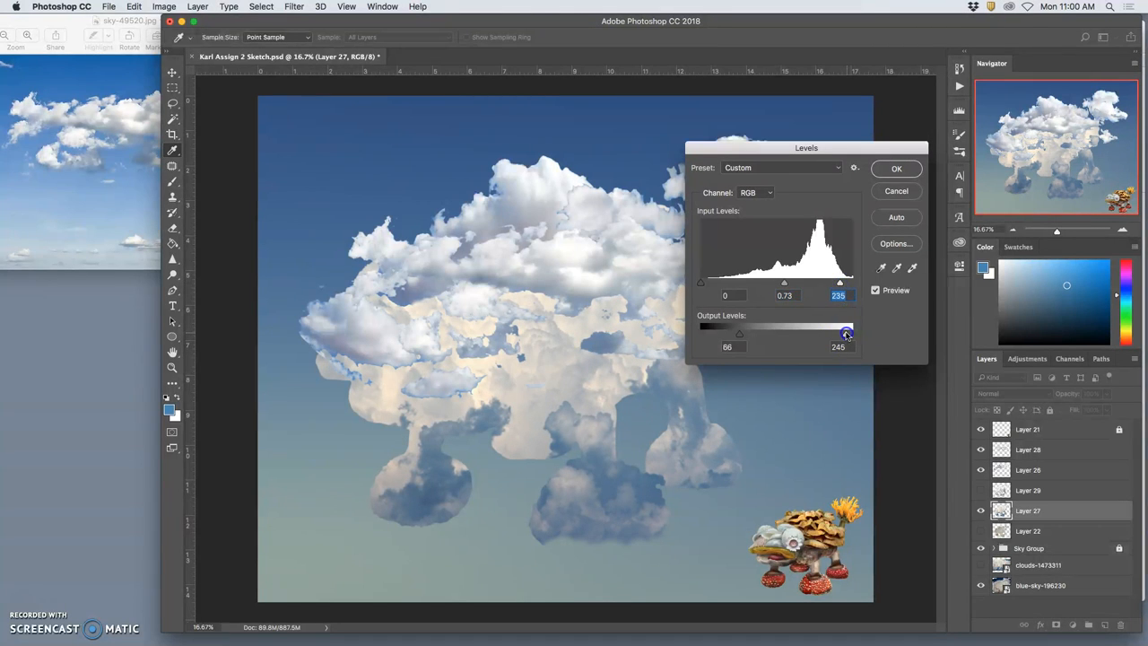
click(896, 168)
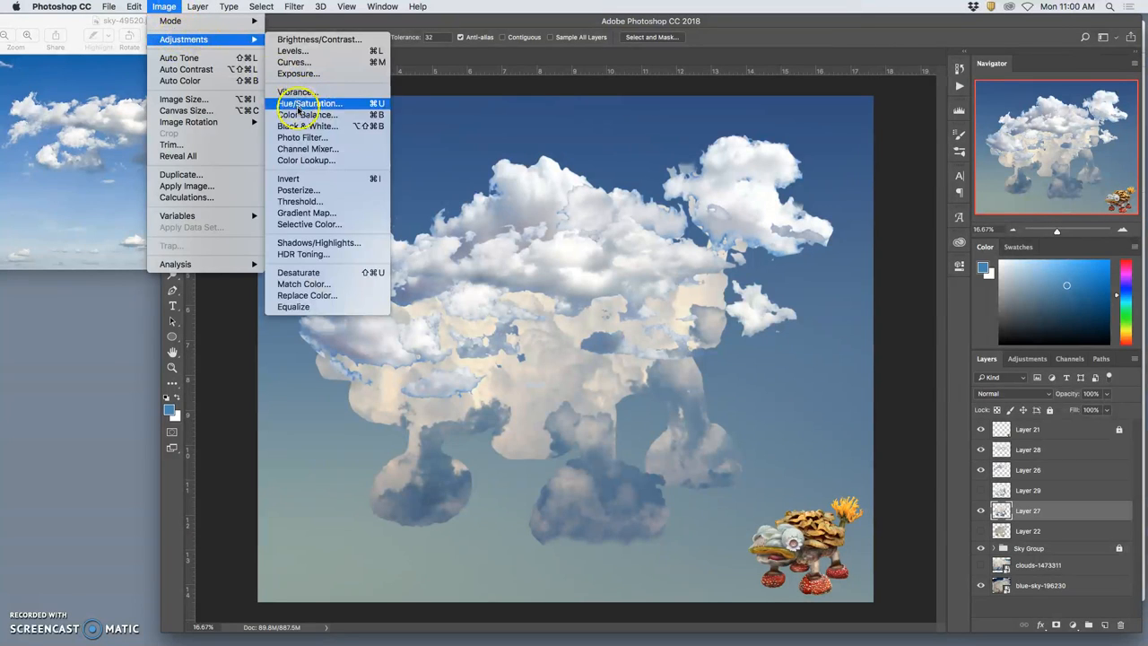
- Colour-balance Layer 27, nudging midtones toward yellow and highlights toward cyan and blue
click(306, 114)
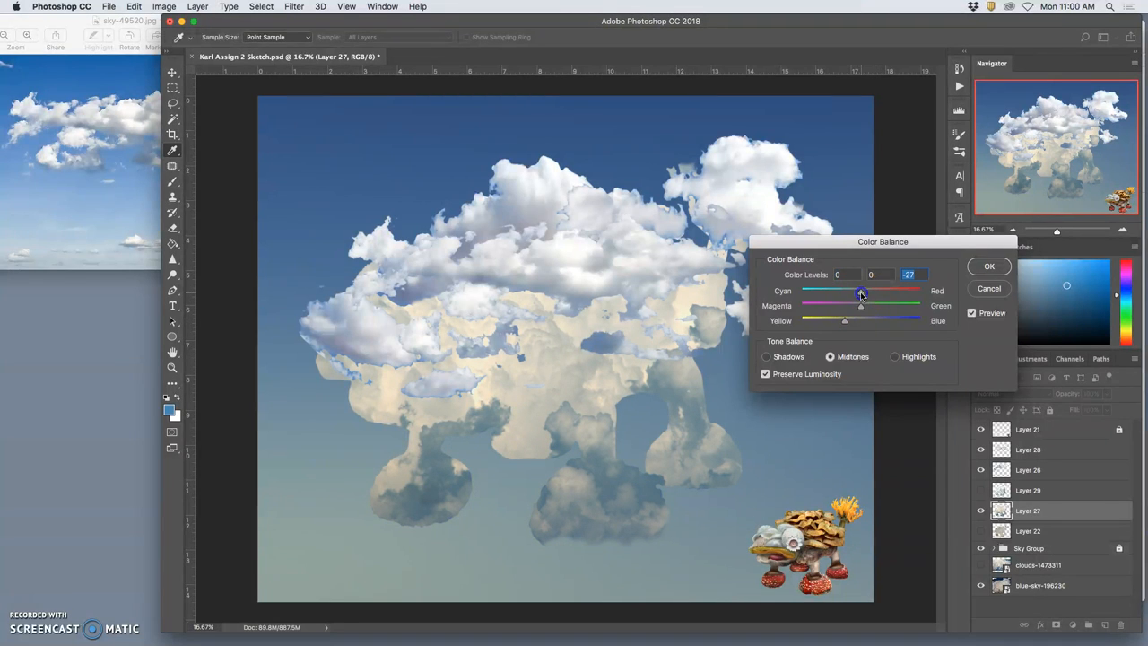
drag(861, 293, 838, 294)
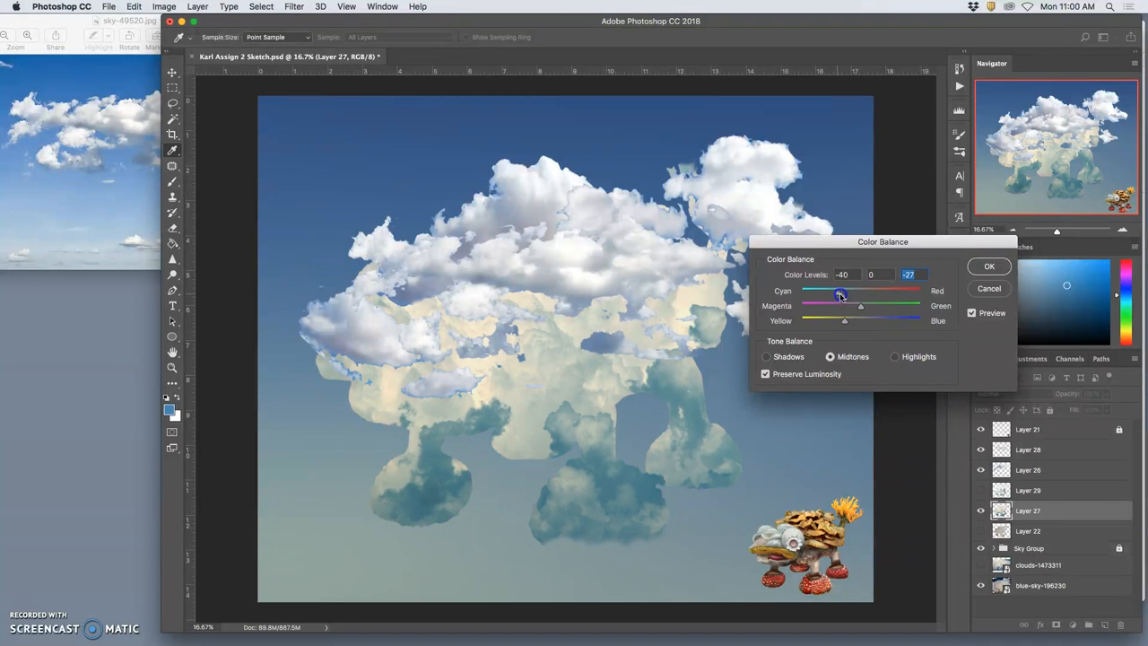
drag(840, 305, 858, 308)
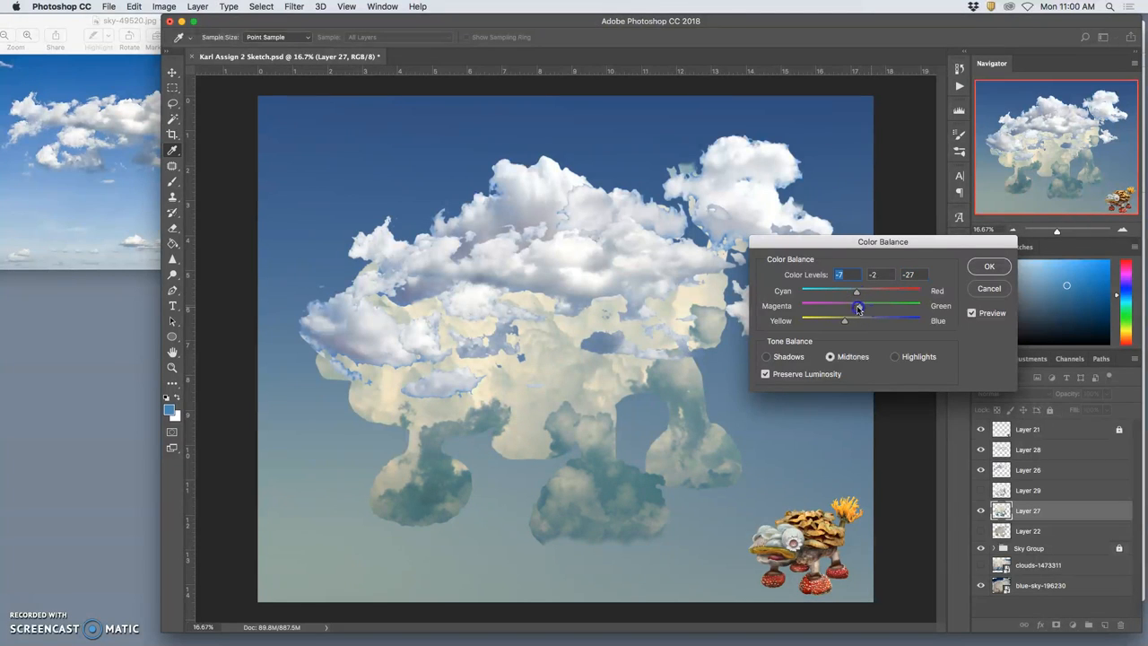
drag(859, 307, 849, 307)
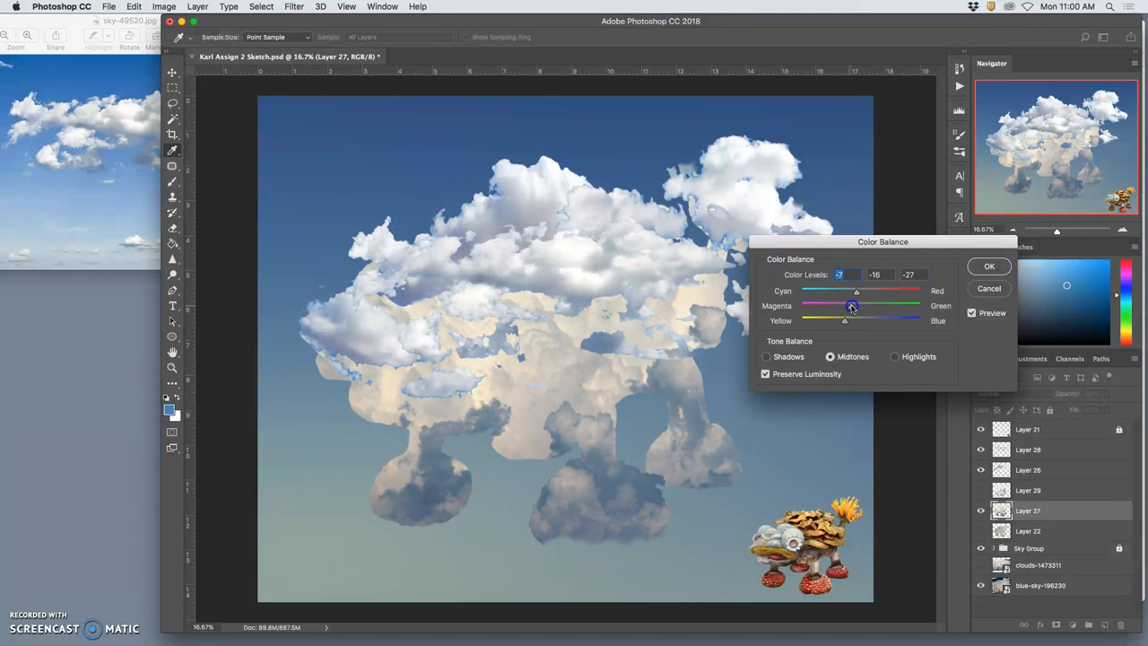
drag(849, 305, 842, 320)
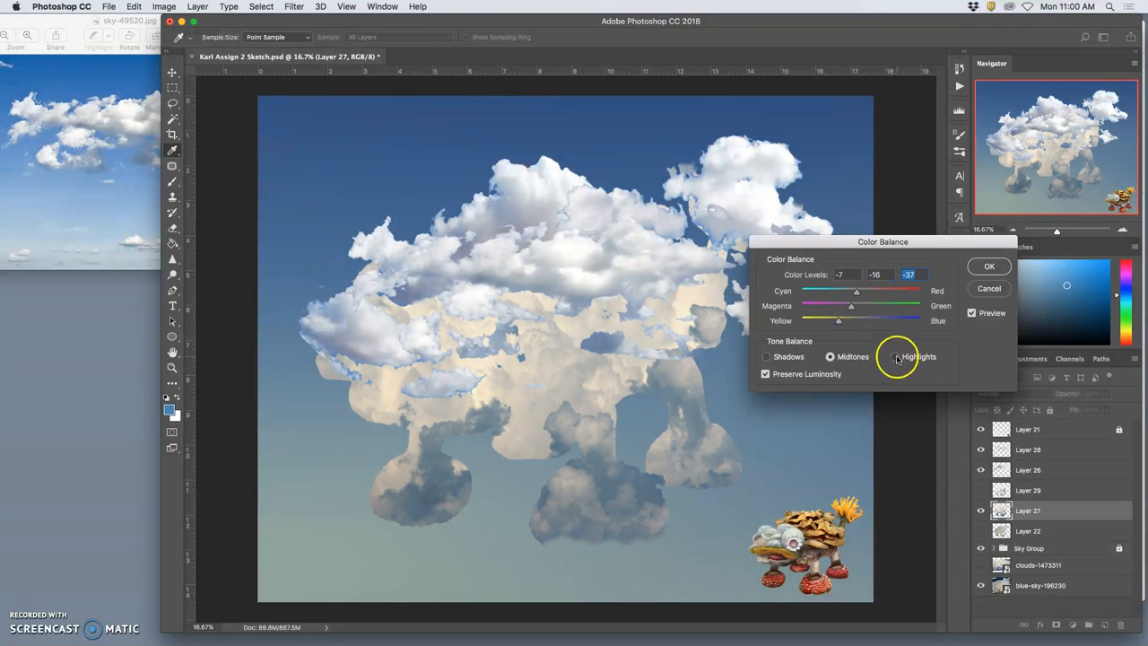
click(894, 356)
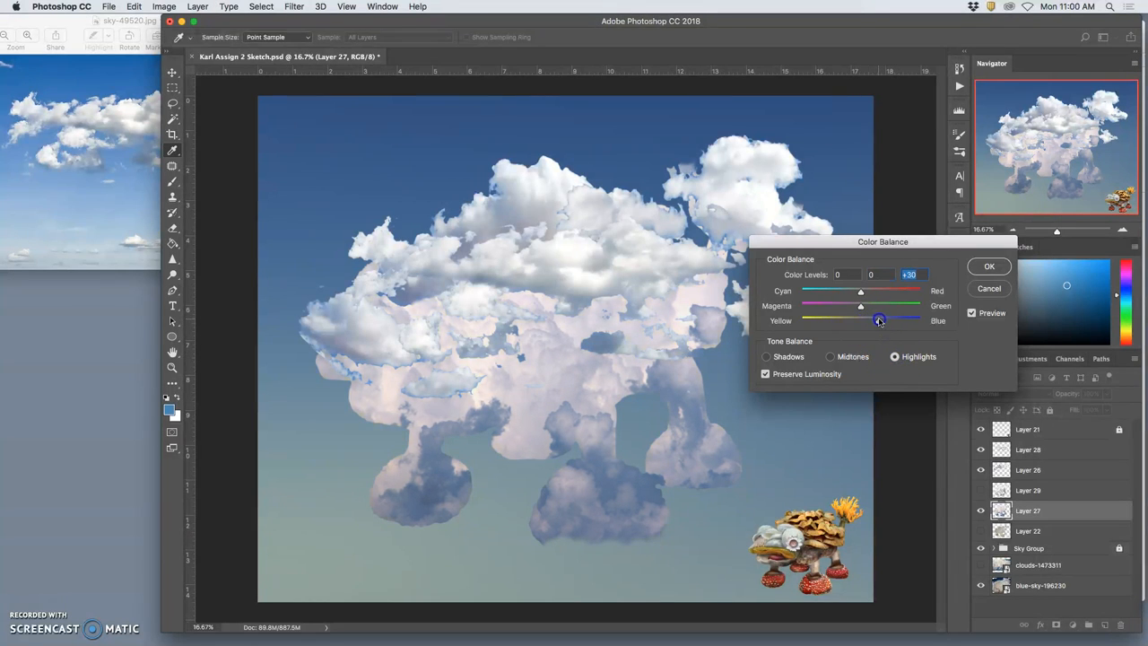
drag(878, 319, 856, 290)
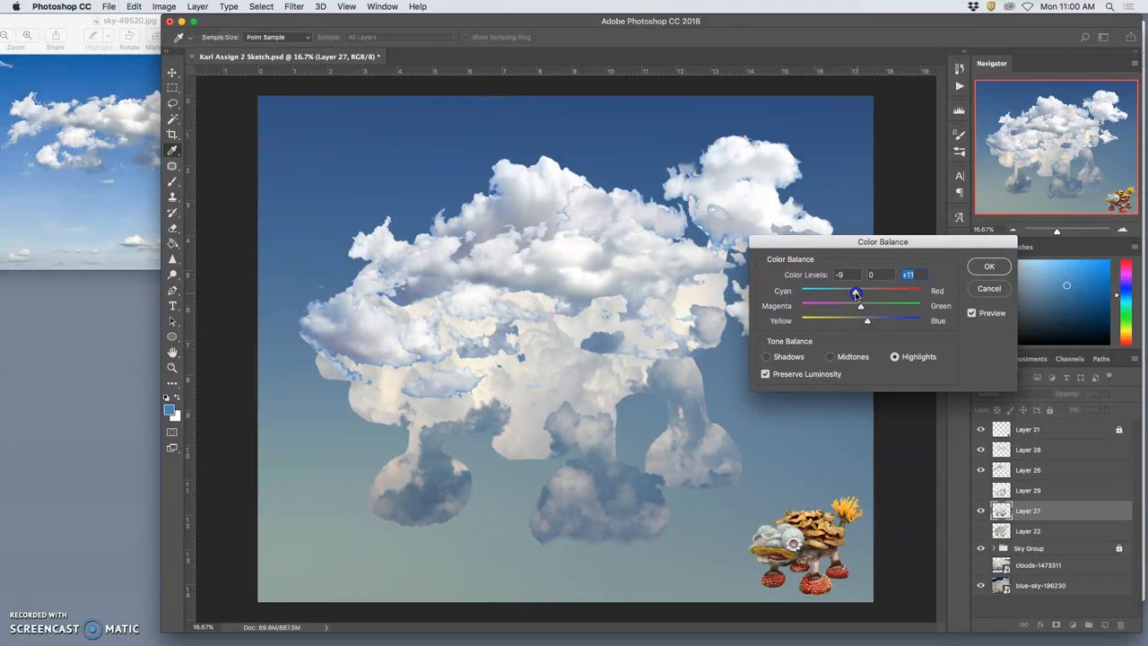
drag(855, 292, 852, 292)
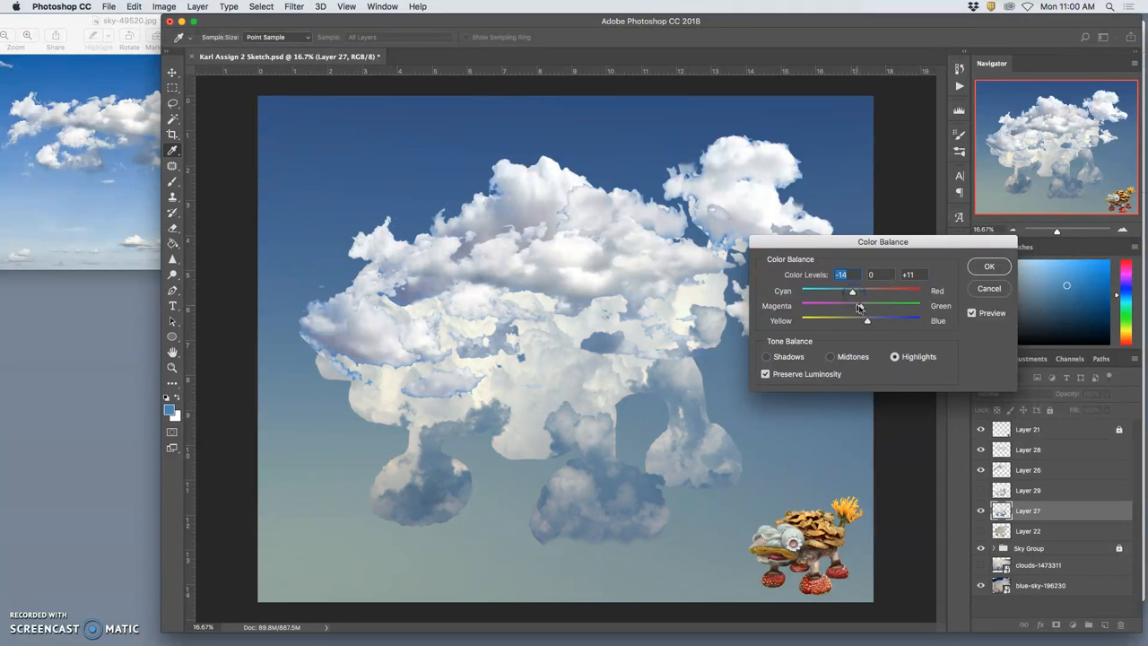
drag(866, 304, 859, 305)
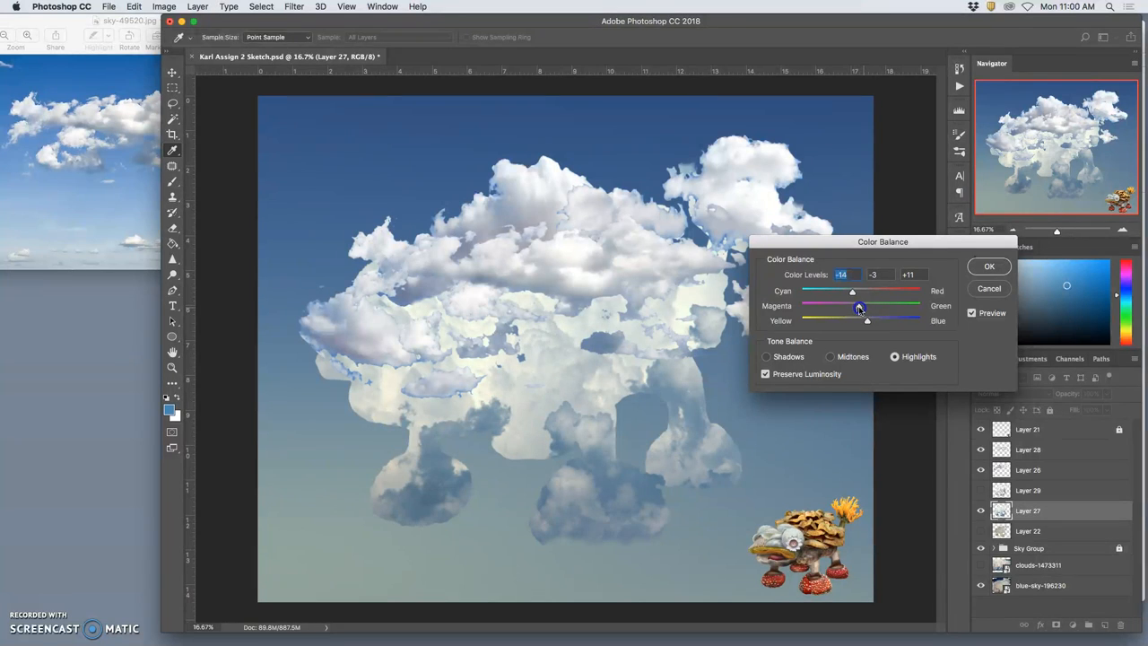
drag(863, 307, 867, 306)
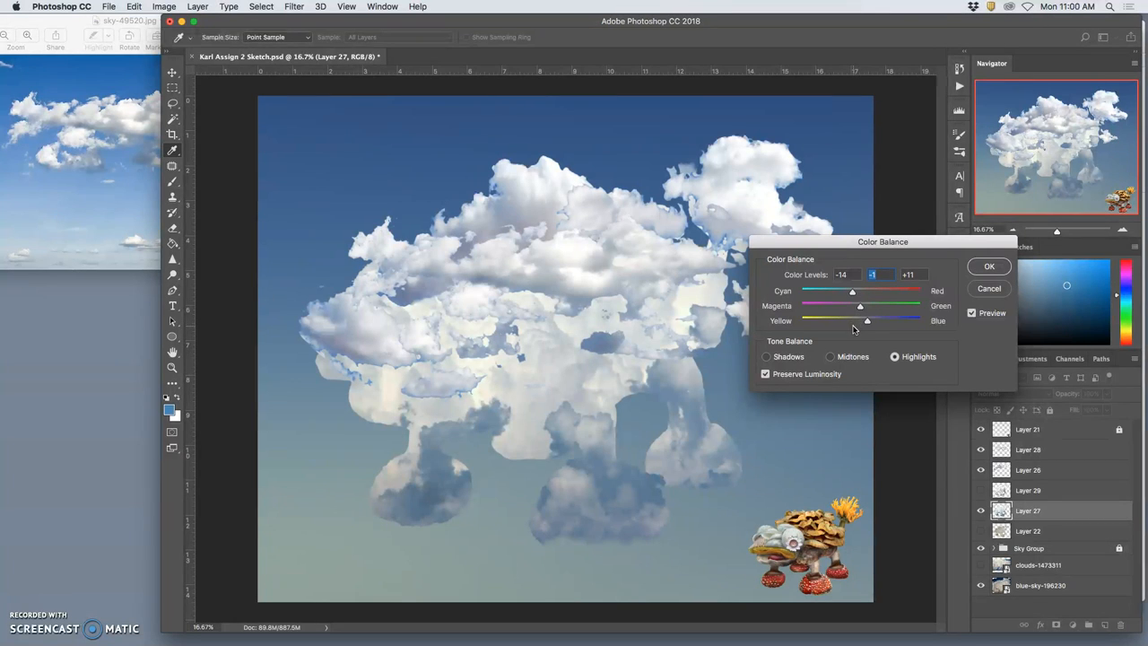
drag(866, 319, 874, 319)
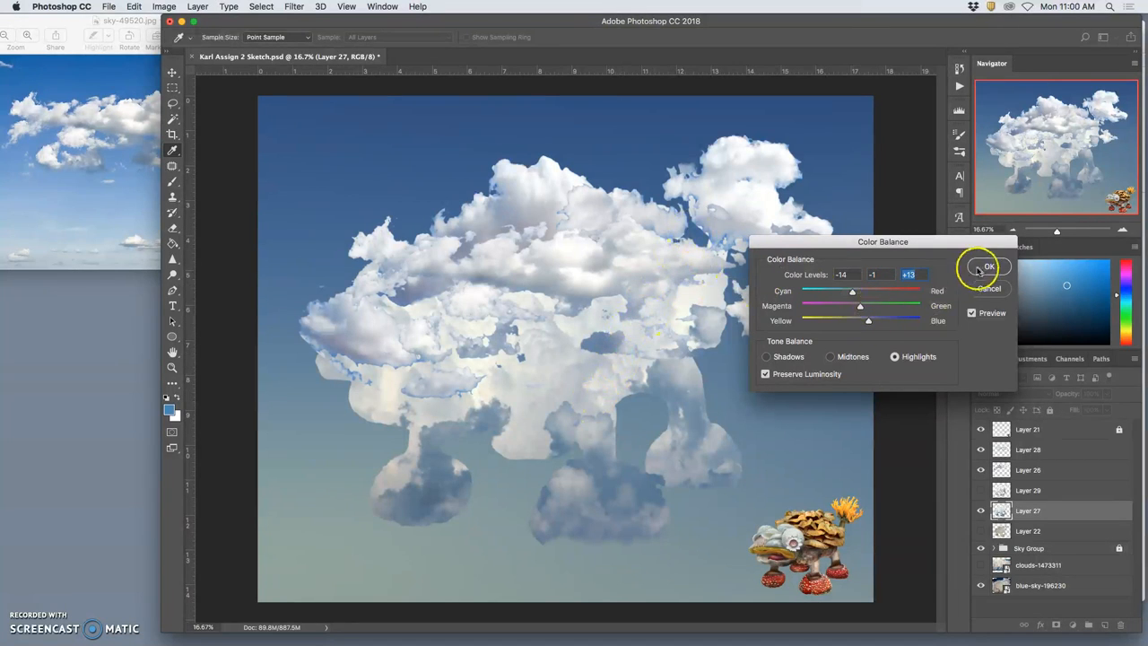
click(986, 266)
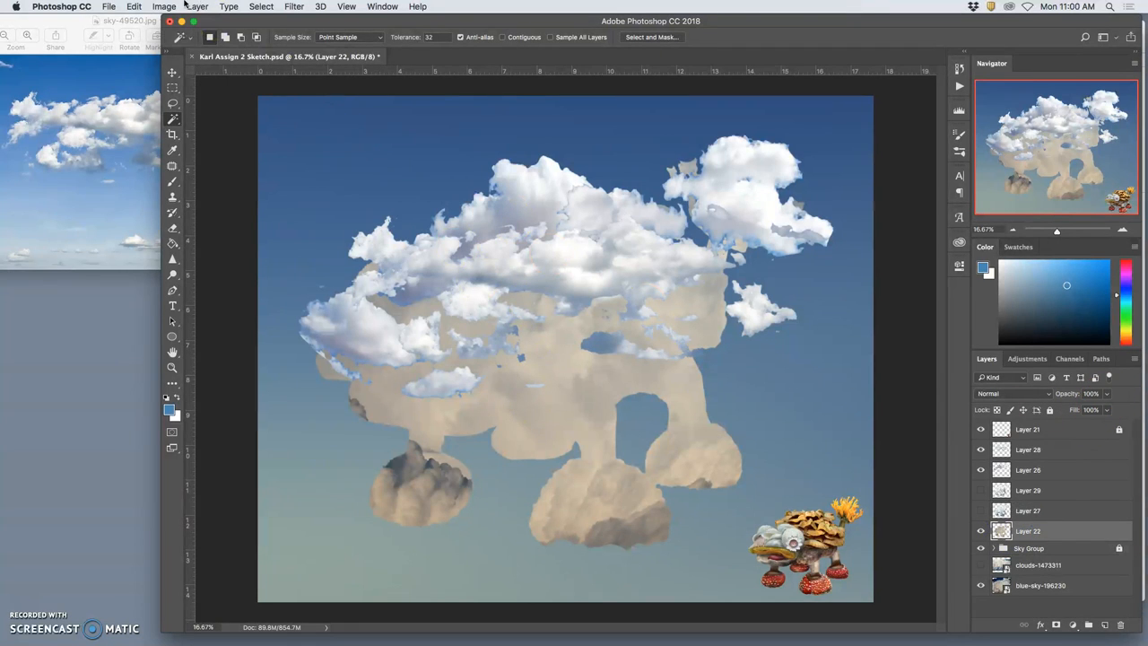
- Apply Levels to Layer 22: input highlights 236, midtones 0.85, output shadows 68
click(164, 6)
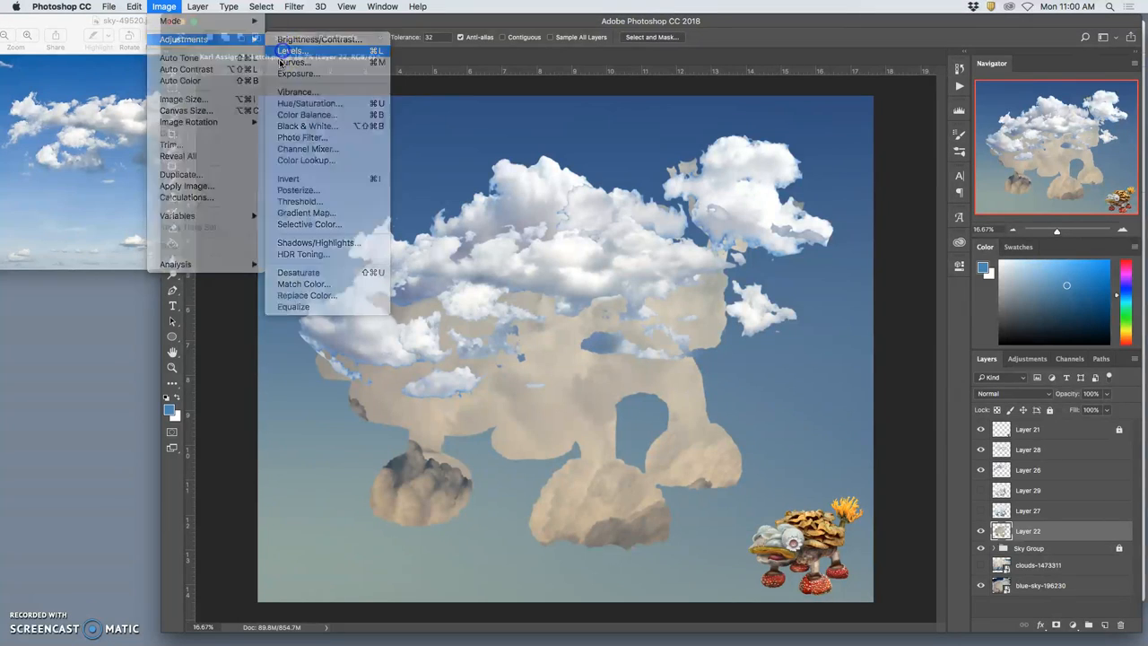
click(290, 50)
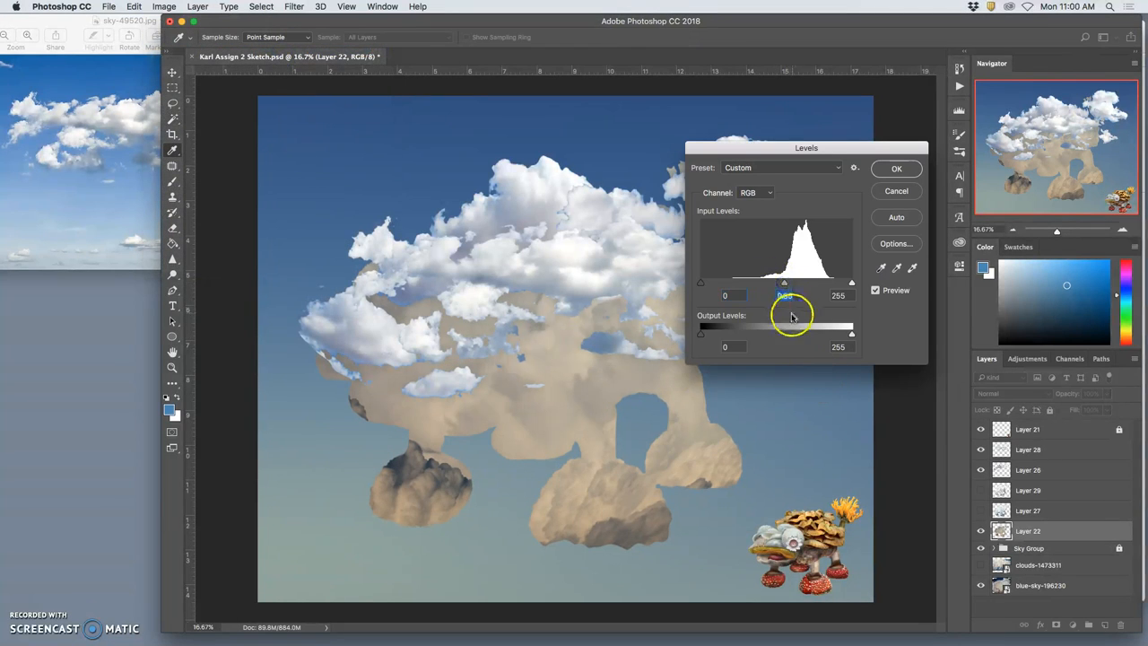
drag(851, 282, 840, 282)
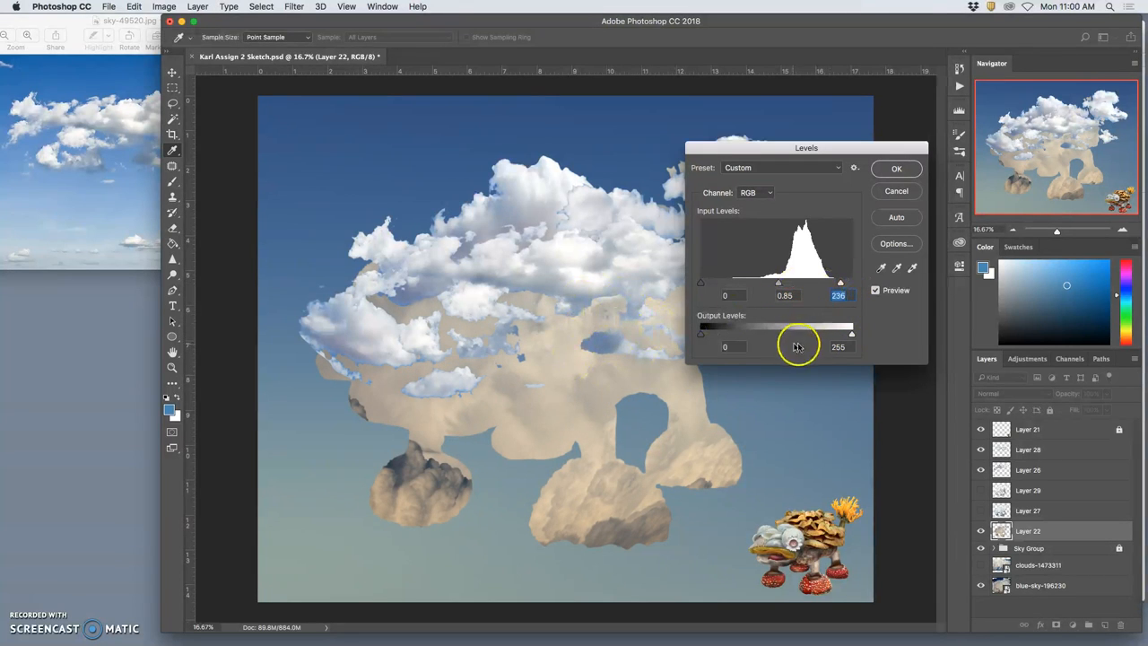
drag(701, 333, 717, 333)
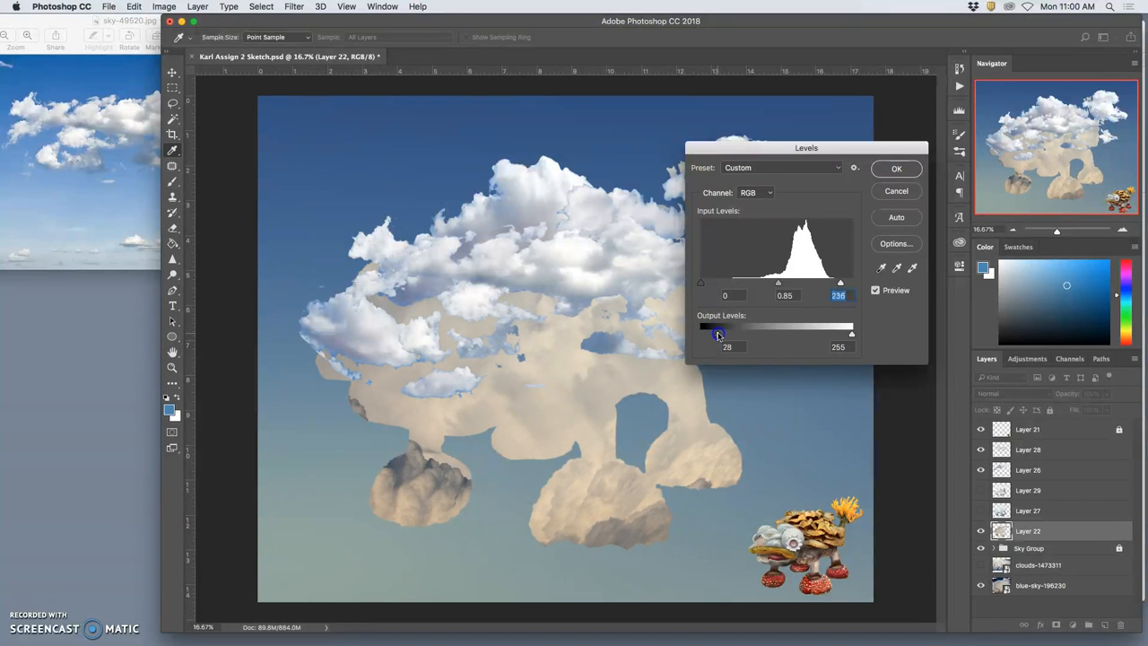
drag(717, 331, 741, 330)
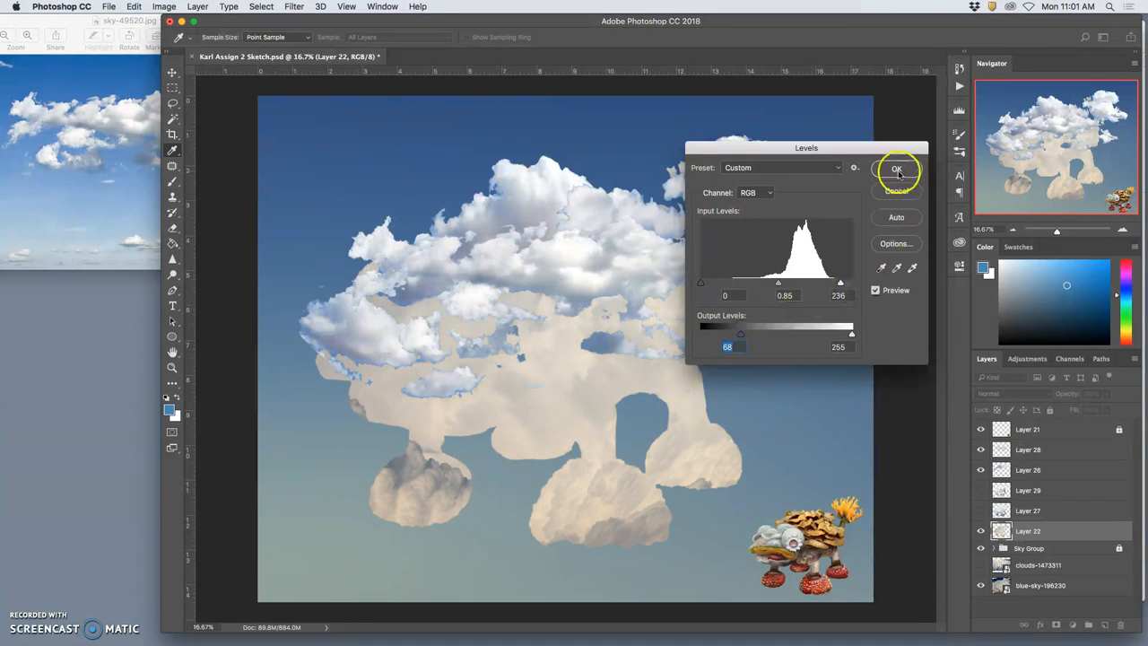
click(164, 7)
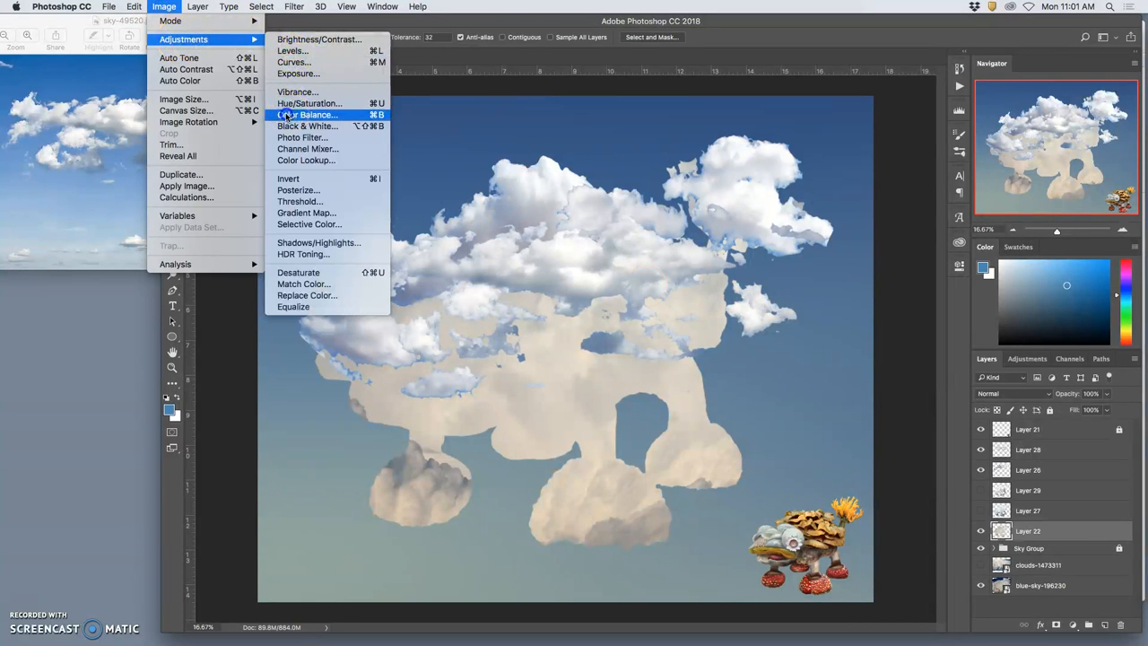
- Open Color Balance on Layer 22 and tune midtones and highlights toward cyan and blue
click(309, 114)
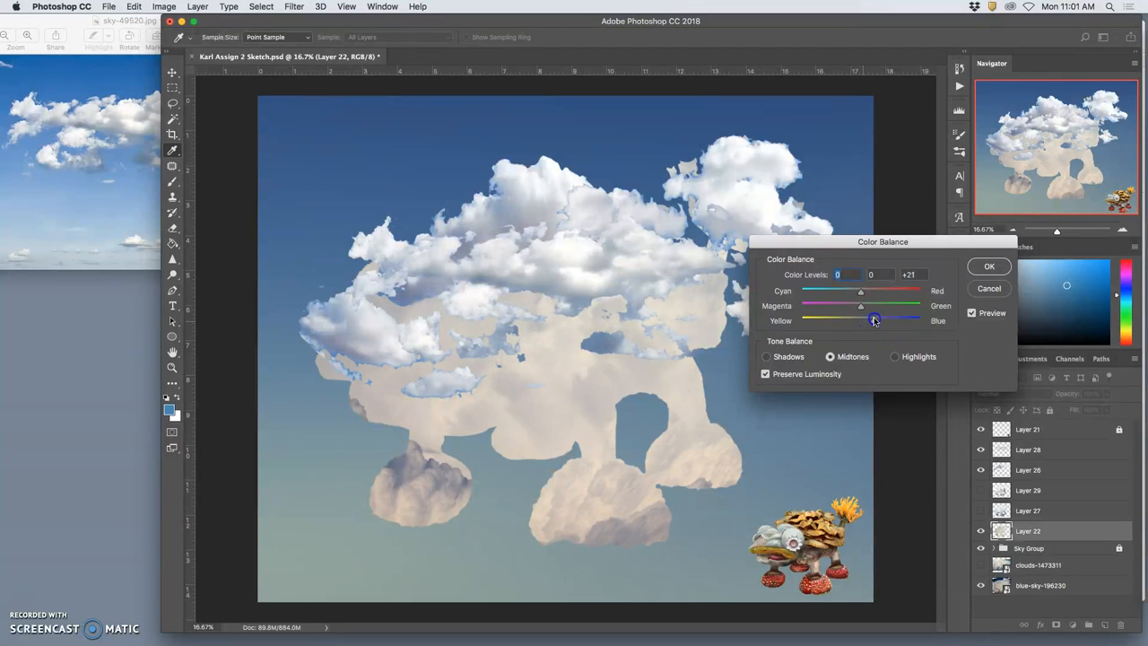
drag(874, 305, 861, 305)
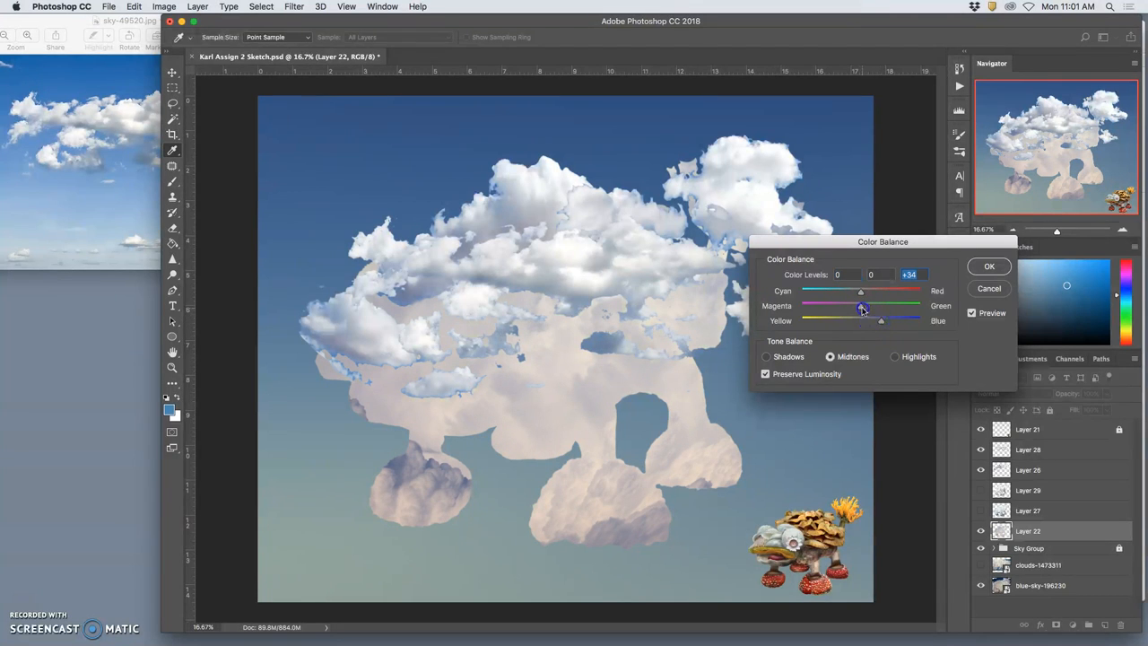
drag(861, 291, 858, 290)
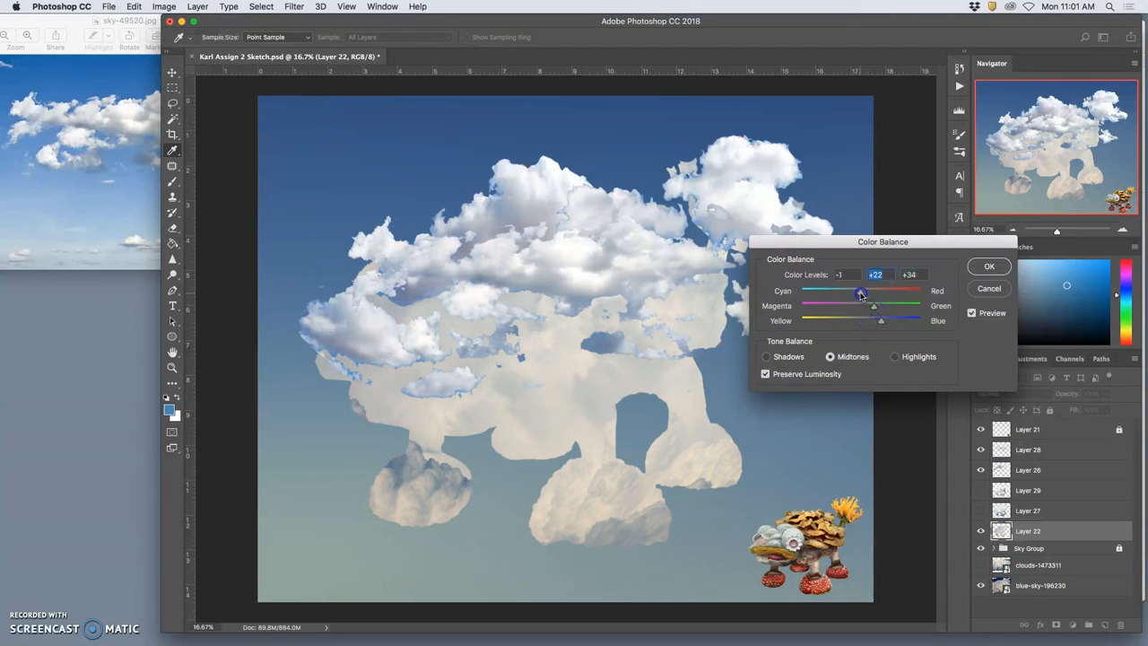
drag(859, 292, 868, 292)
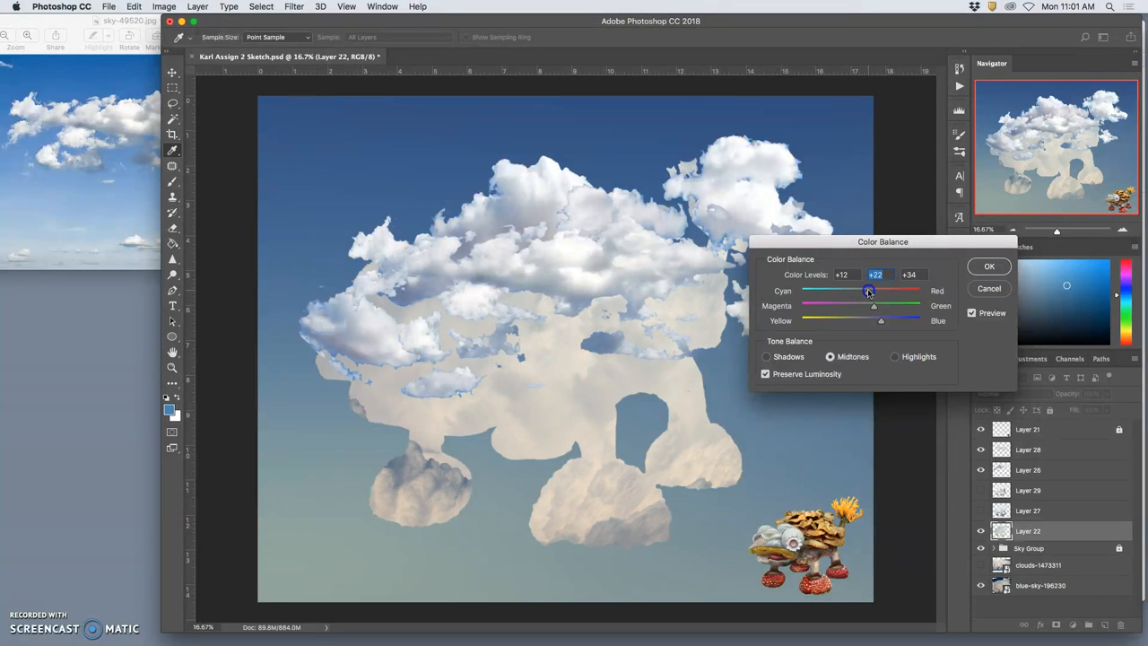
drag(867, 291, 861, 290)
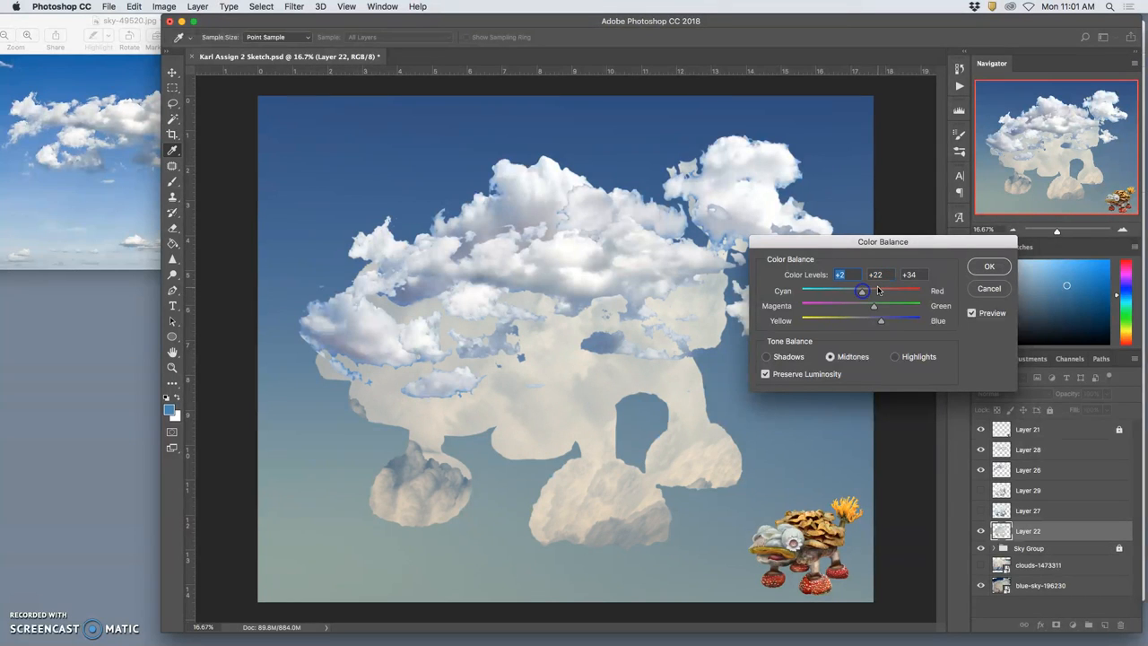
click(894, 356)
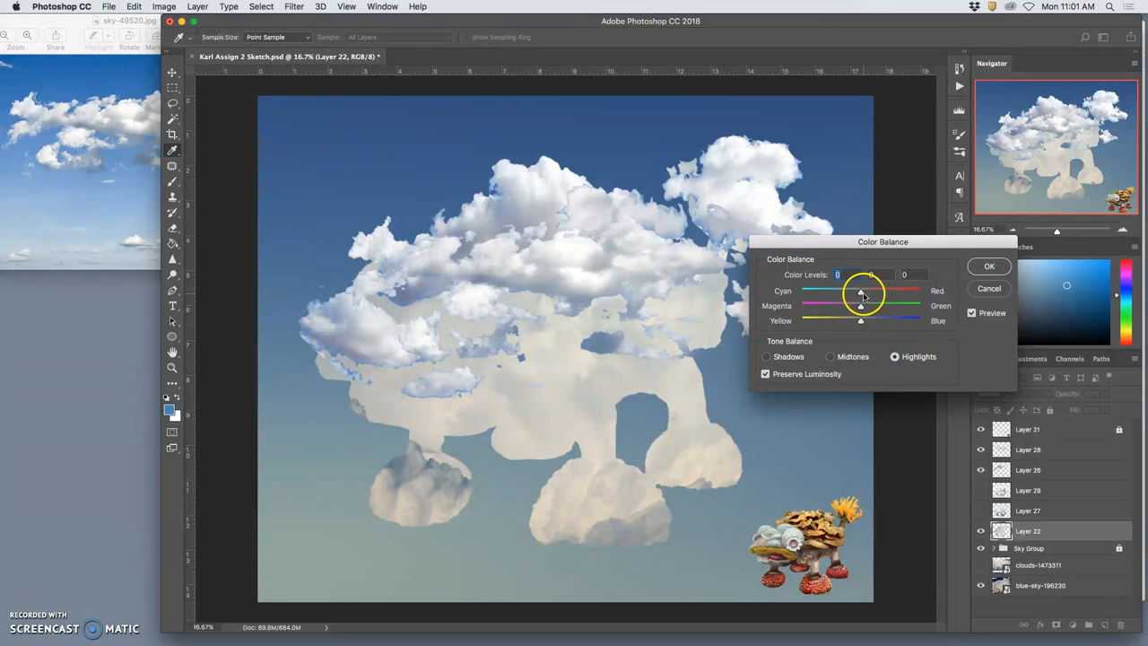
drag(869, 291, 850, 293)
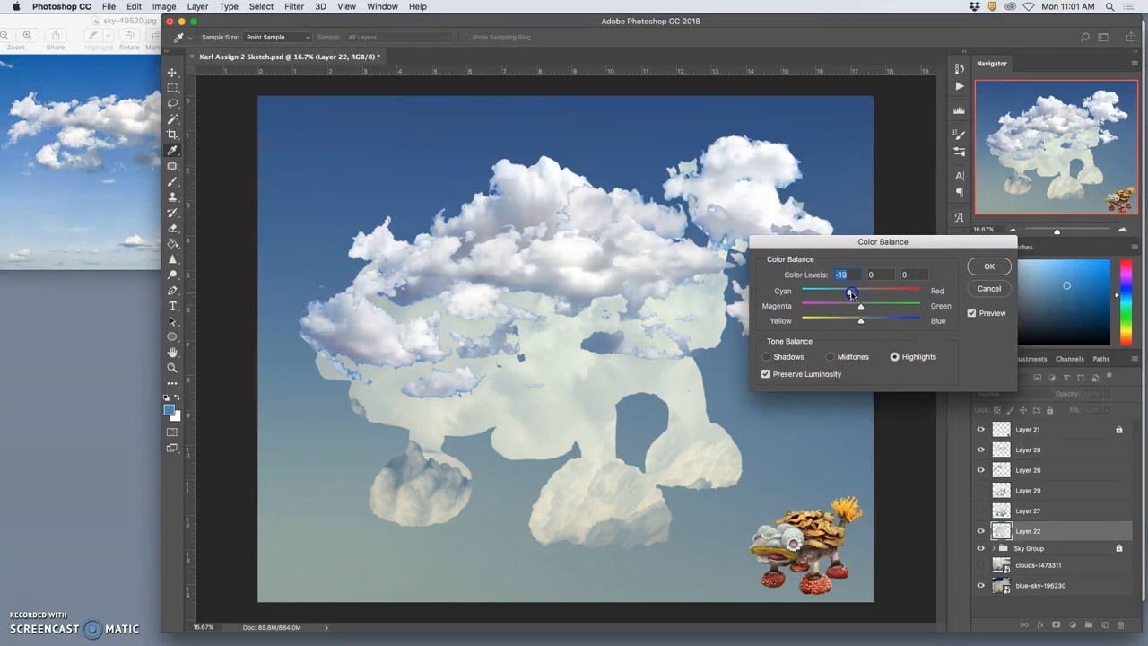
drag(860, 306, 860, 306)
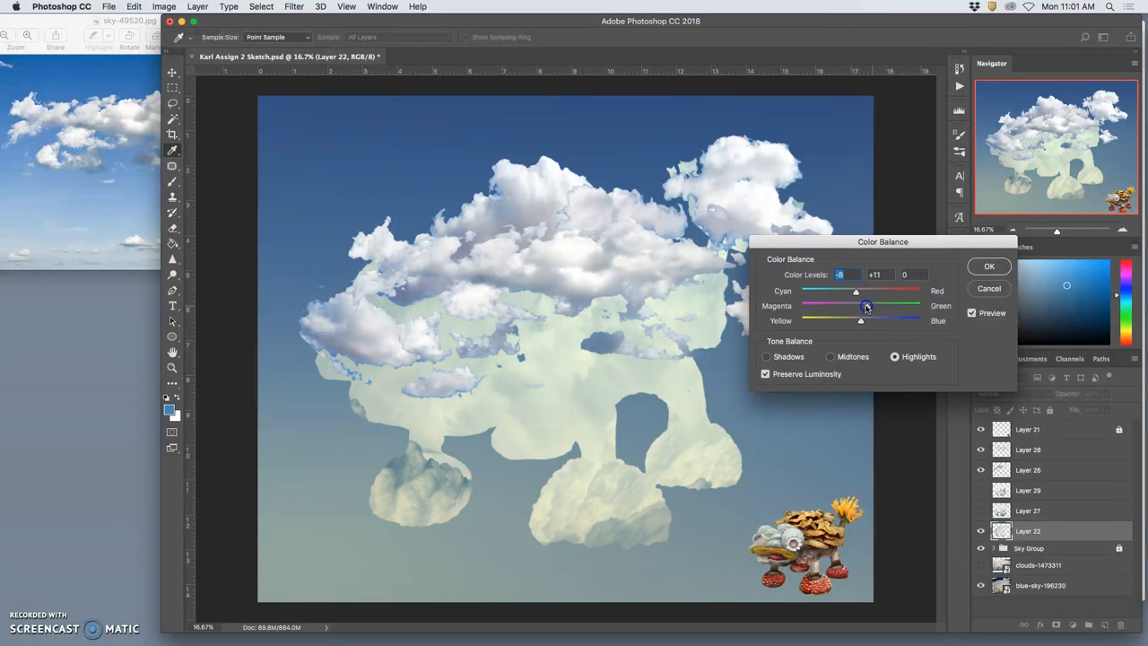
drag(885, 321, 860, 321)
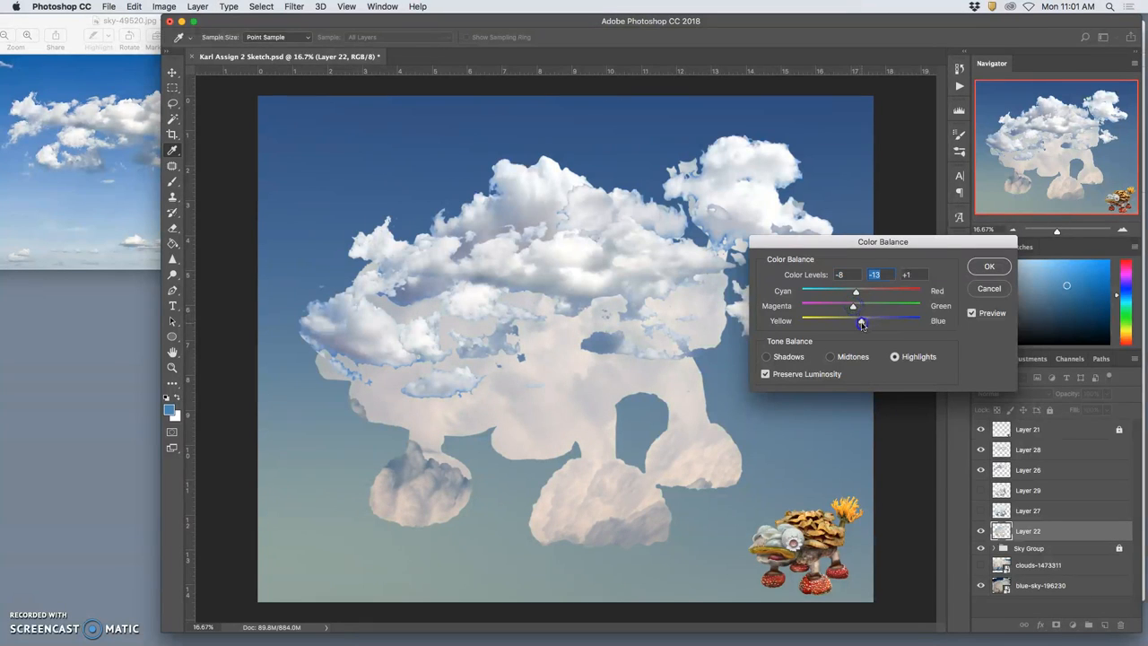
drag(860, 321, 850, 321)
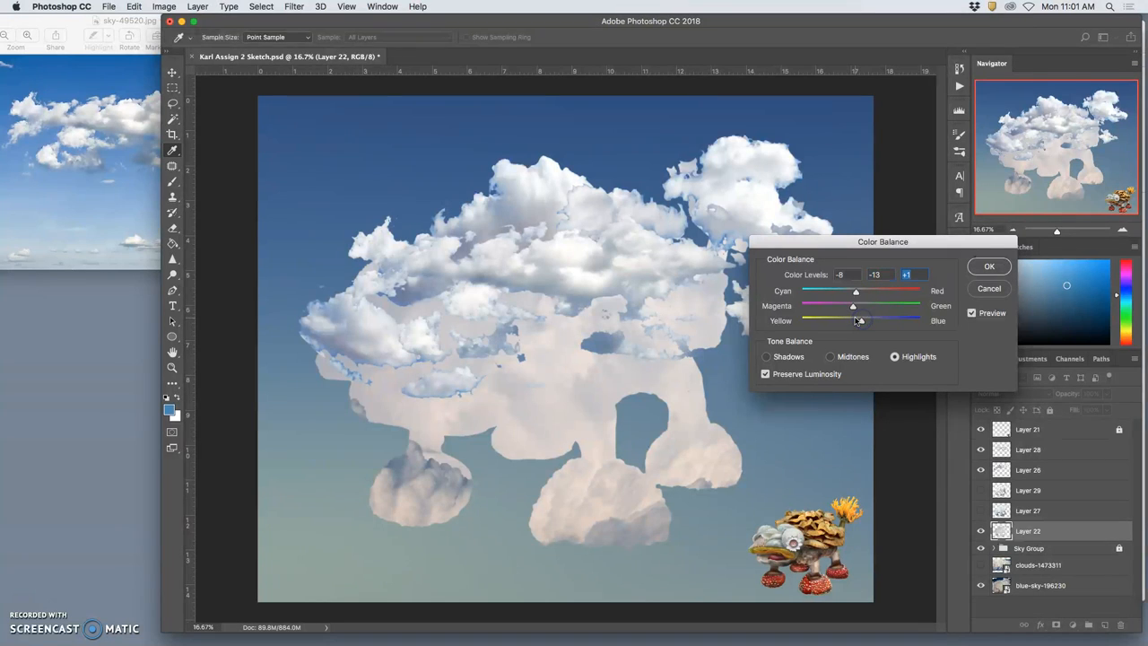
mouse_move(565, 321)
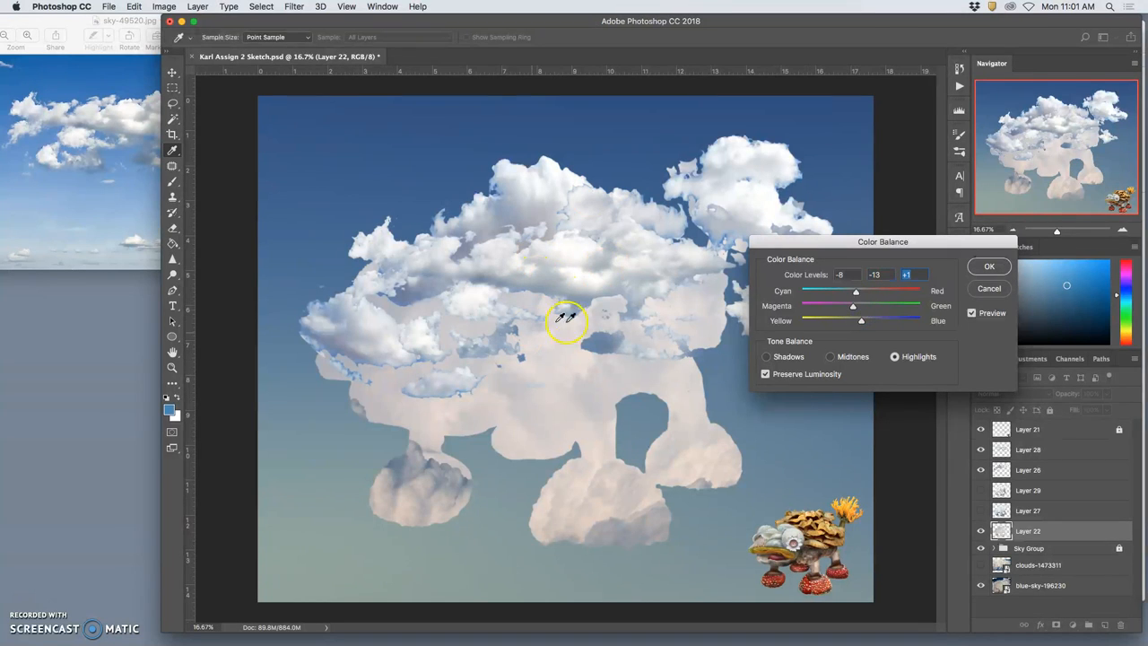
- Push the Layer 22 shadows toward cyan and apply the colour balance
click(767, 356)
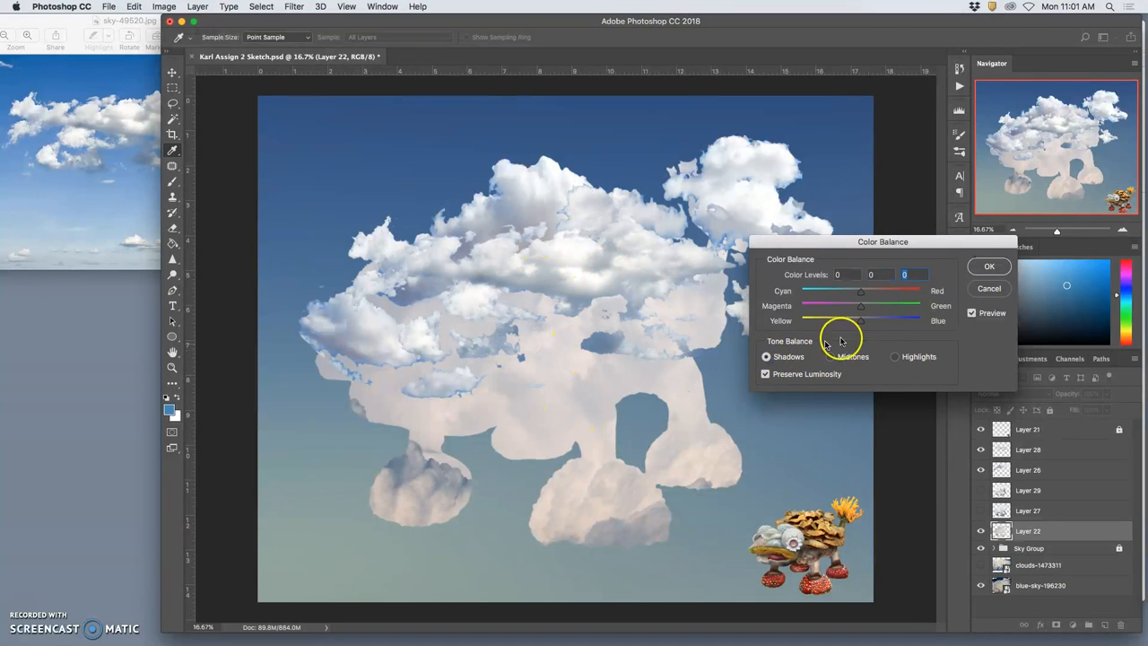
drag(861, 320, 850, 320)
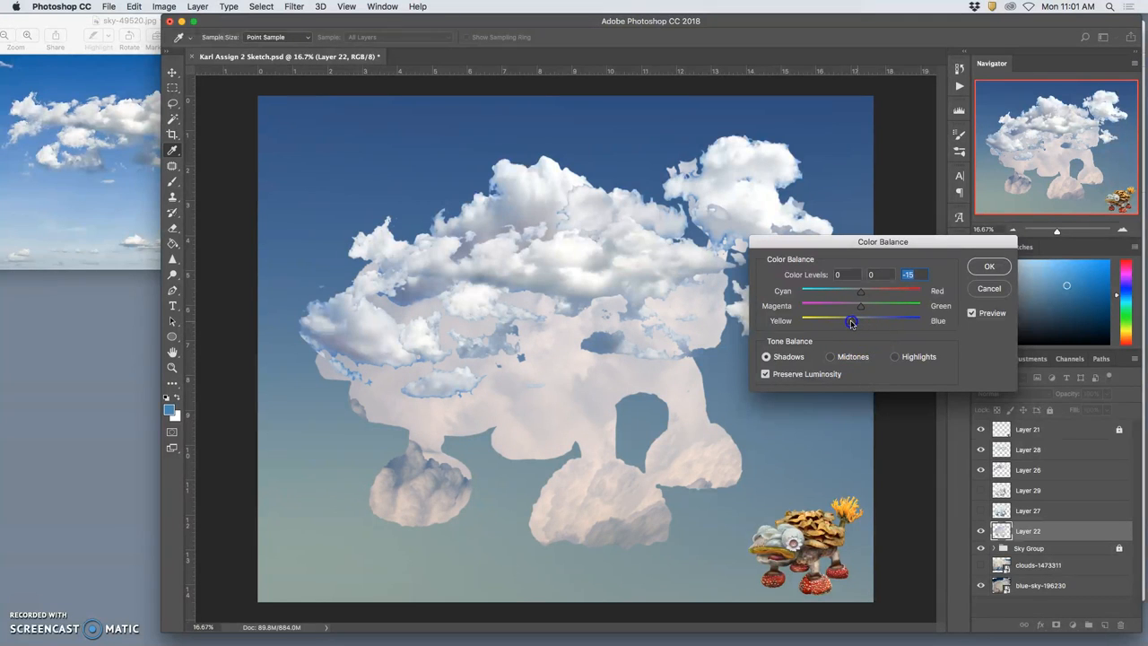
drag(849, 320, 858, 320)
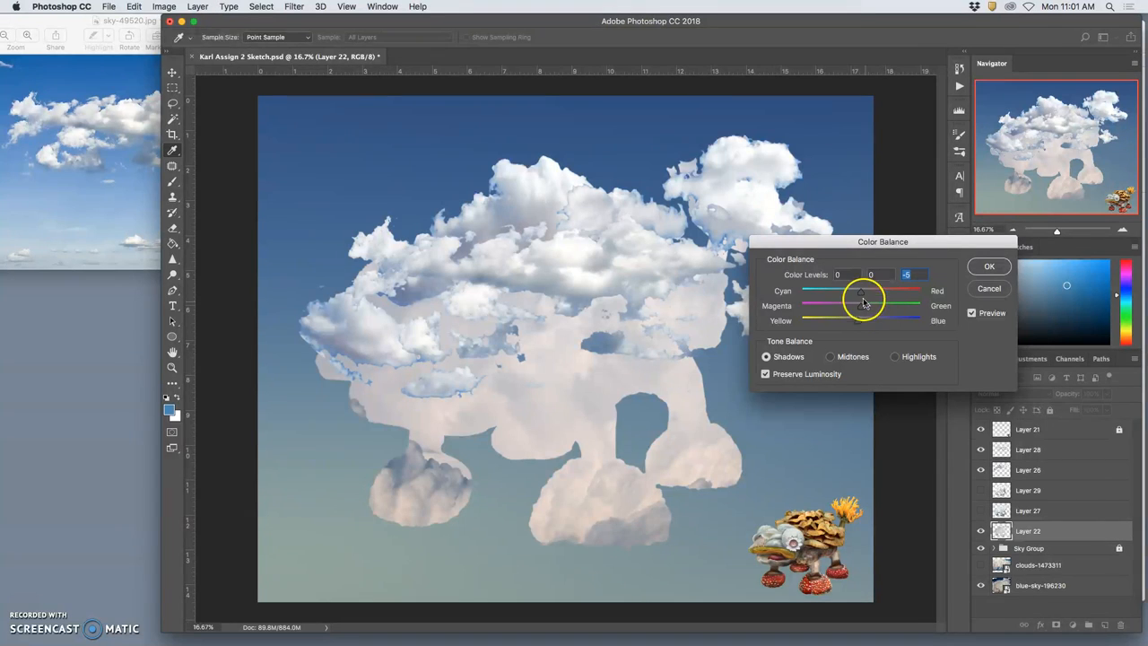
drag(863, 297, 857, 291)
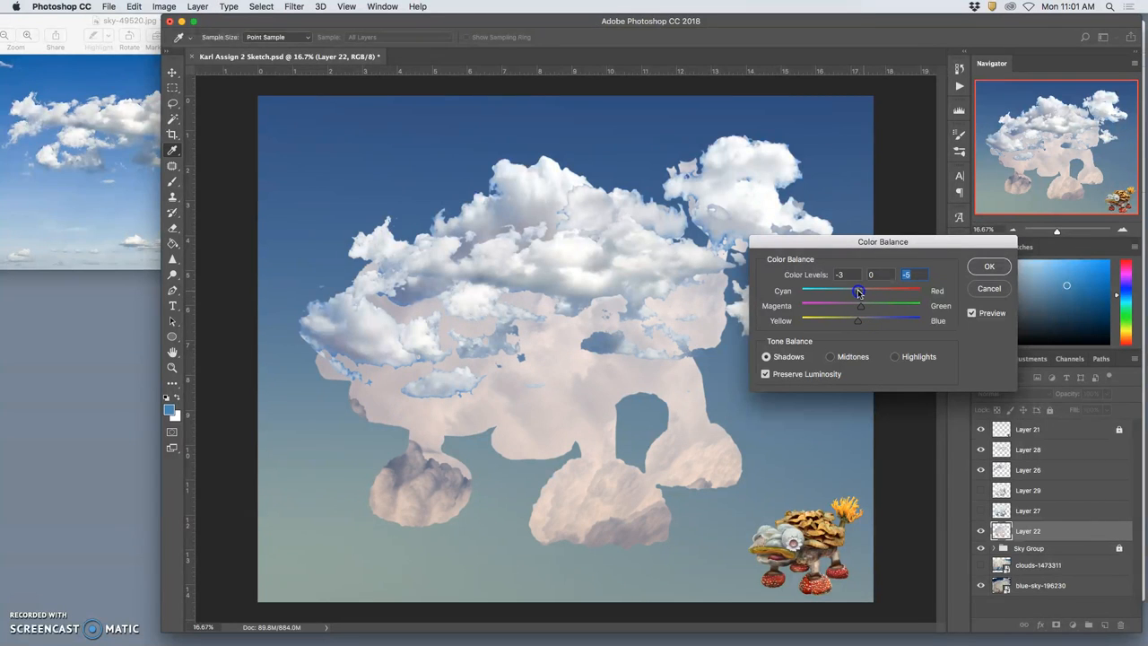
drag(857, 290, 829, 289)
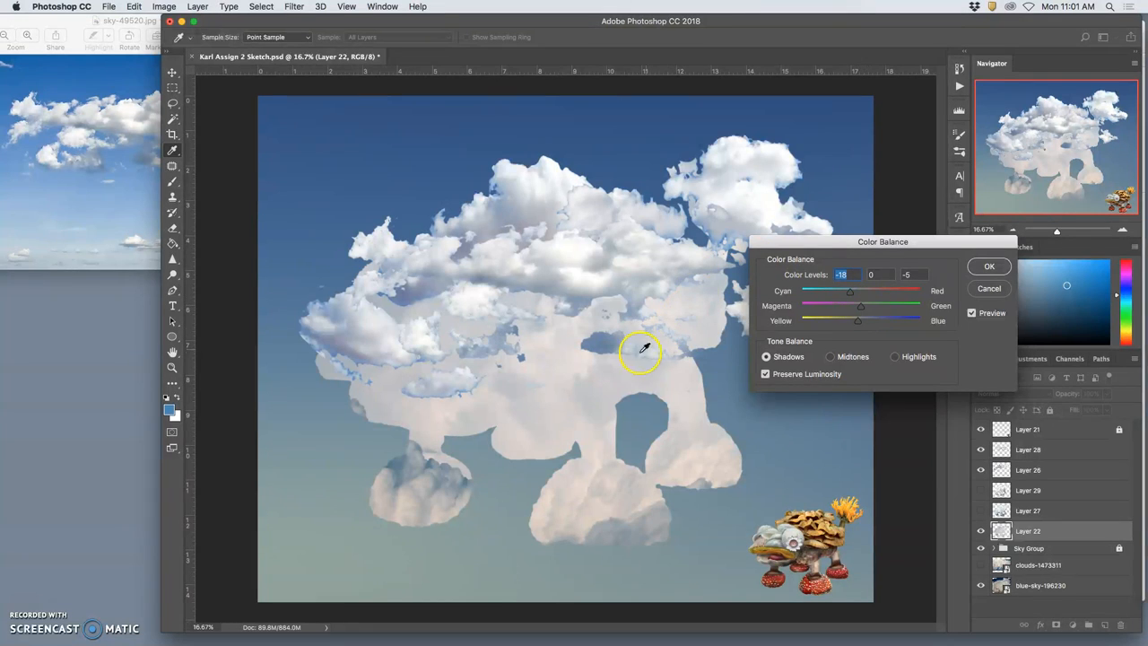
drag(849, 306, 863, 306)
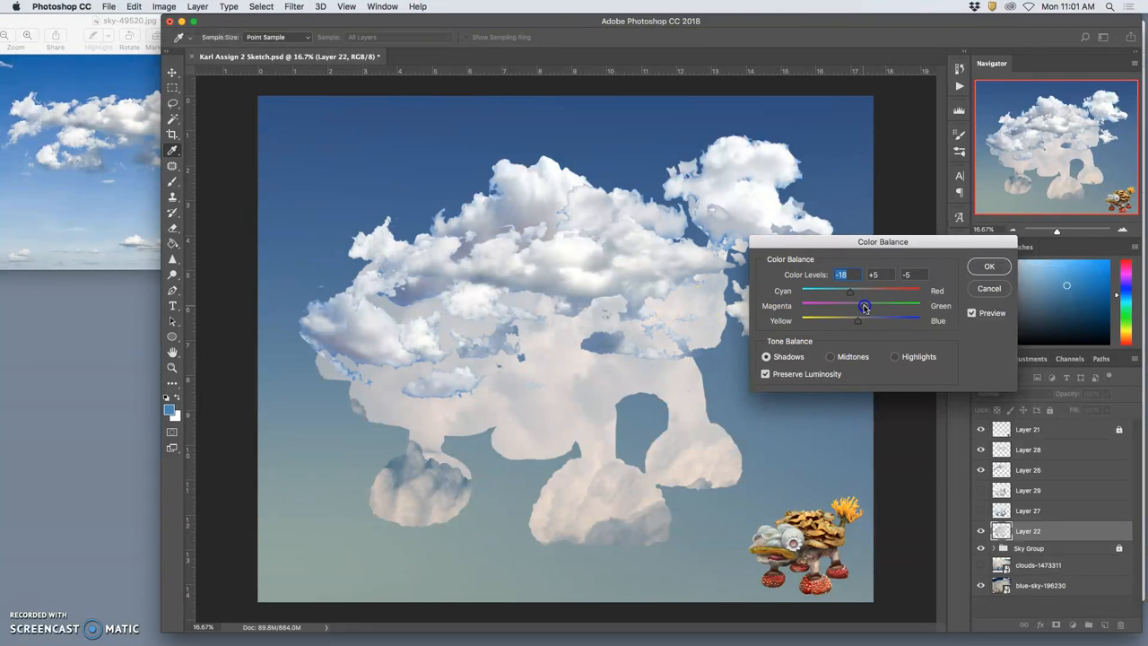
drag(863, 307, 849, 306)
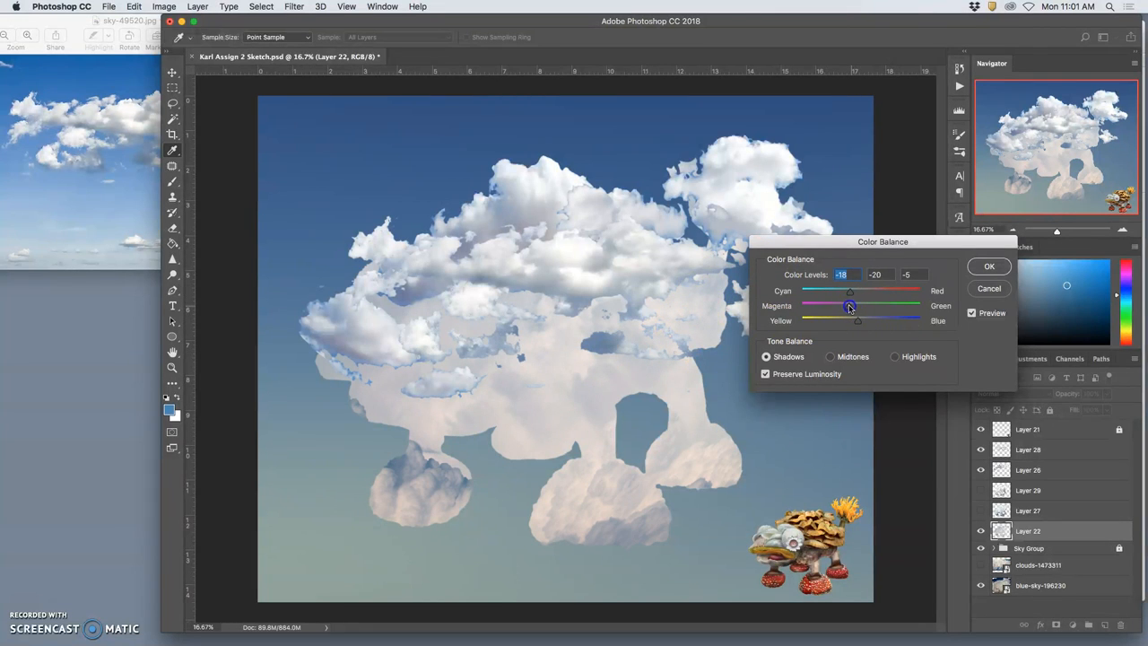
drag(850, 305, 861, 305)
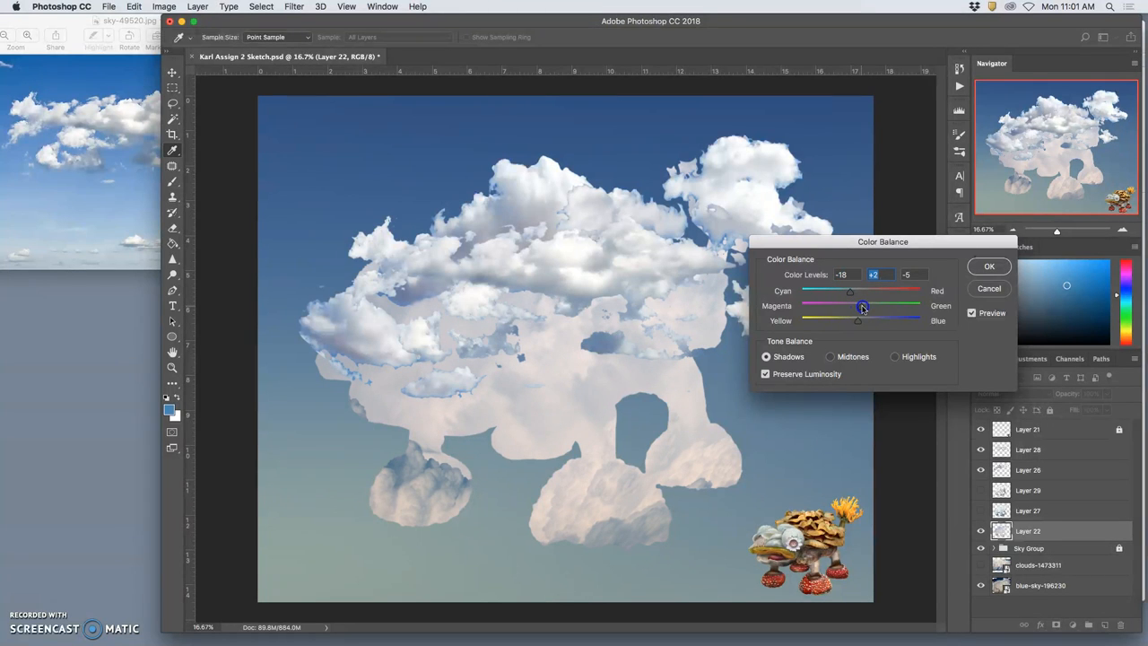
click(989, 265)
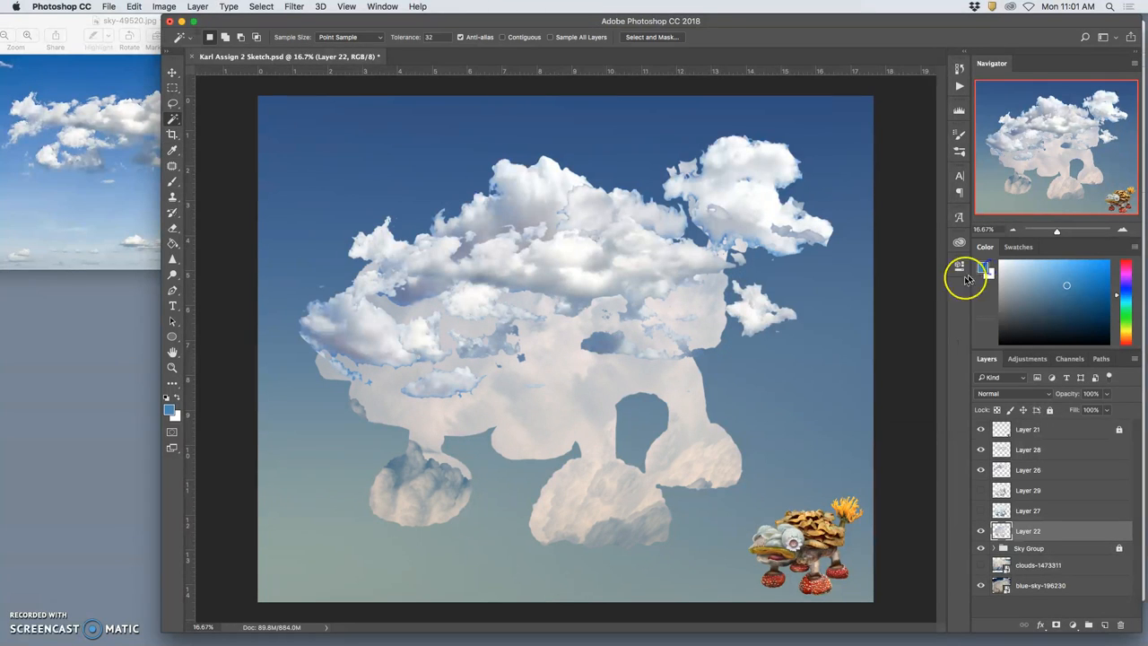
- Hide two upper cloud layers, reveal the textured layer, and set Layer 27 to 90% opacity
click(980, 469)
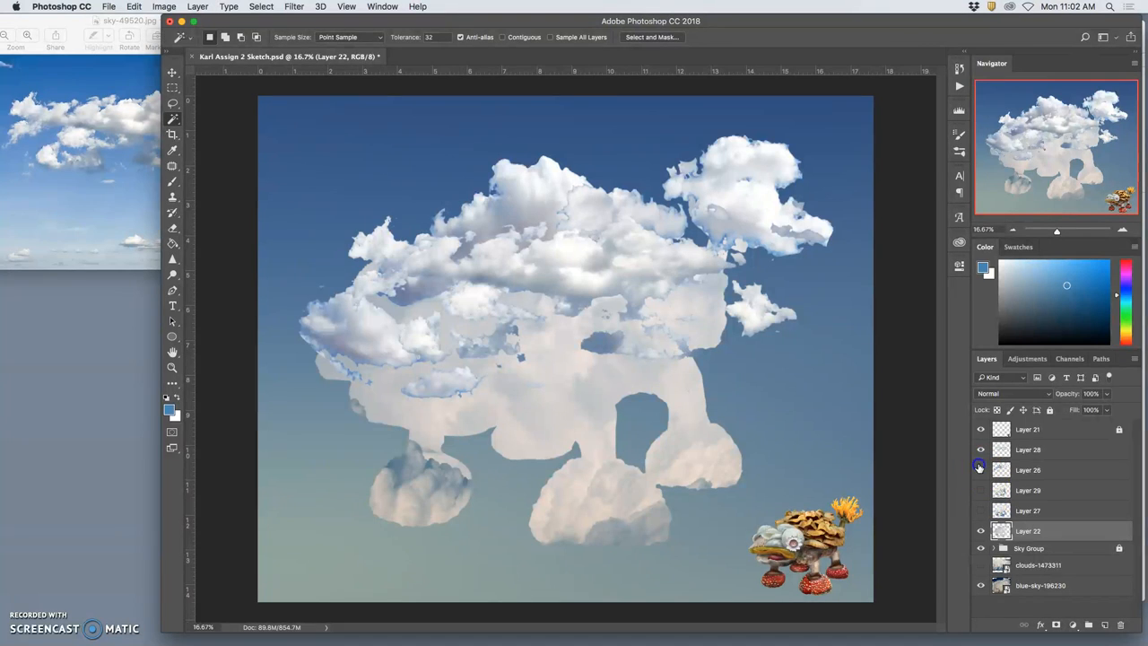
click(980, 530)
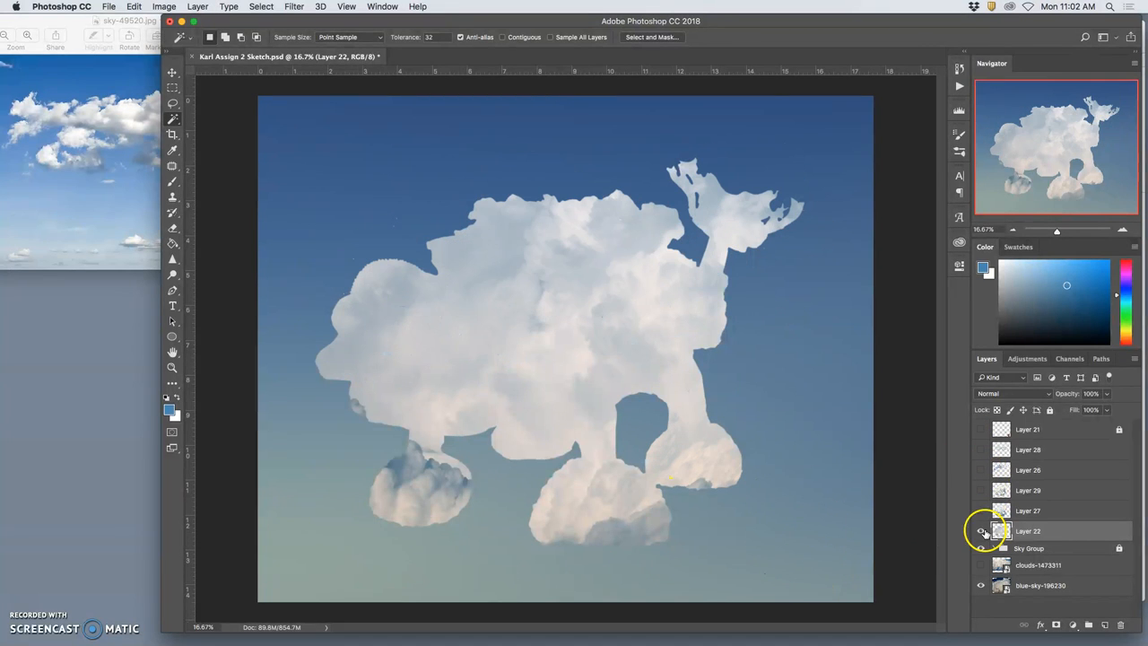
click(980, 490)
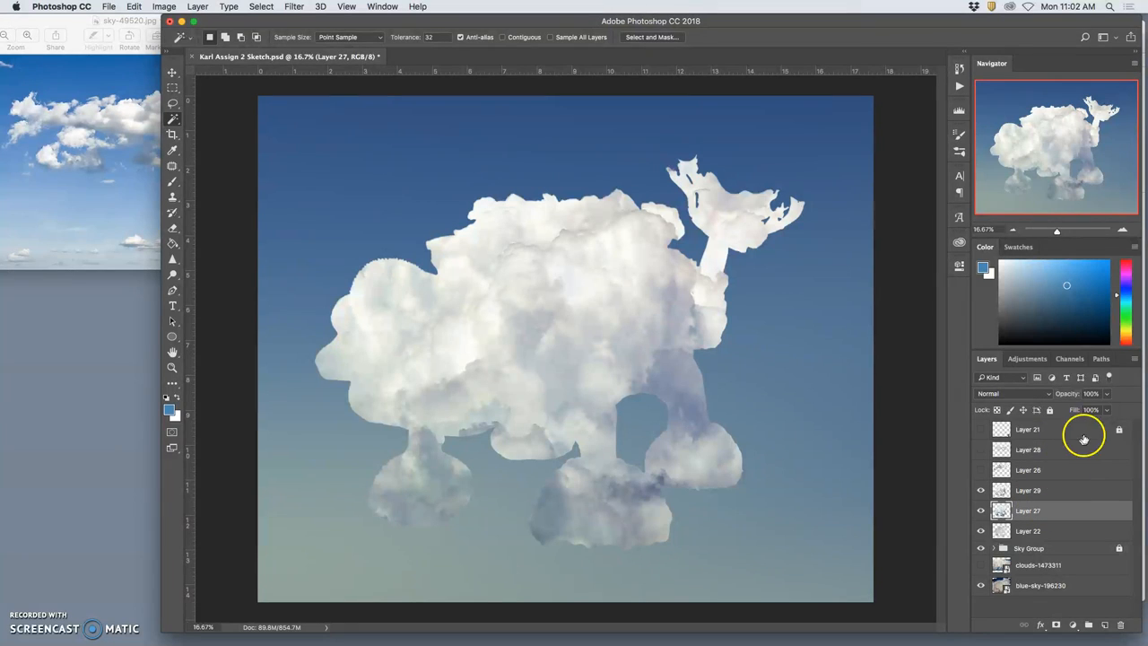
drag(1103, 393, 1099, 392)
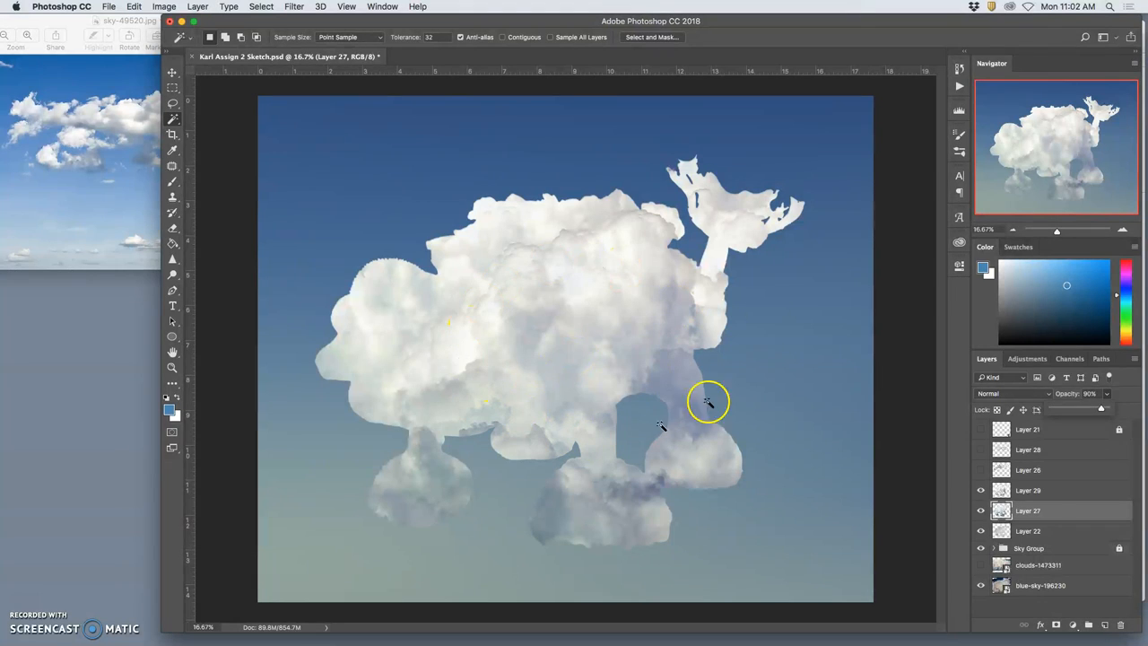
- Hide the remaining upper layers and show Layers 29 and 27, comparing the look
click(980, 469)
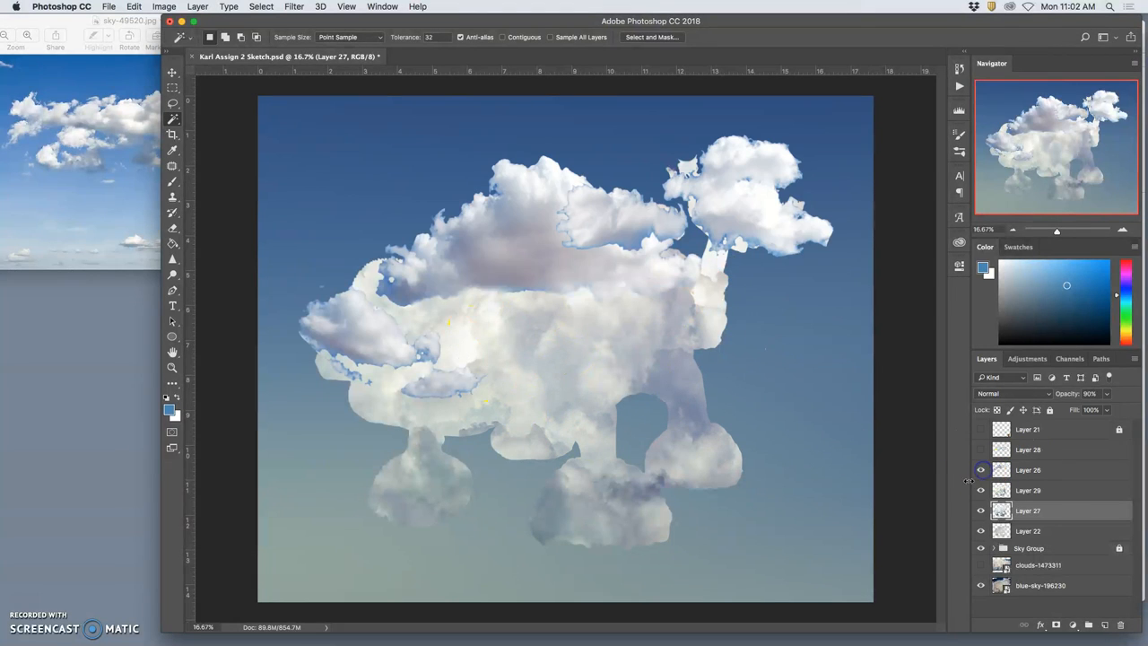
click(980, 449)
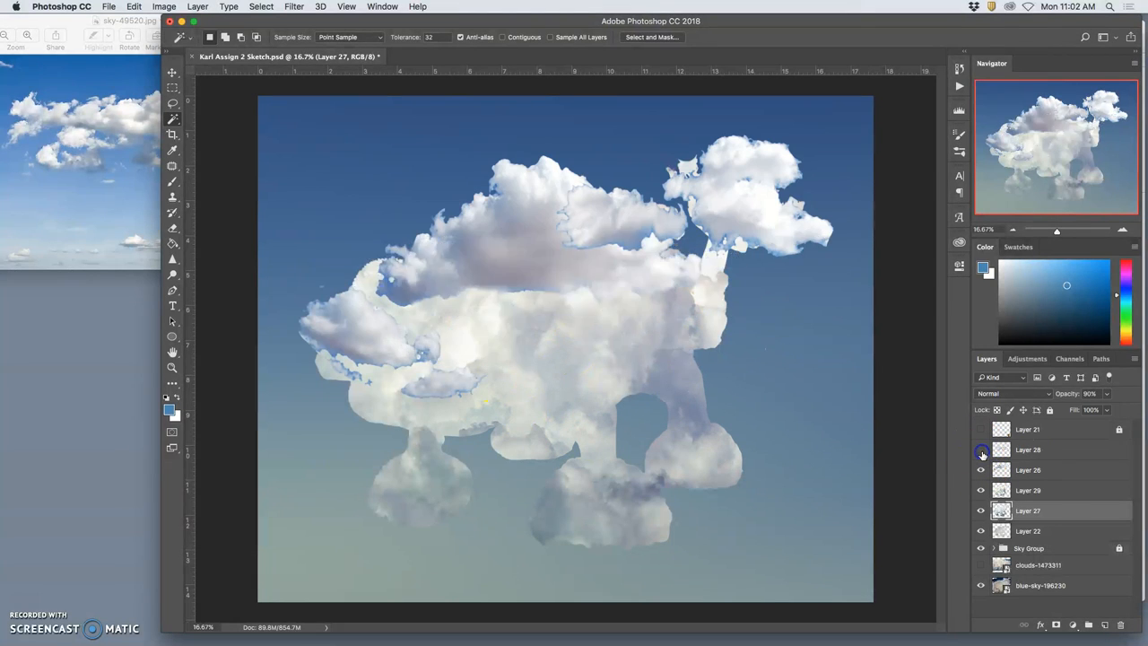
click(980, 449)
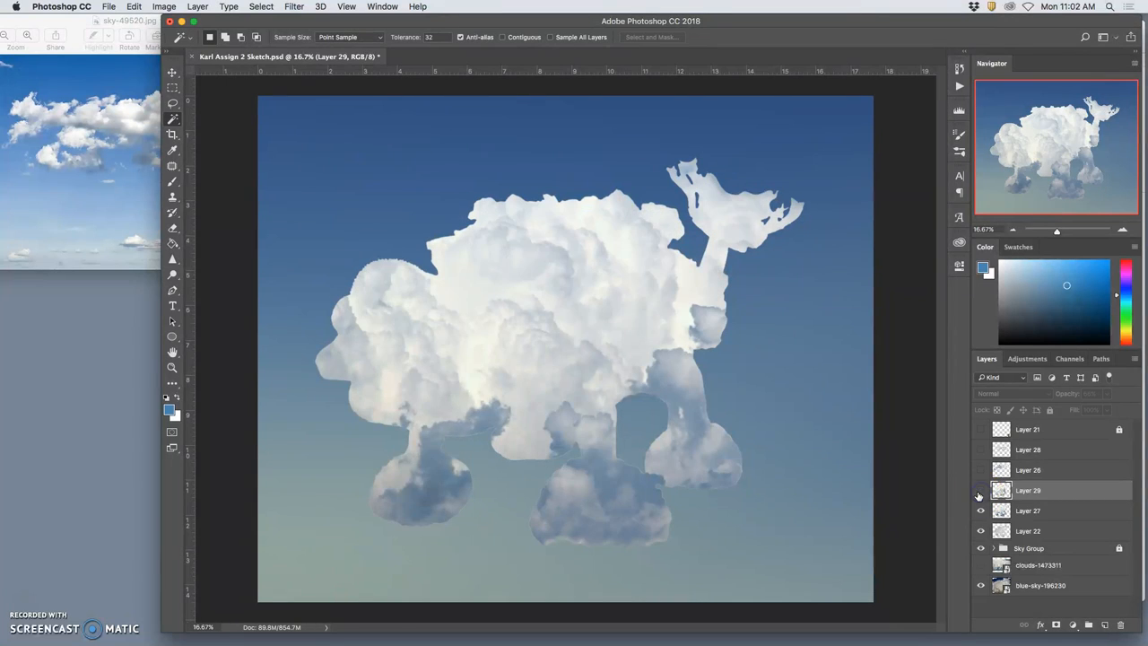
click(980, 510)
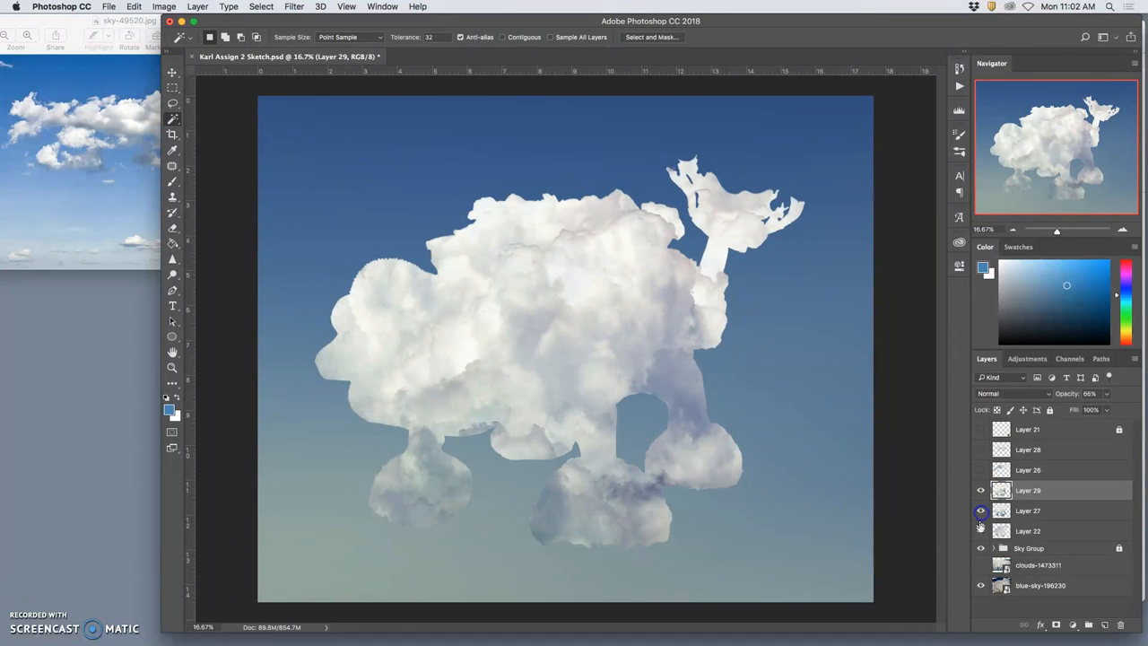
click(980, 510)
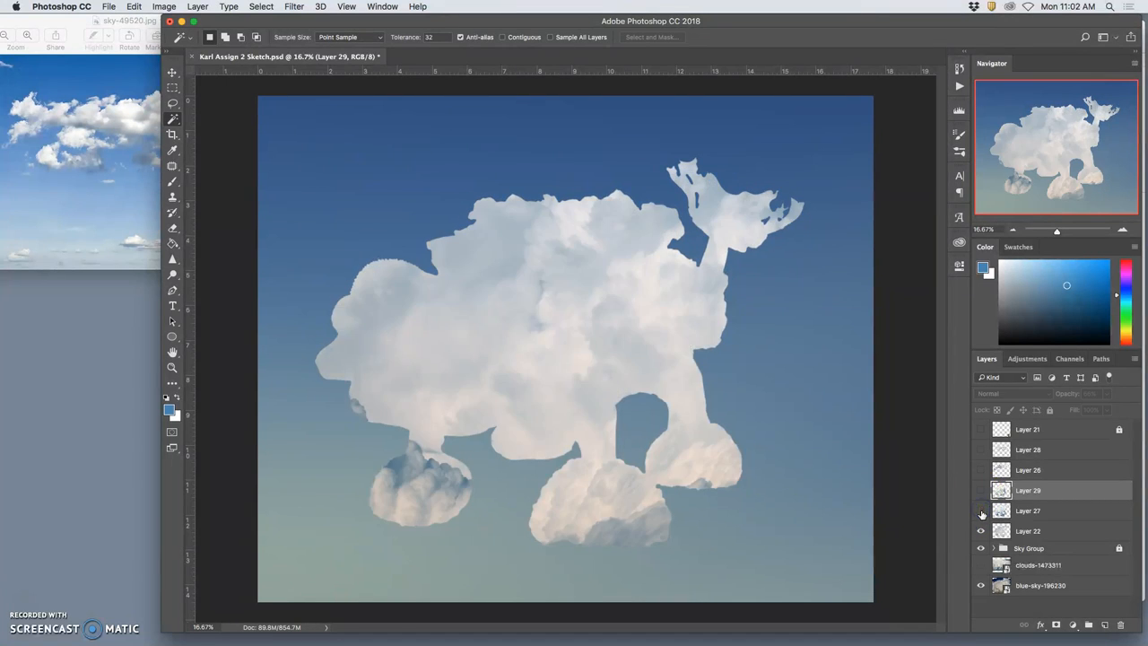
click(980, 490)
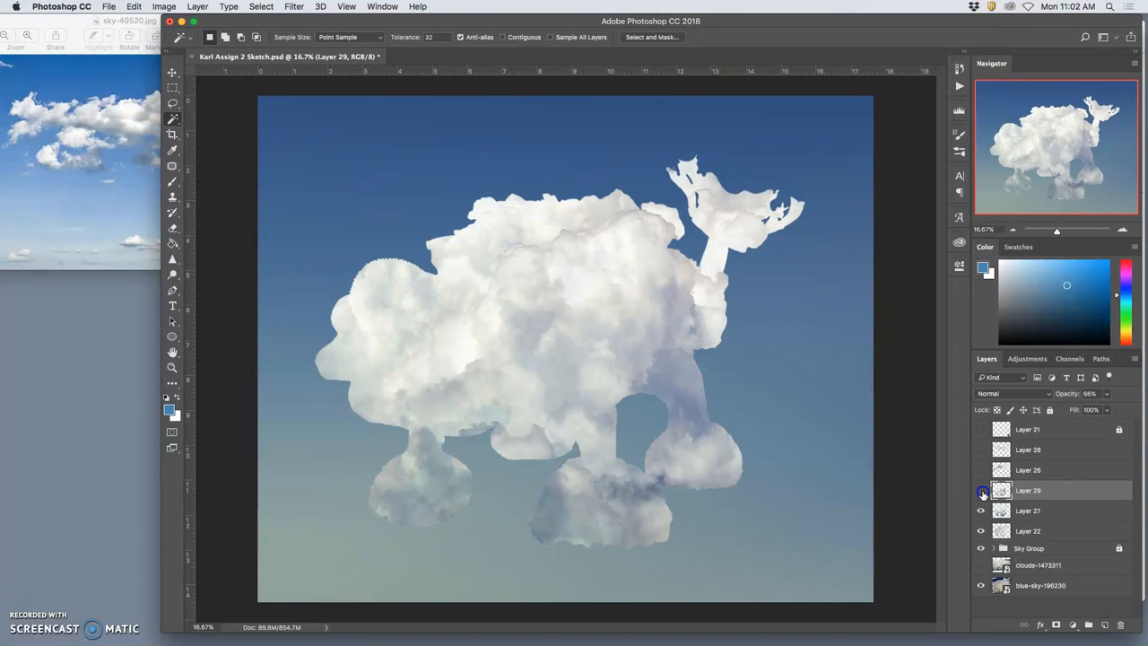
- Make Layer 29 the active layer for erasing
click(980, 489)
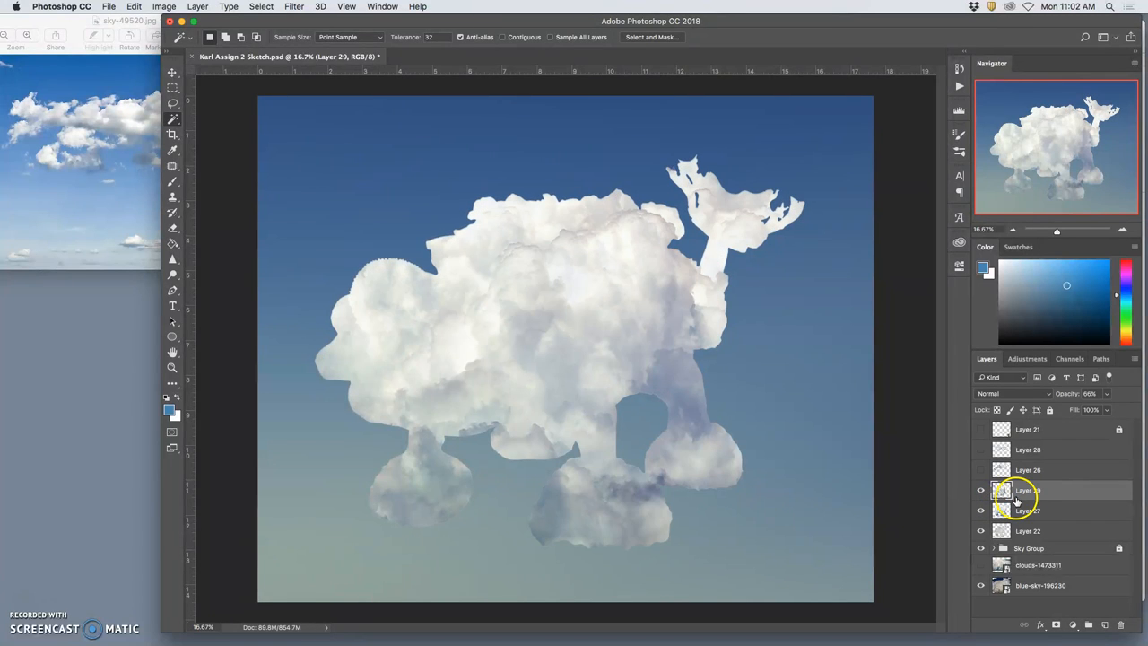
click(1028, 490)
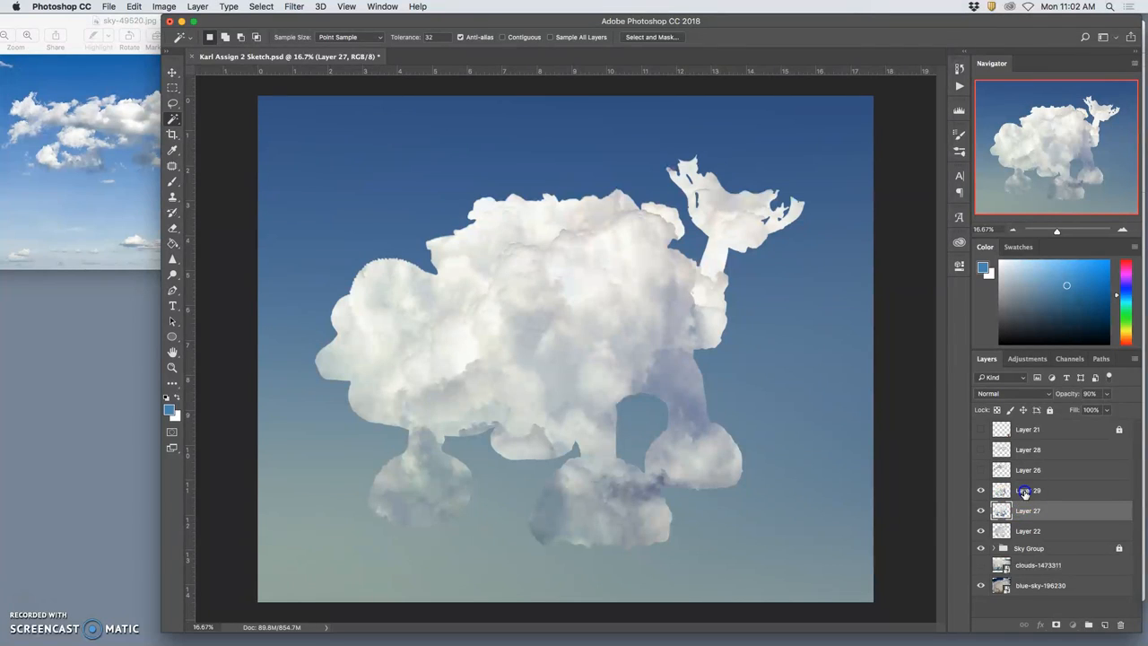
click(172, 228)
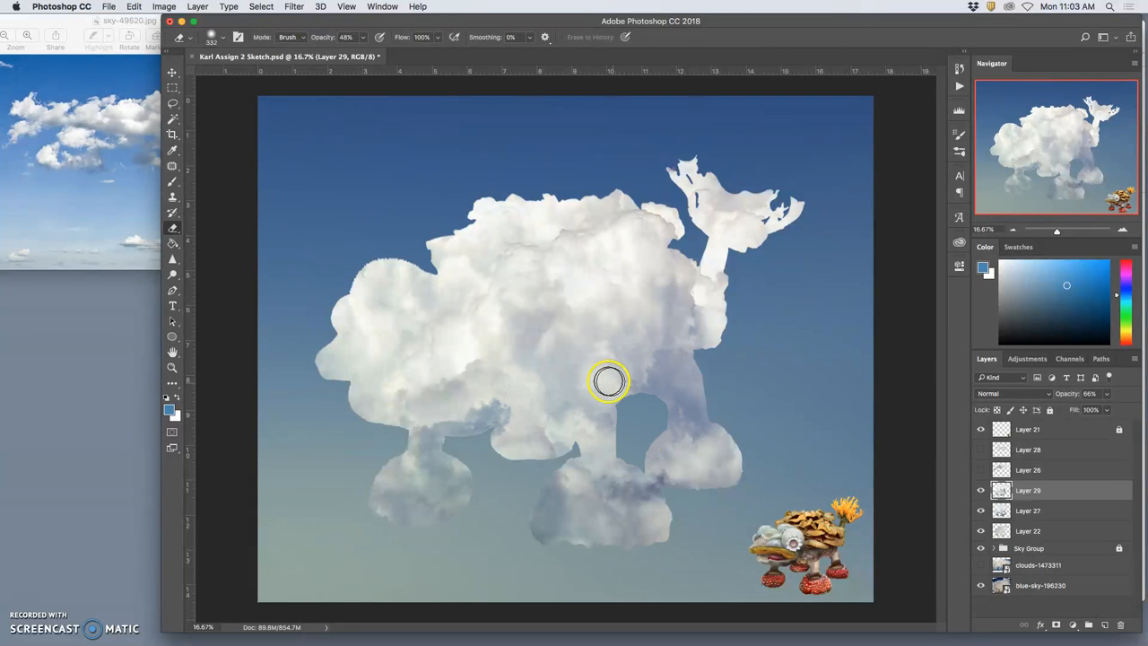
mouse_move(690, 446)
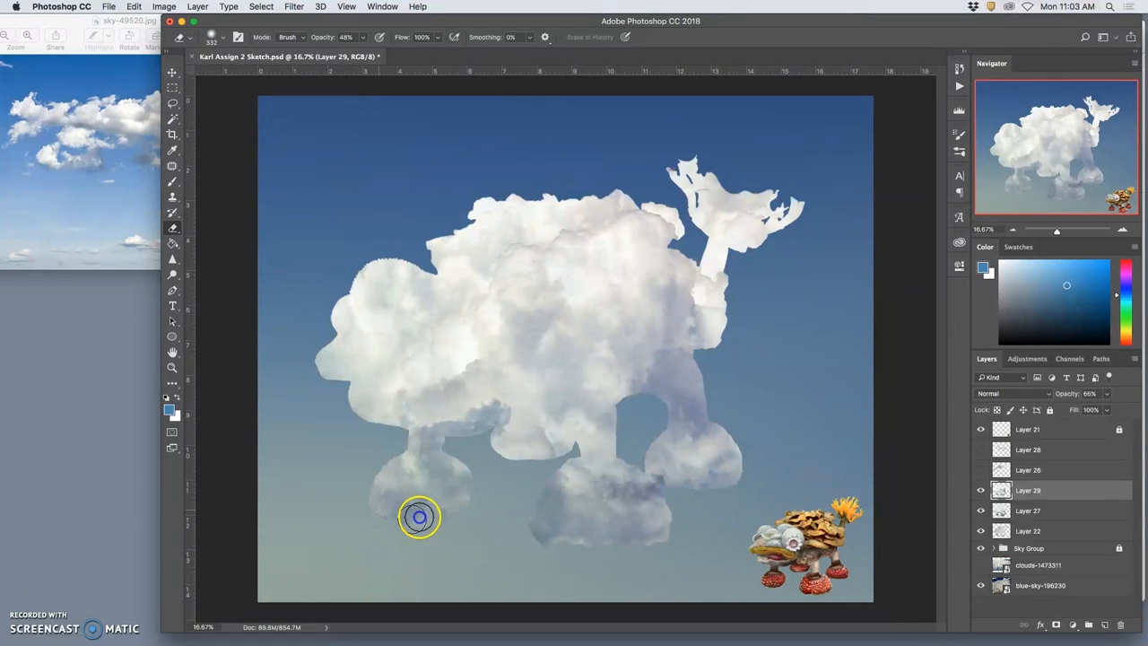
mouse_move(414, 514)
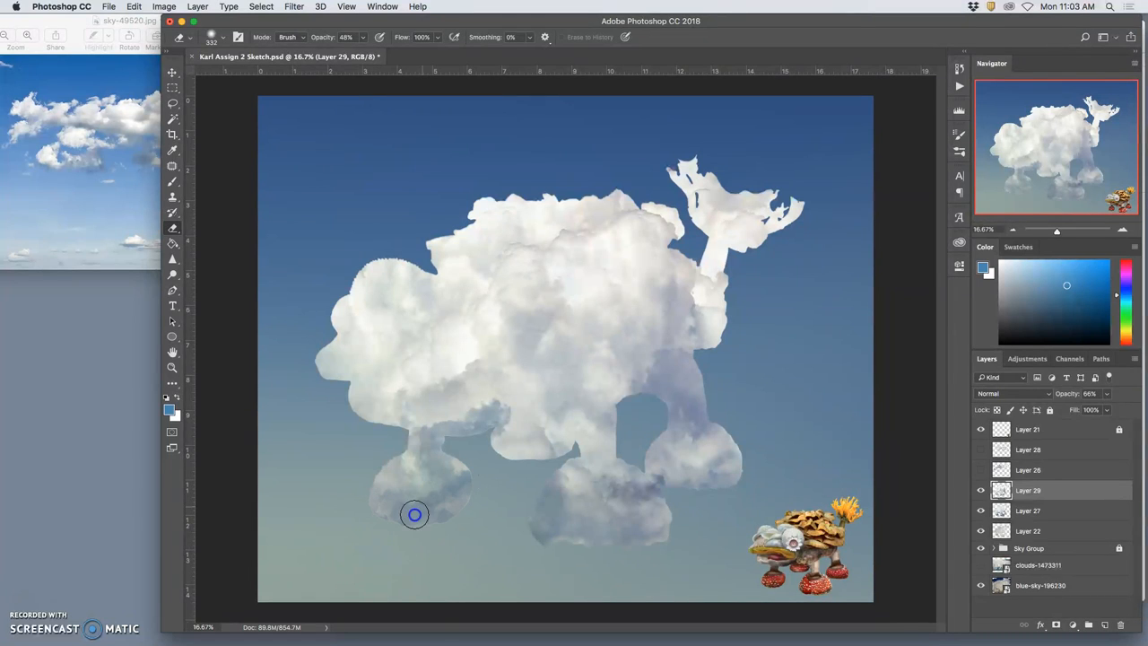
mouse_move(455, 491)
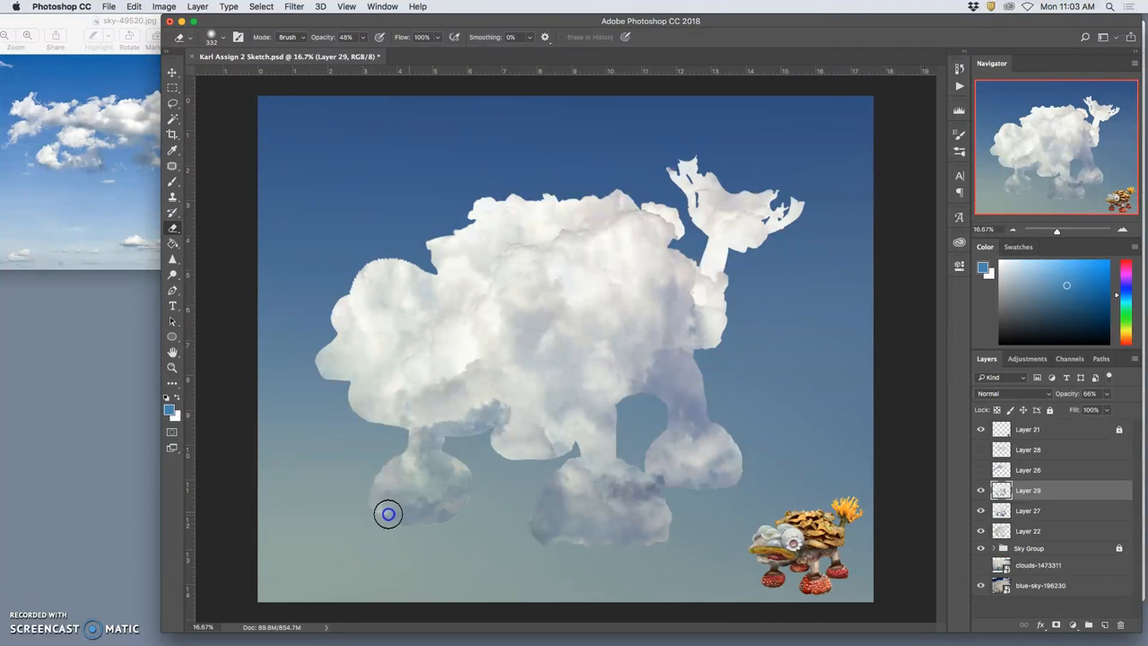
mouse_move(641, 448)
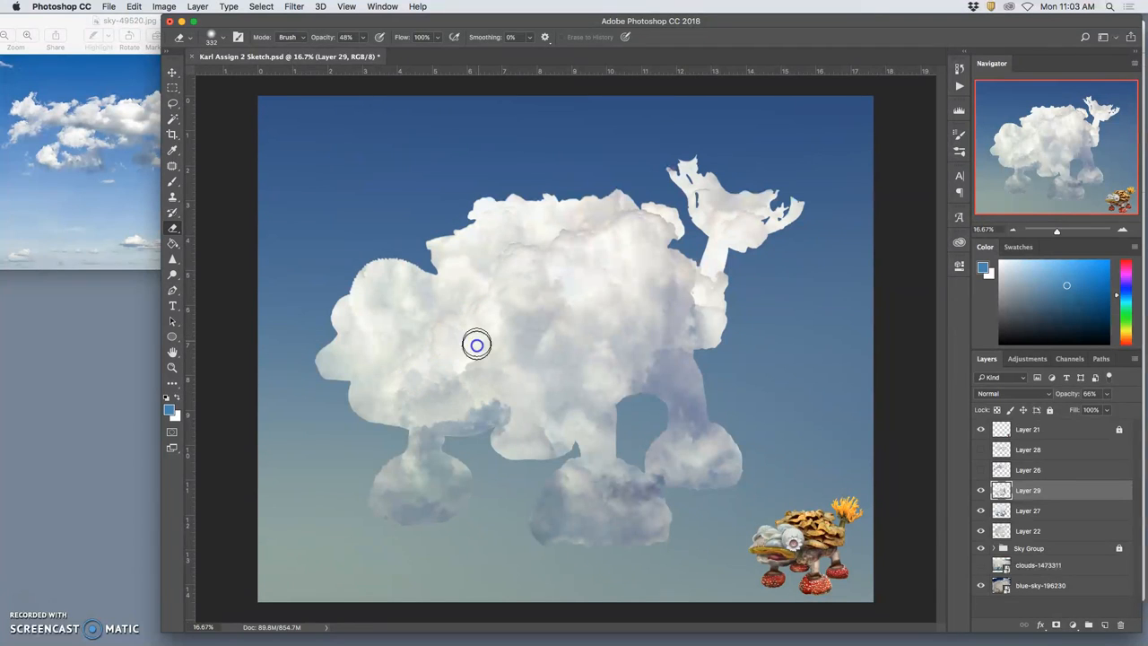
mouse_move(400, 310)
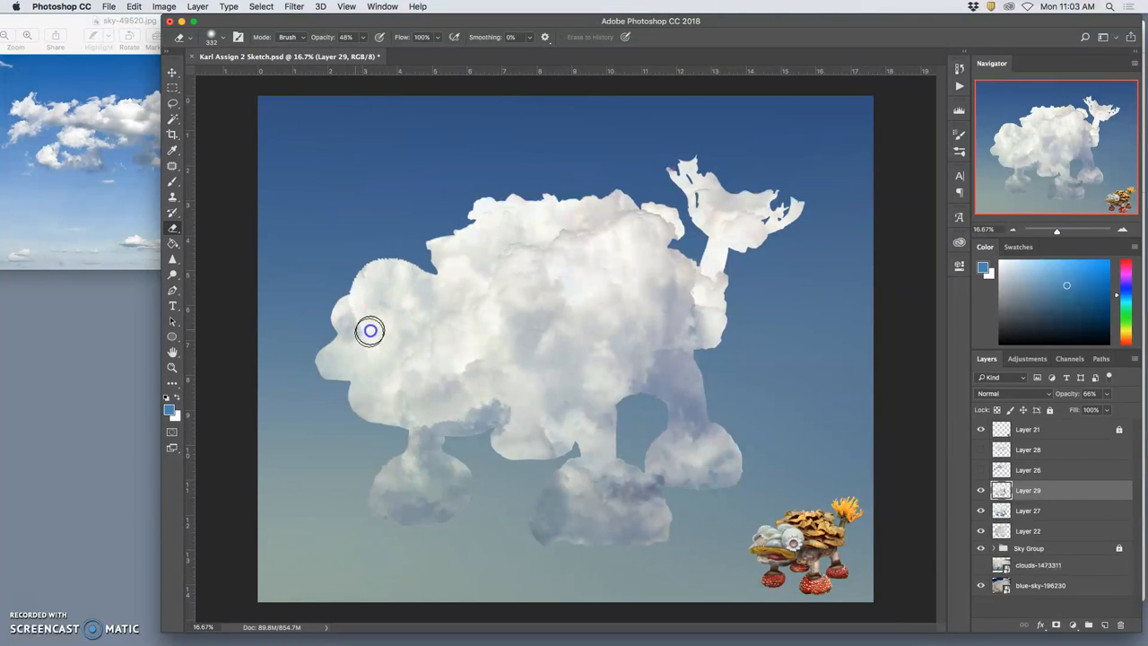
mouse_move(401, 361)
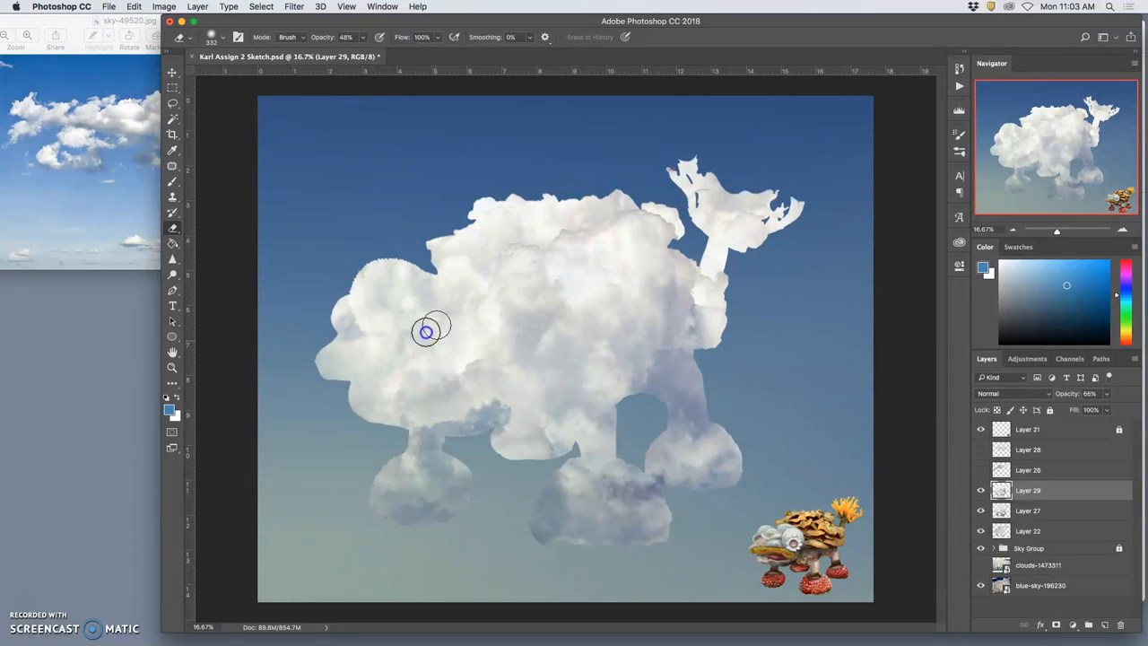
mouse_move(426, 334)
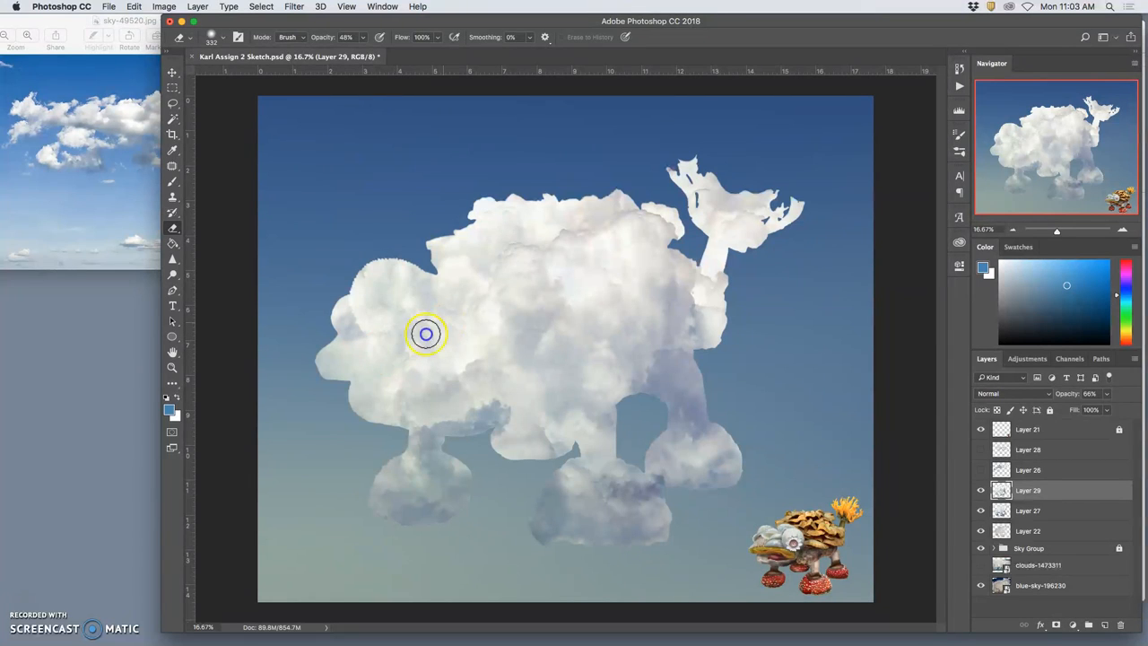
mouse_move(565, 315)
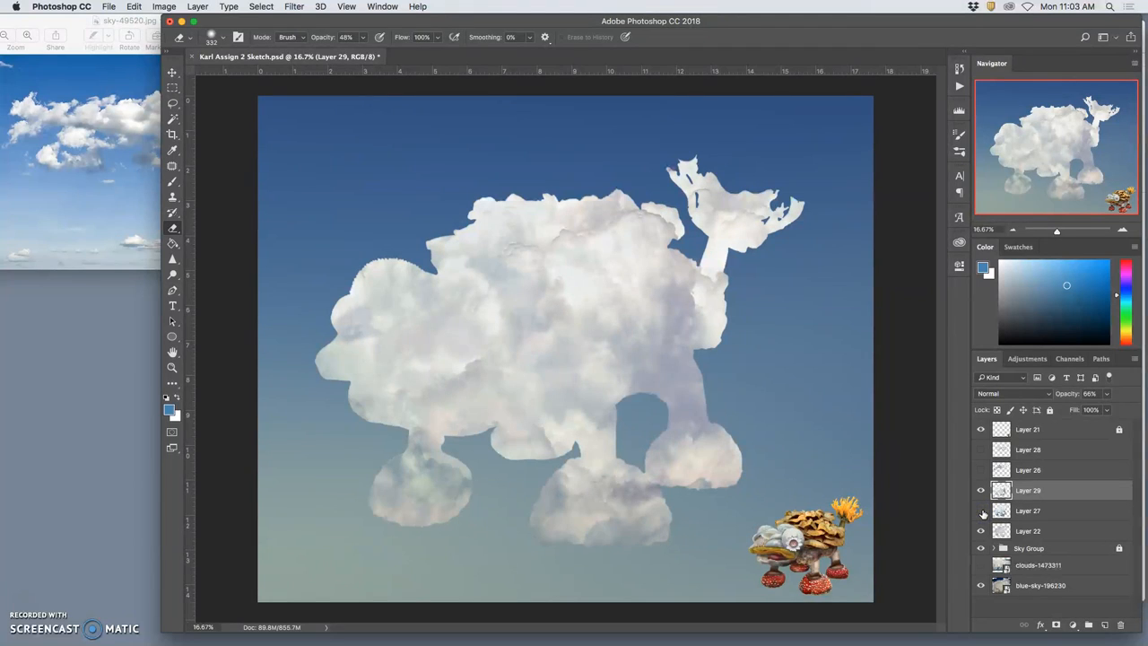
- Erase on Layer 27, undo a stroke, soften the neck edge, then select Layer 22
click(980, 510)
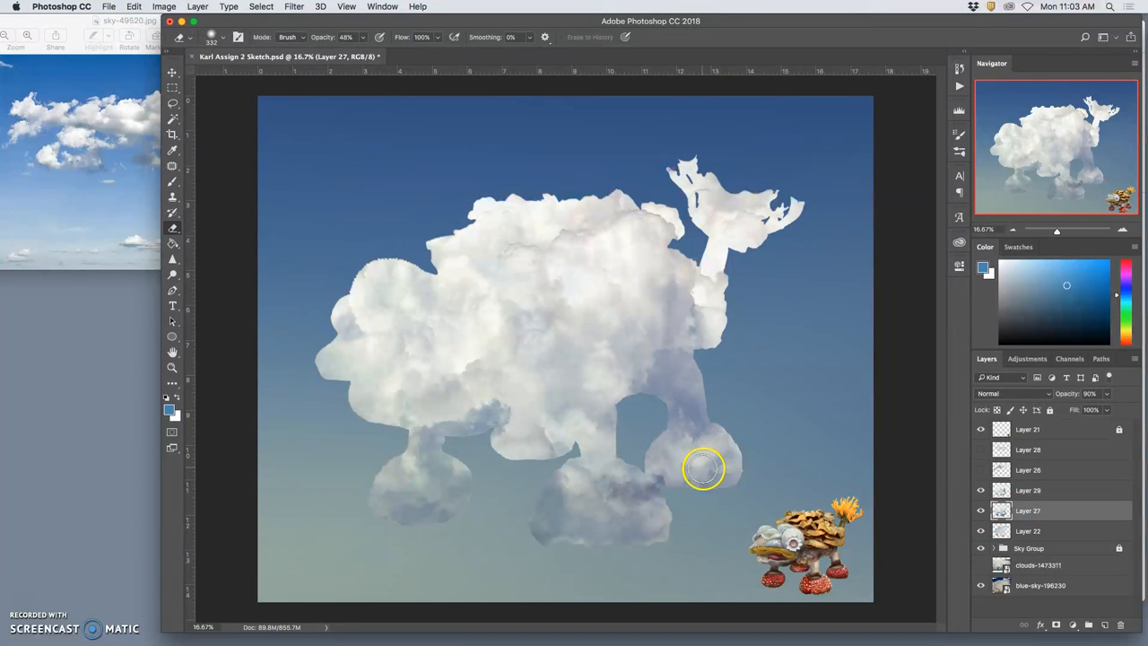
mouse_move(837, 459)
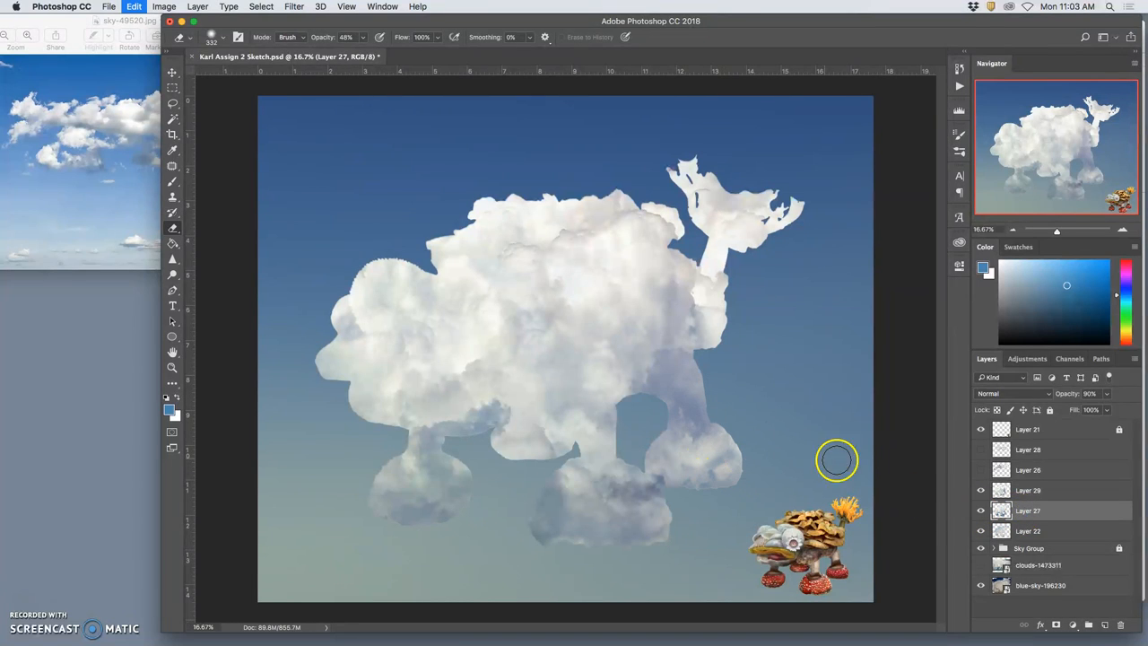
click(1028, 489)
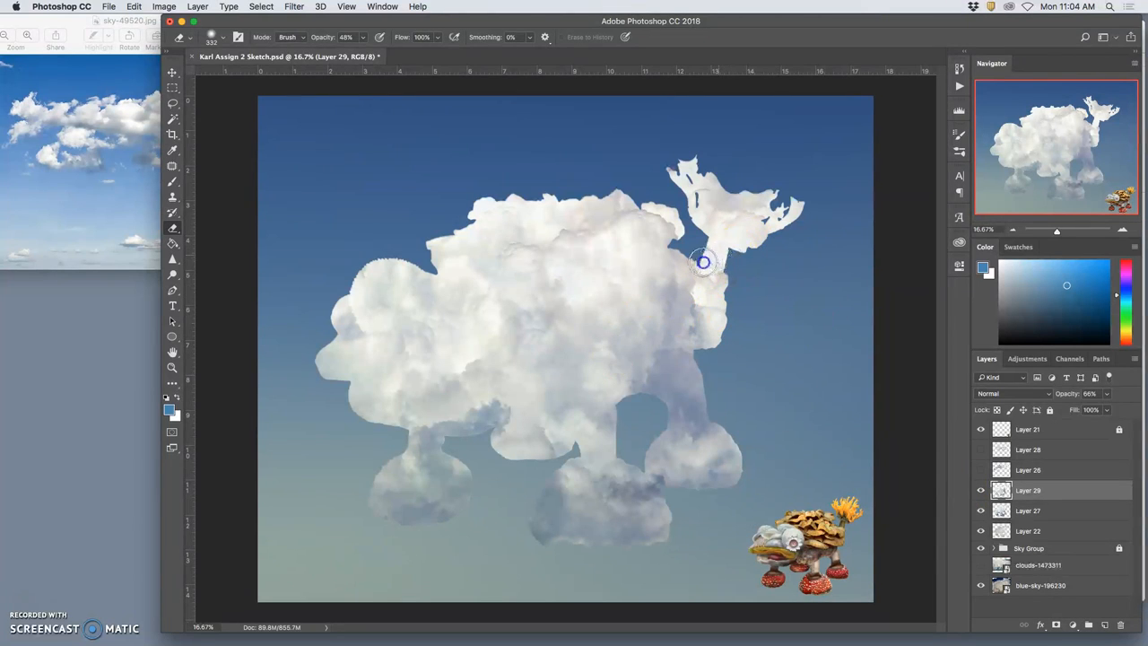
mouse_move(724, 267)
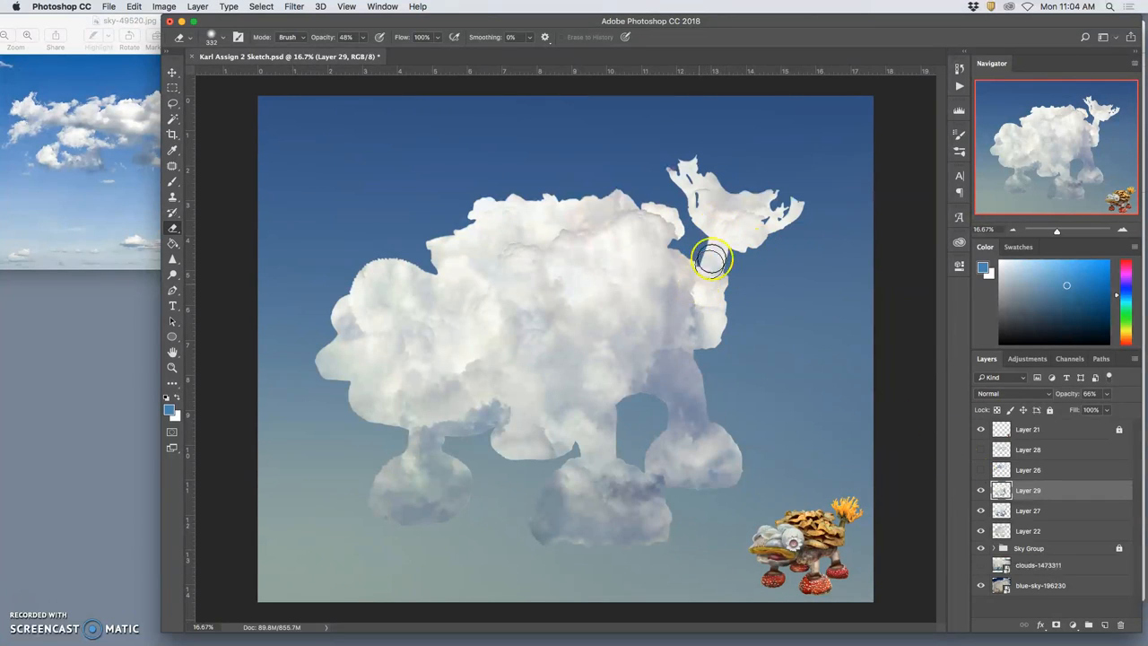
drag(713, 260, 678, 417)
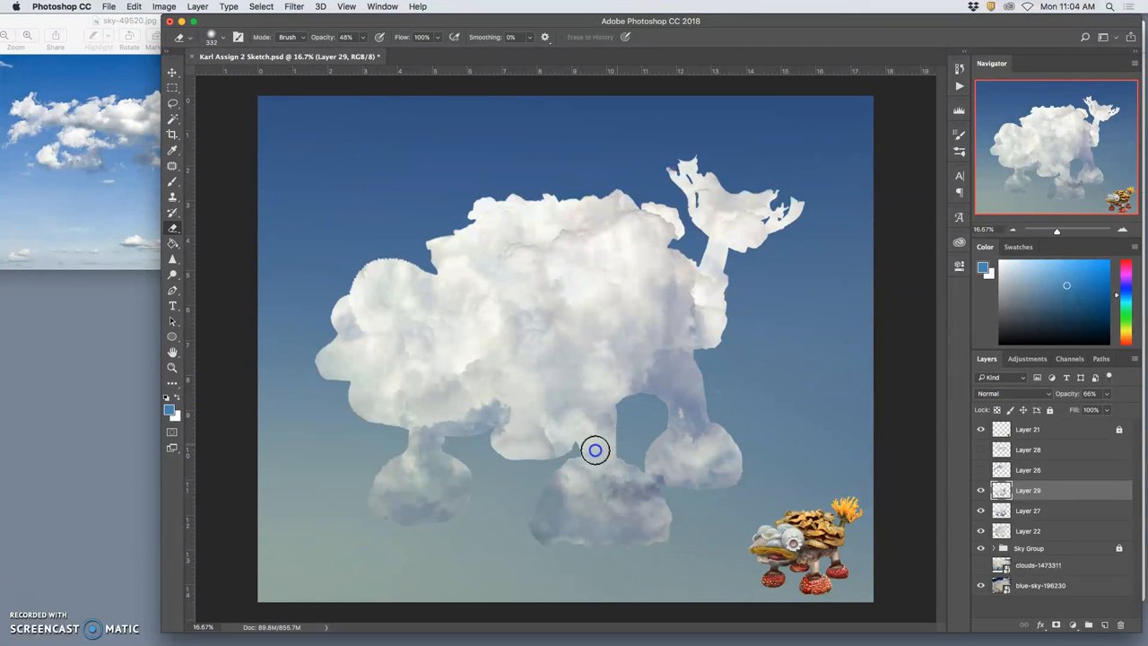
mouse_move(428, 432)
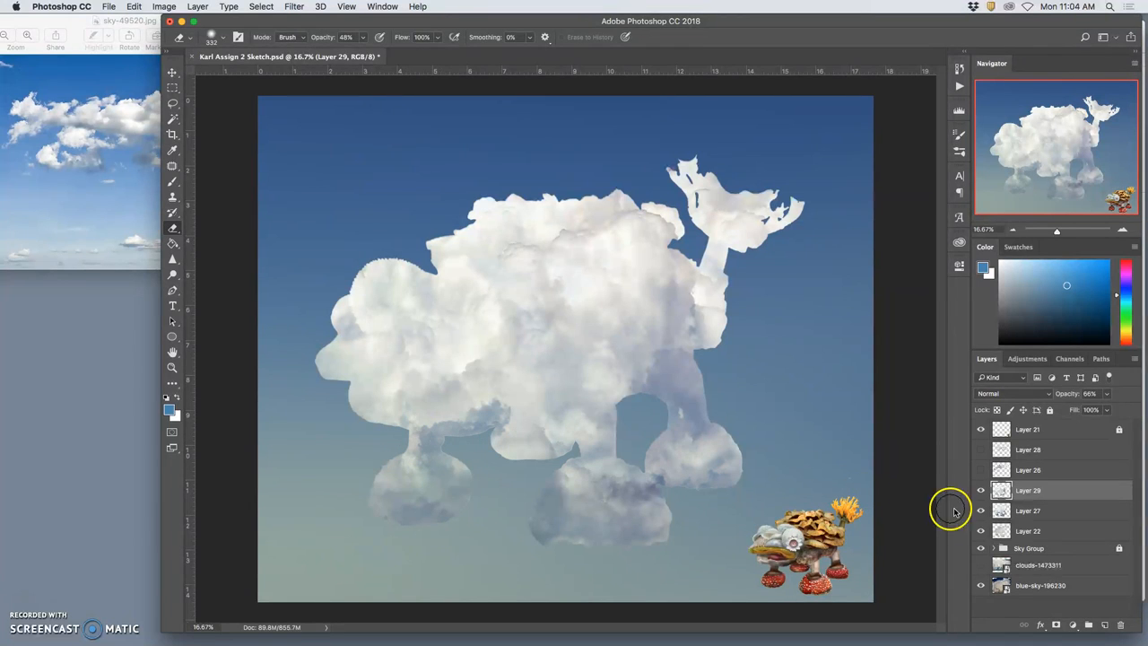
click(1027, 510)
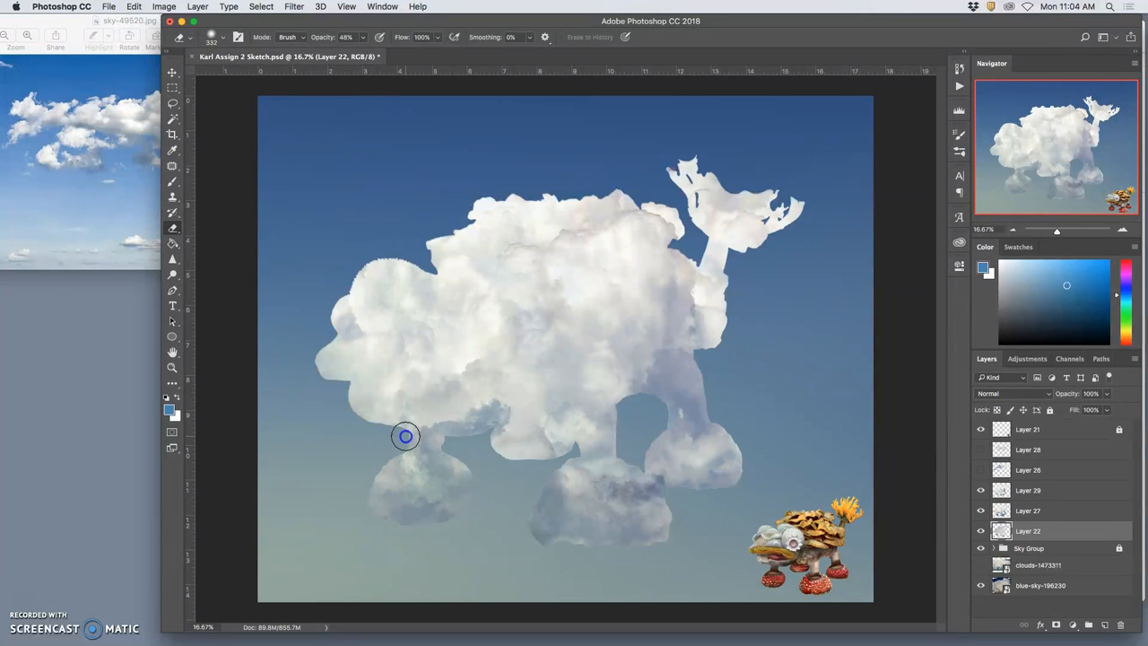
mouse_move(455, 441)
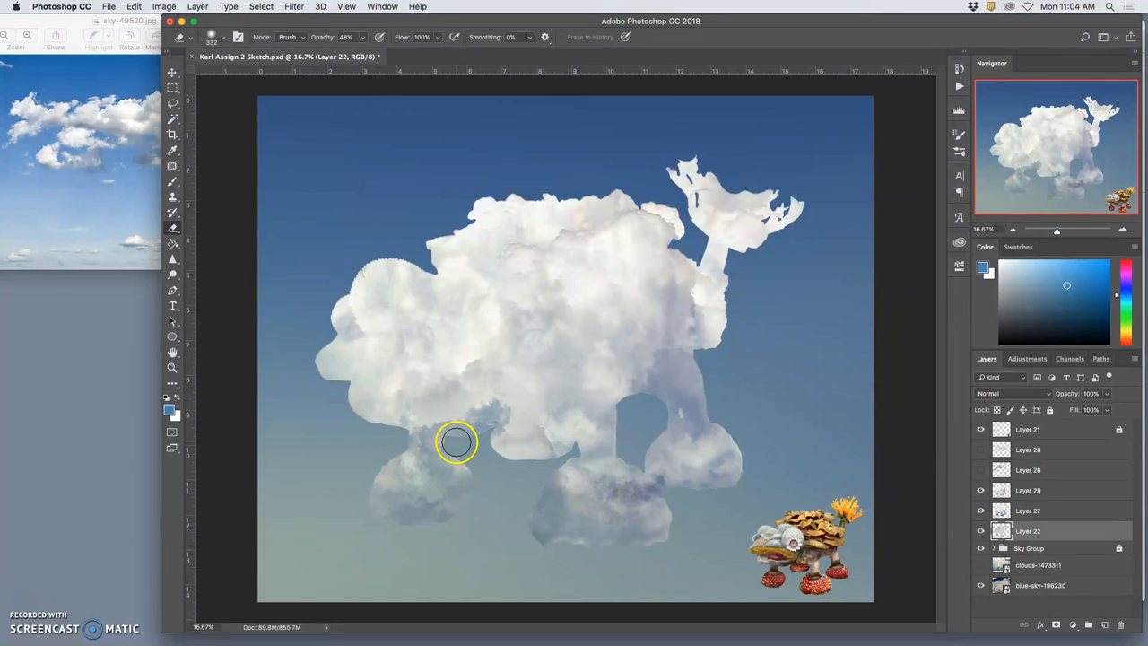
mouse_move(430, 441)
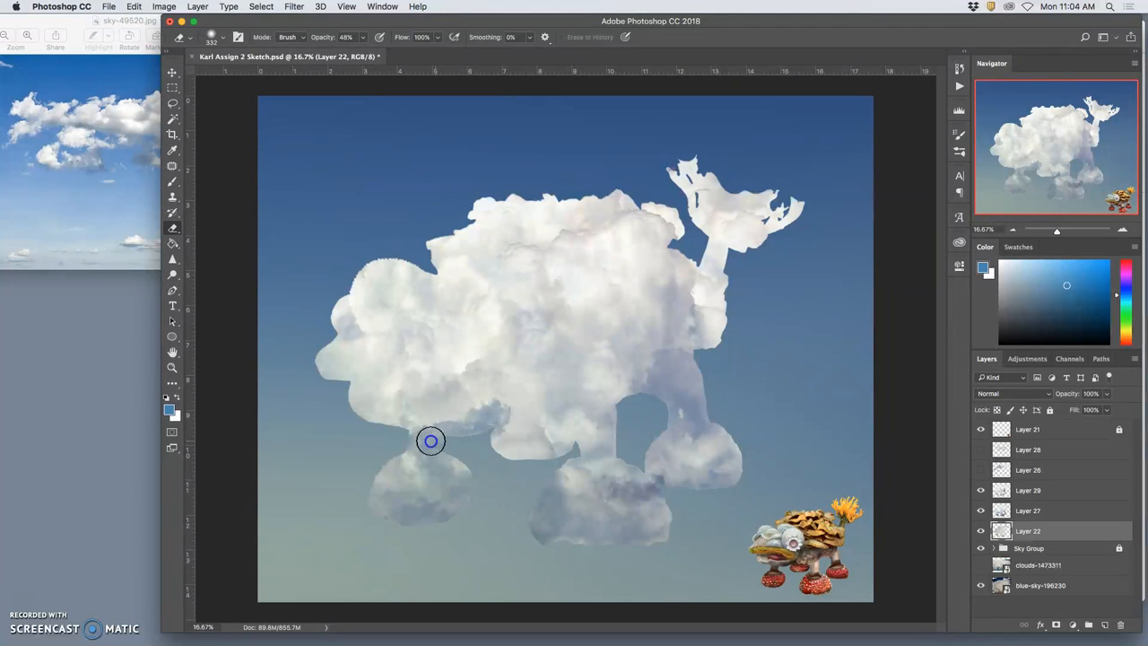
mouse_move(484, 450)
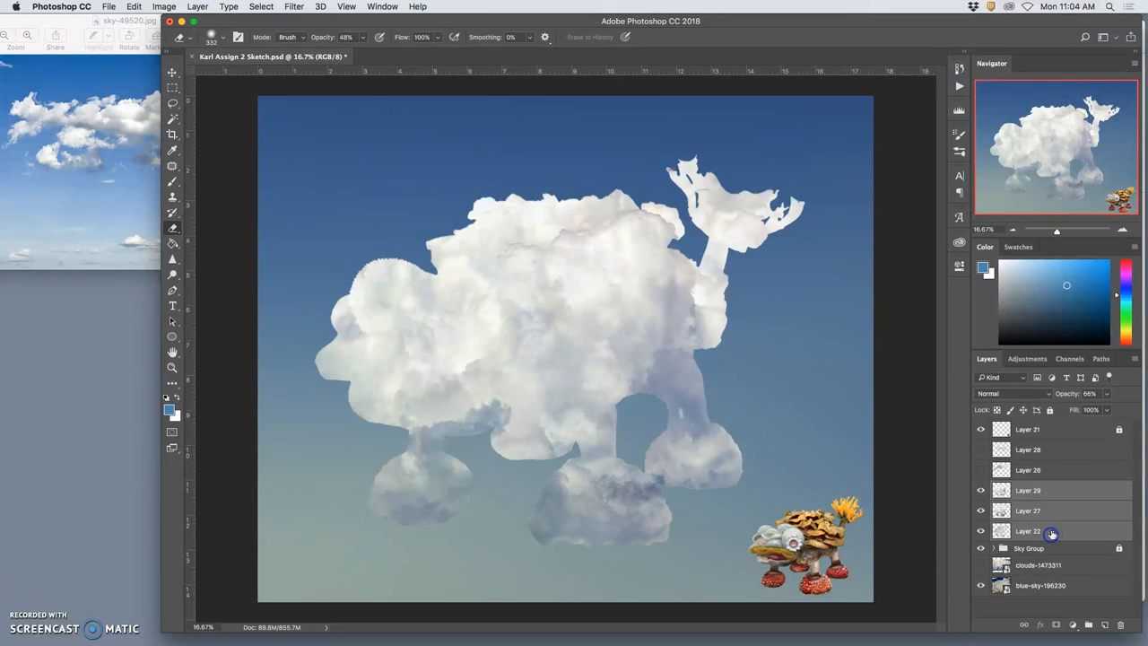
mouse_move(1054, 522)
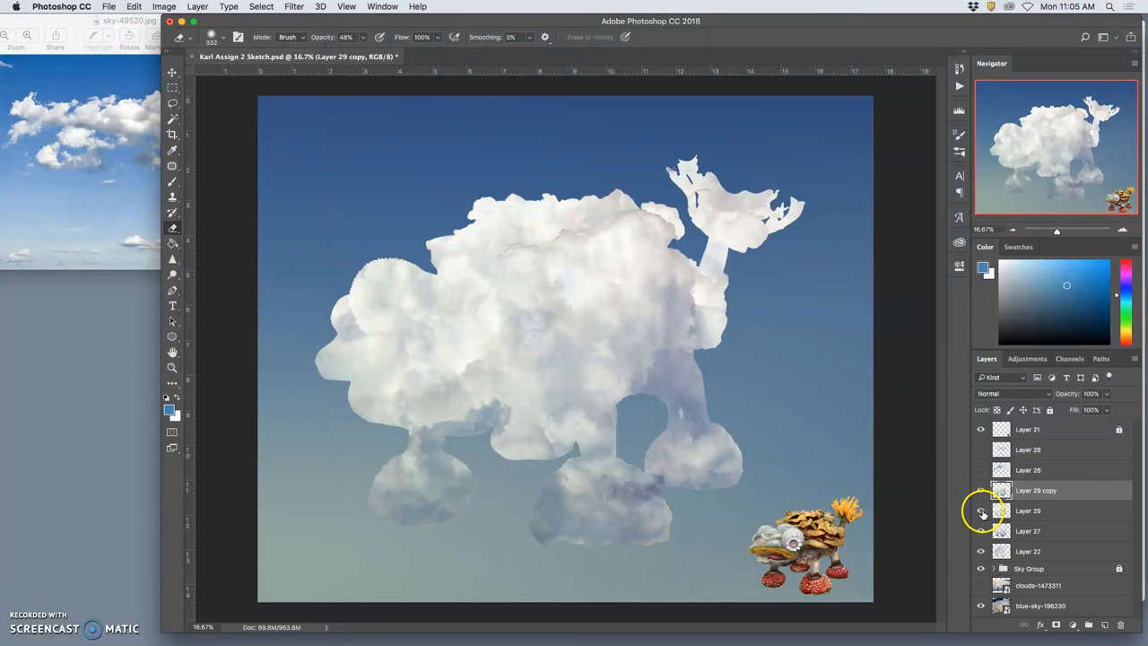
- Hide the original Layer 29 and rename the group to 'BASE Cloud Layers'
click(980, 510)
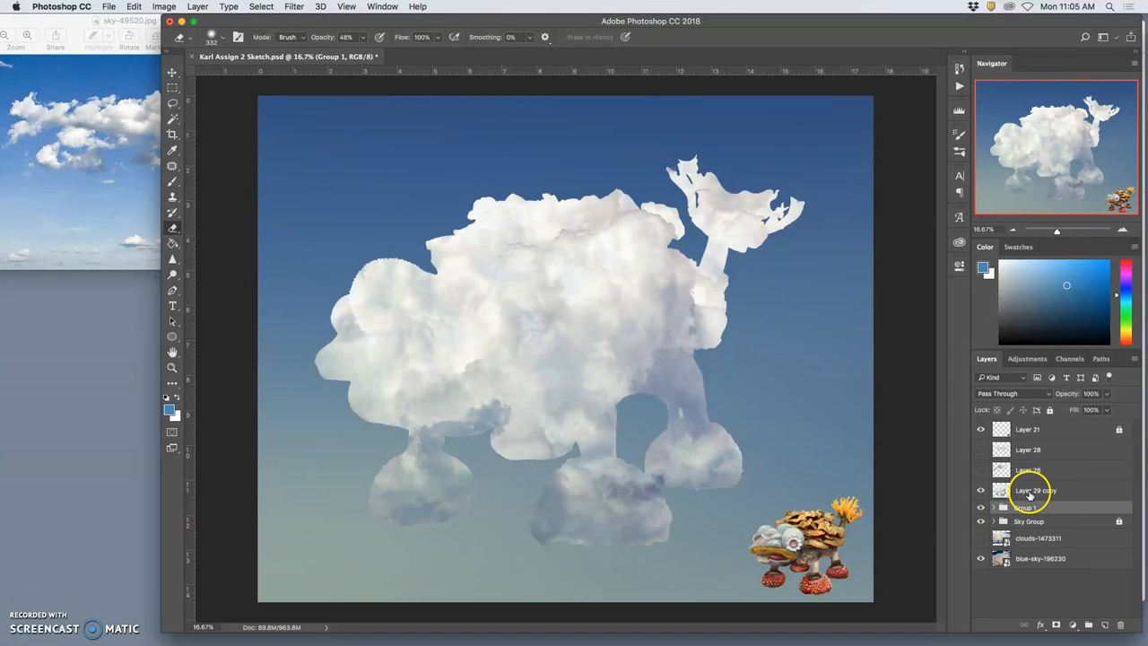
double_click(1027, 506)
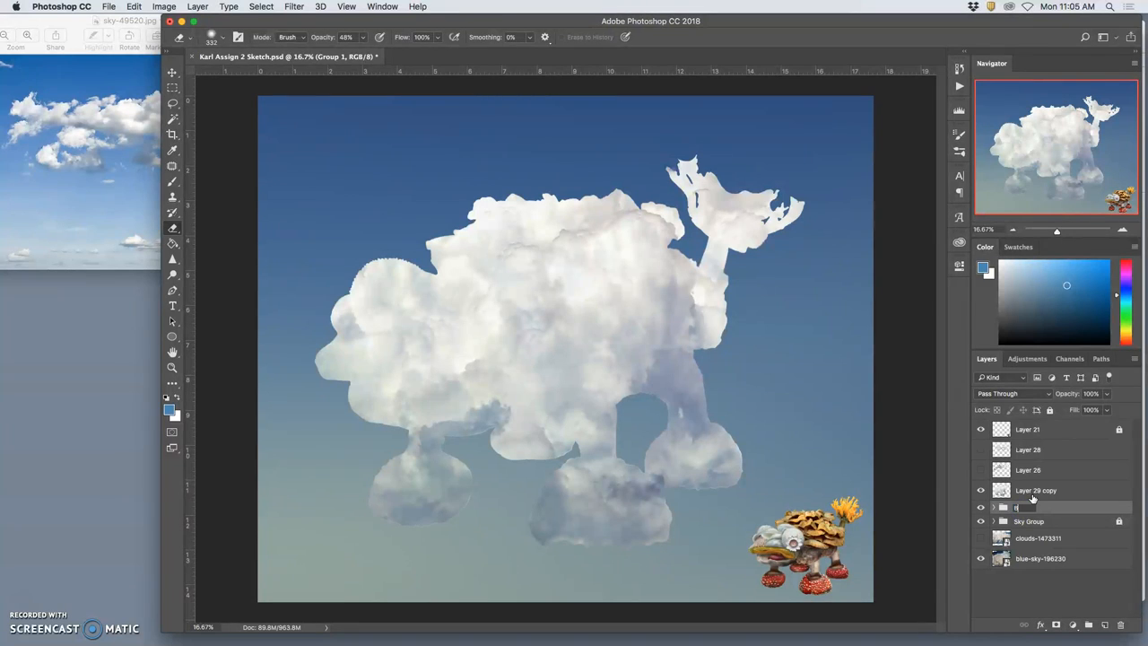
text(BASE Cloud)
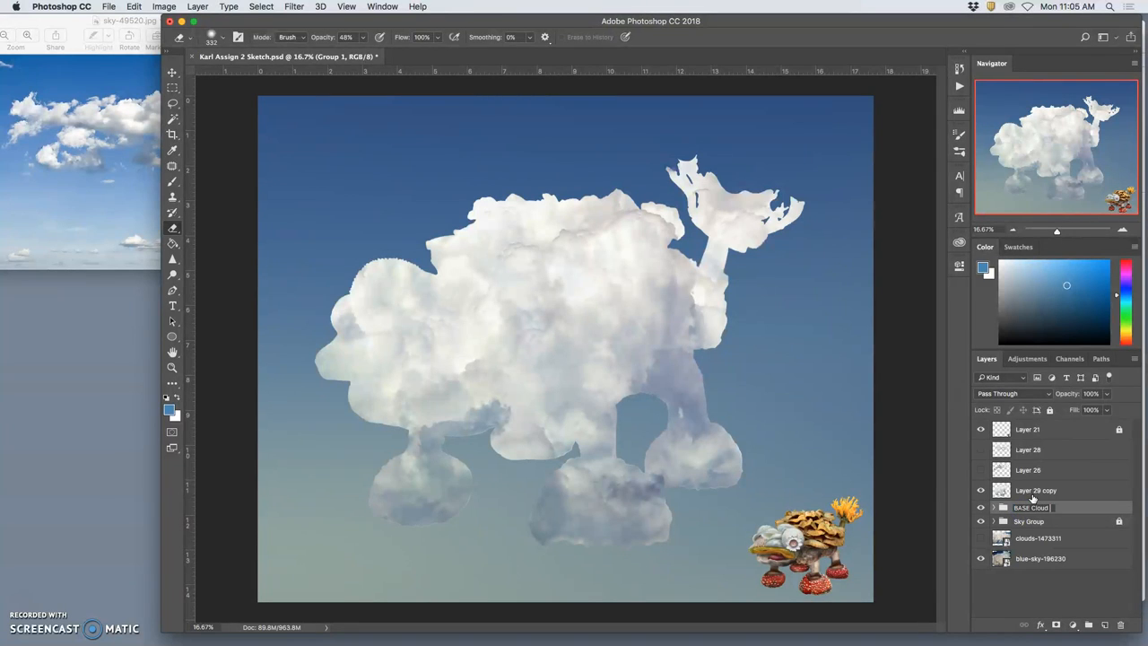
double_click(1030, 507)
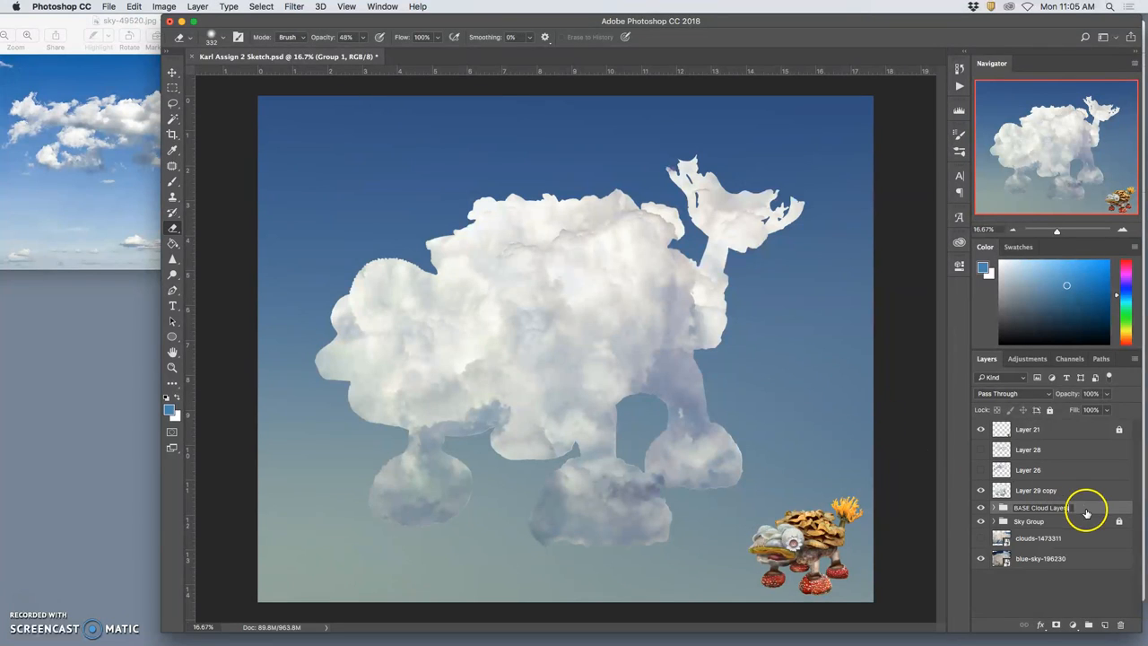
click(1040, 508)
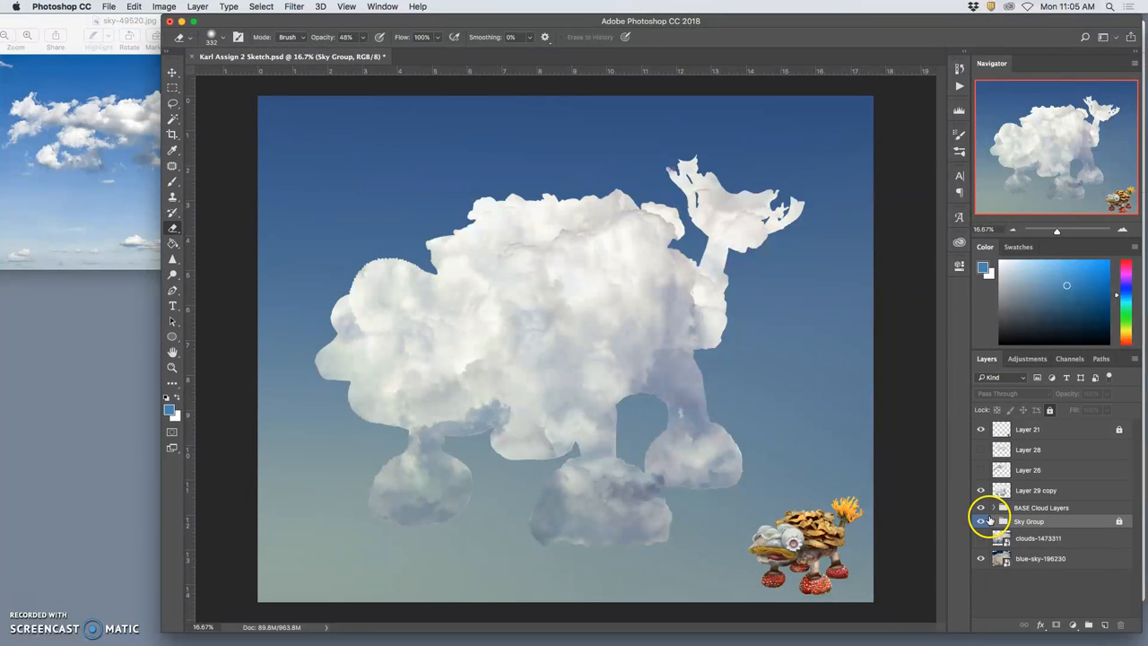
- Give the BASE Cloud Layers group a yellow label and toggle layer visibility
right_click(980, 520)
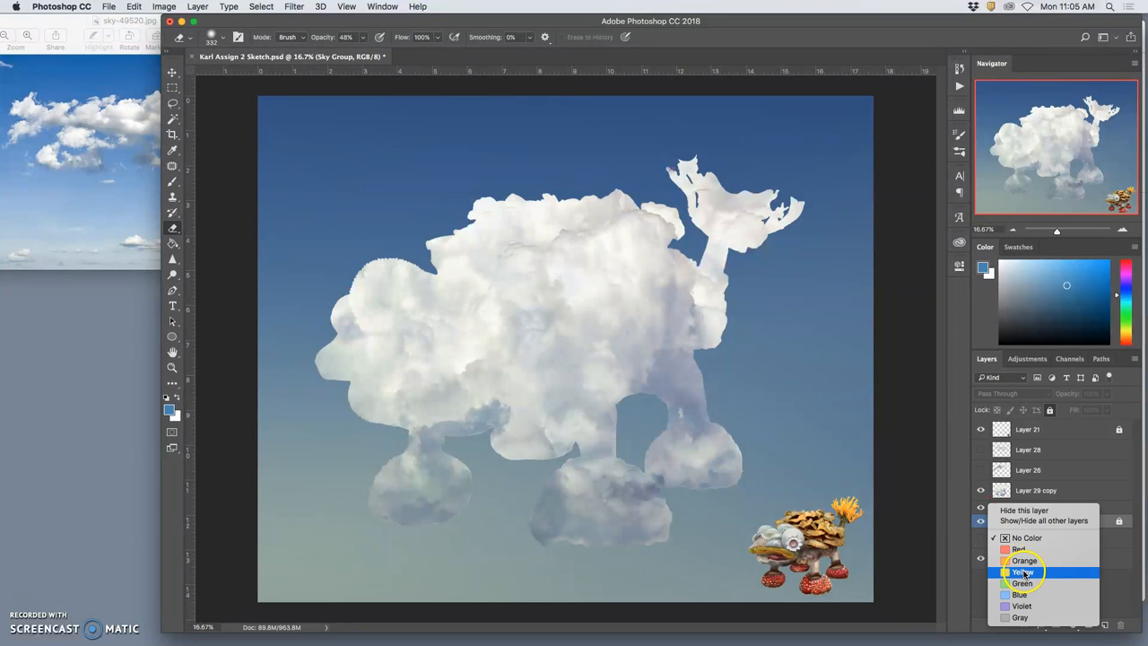
click(1023, 572)
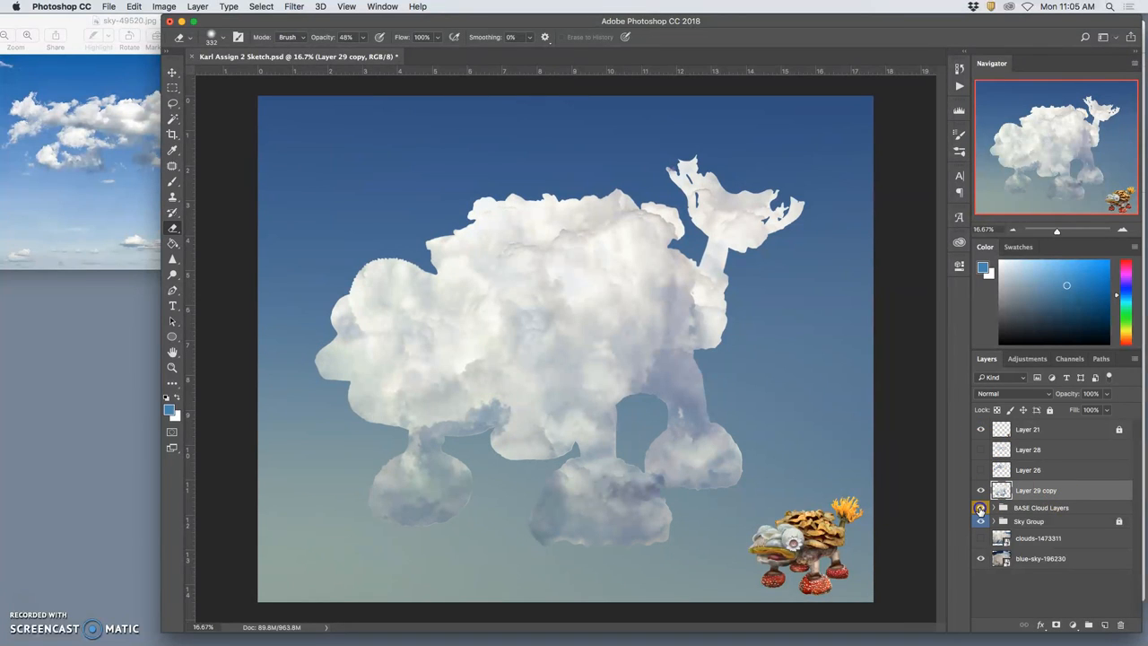
click(980, 507)
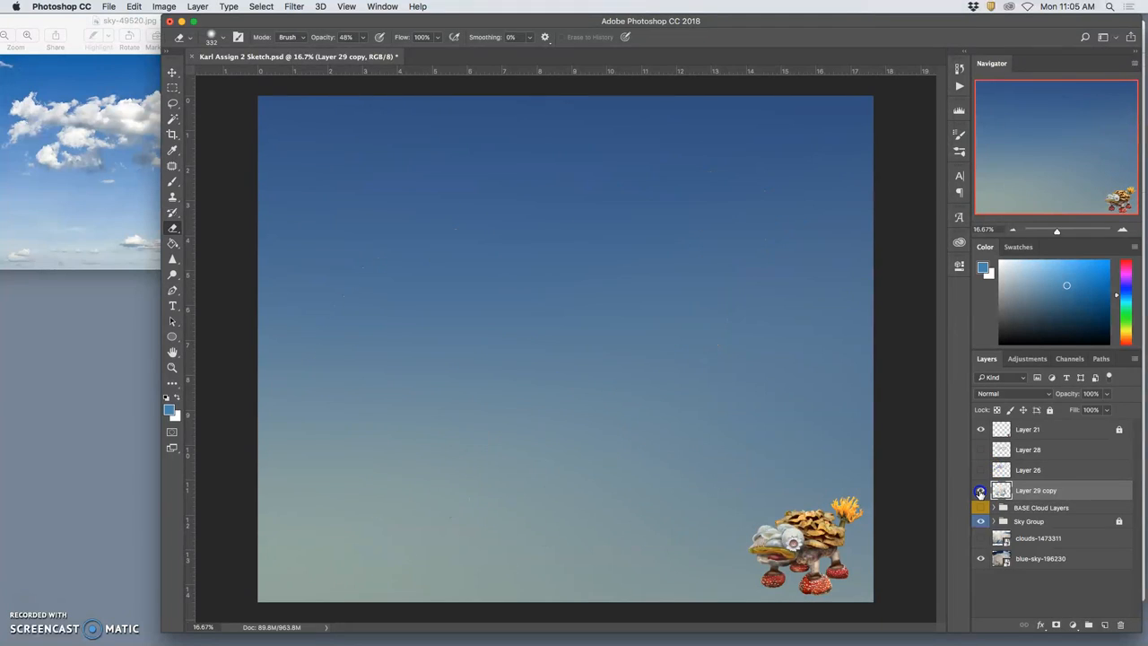
click(980, 490)
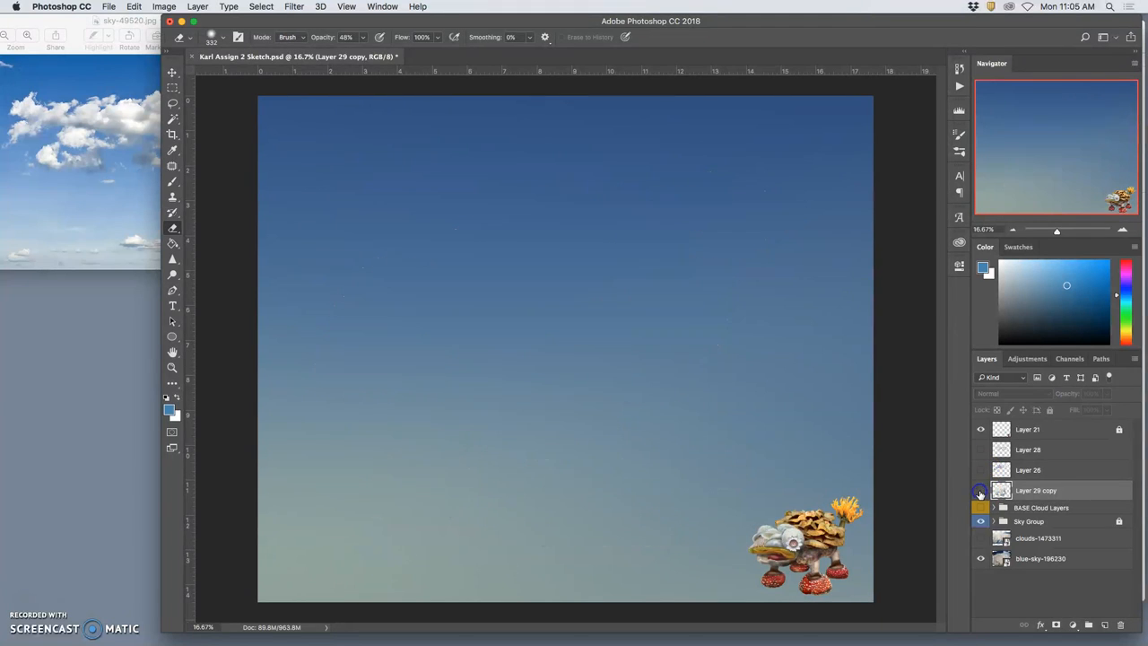
click(979, 490)
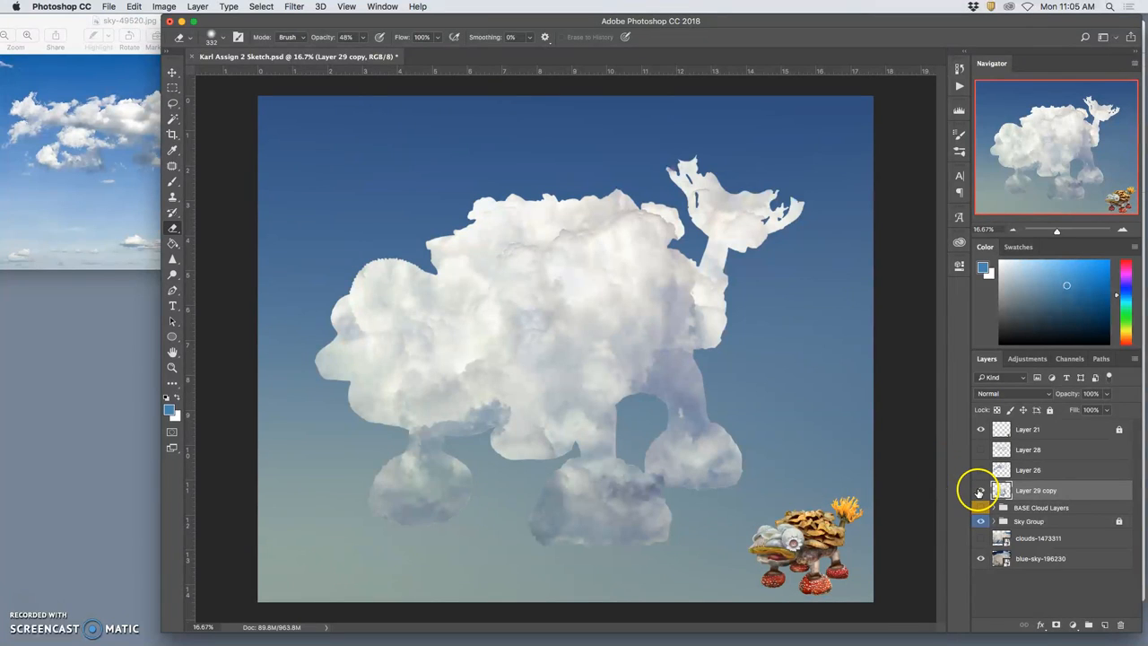
- Toggle visibility so Layer 29 copy shows with the BASE Cloud Layers group hidden
click(980, 494)
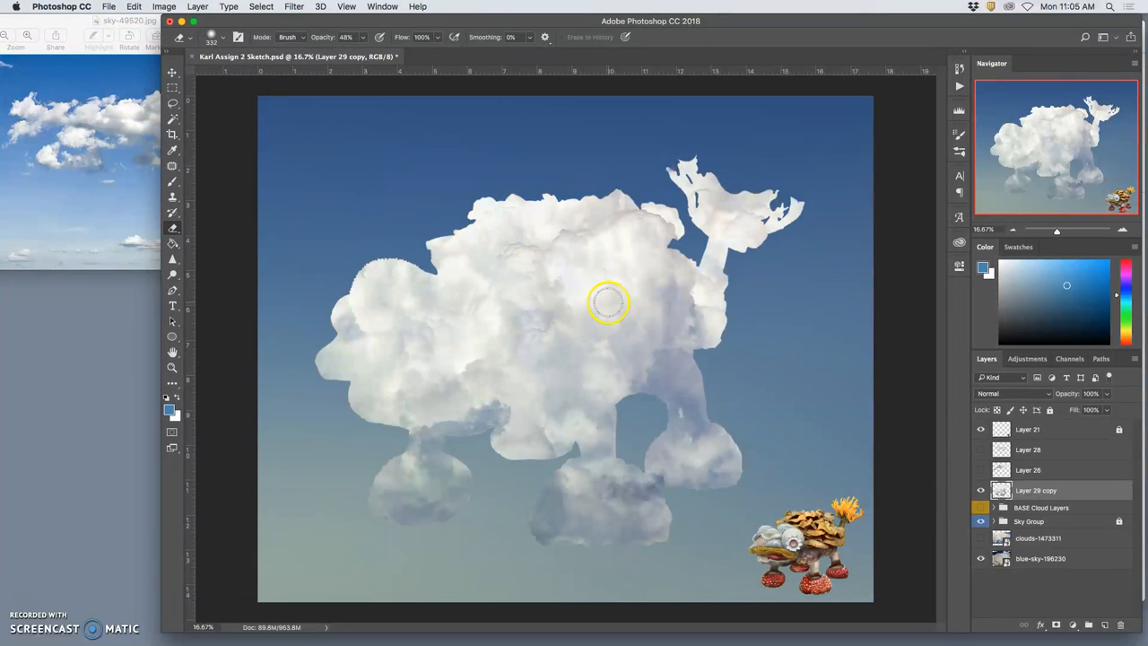
mouse_move(605, 303)
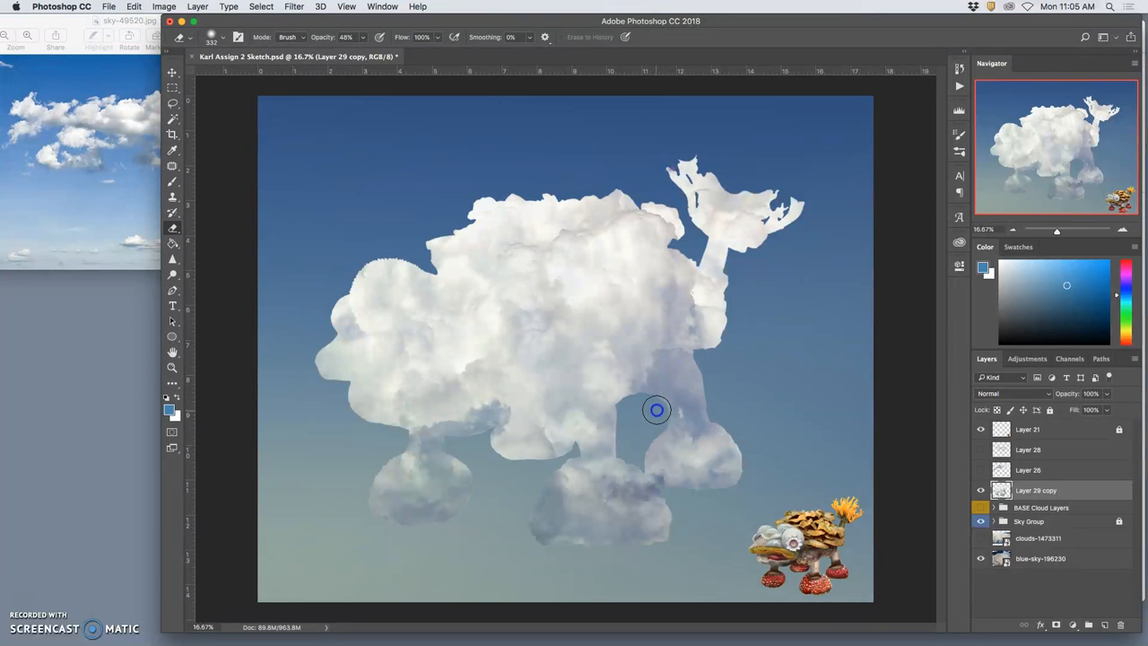
mouse_move(726, 259)
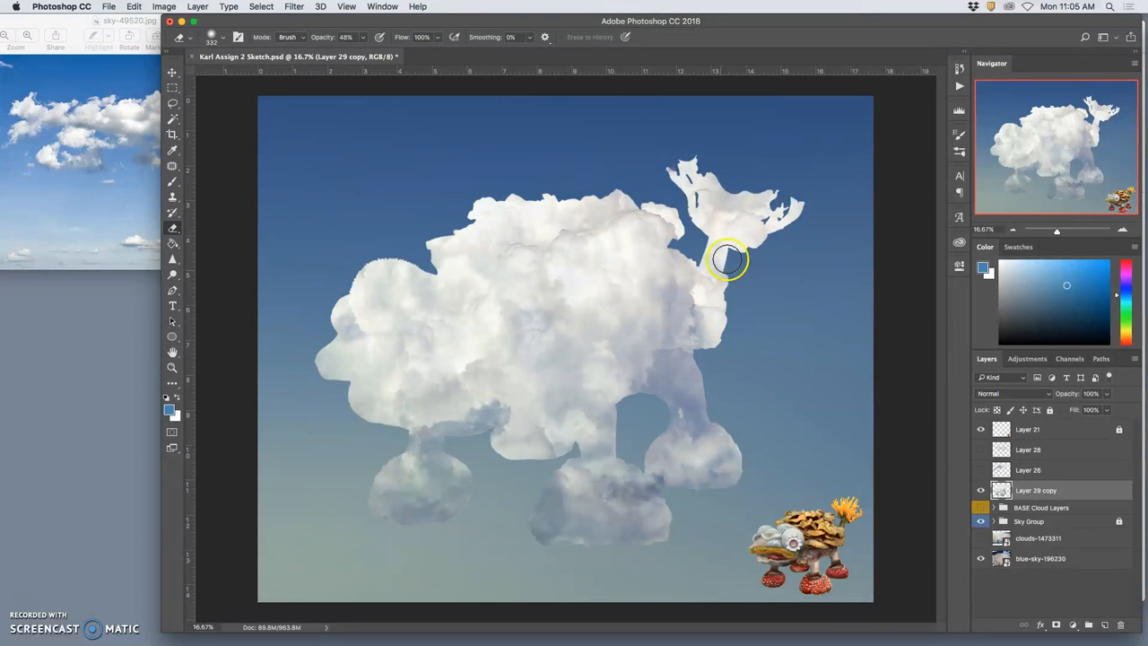
mouse_move(701, 243)
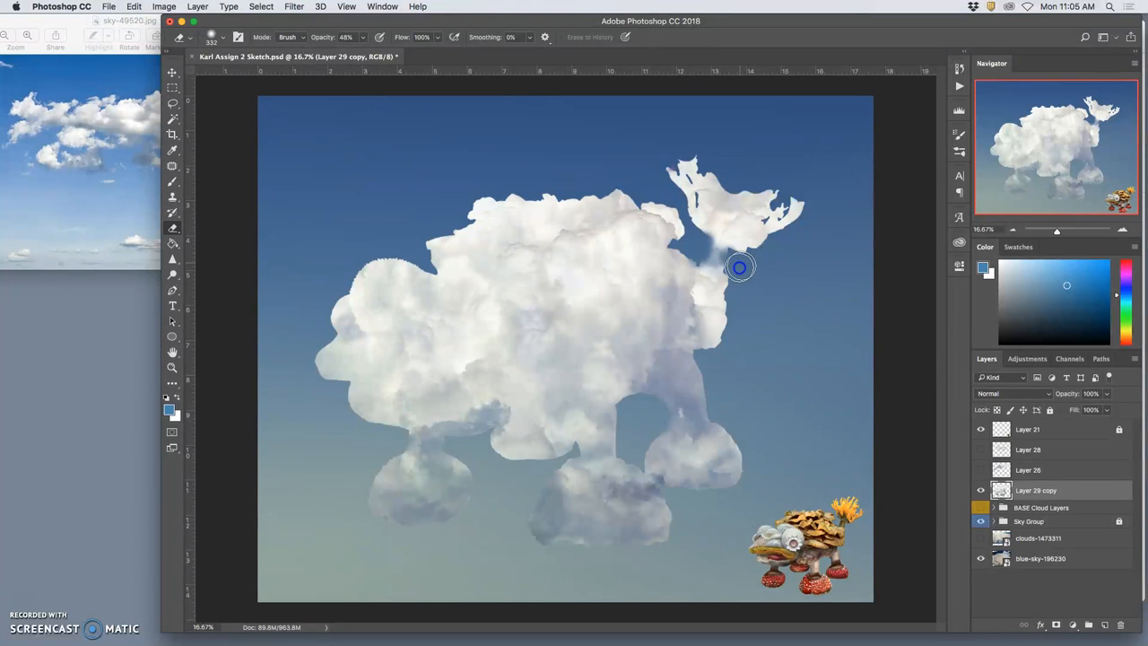
mouse_move(731, 255)
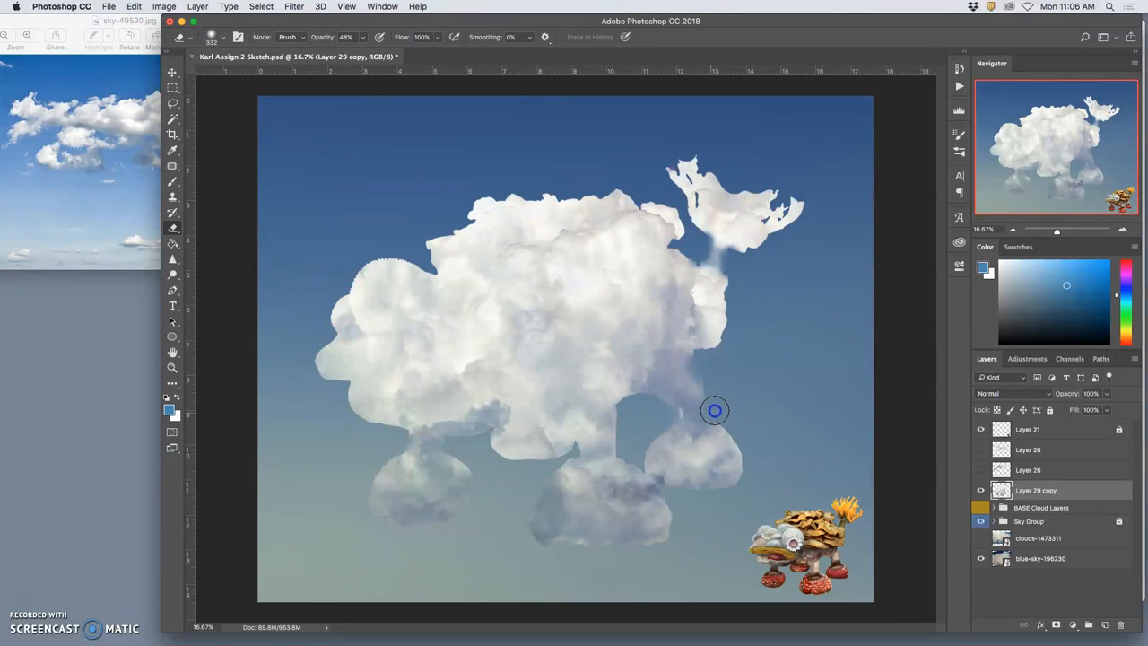
mouse_move(662, 417)
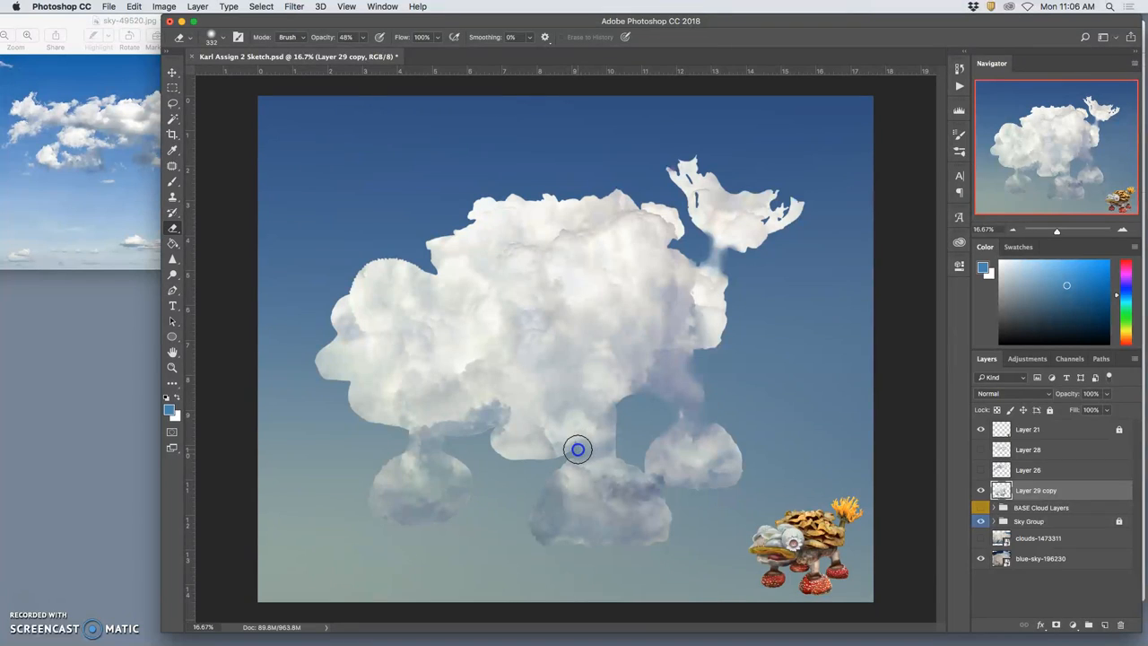
mouse_move(593, 454)
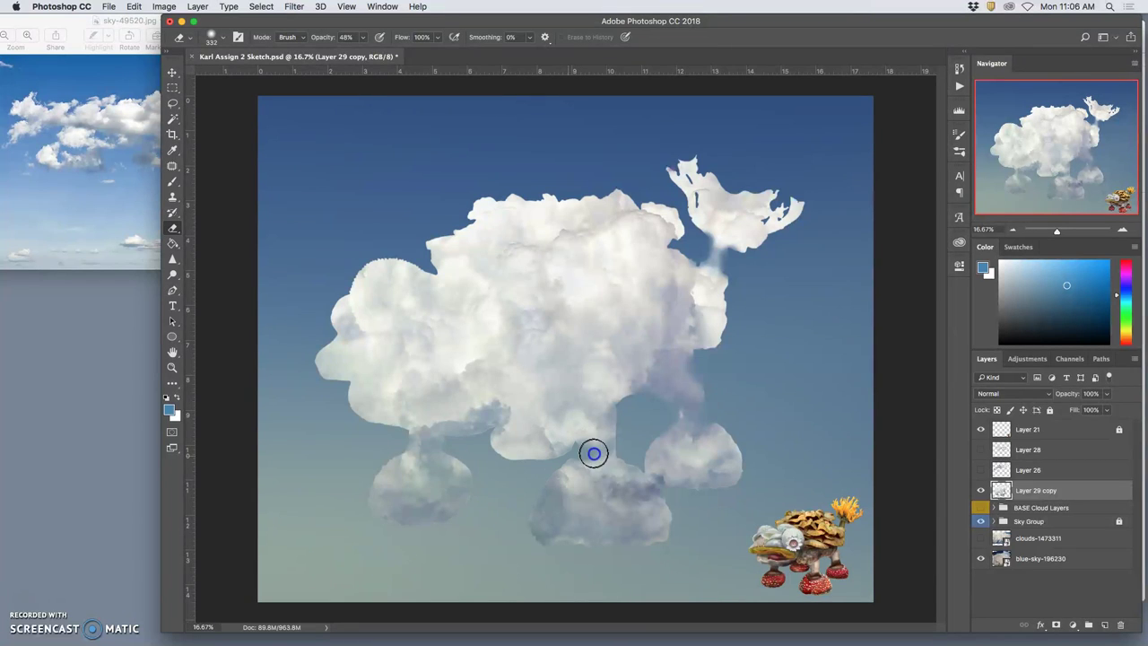
mouse_move(617, 446)
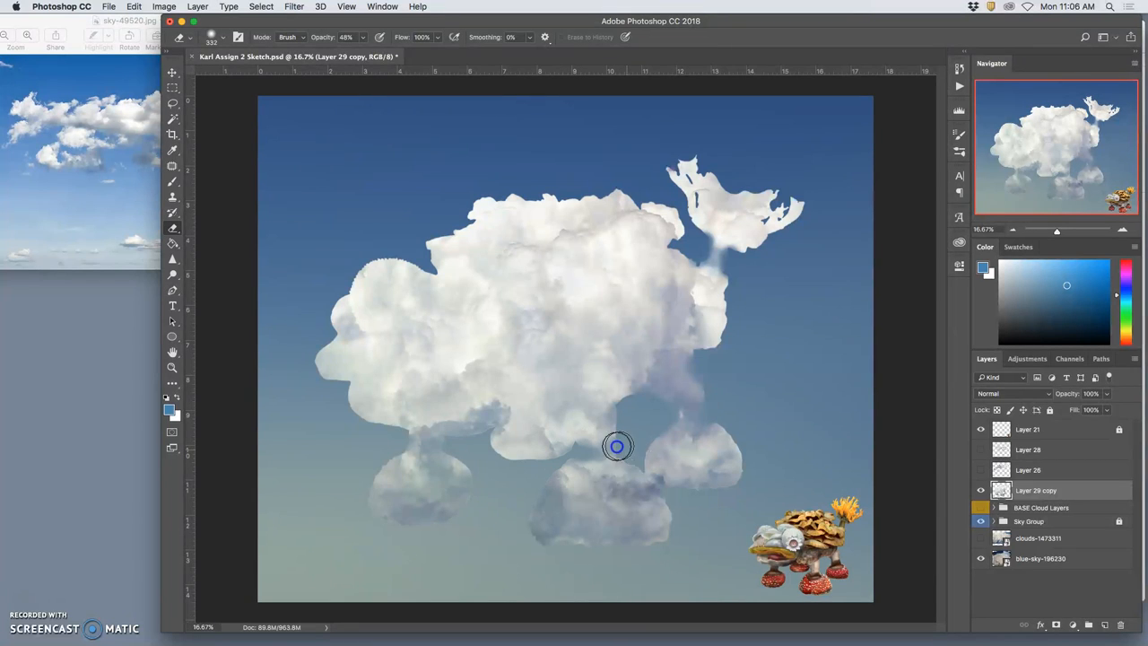
mouse_move(621, 411)
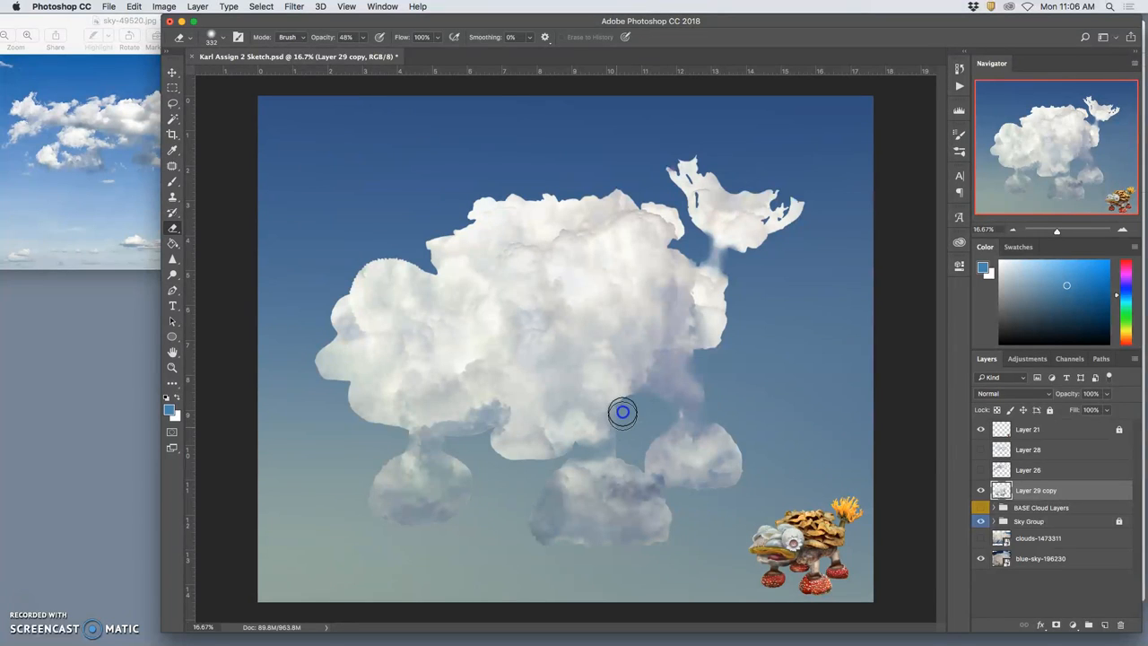
mouse_move(641, 425)
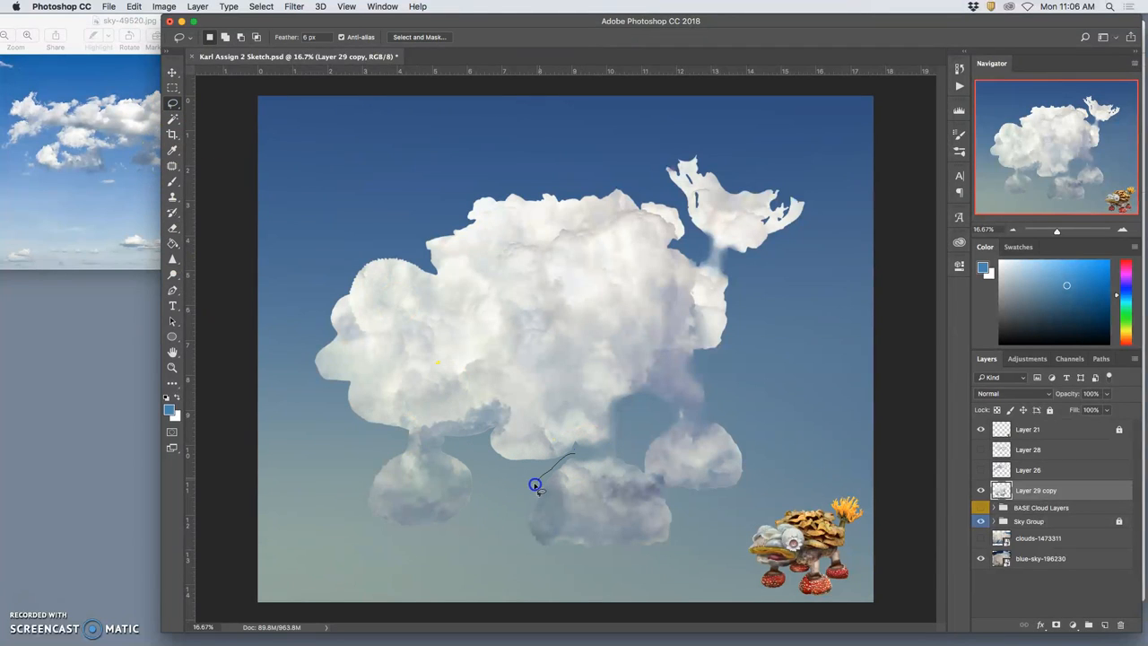
- Lasso the middle leg puff, enlarge it, move it left, and warp its lower edge
drag(535, 485, 661, 485)
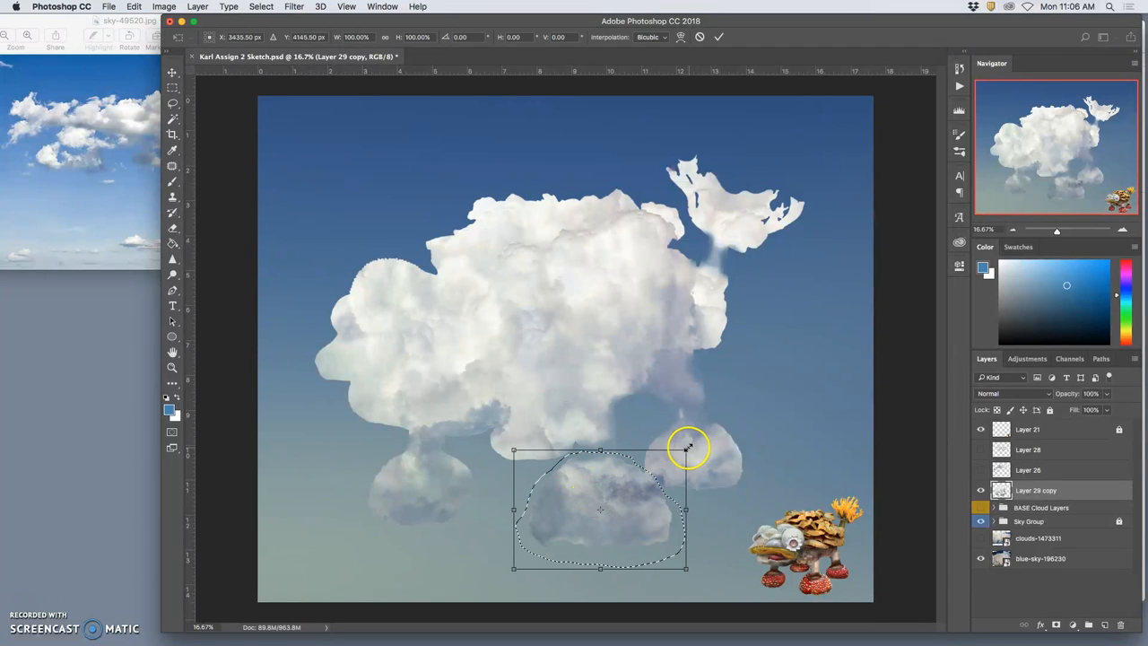
drag(687, 446, 708, 433)
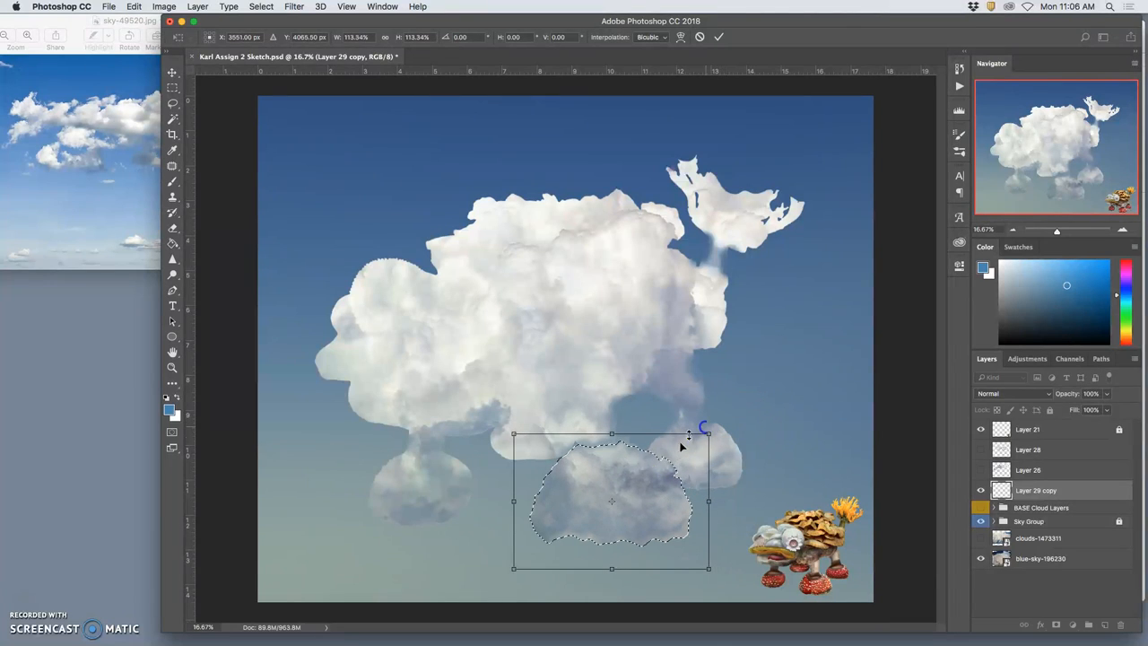
drag(611, 500, 603, 490)
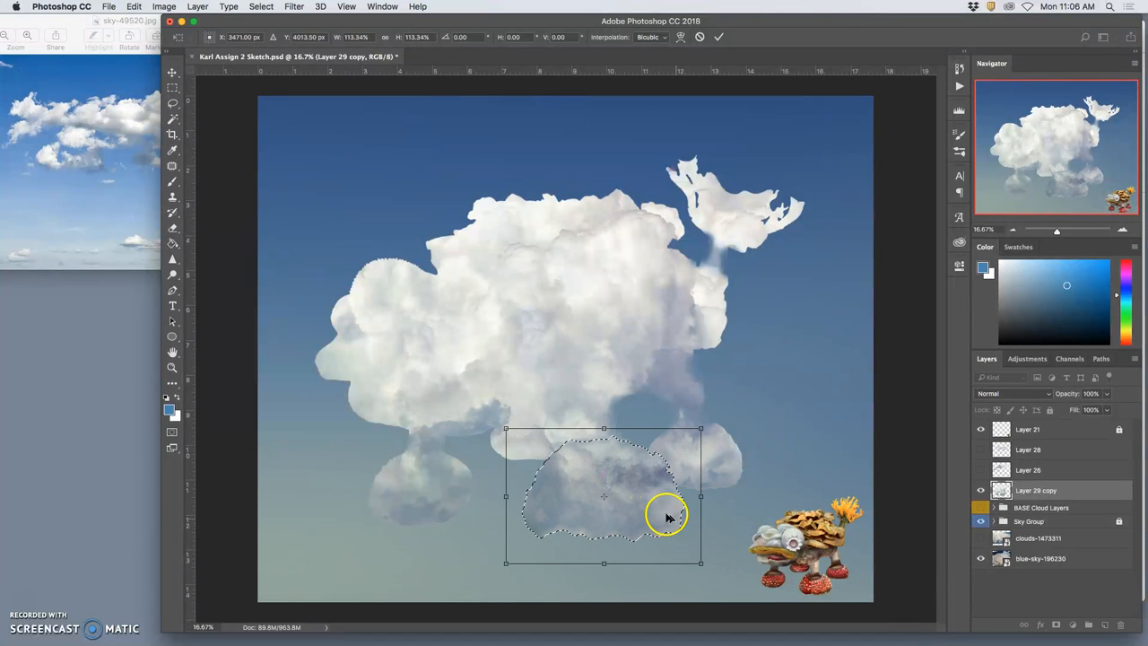
drag(667, 518, 689, 552)
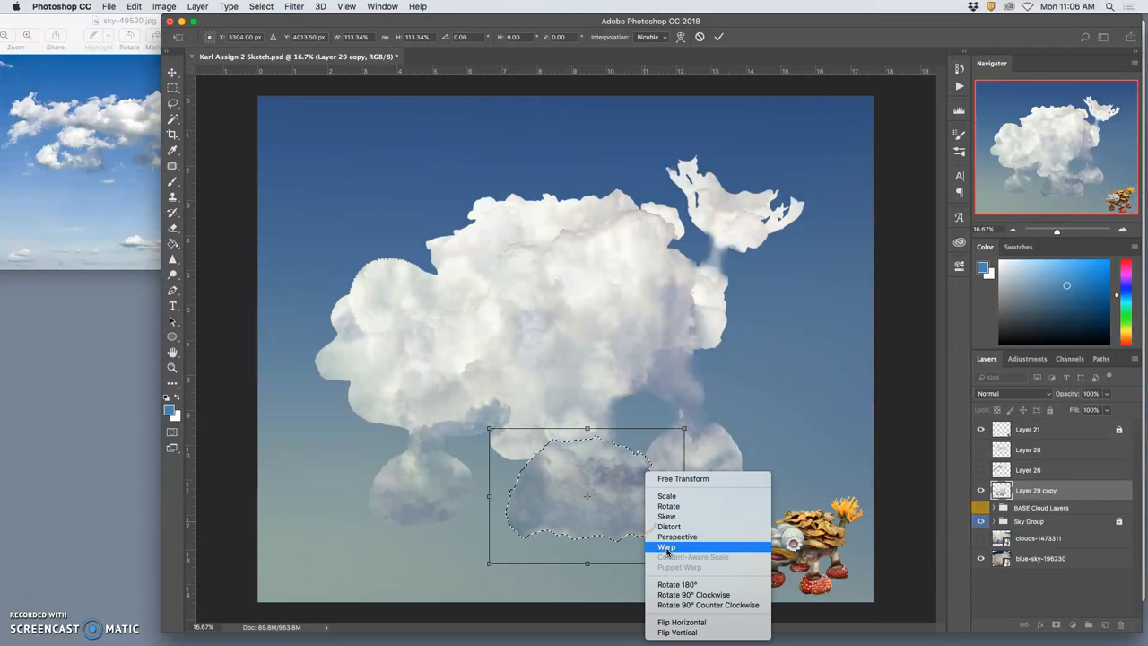
click(667, 547)
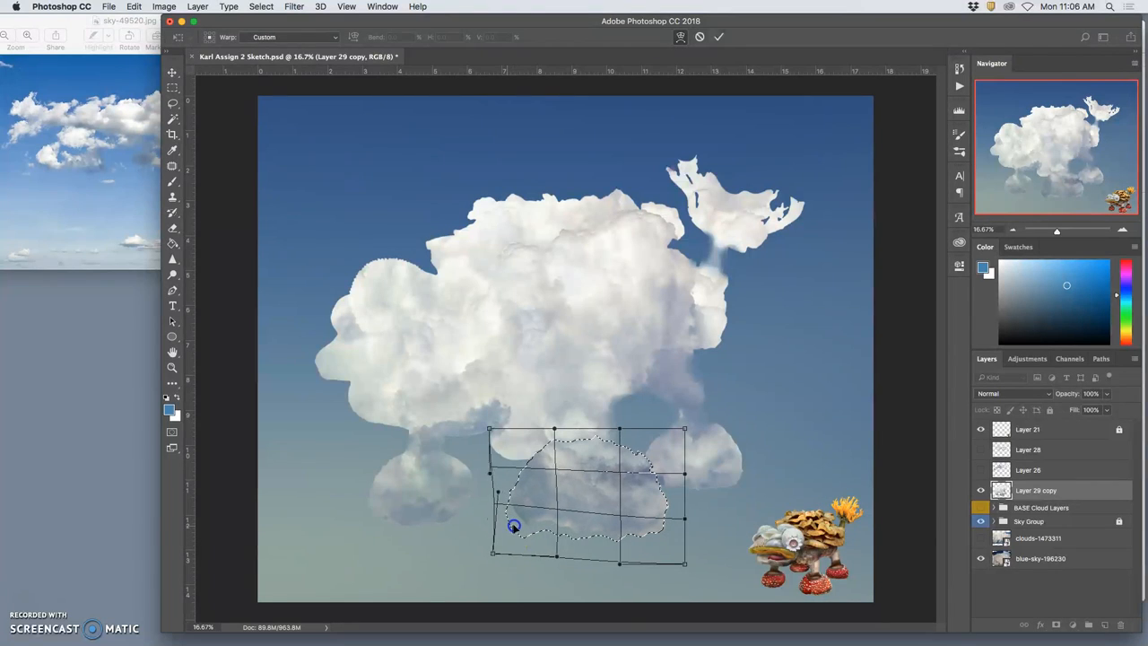
drag(514, 525, 668, 524)
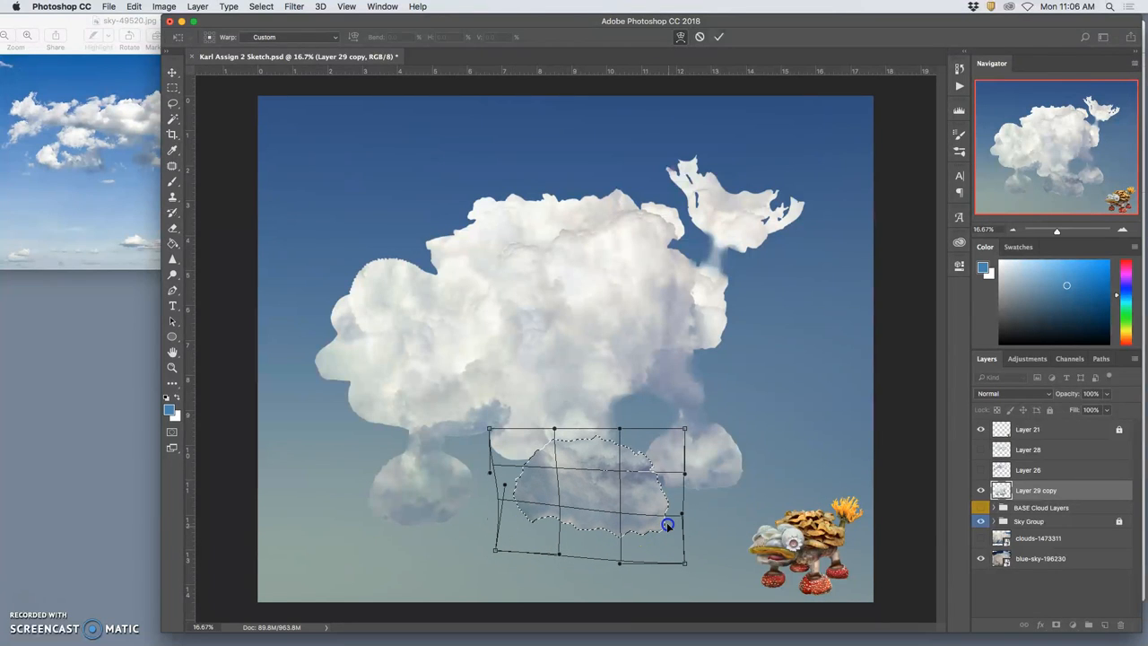
click(718, 37)
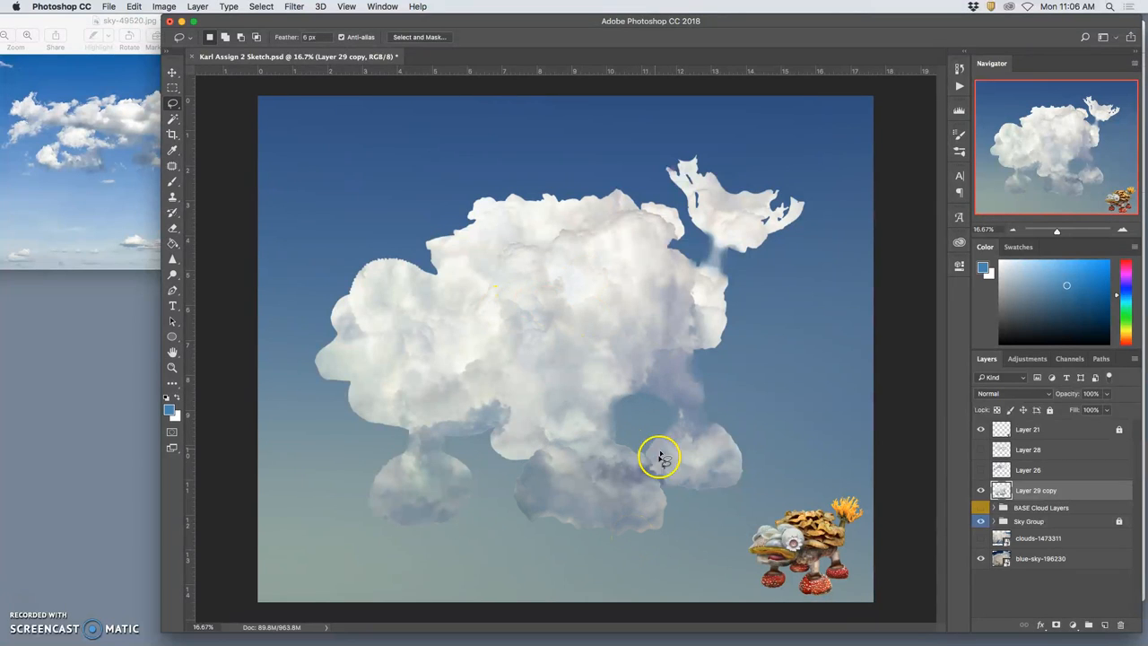
mouse_move(121, 249)
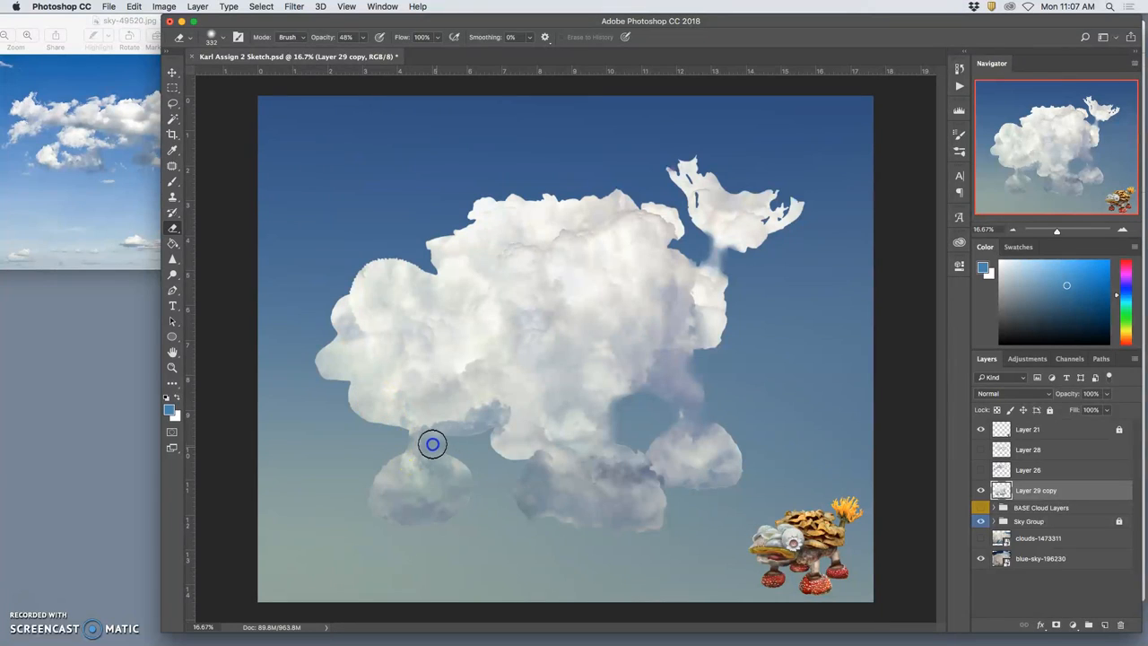
mouse_move(440, 442)
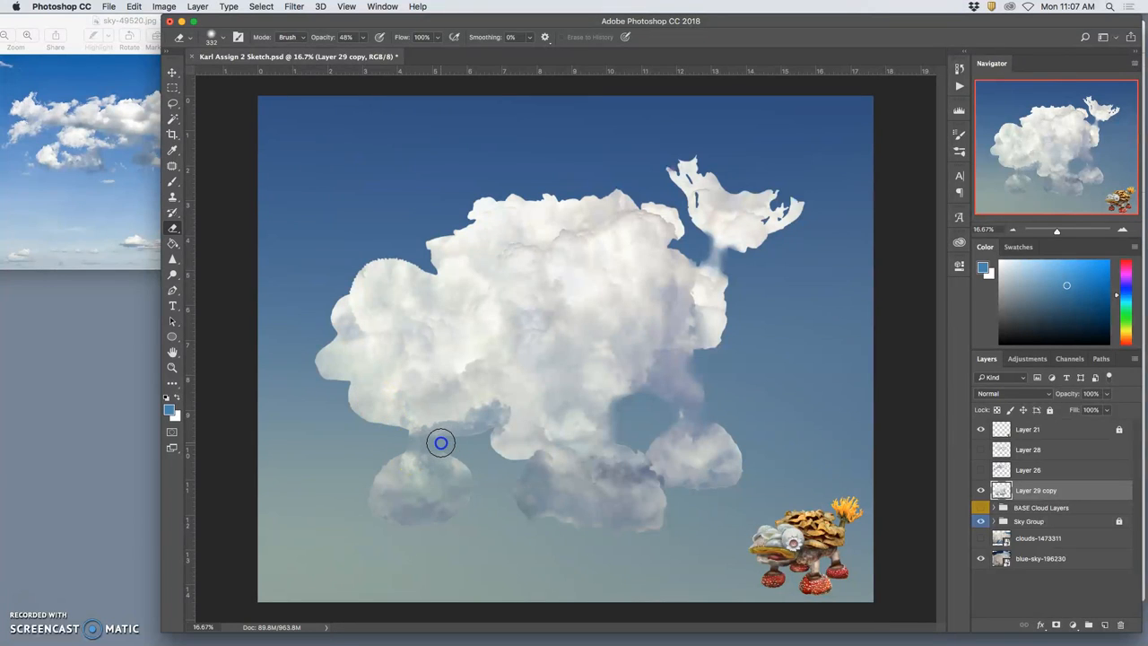
mouse_move(486, 343)
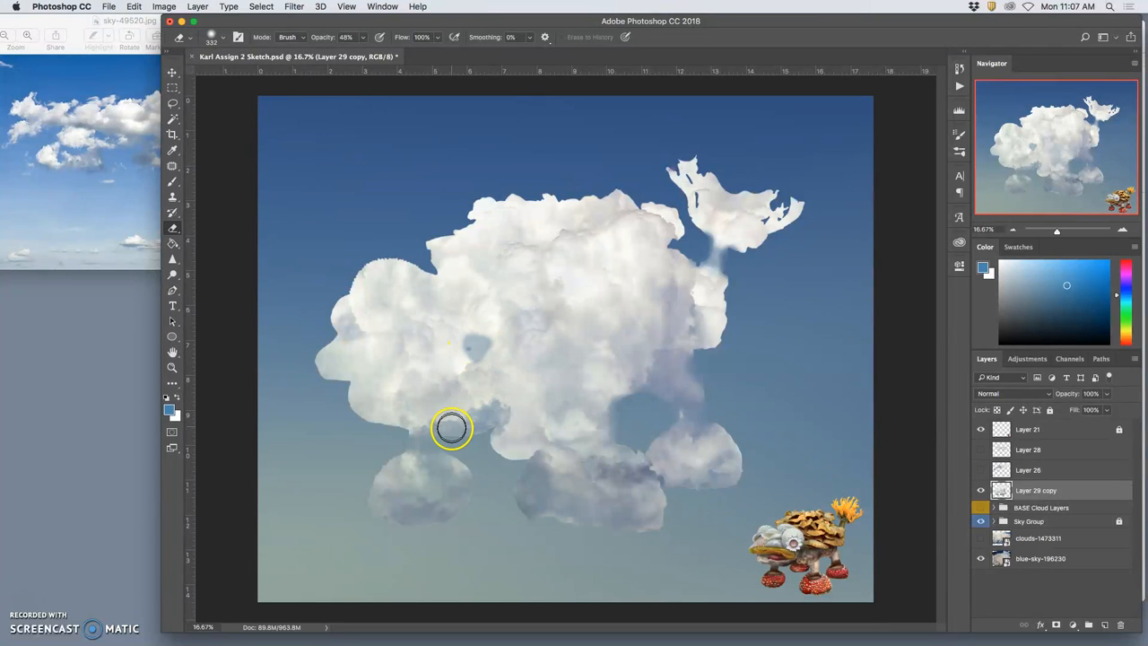
- Erase the cloud at the left leg joint on Layer 29 copy
drag(453, 429, 794, 196)
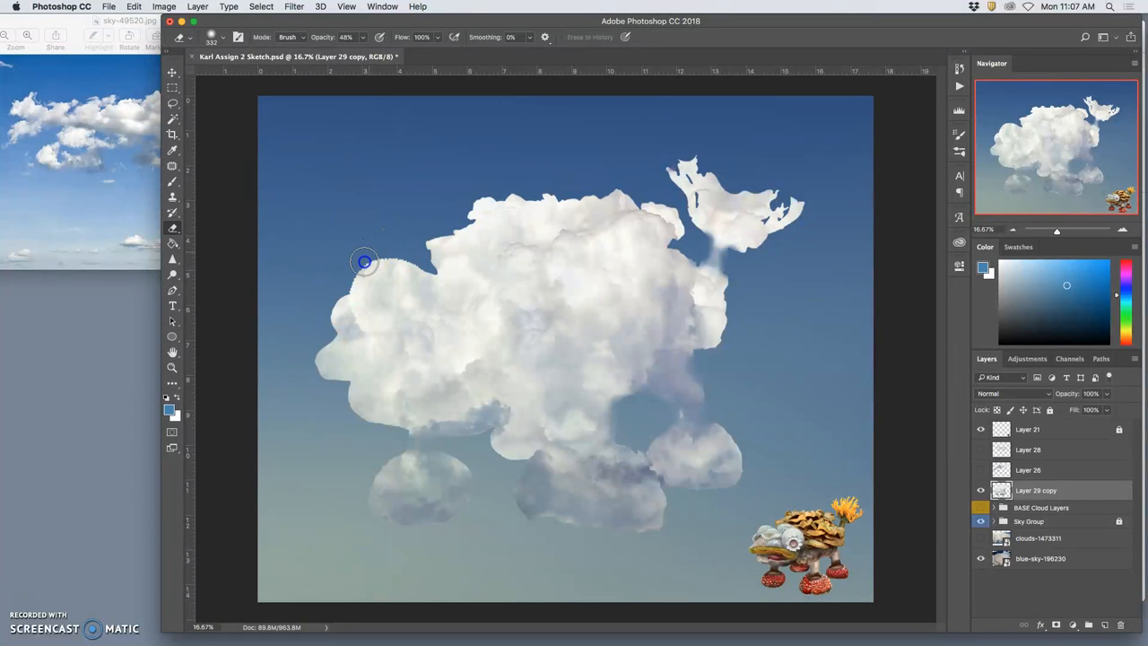
mouse_move(366, 257)
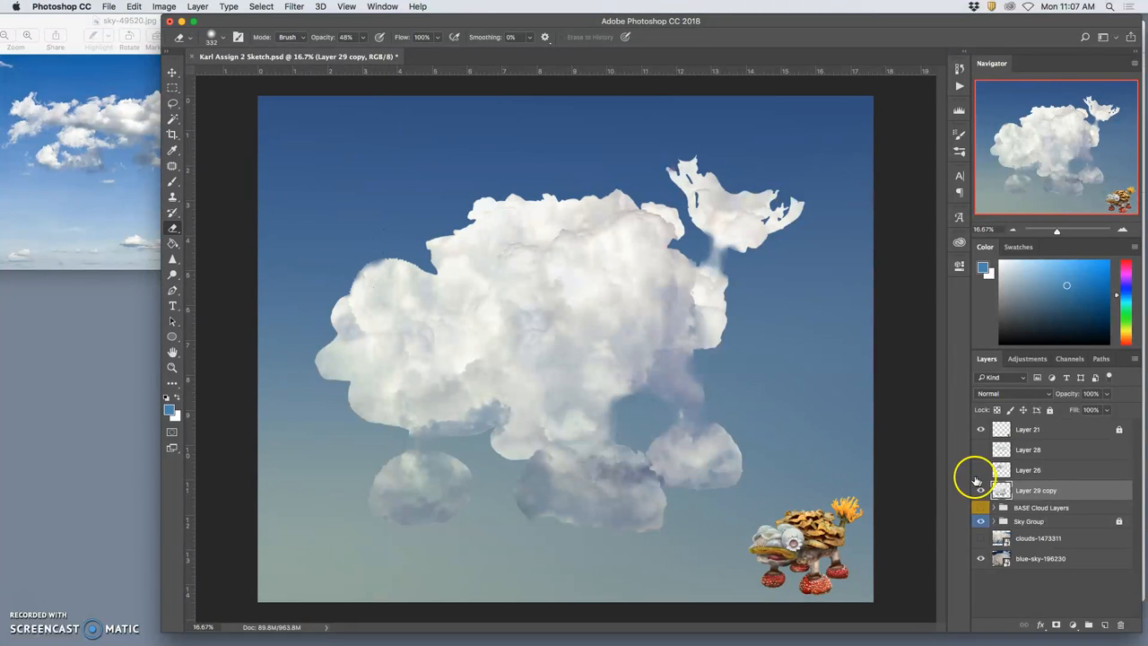
click(980, 490)
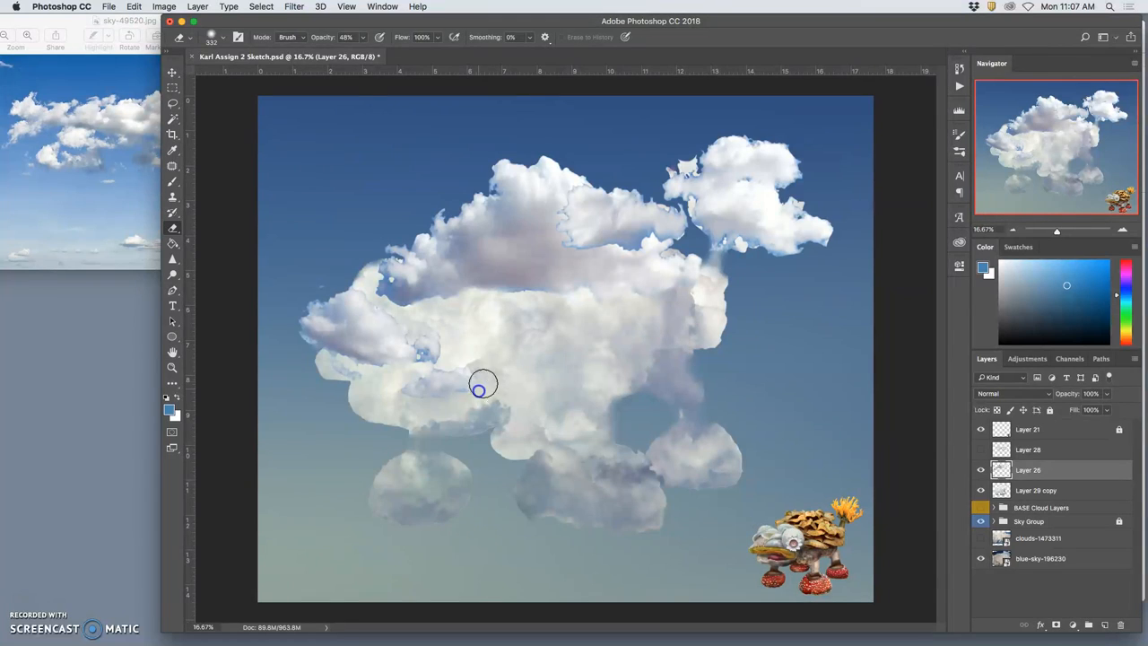
mouse_move(425, 370)
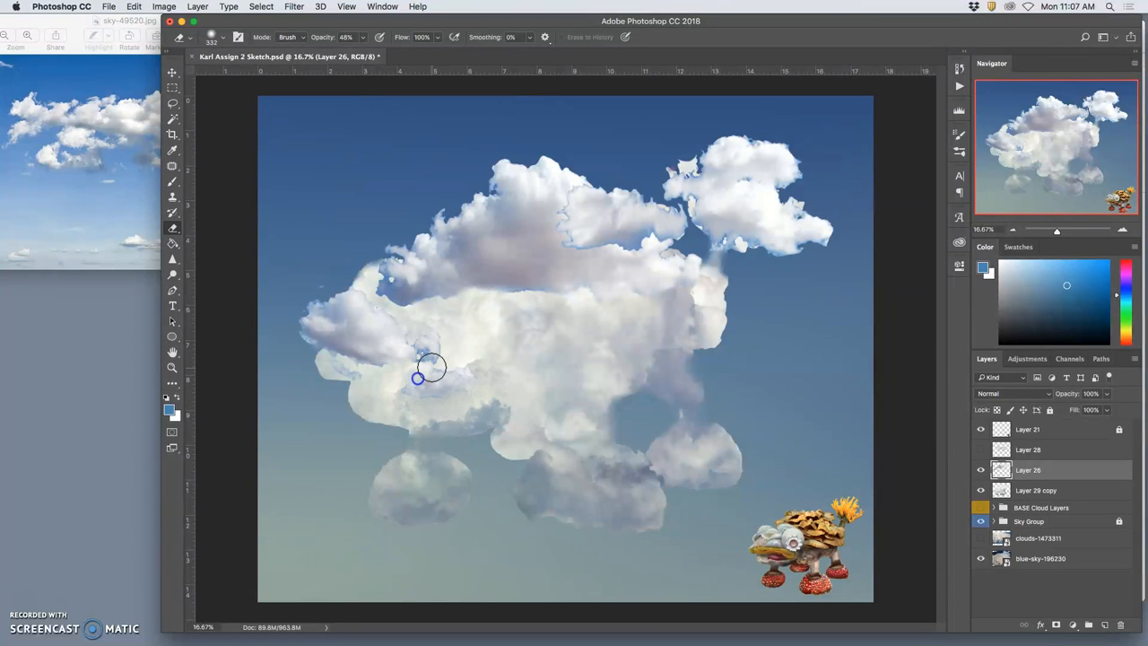
mouse_move(443, 353)
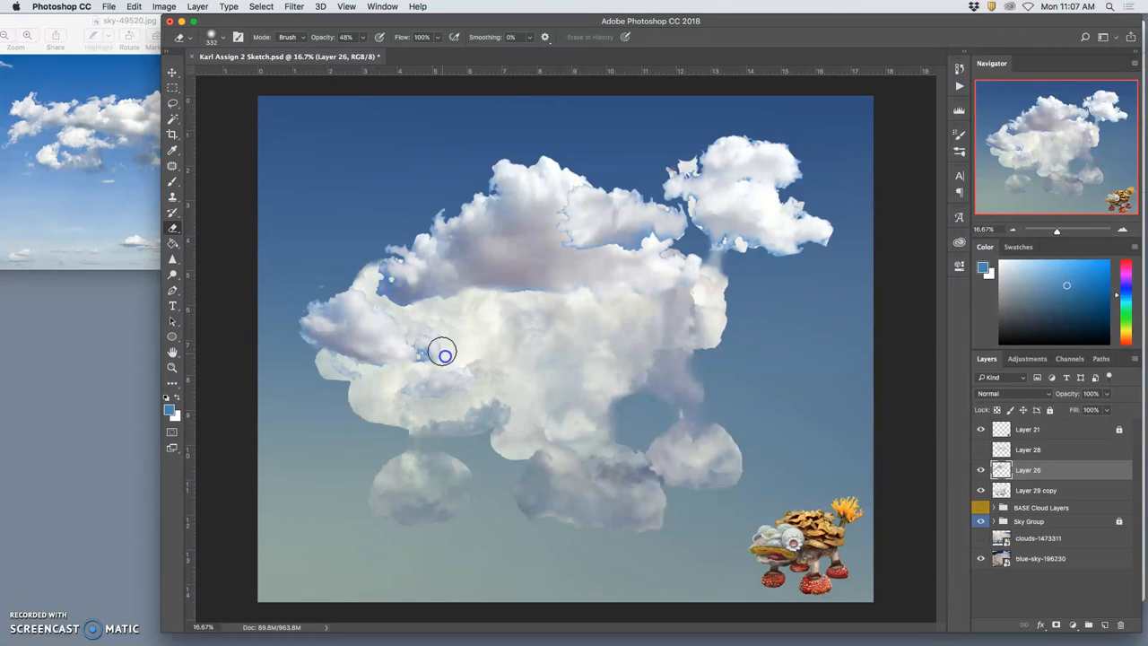
mouse_move(447, 329)
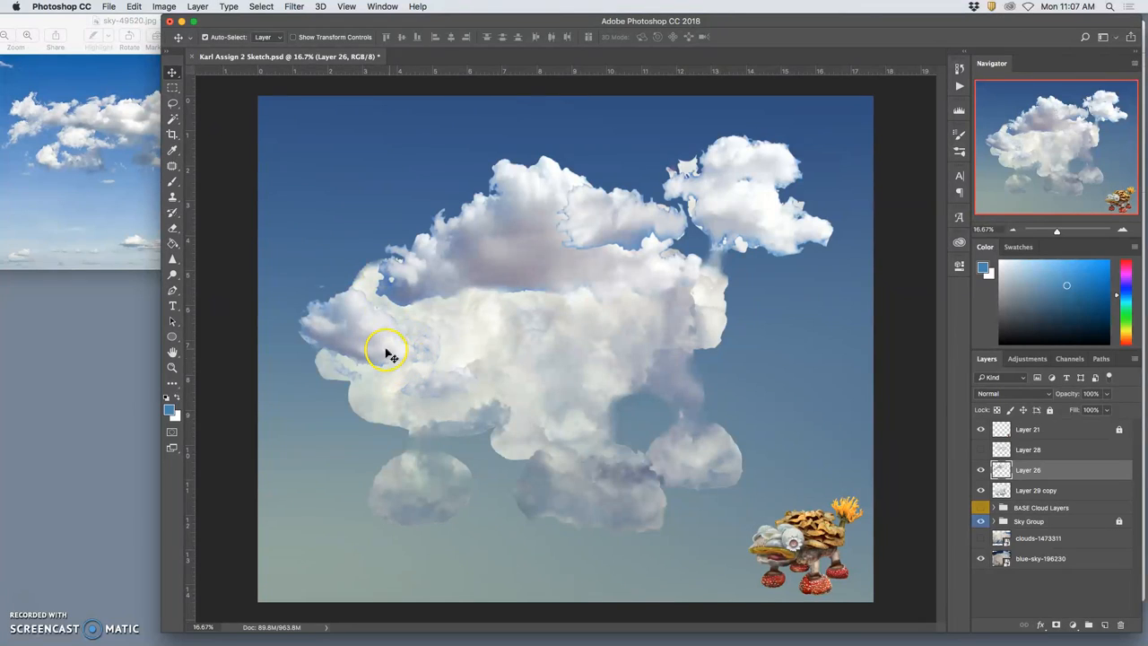
mouse_move(249, 202)
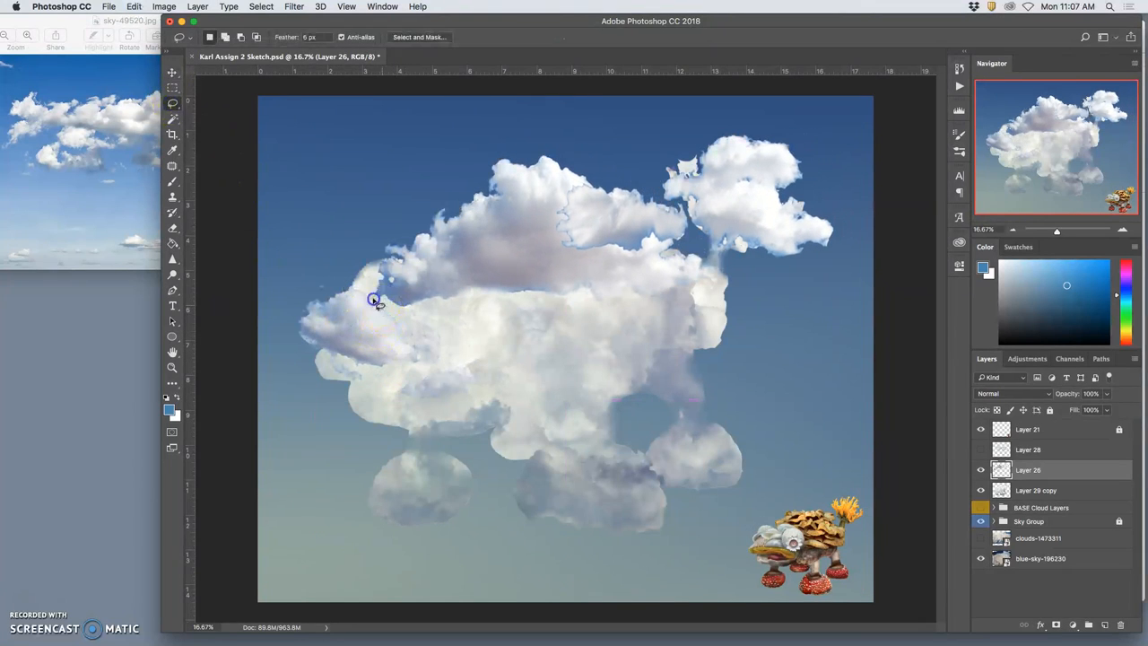
- Lasso the cloud chunk at the creature's left edge and slide it toward the middle
drag(372, 301, 421, 374)
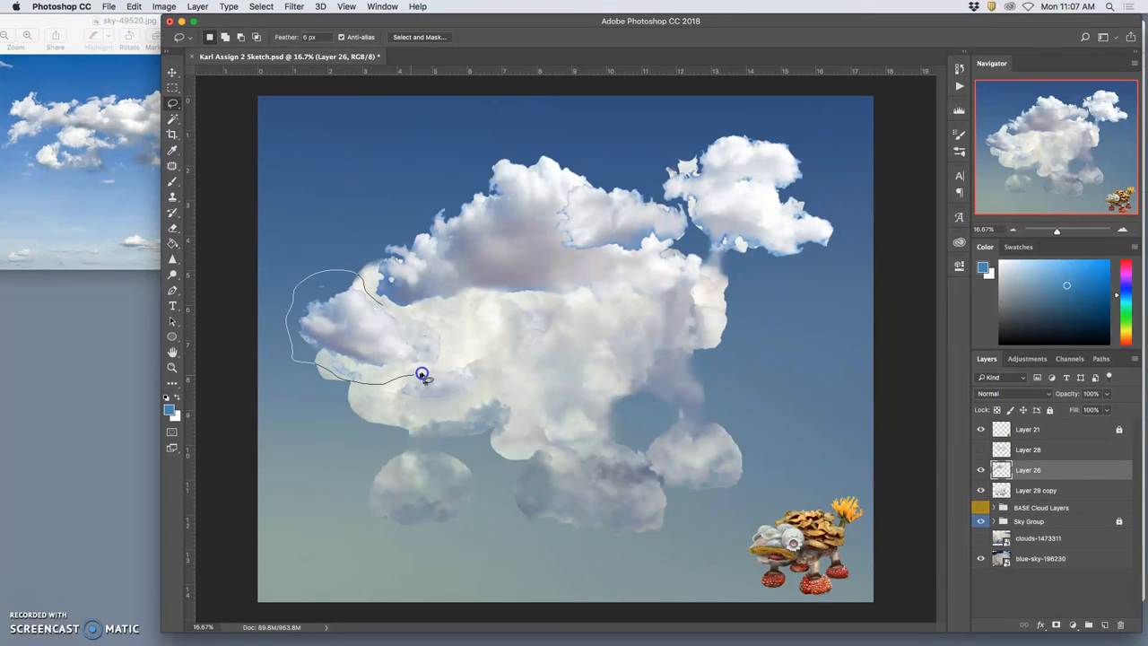
click(172, 76)
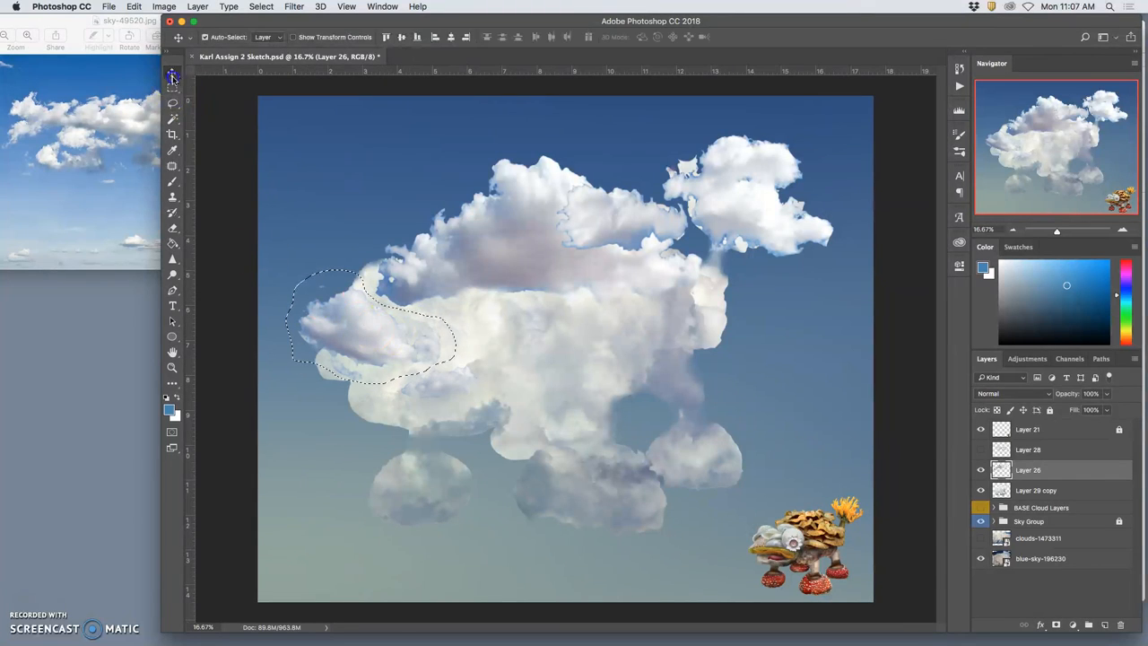
drag(372, 323, 480, 327)
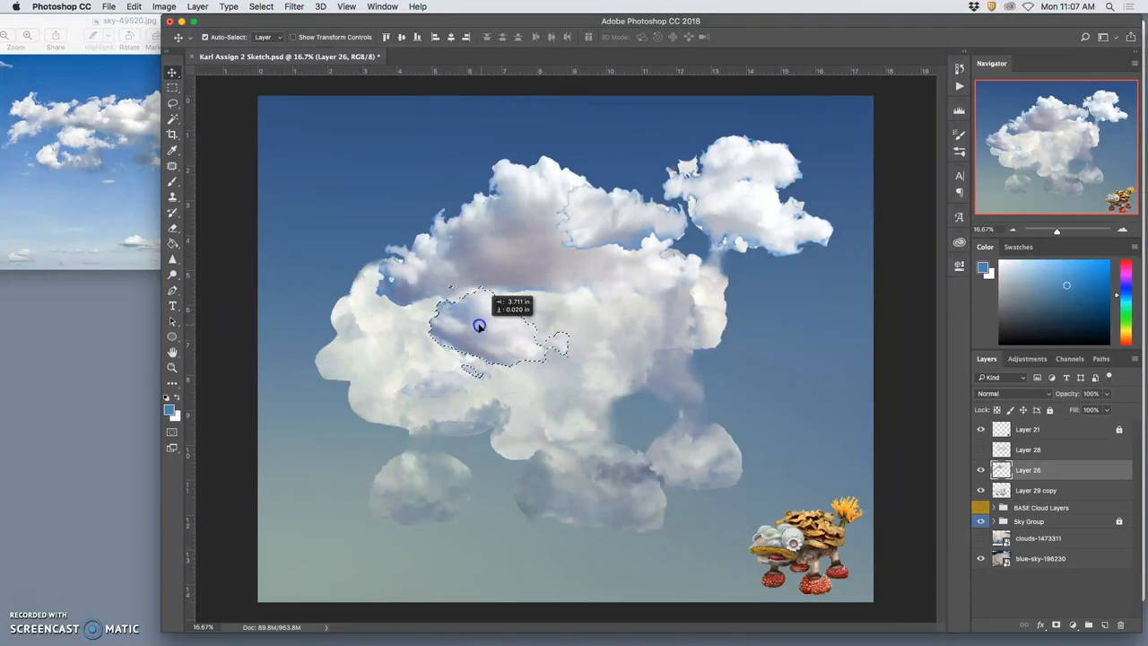
drag(479, 325, 477, 314)
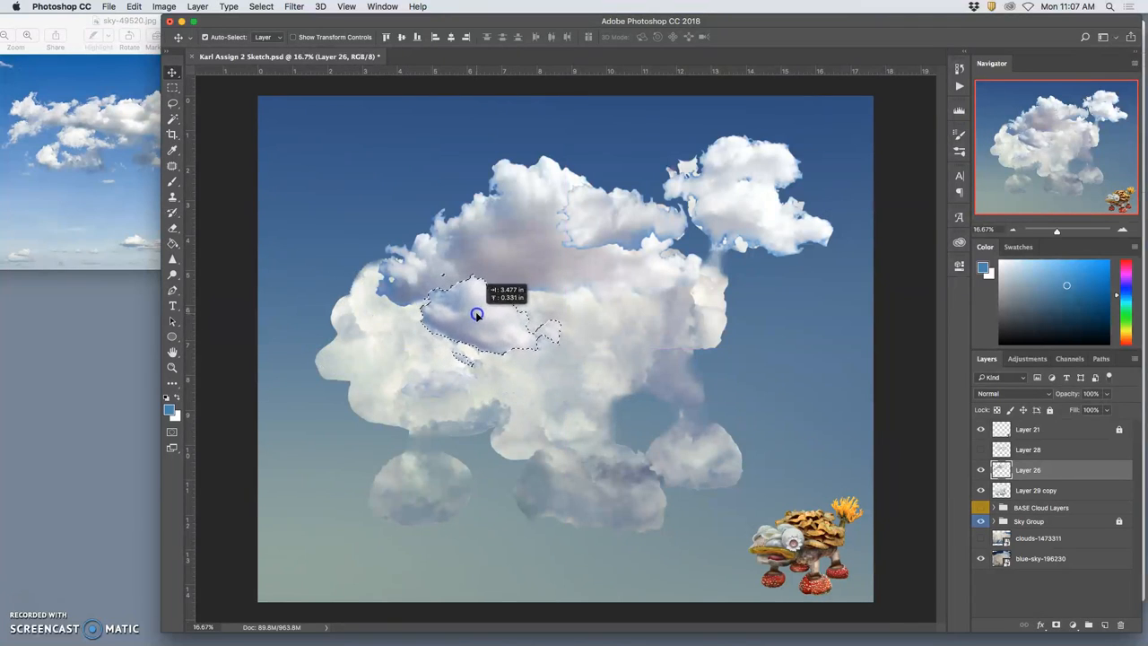
drag(476, 314, 458, 358)
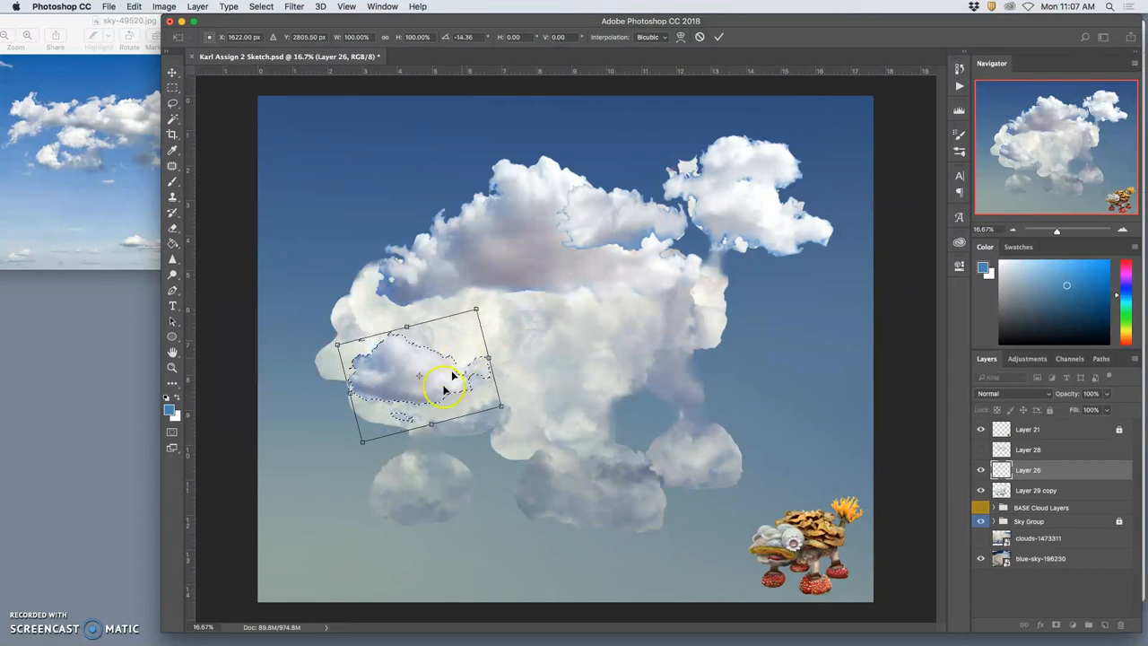
- Tilt and stretch the chunk into a slanted mouth shape
drag(449, 386, 435, 374)
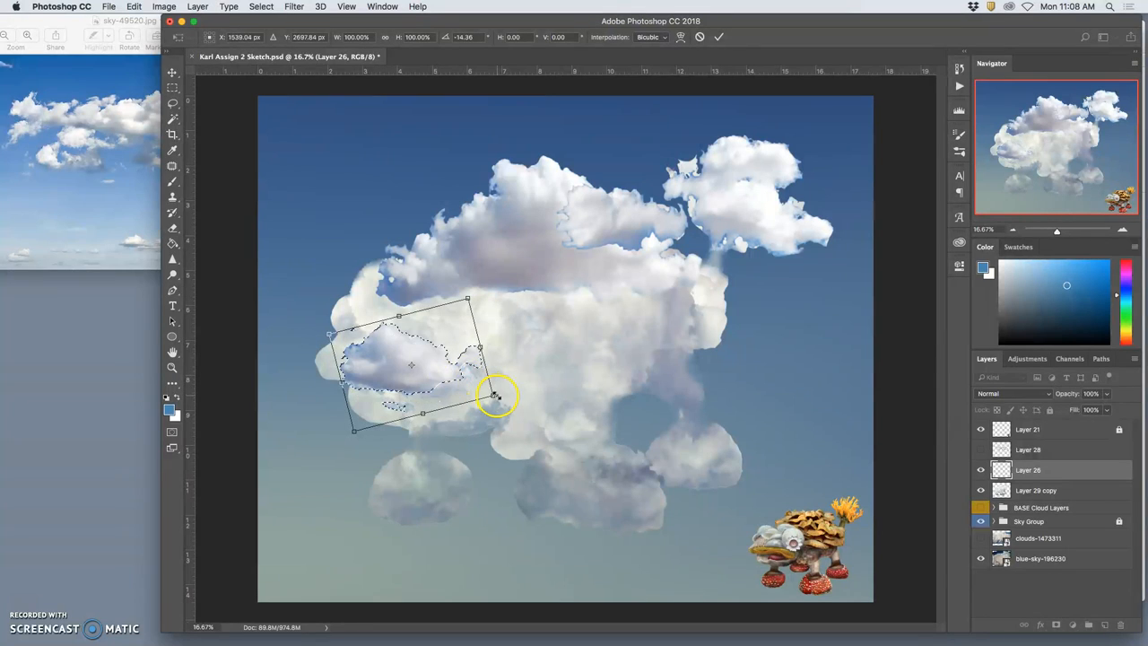
drag(496, 395, 527, 398)
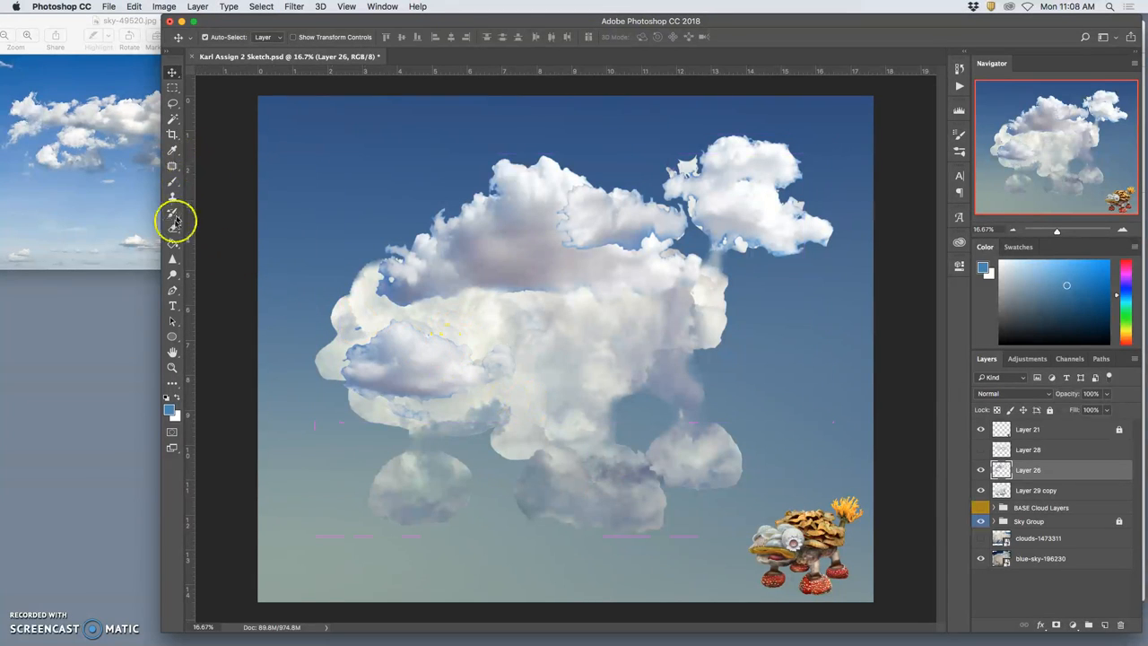
- Pick the Eraser to soften the tilted mouth chunk's edges
click(173, 220)
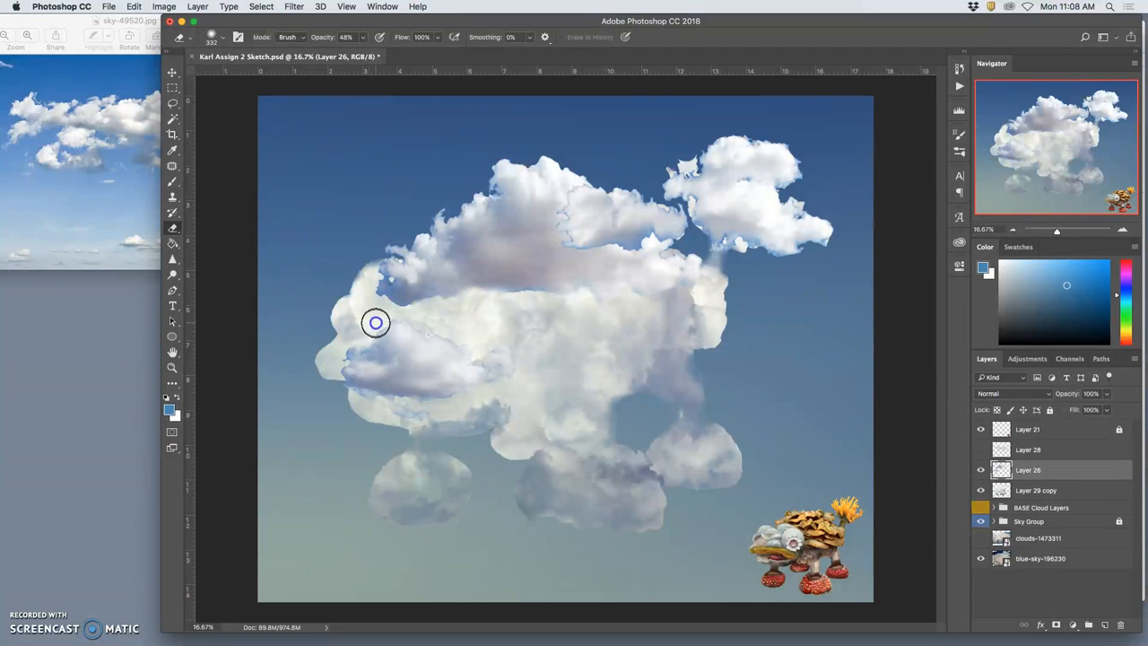
mouse_move(351, 344)
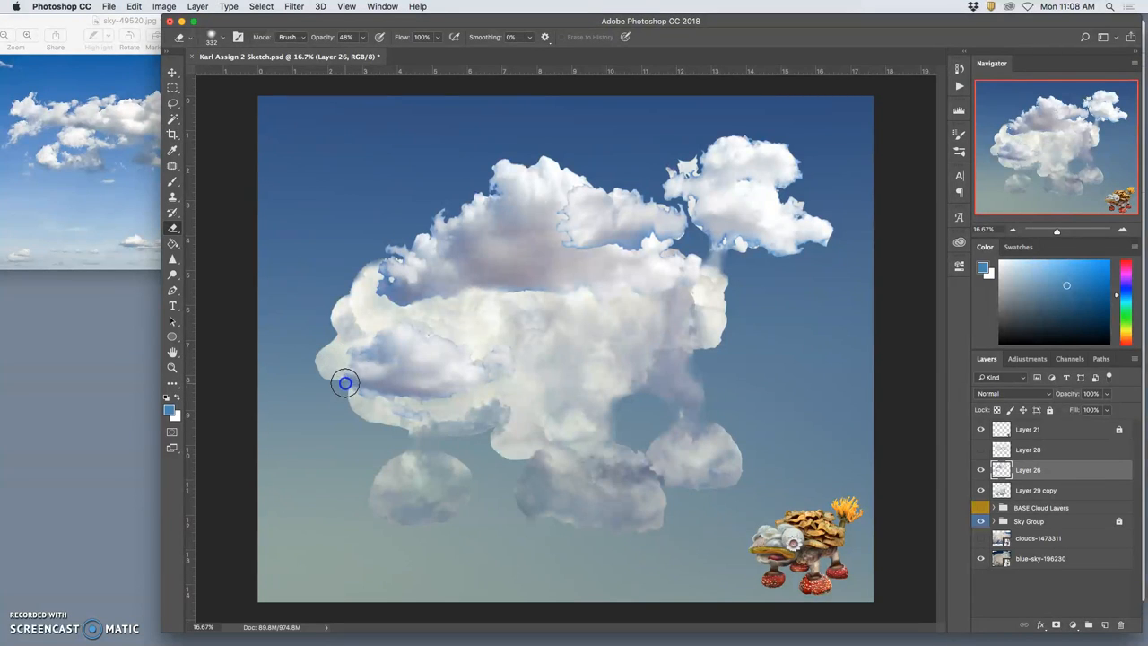
mouse_move(342, 351)
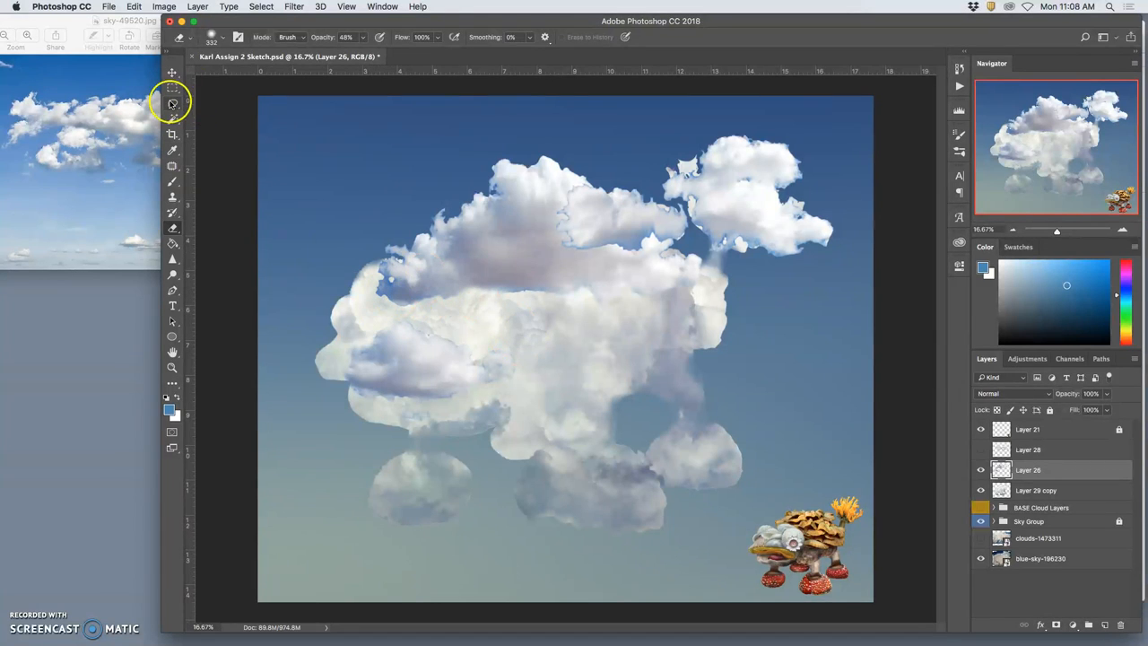
- Lasso the small chunk above the mouth onto Layer 30 and move it toward the eye
click(172, 102)
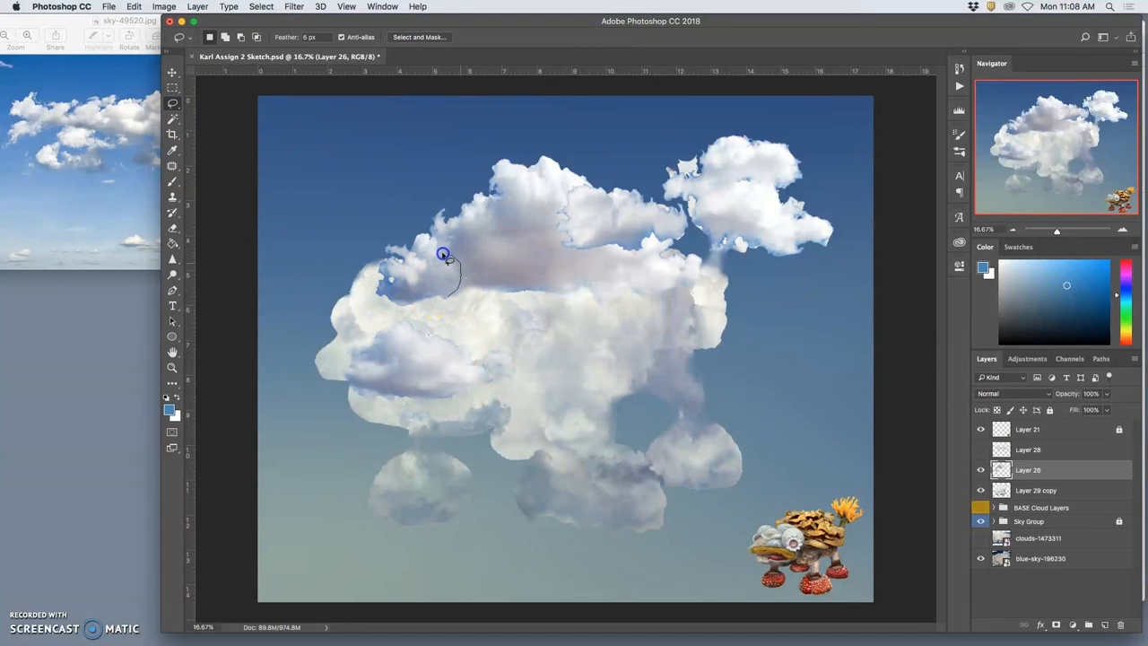
drag(443, 255, 384, 312)
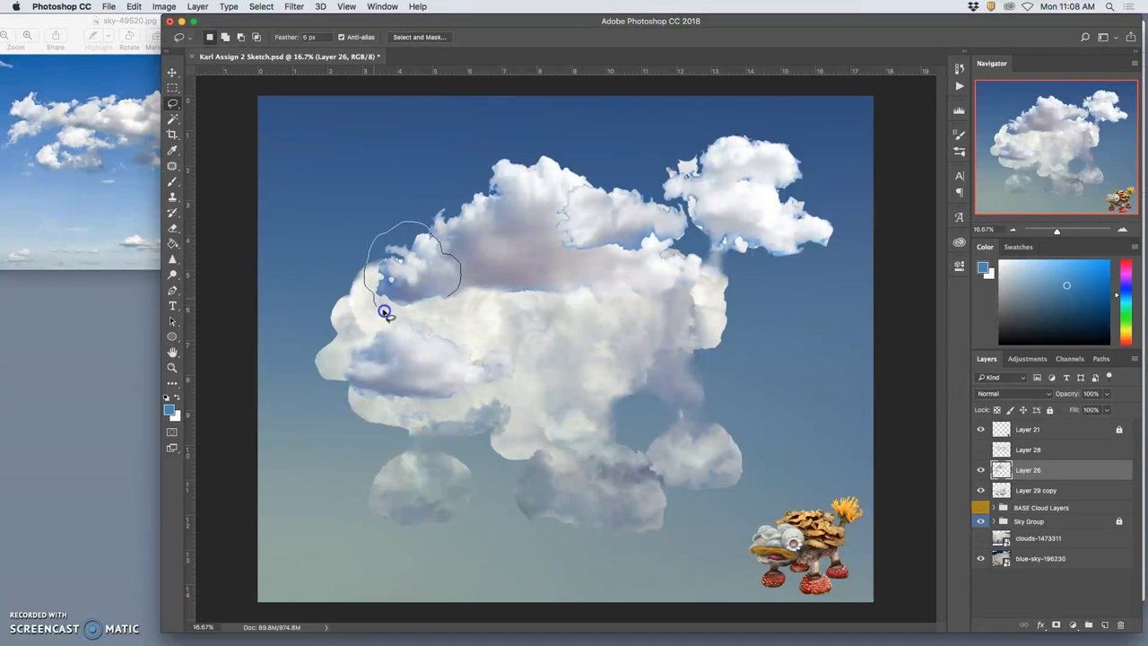
click(384, 312)
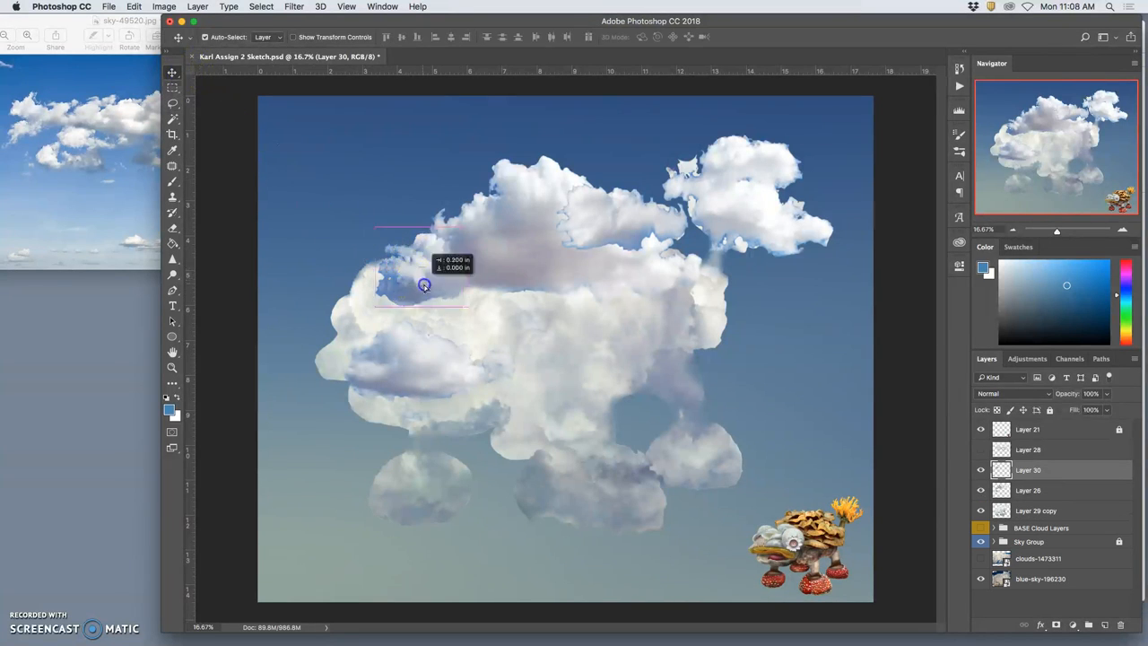
drag(424, 285, 481, 336)
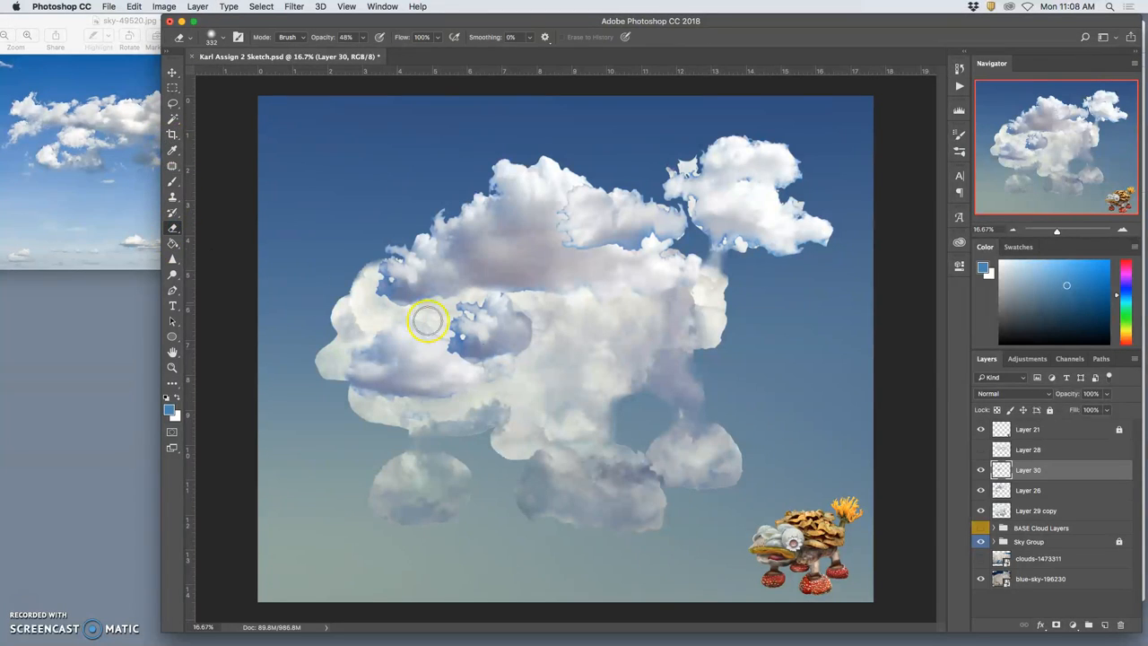
mouse_move(446, 334)
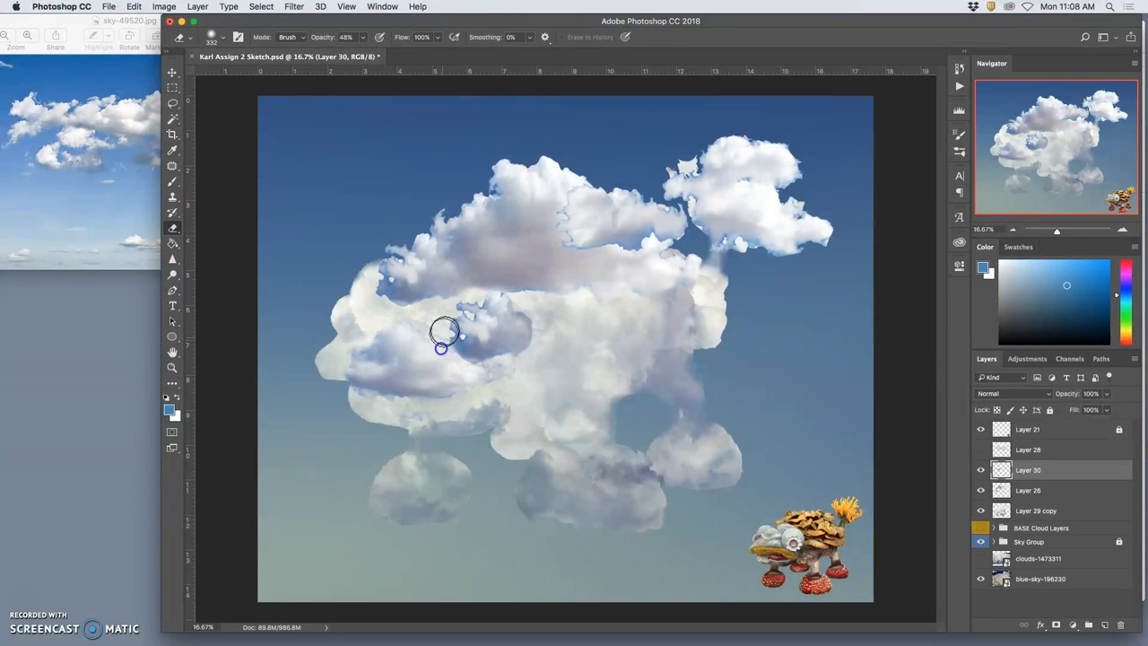
mouse_move(458, 298)
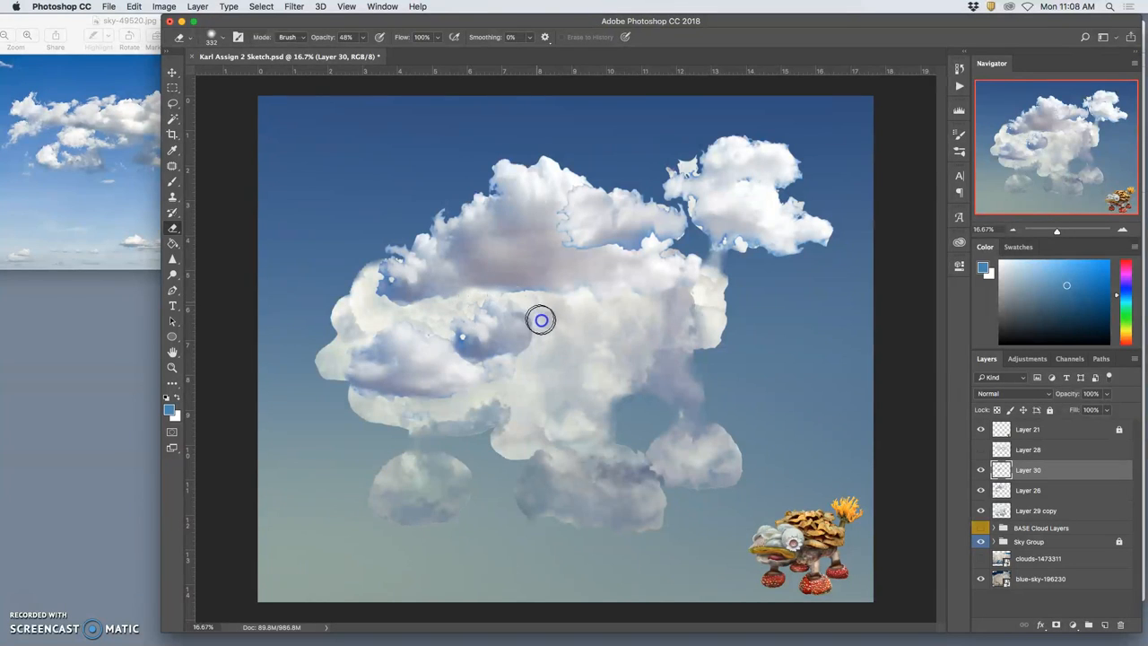
mouse_move(532, 311)
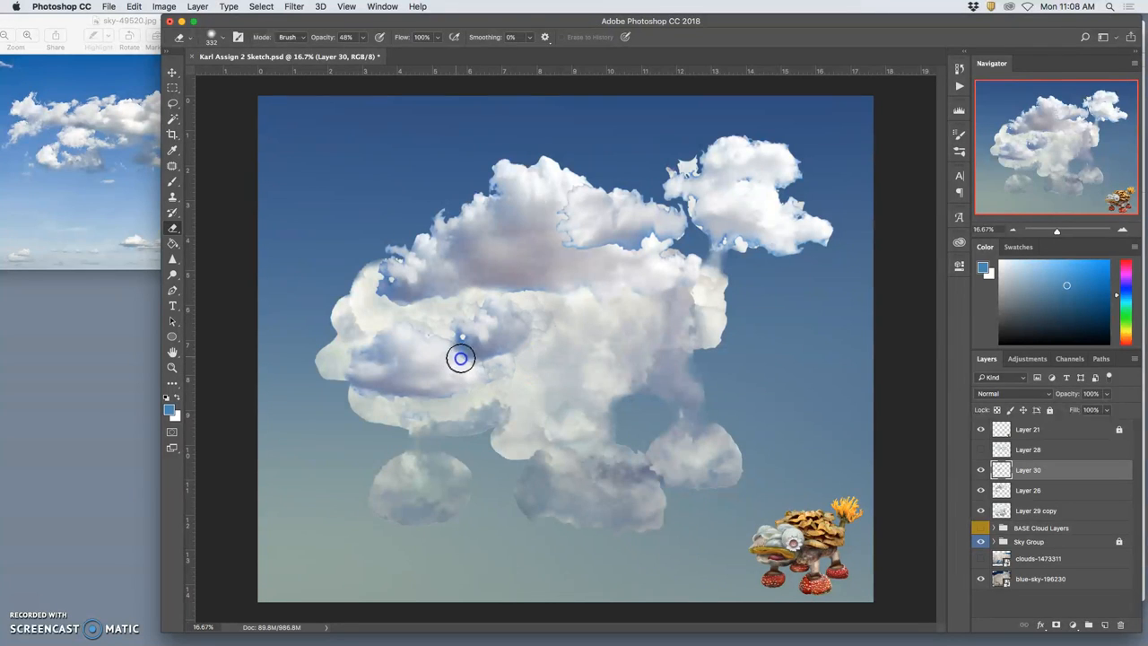
mouse_move(446, 345)
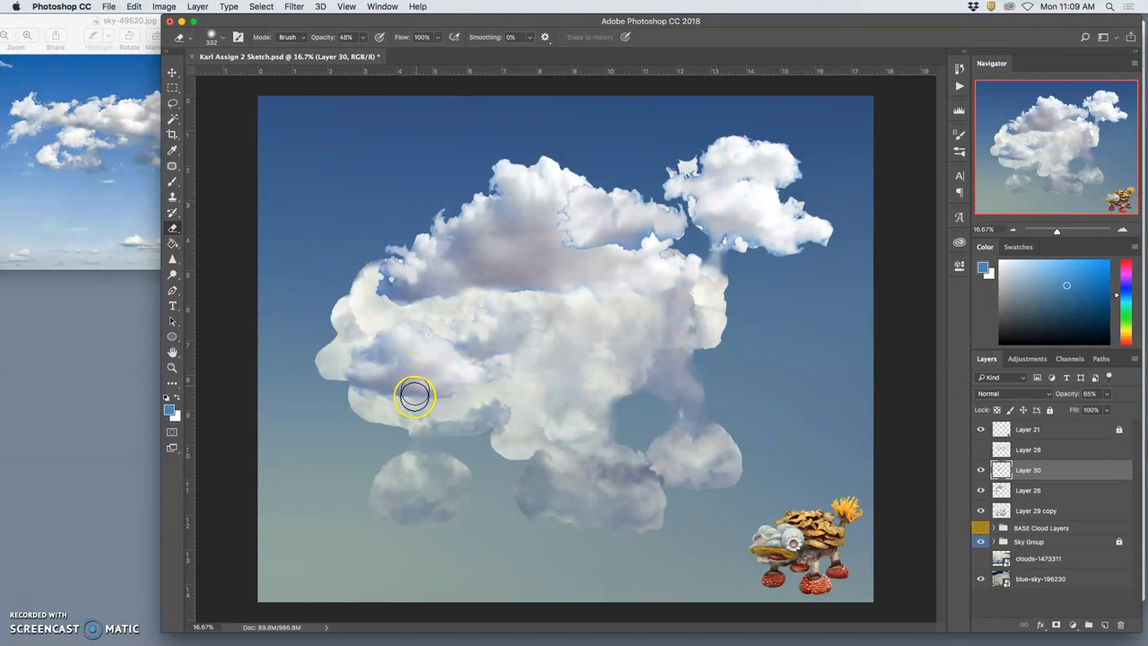
mouse_move(442, 393)
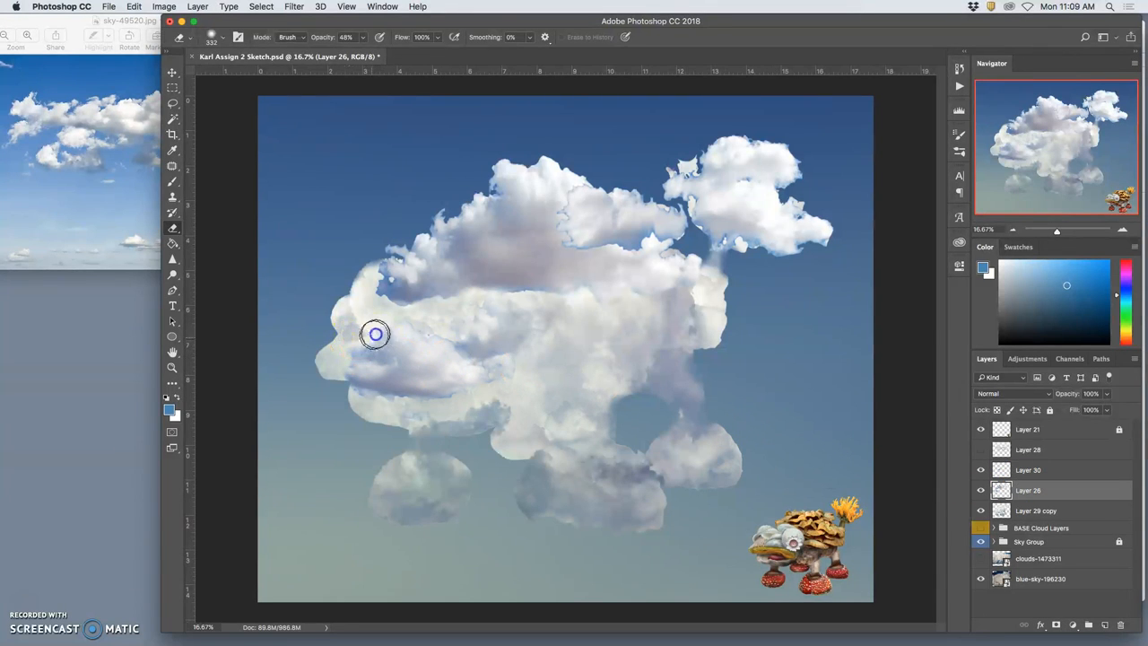
mouse_move(937, 449)
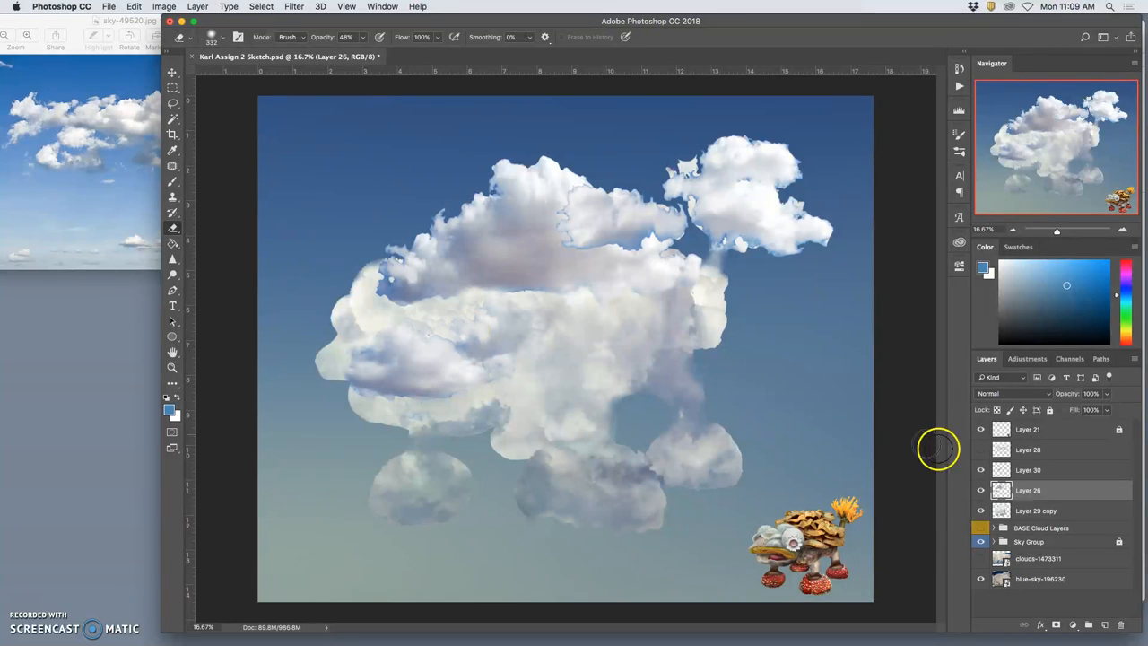
- Select Layer 26 together with Layer 29 copy for merging
click(1036, 510)
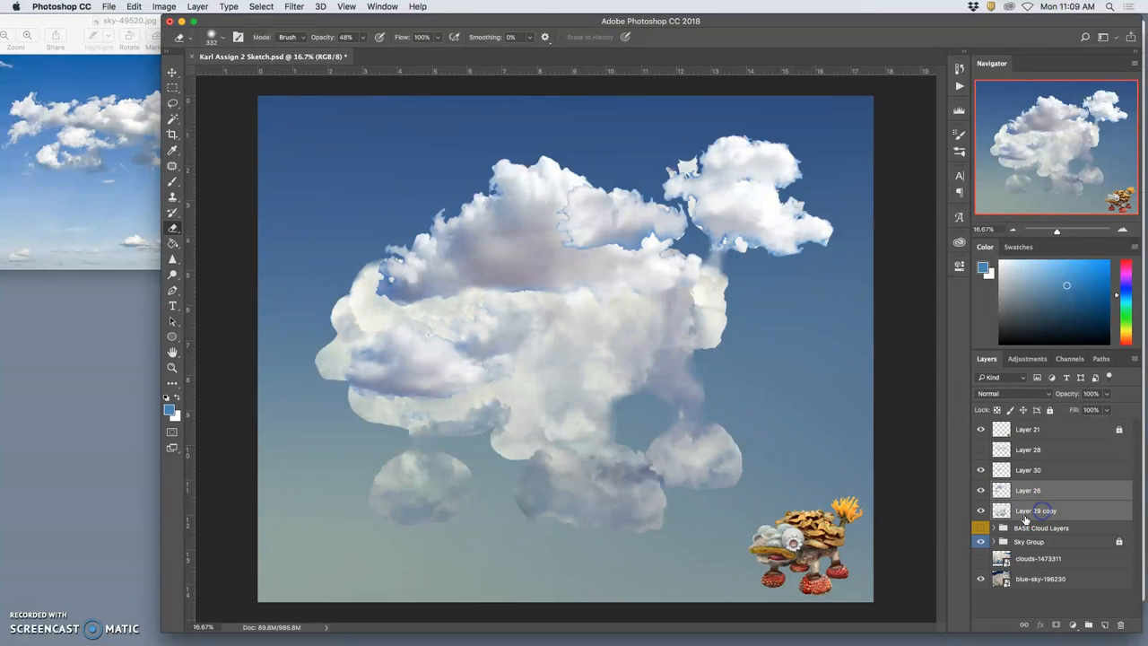
click(1027, 469)
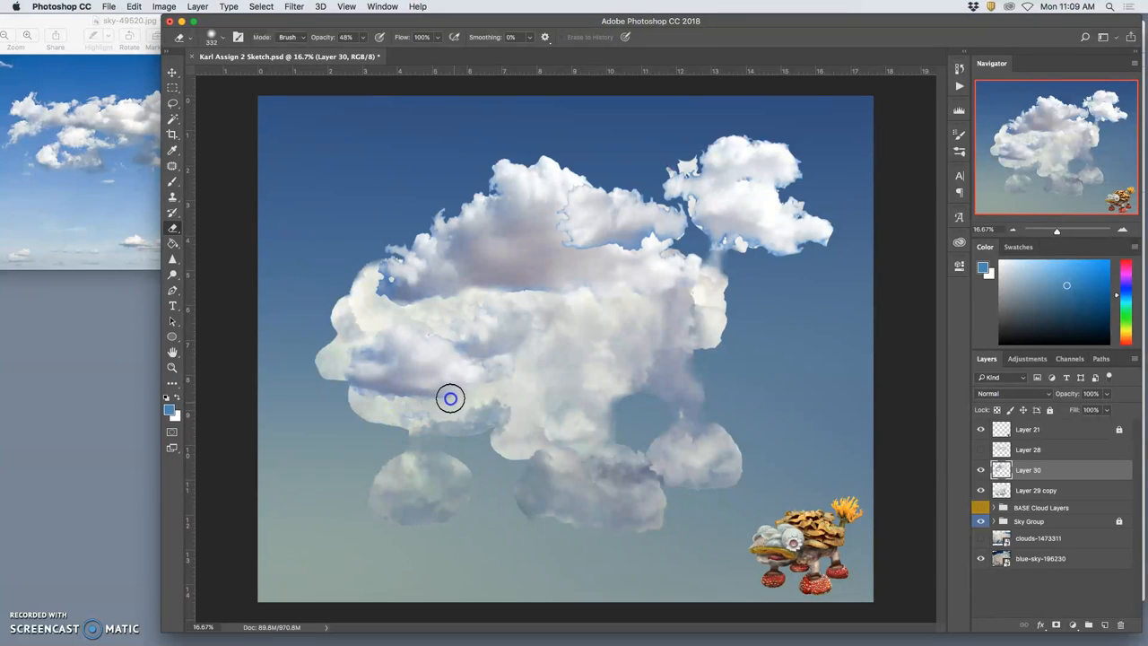
mouse_move(408, 398)
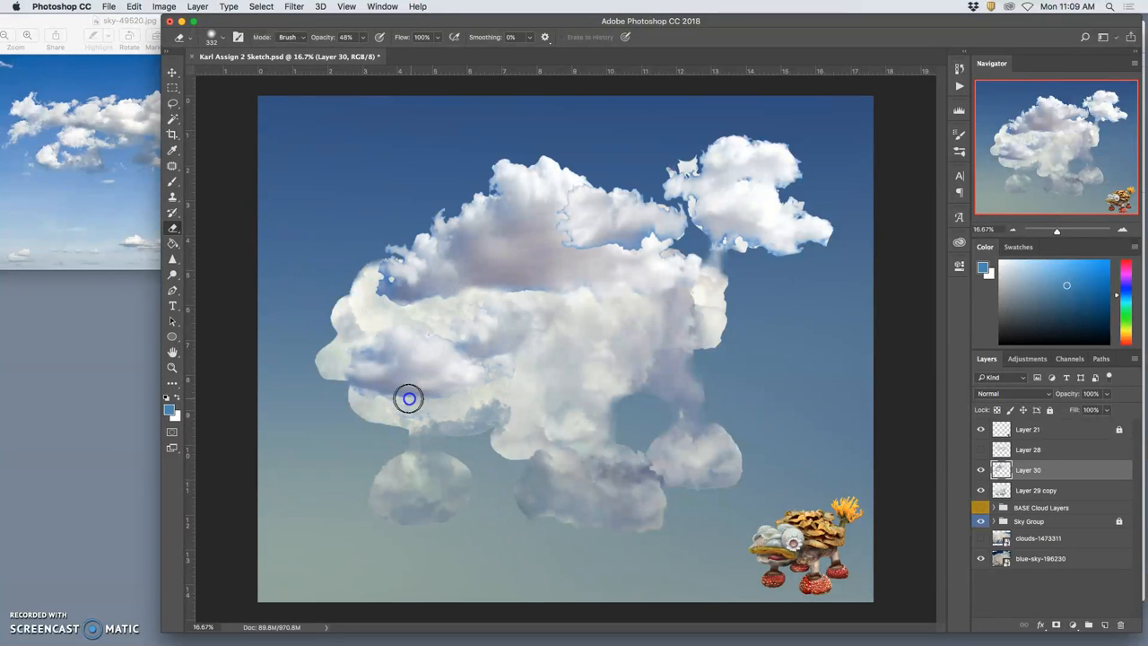